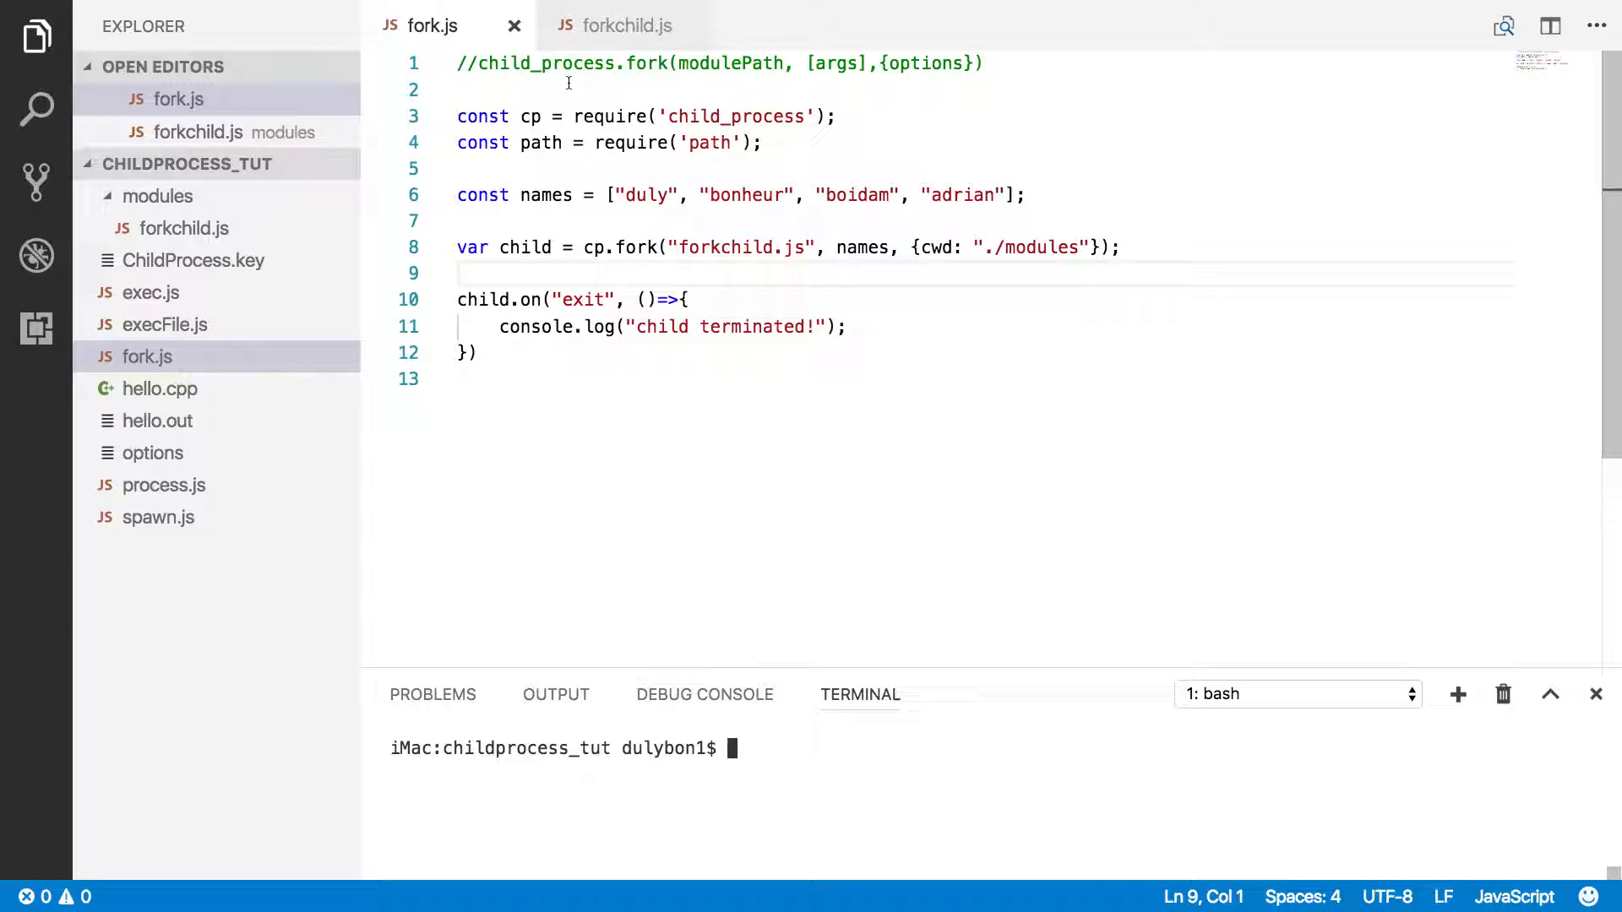
- Highlight the fork syntax comment and the forkchild.js module path in fork.js
double_click(543, 63)
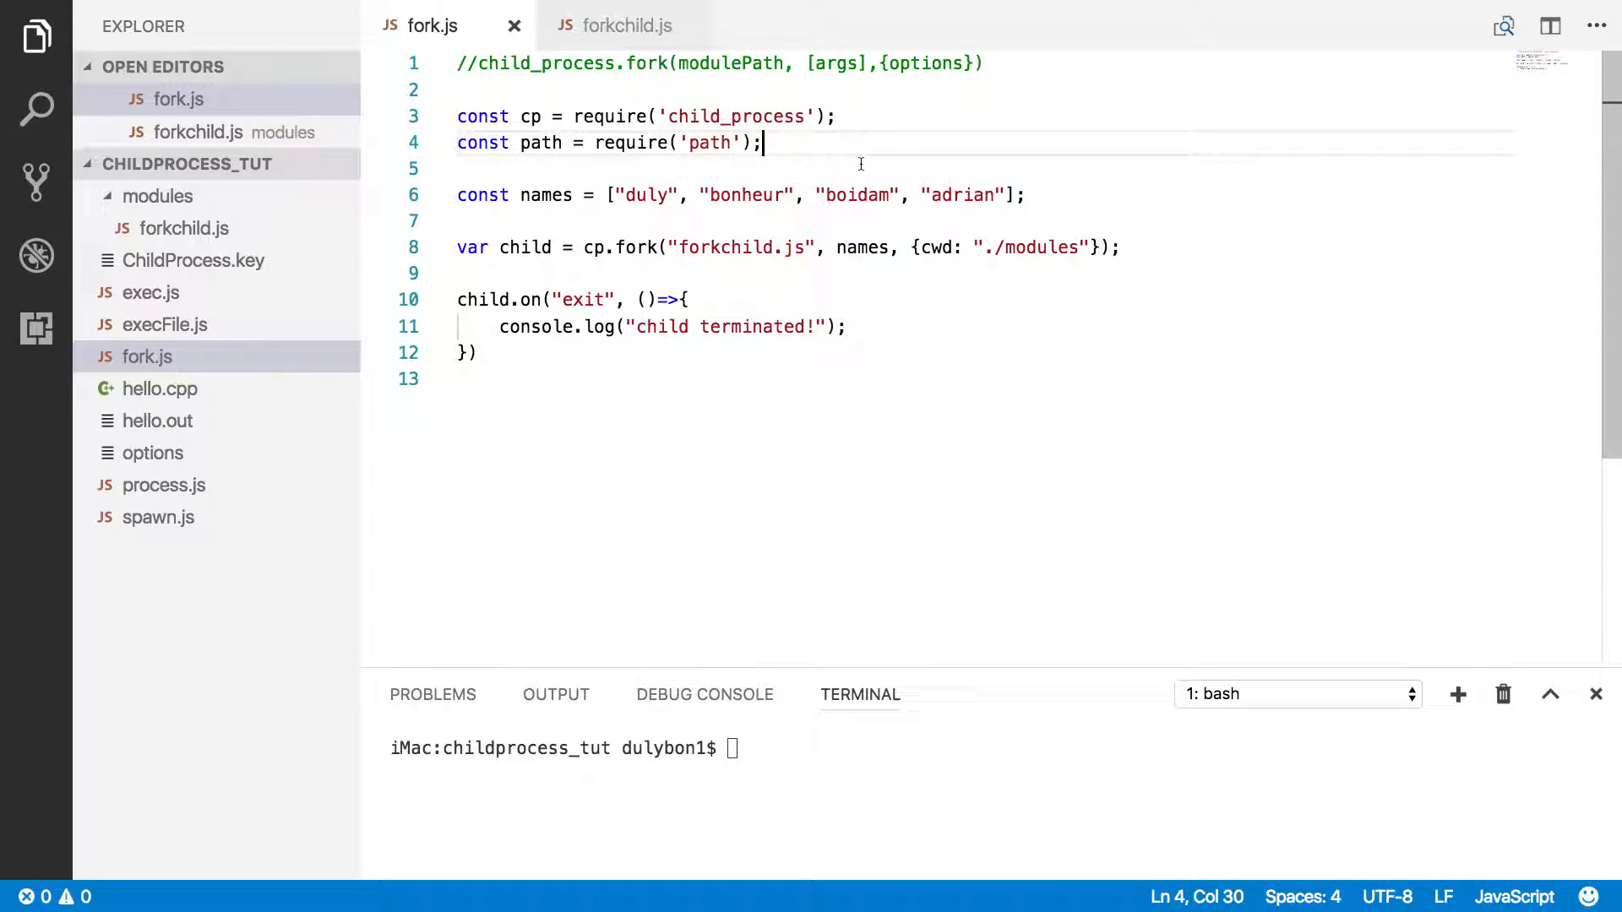
double_click(646, 63)
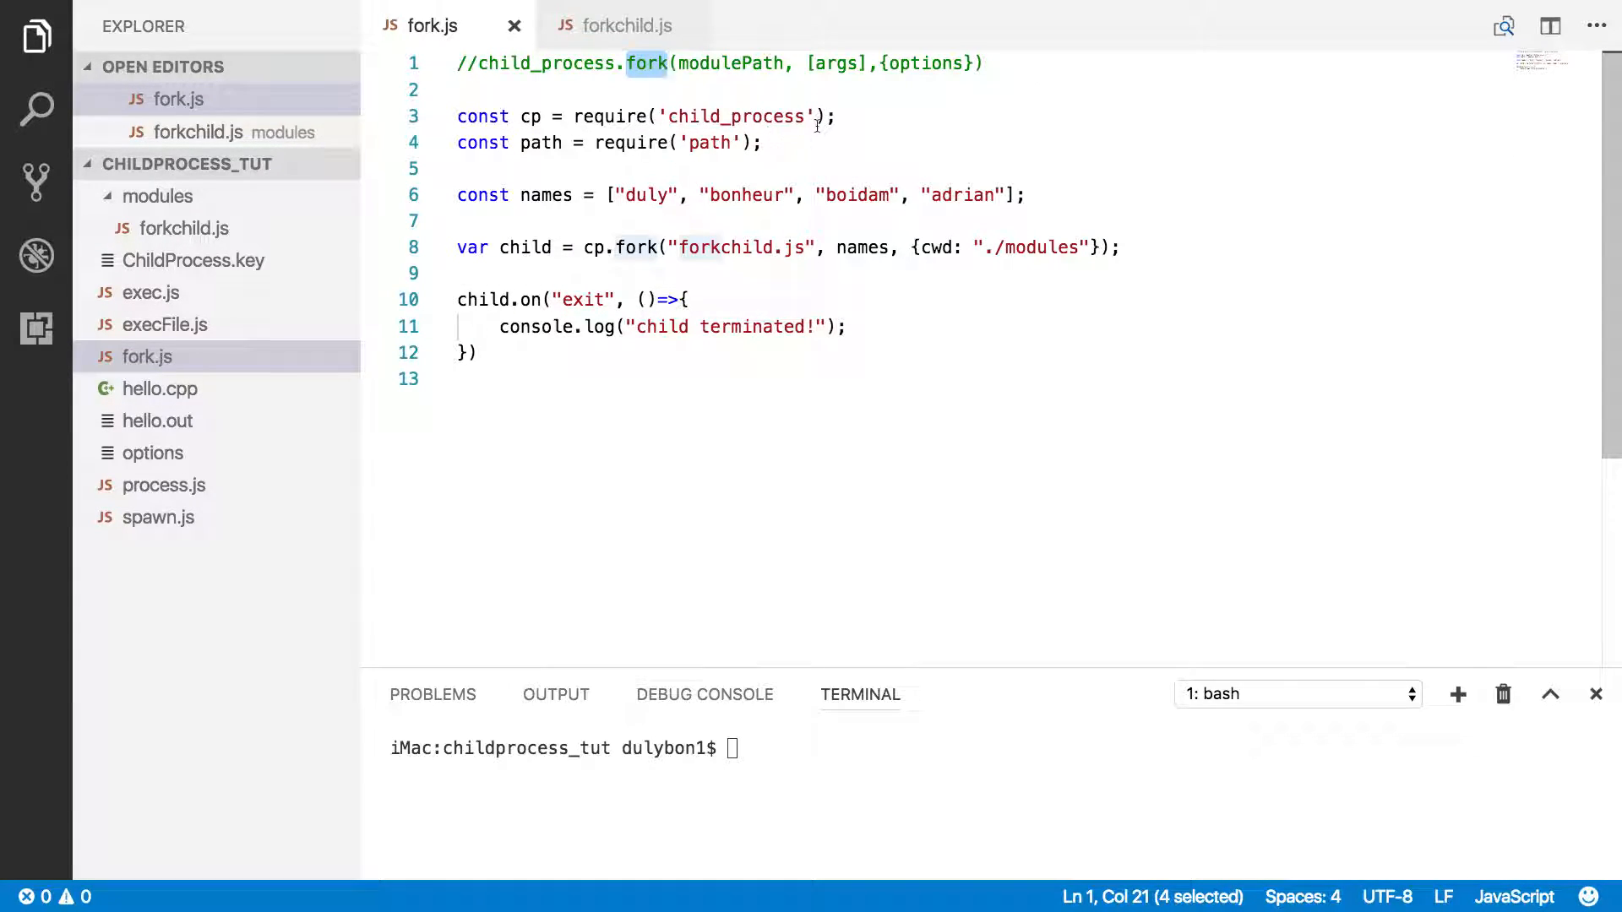
click(764, 142)
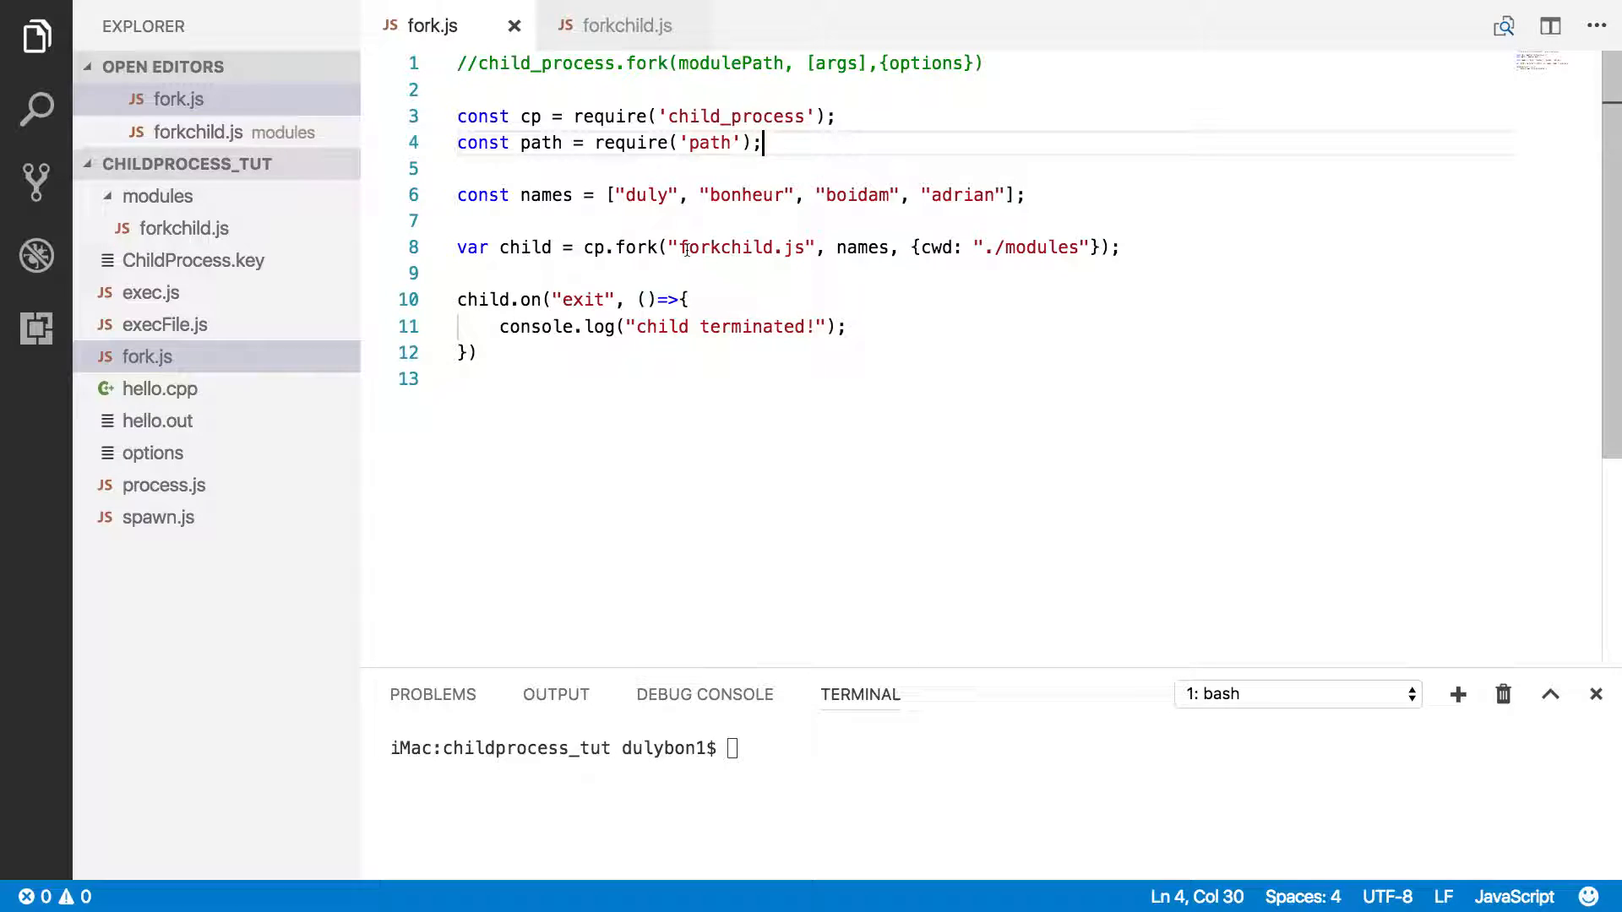
double_click(740, 247)
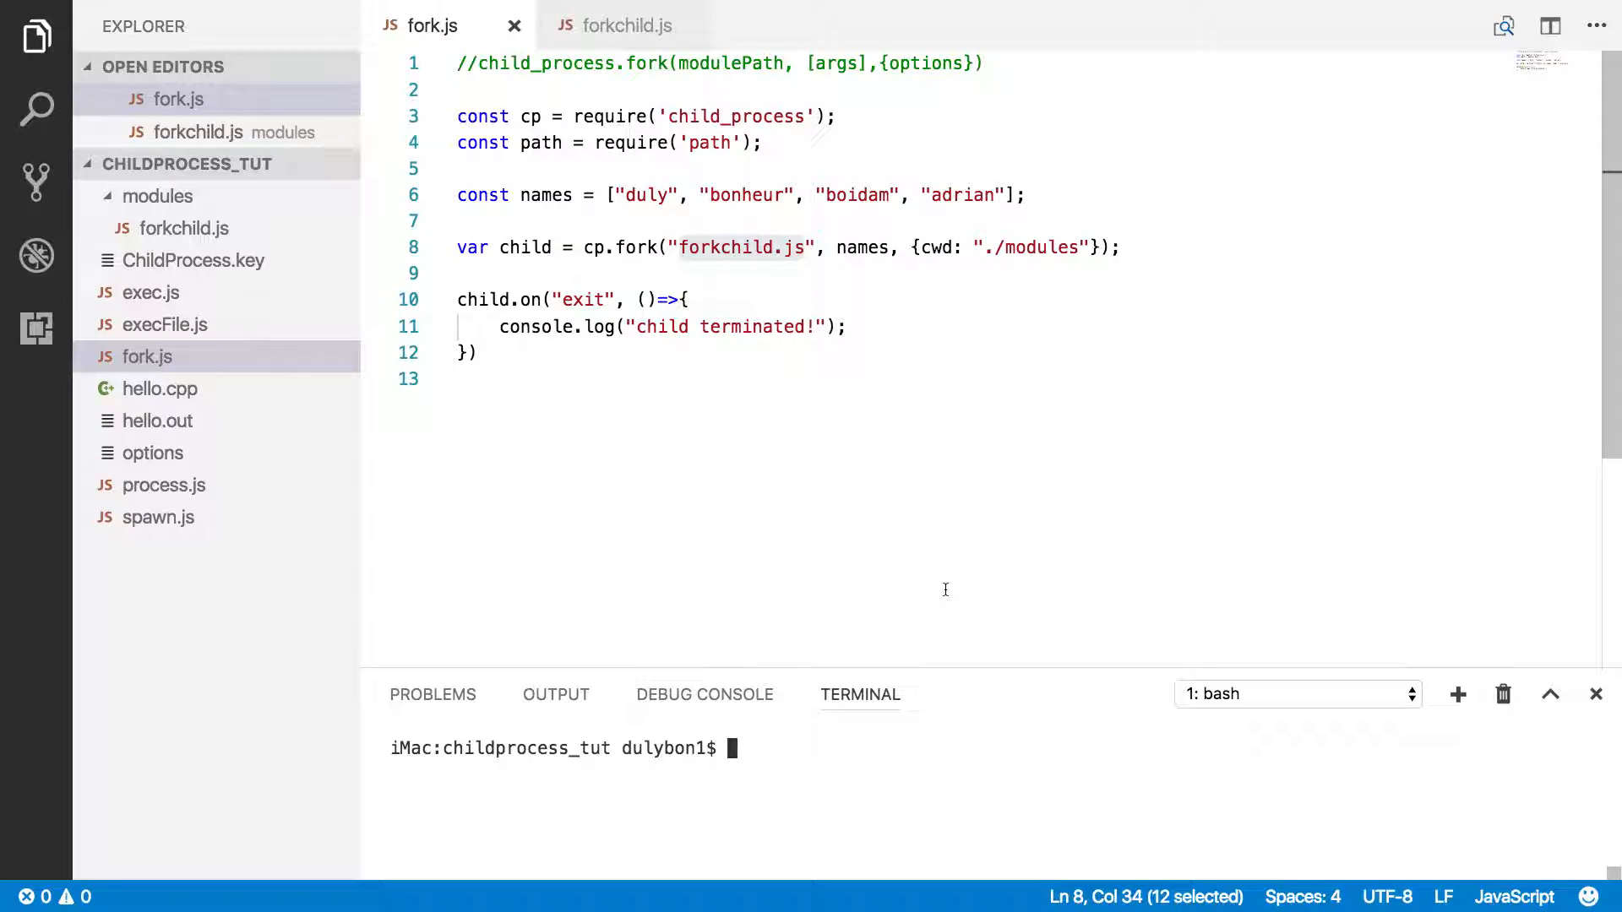
mouse_move(838, 223)
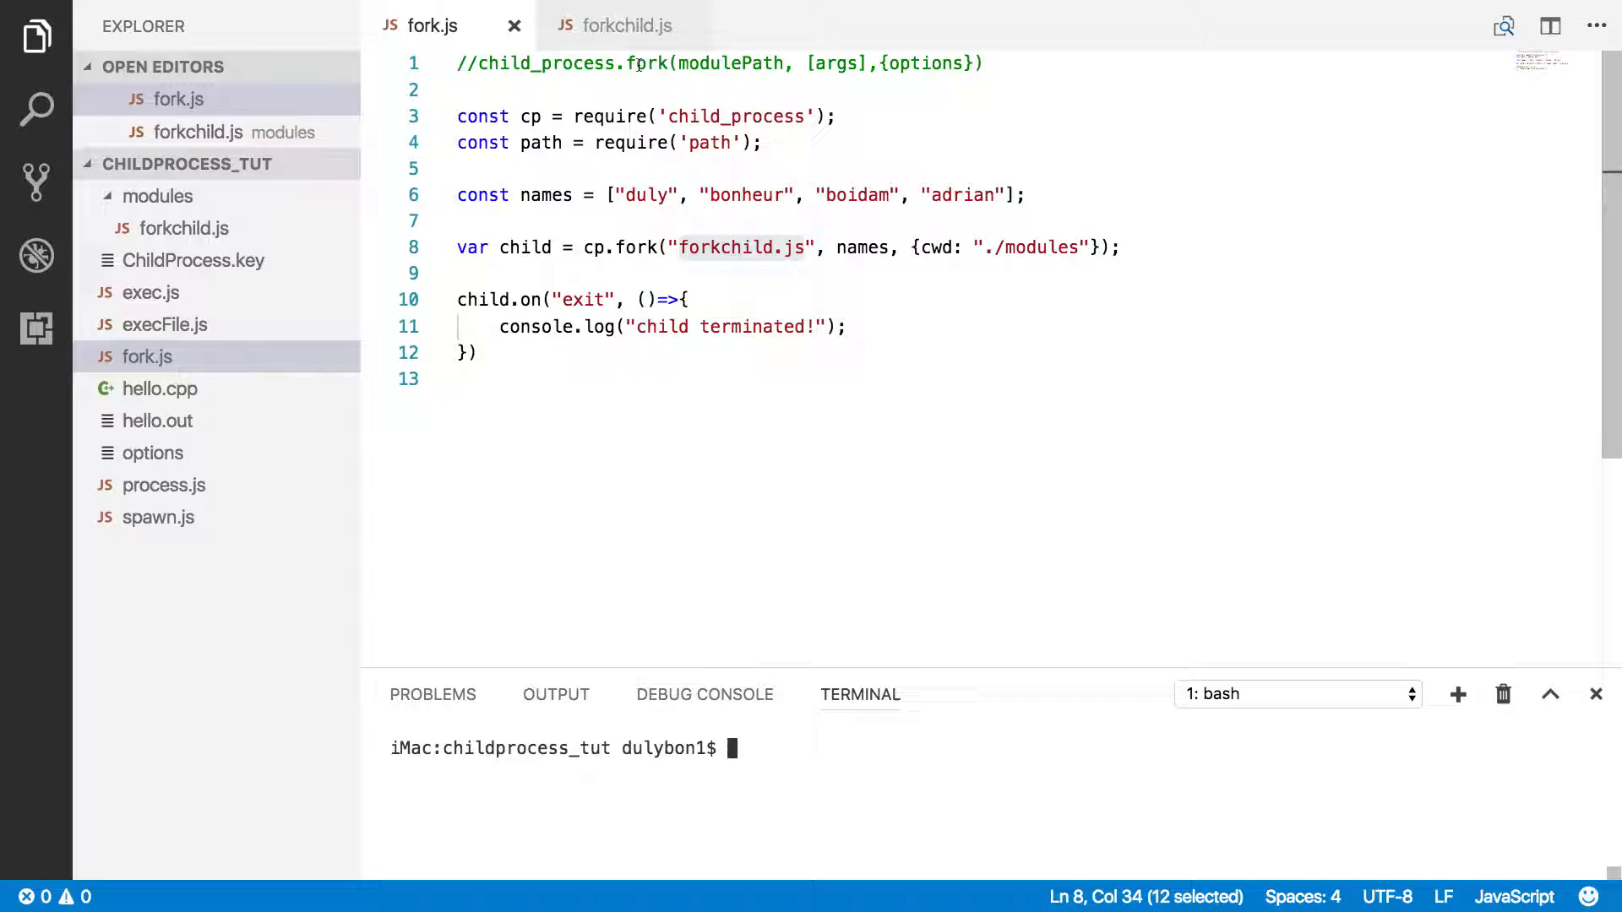
mouse_move(620, 24)
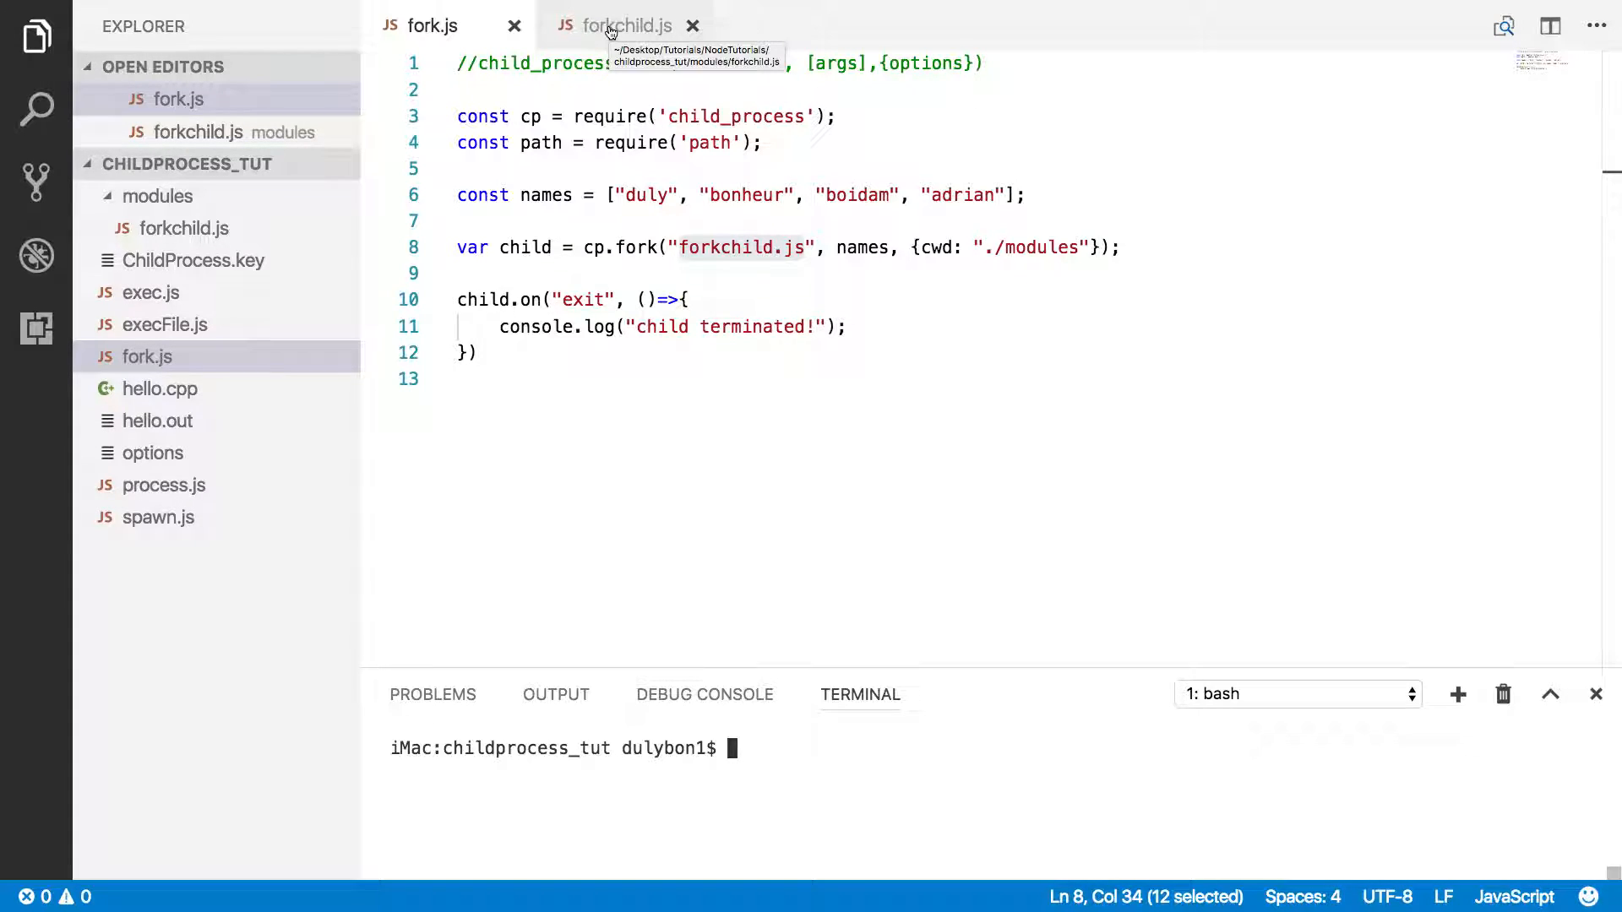
mouse_move(641, 83)
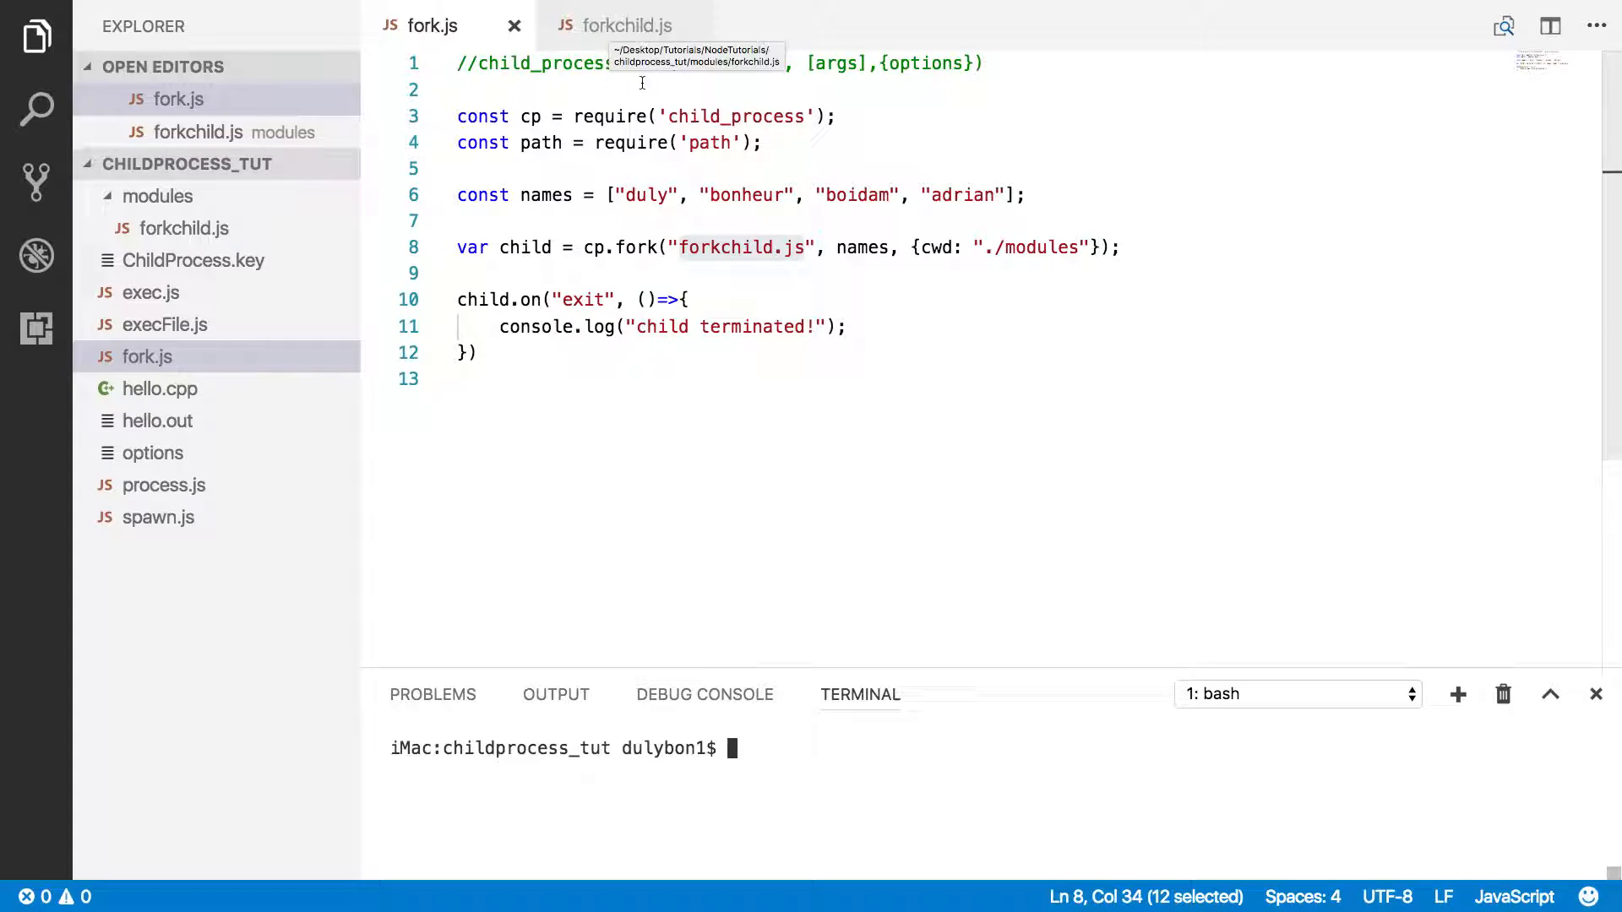
mouse_move(990, 248)
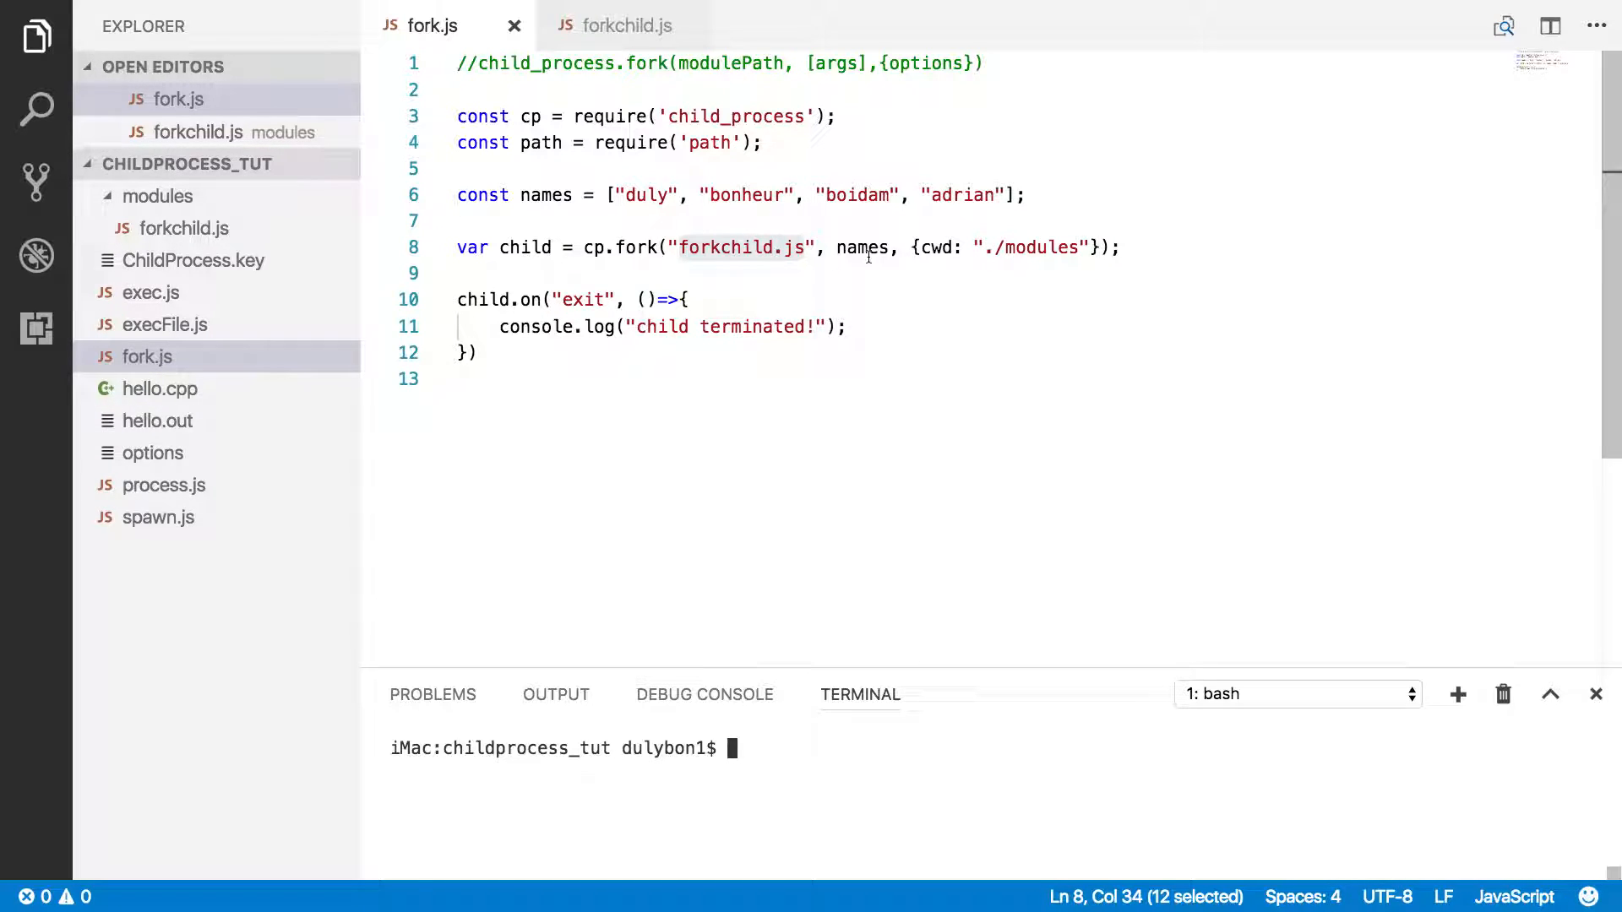
- Highlight the fork call, its forkchild module name, cwd options and the 'child terminated!' log
click(461, 273)
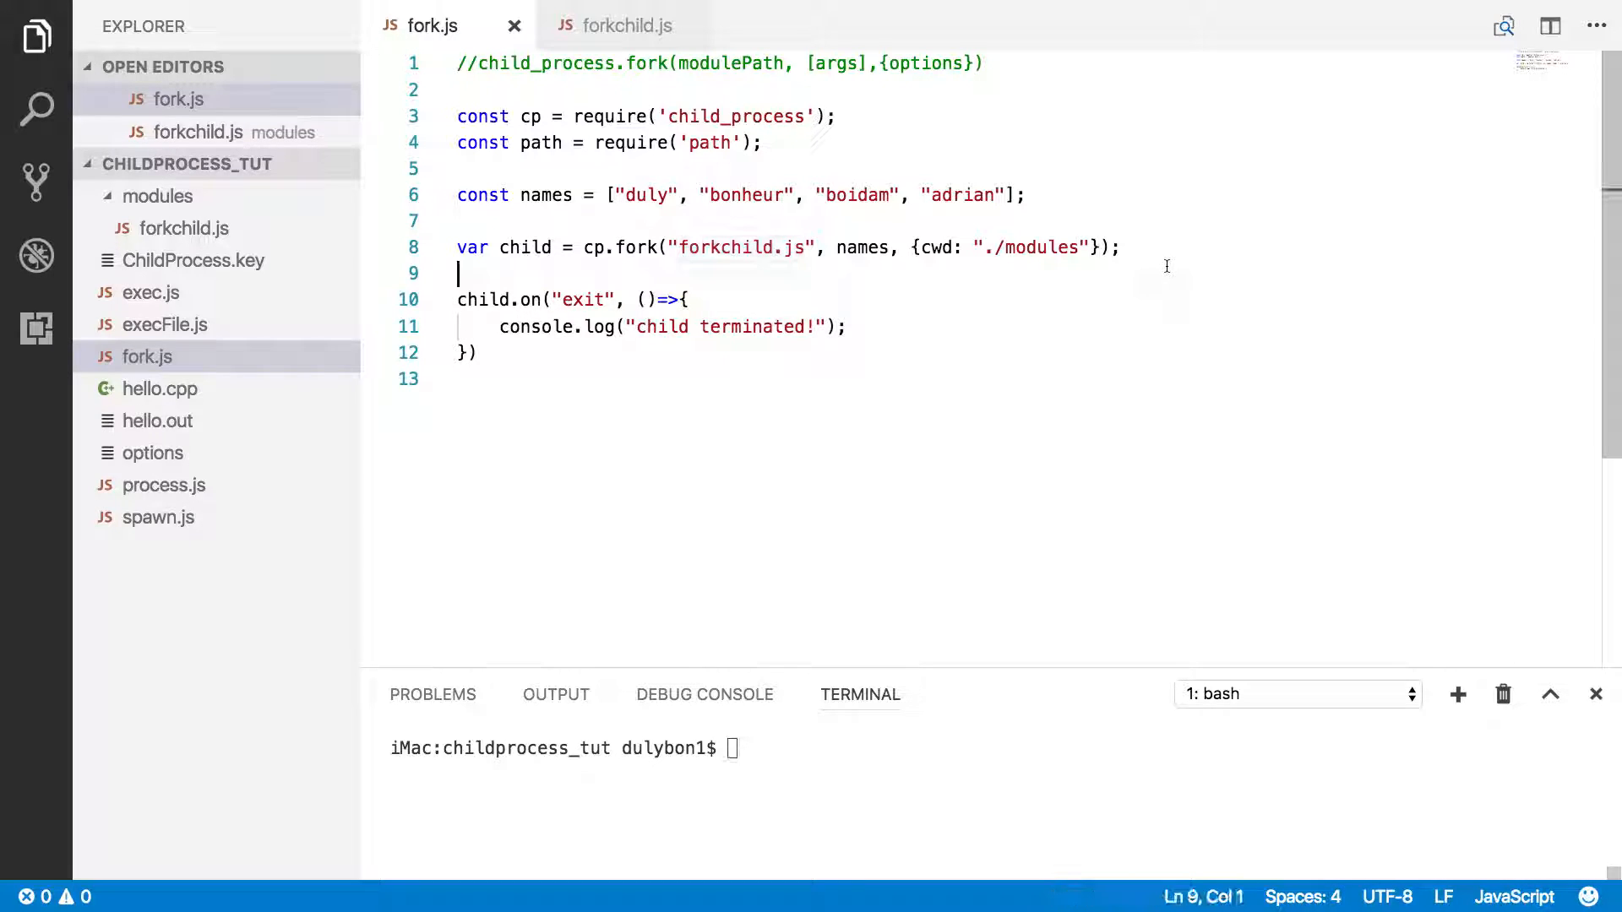
click(462, 248)
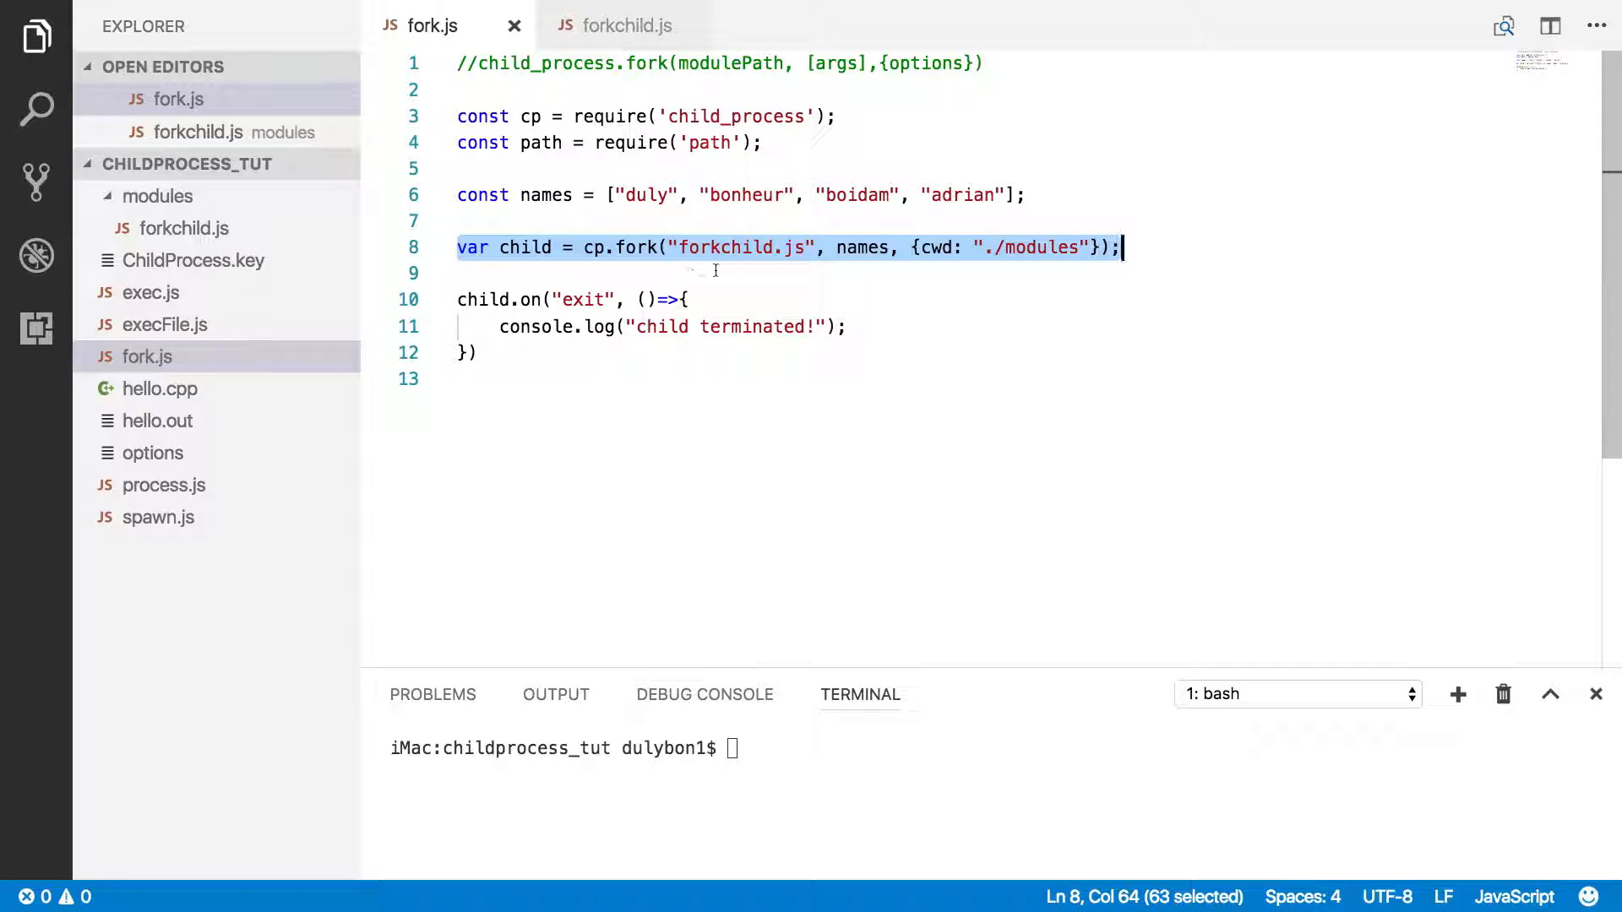
double_click(723, 247)
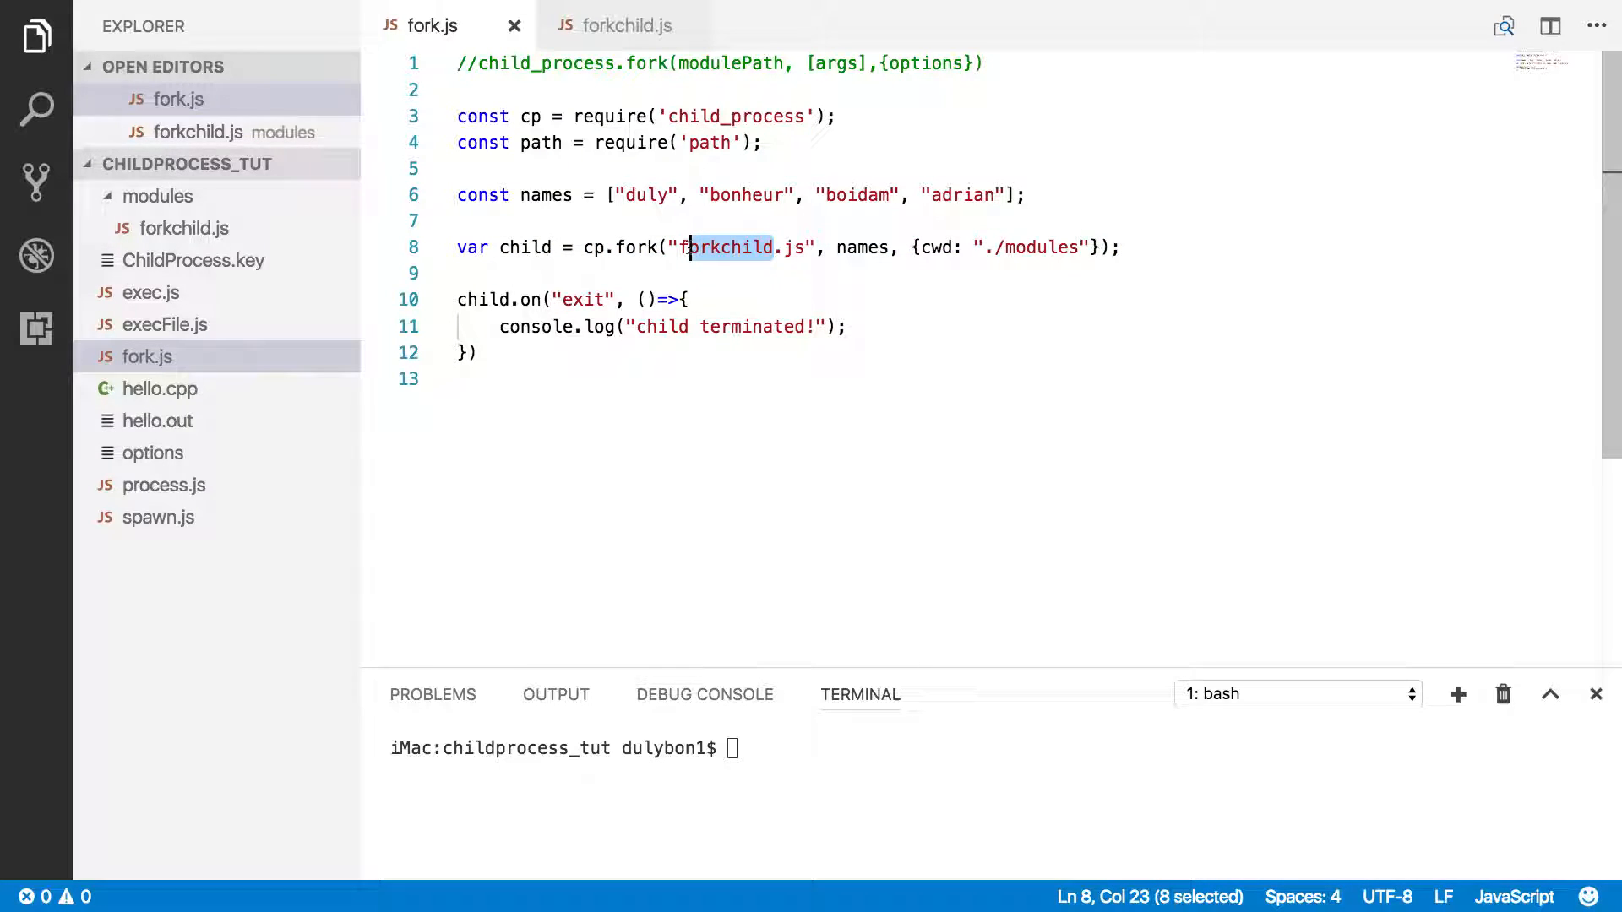
double_click(861, 247)
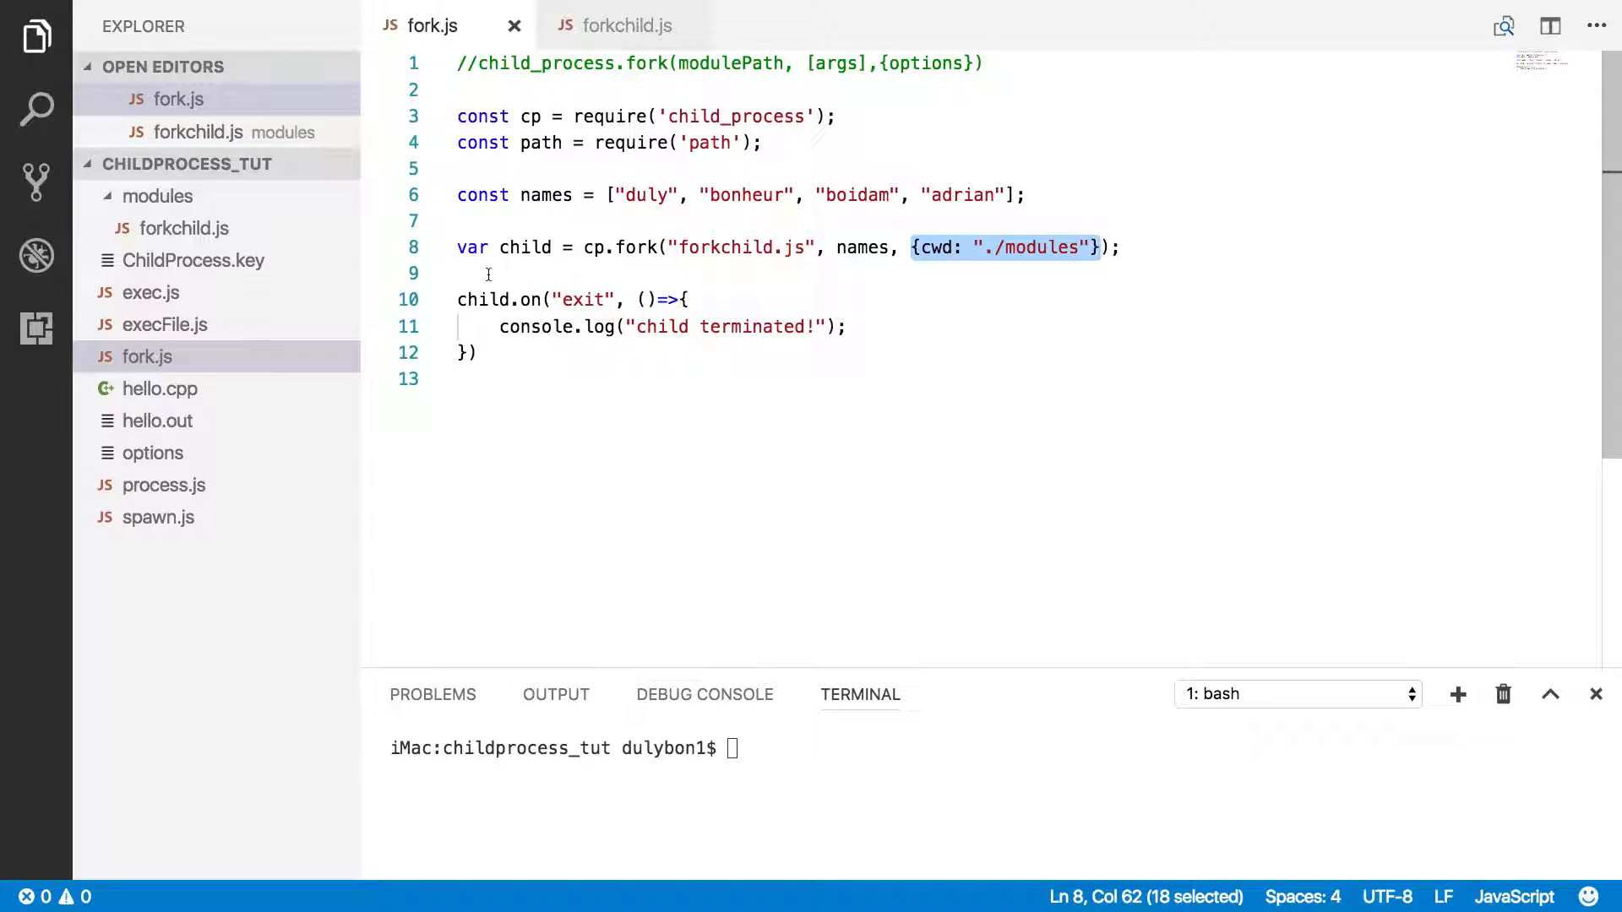
drag(458, 272, 476, 353)
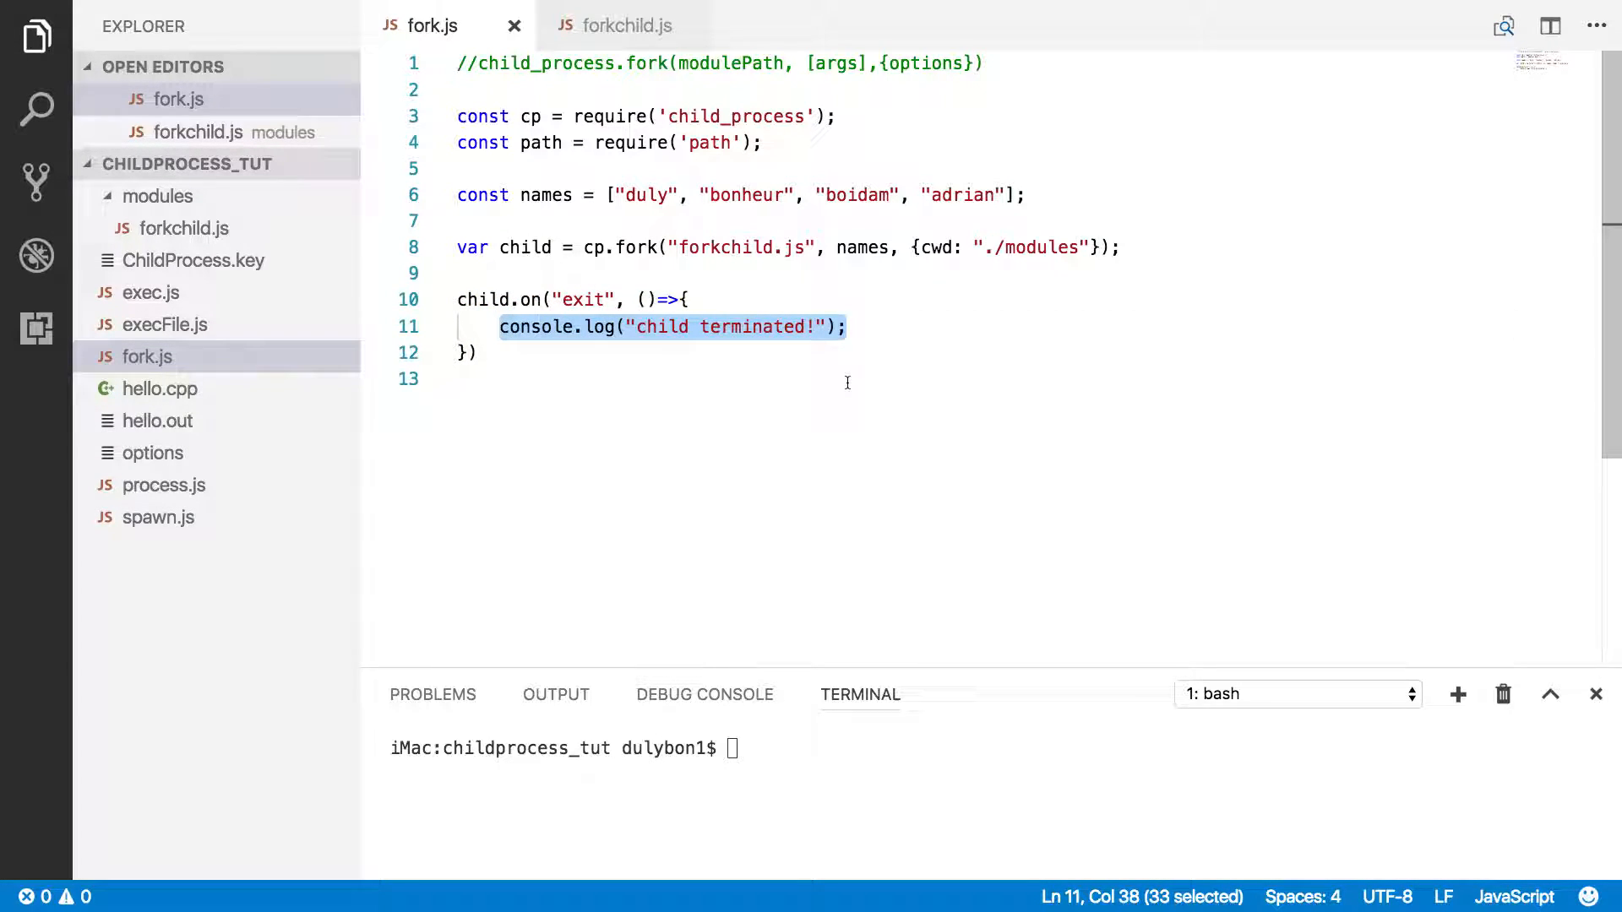
- View forkchild.js's data variable, then run node fork.js in the terminal
click(621, 24)
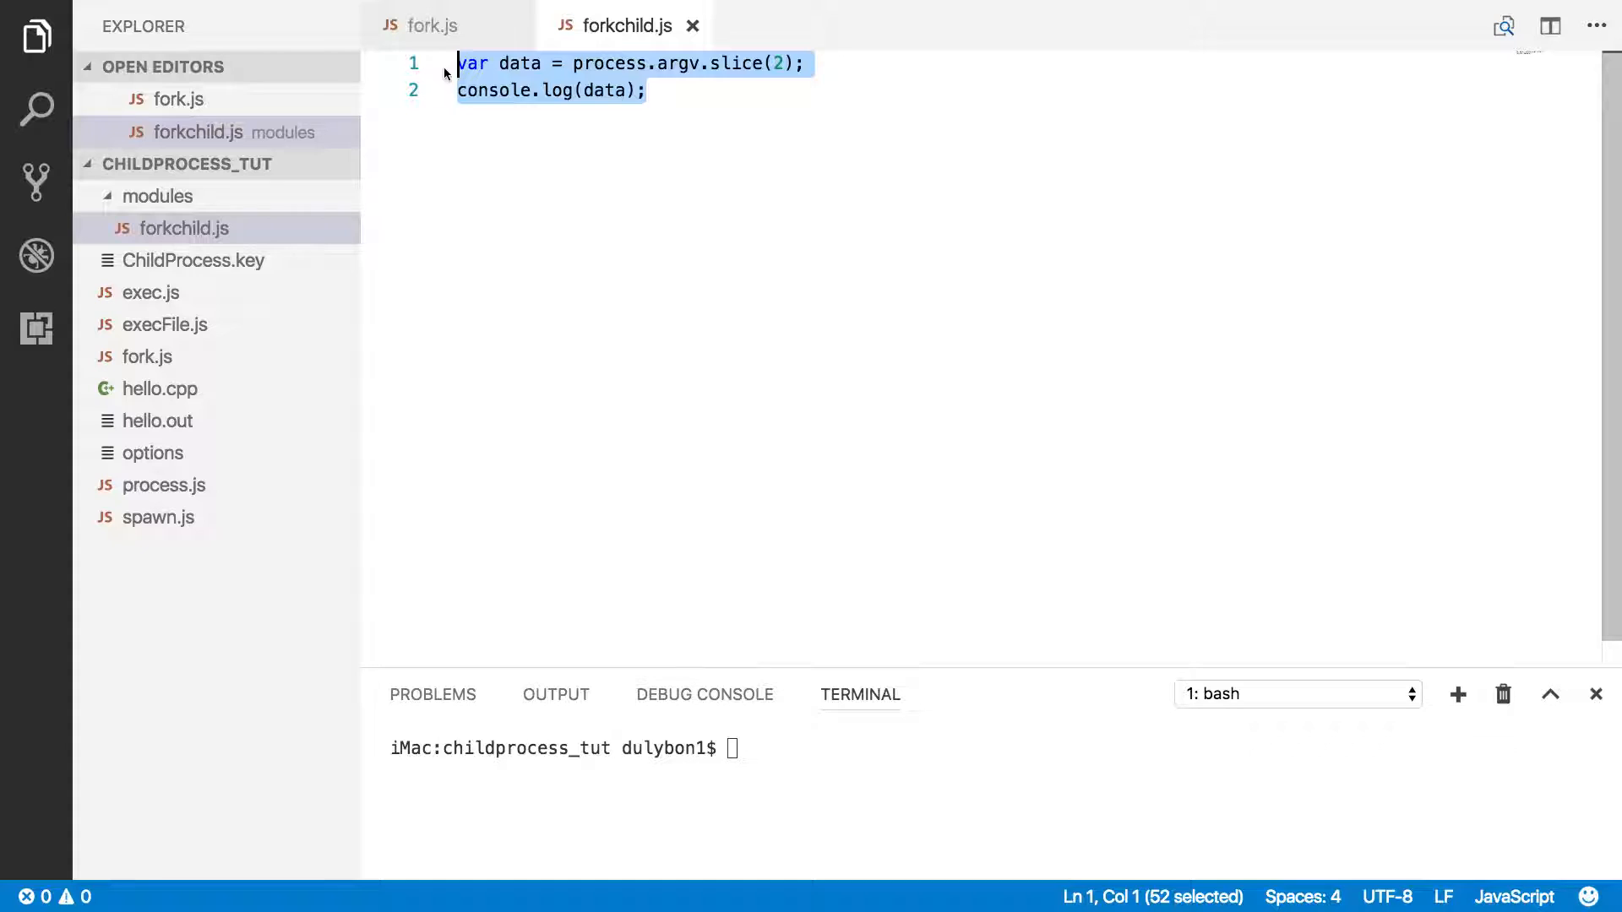
double_click(517, 64)
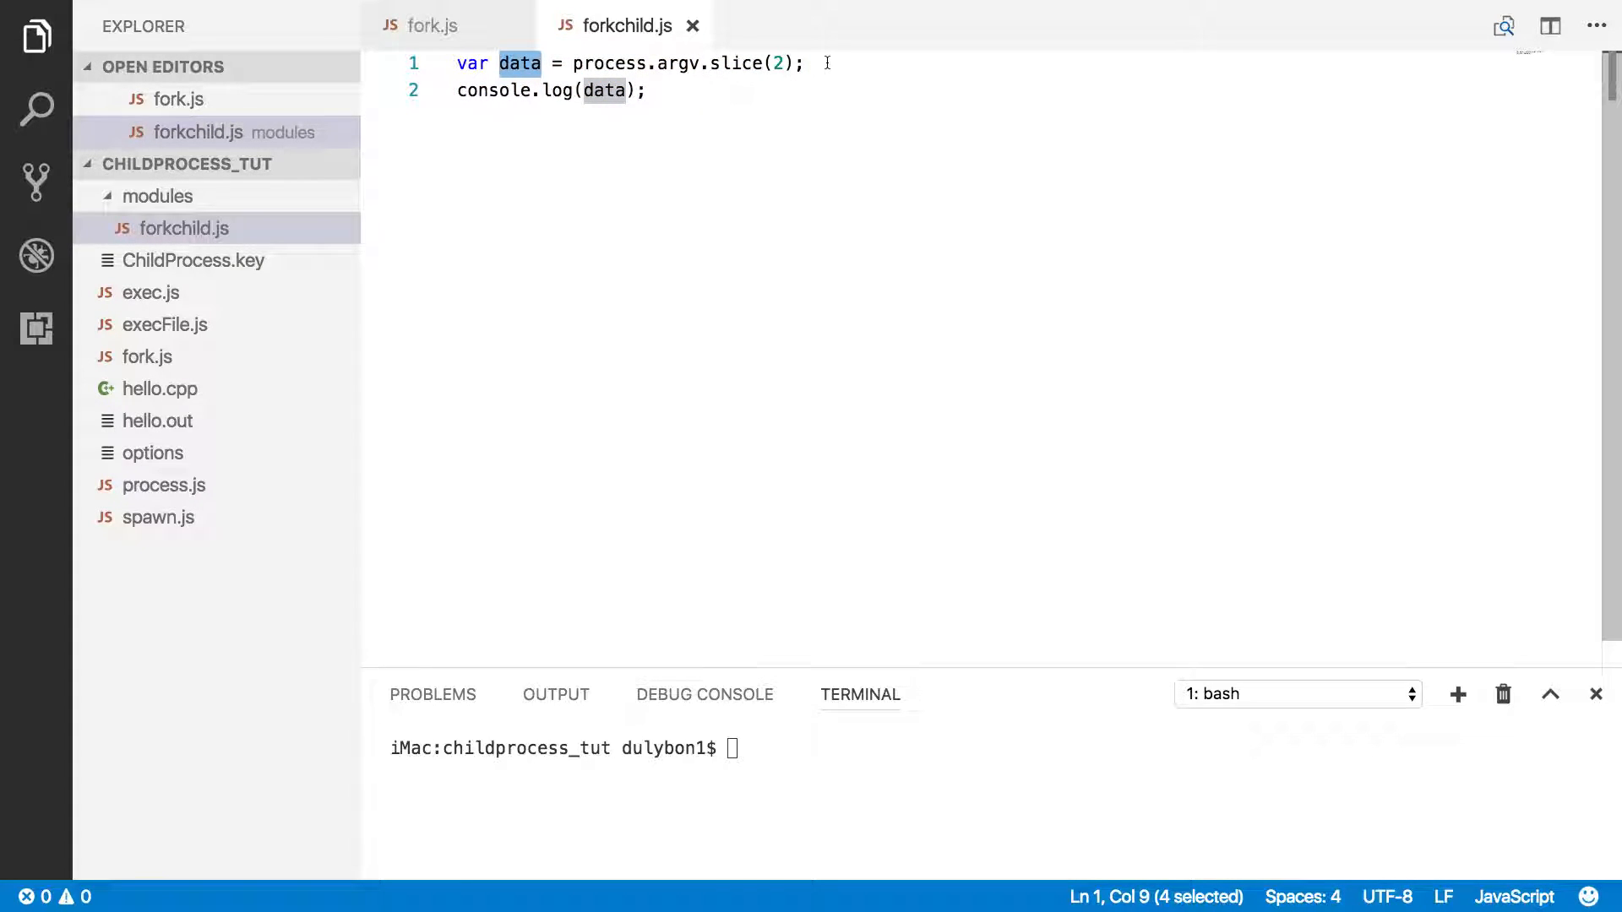
mouse_move(789, 129)
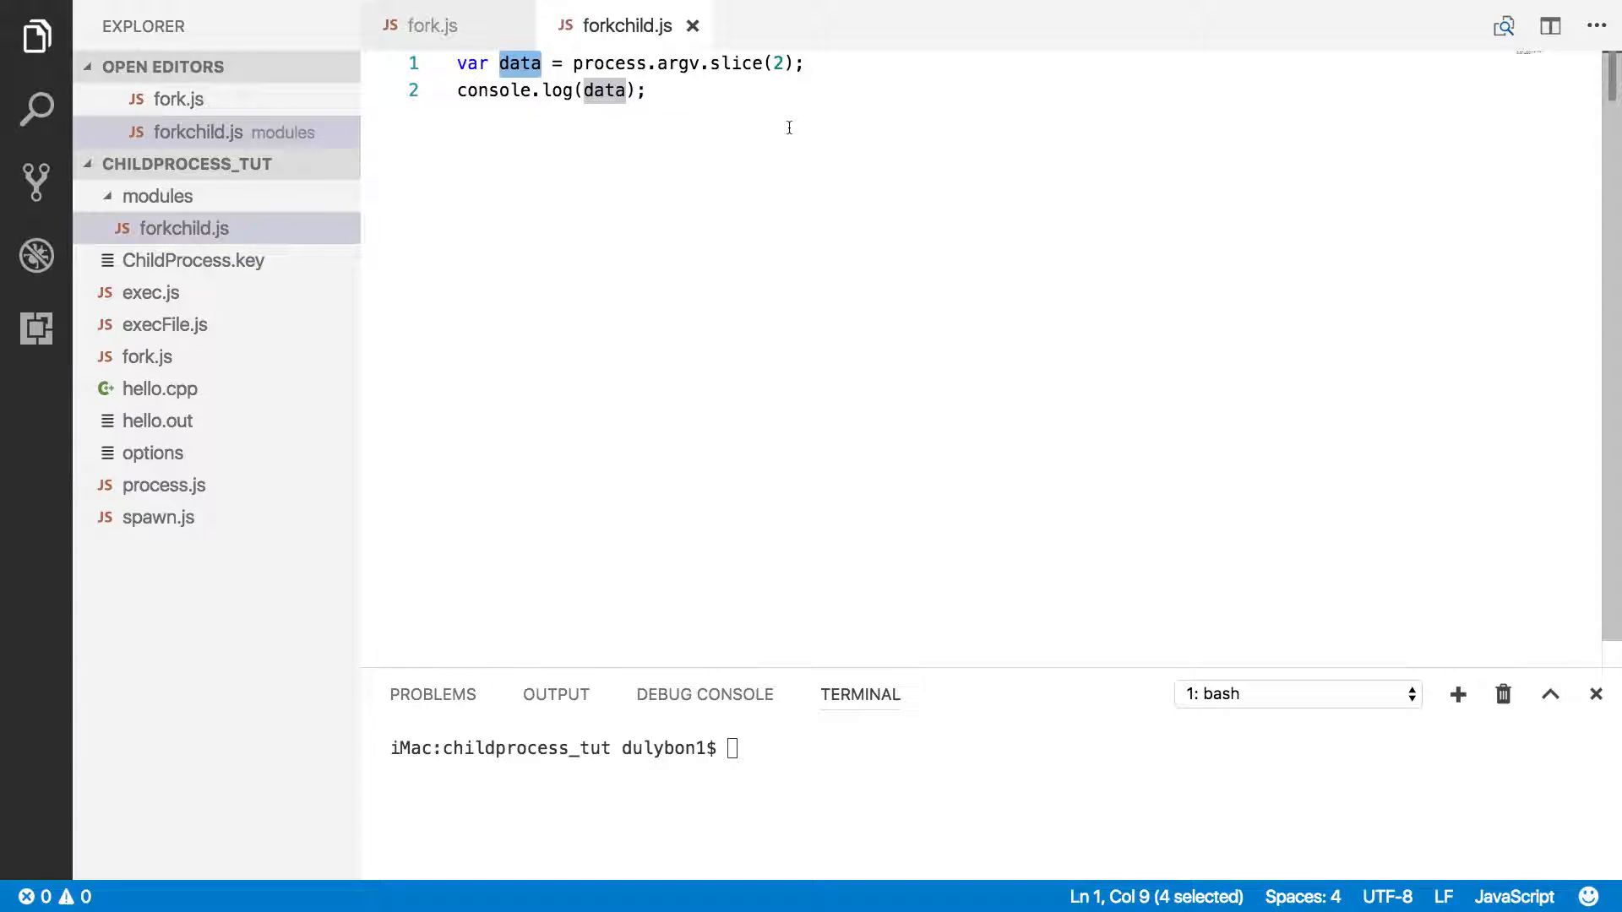
click(647, 90)
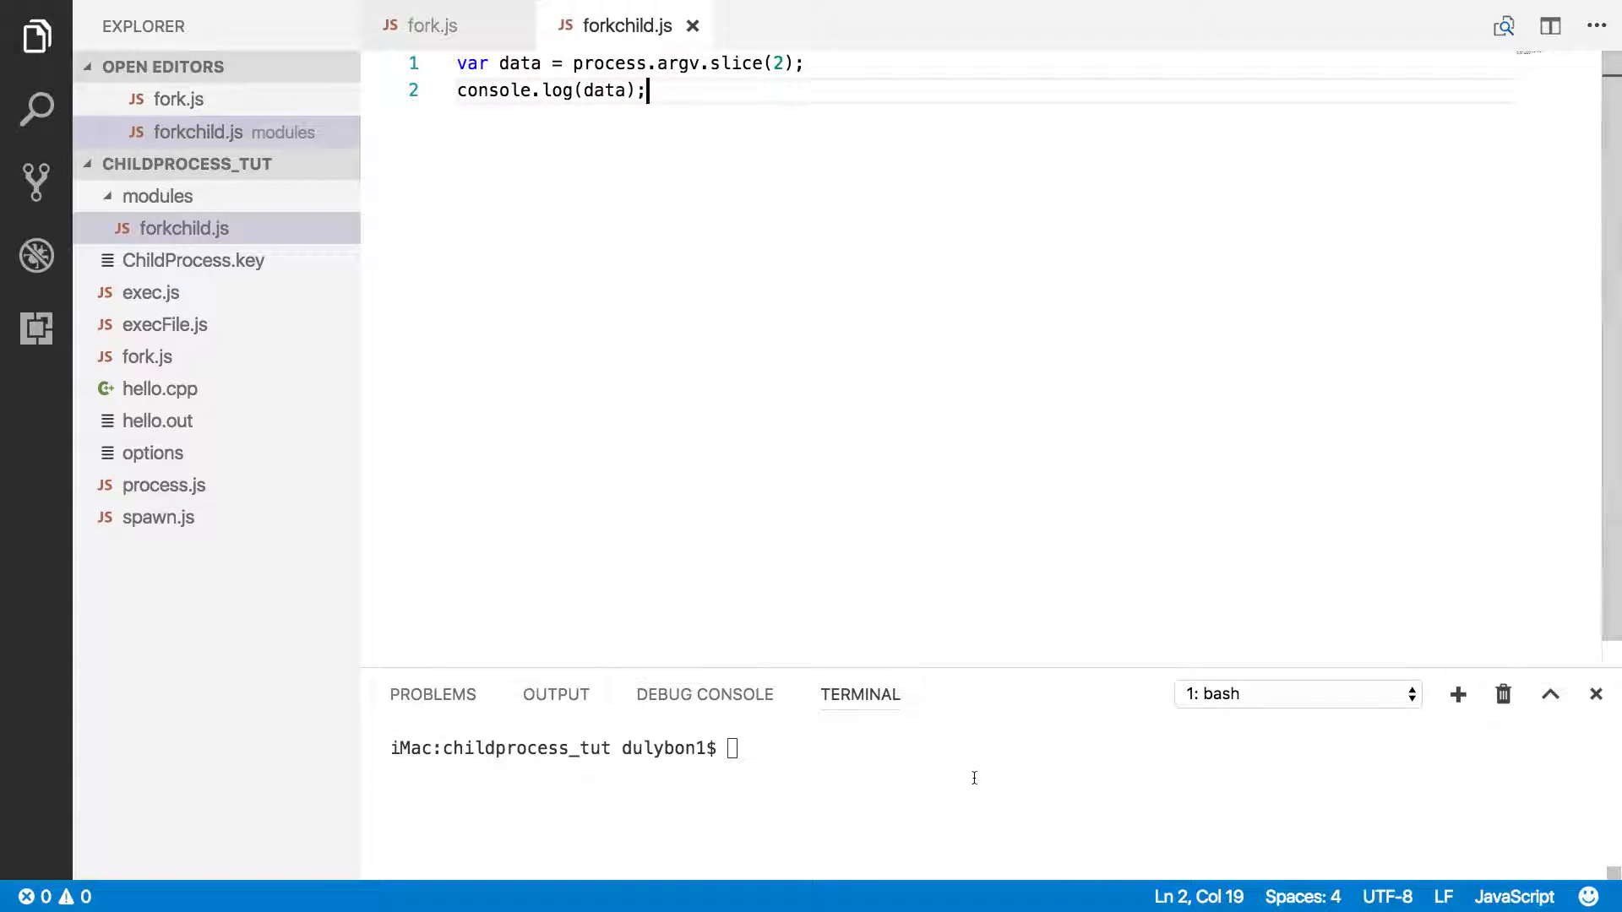
text(node fork.js)
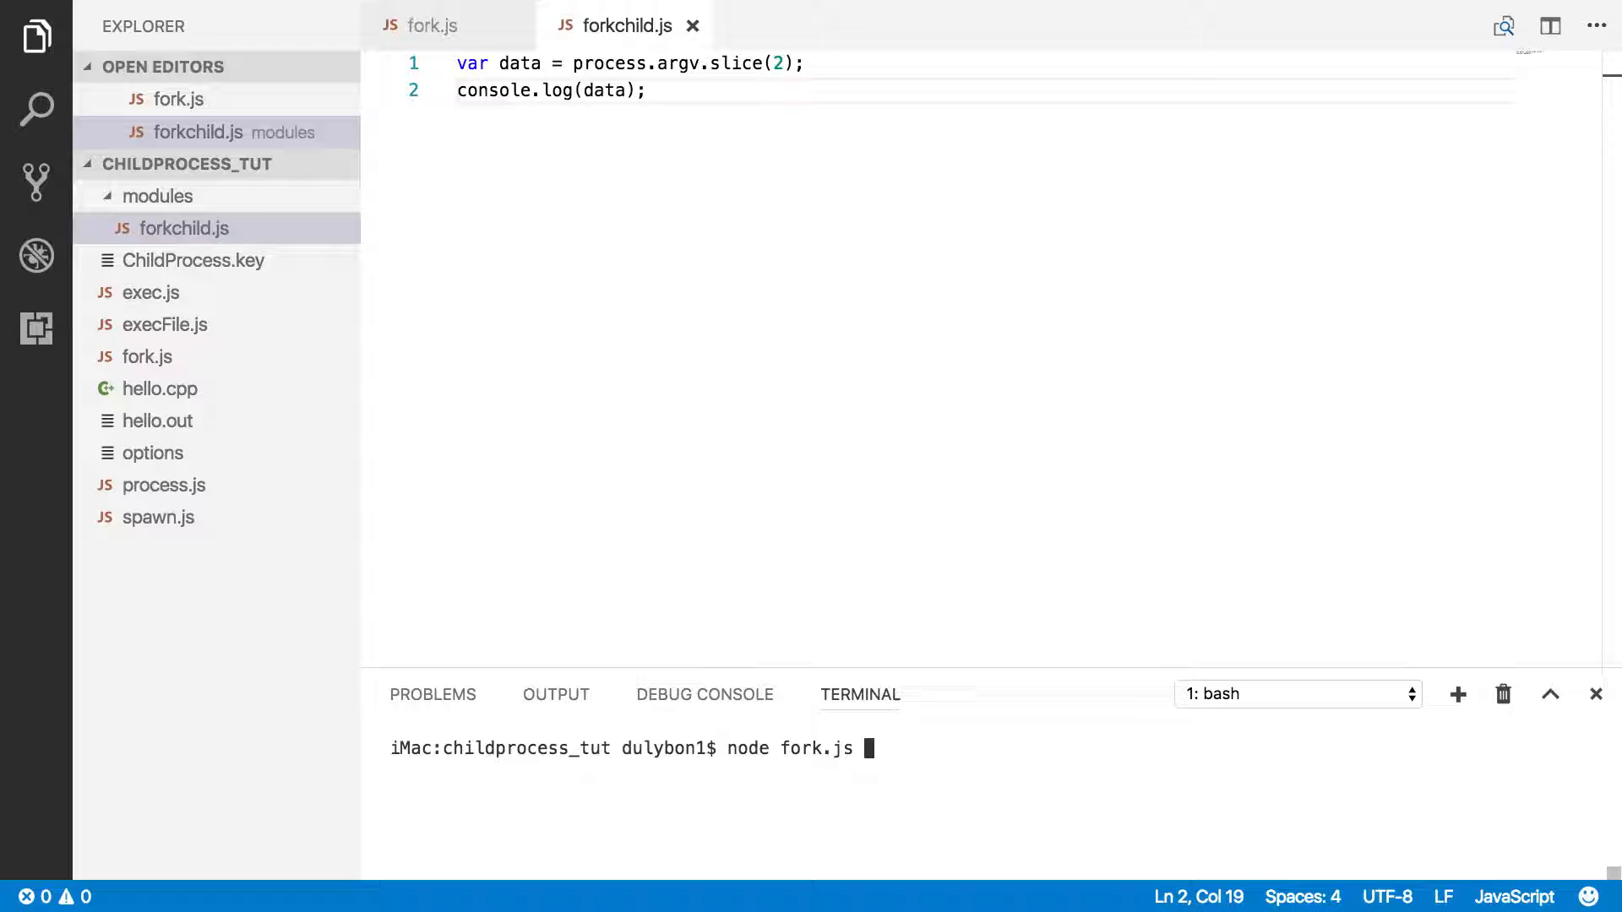
key(Return)
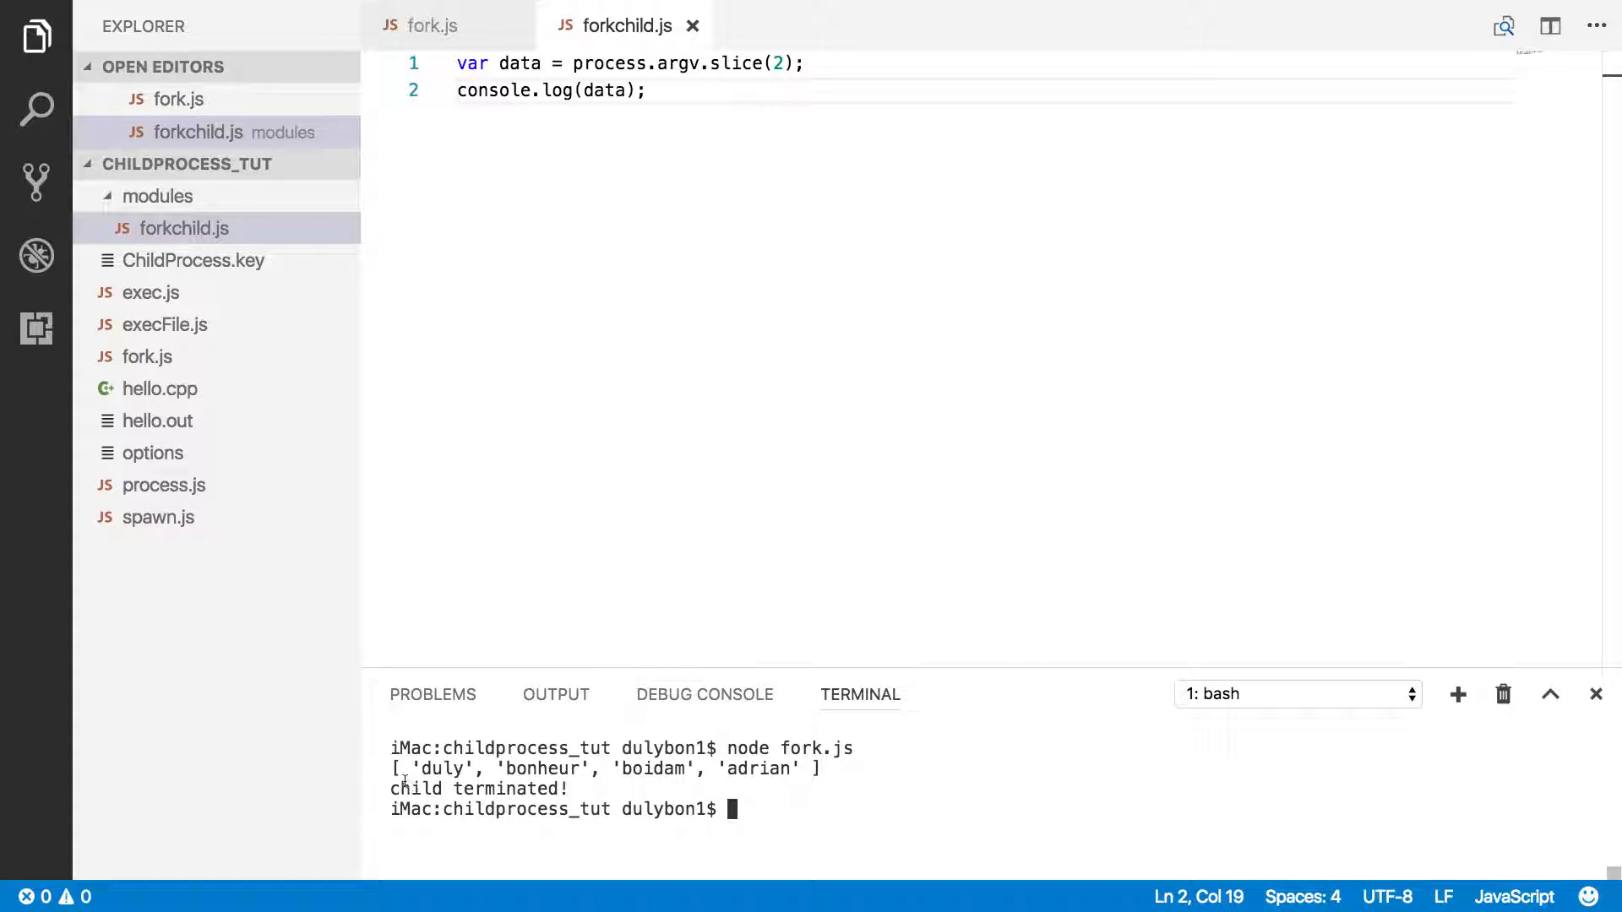
double_click(621, 768)
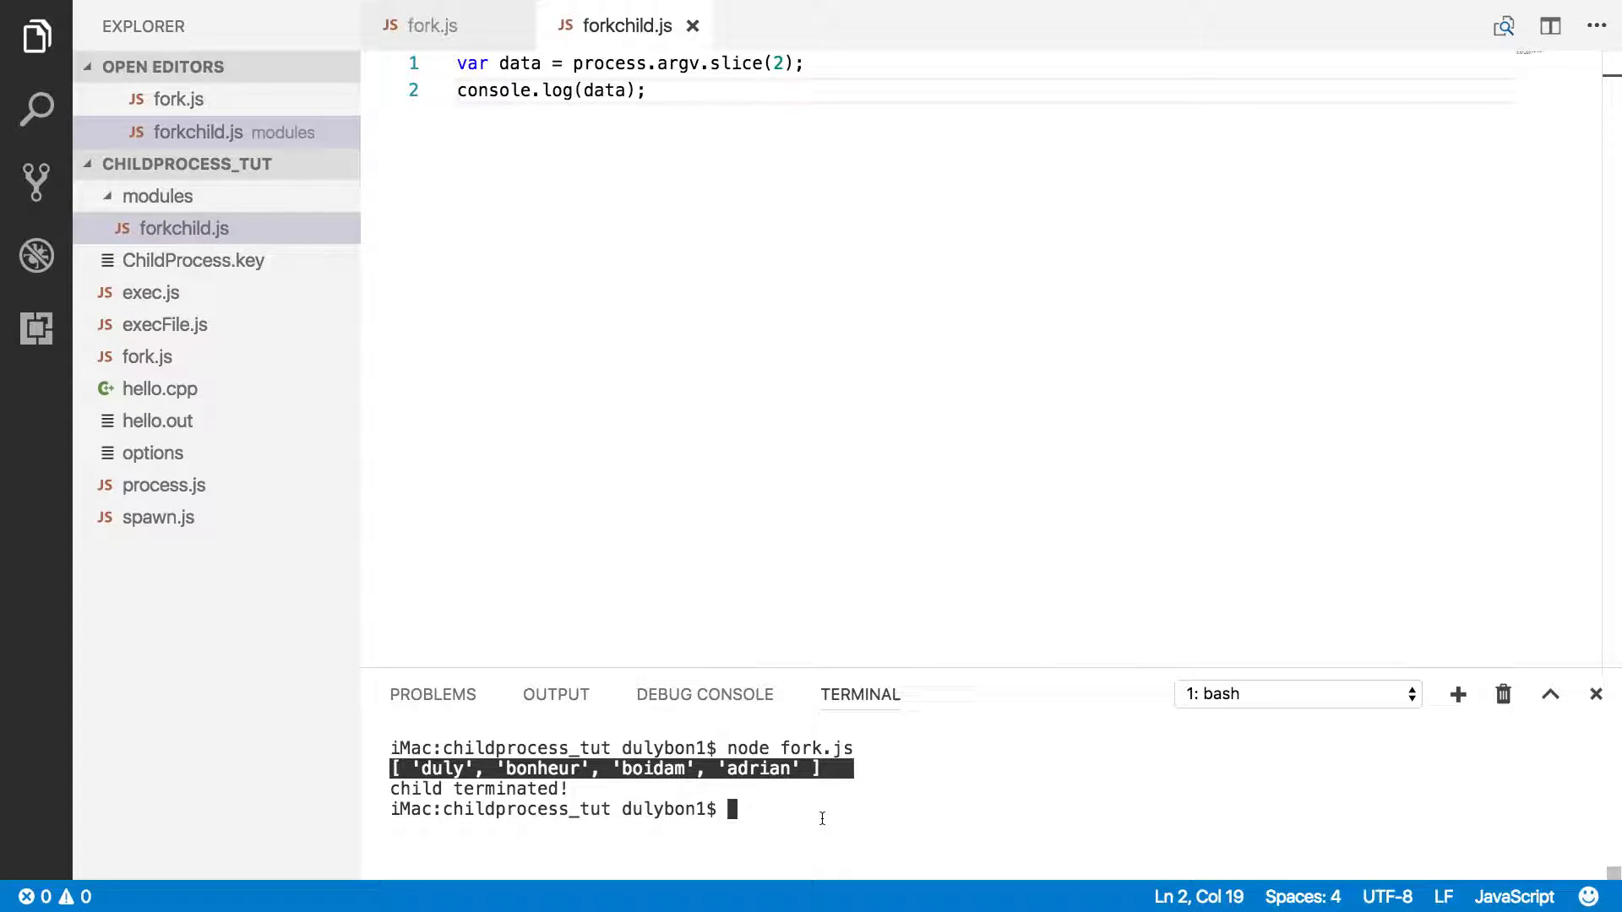
mouse_move(433, 29)
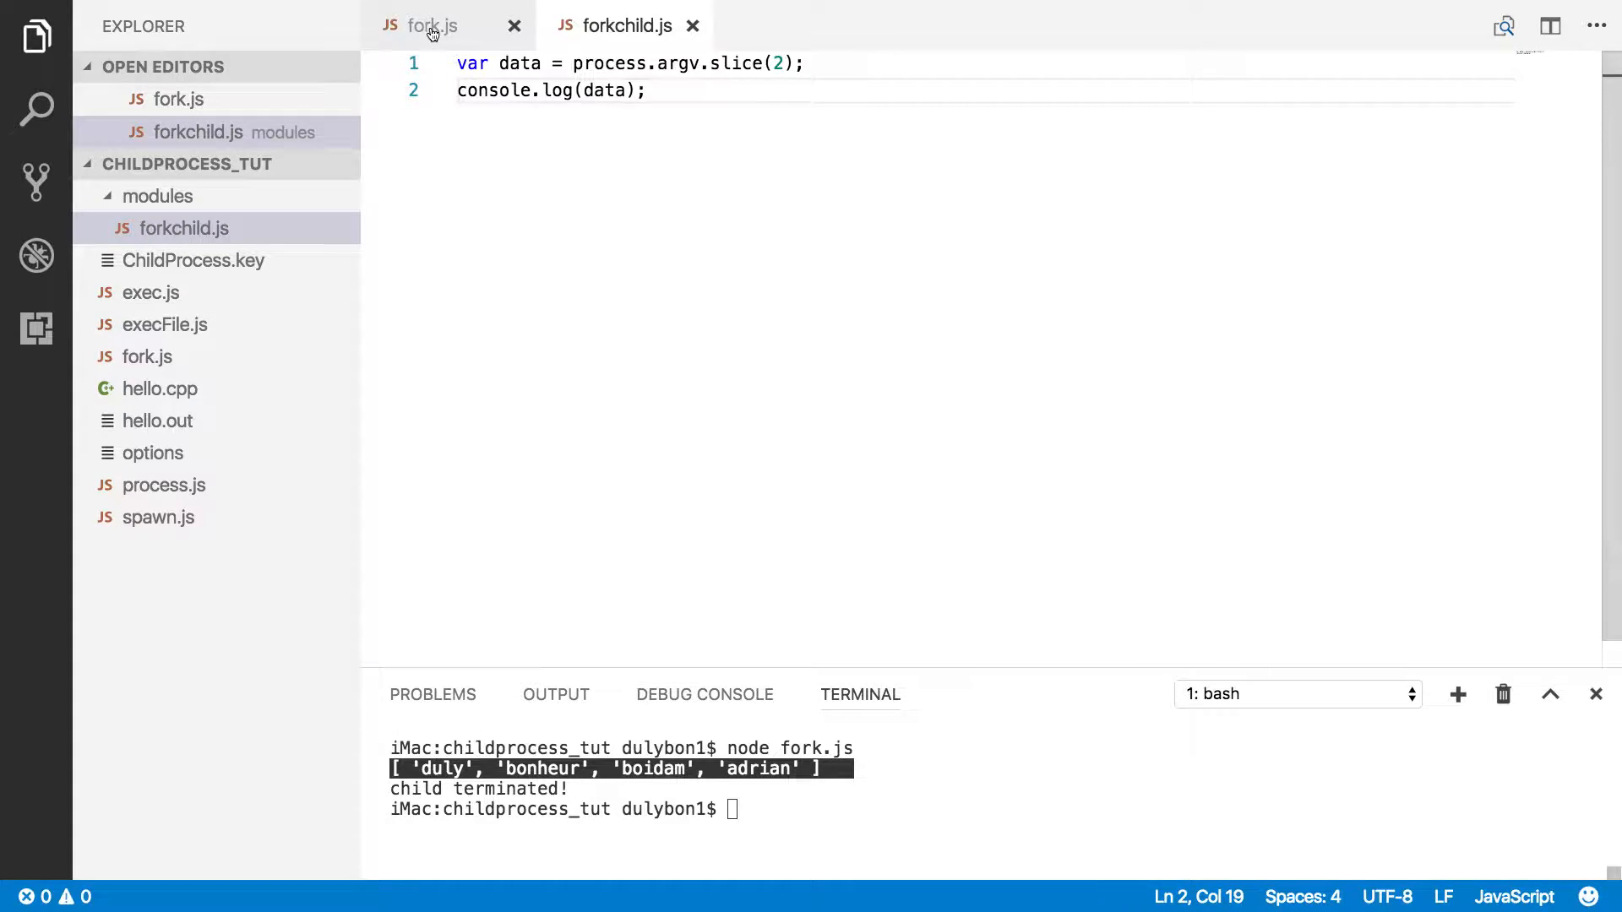
click(432, 25)
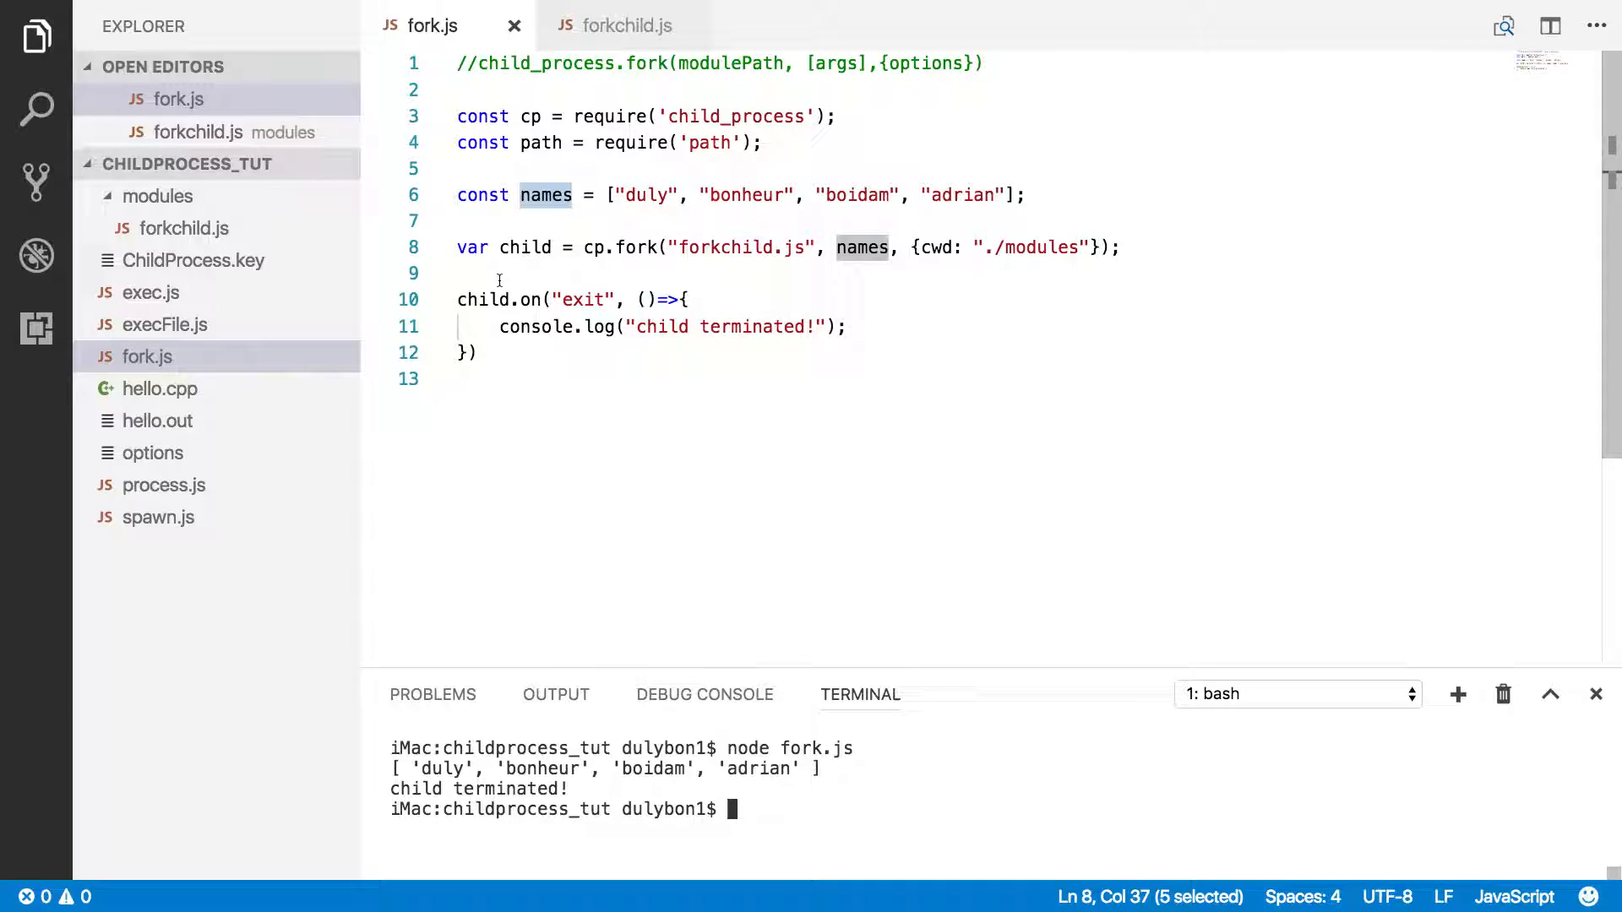
click(969, 419)
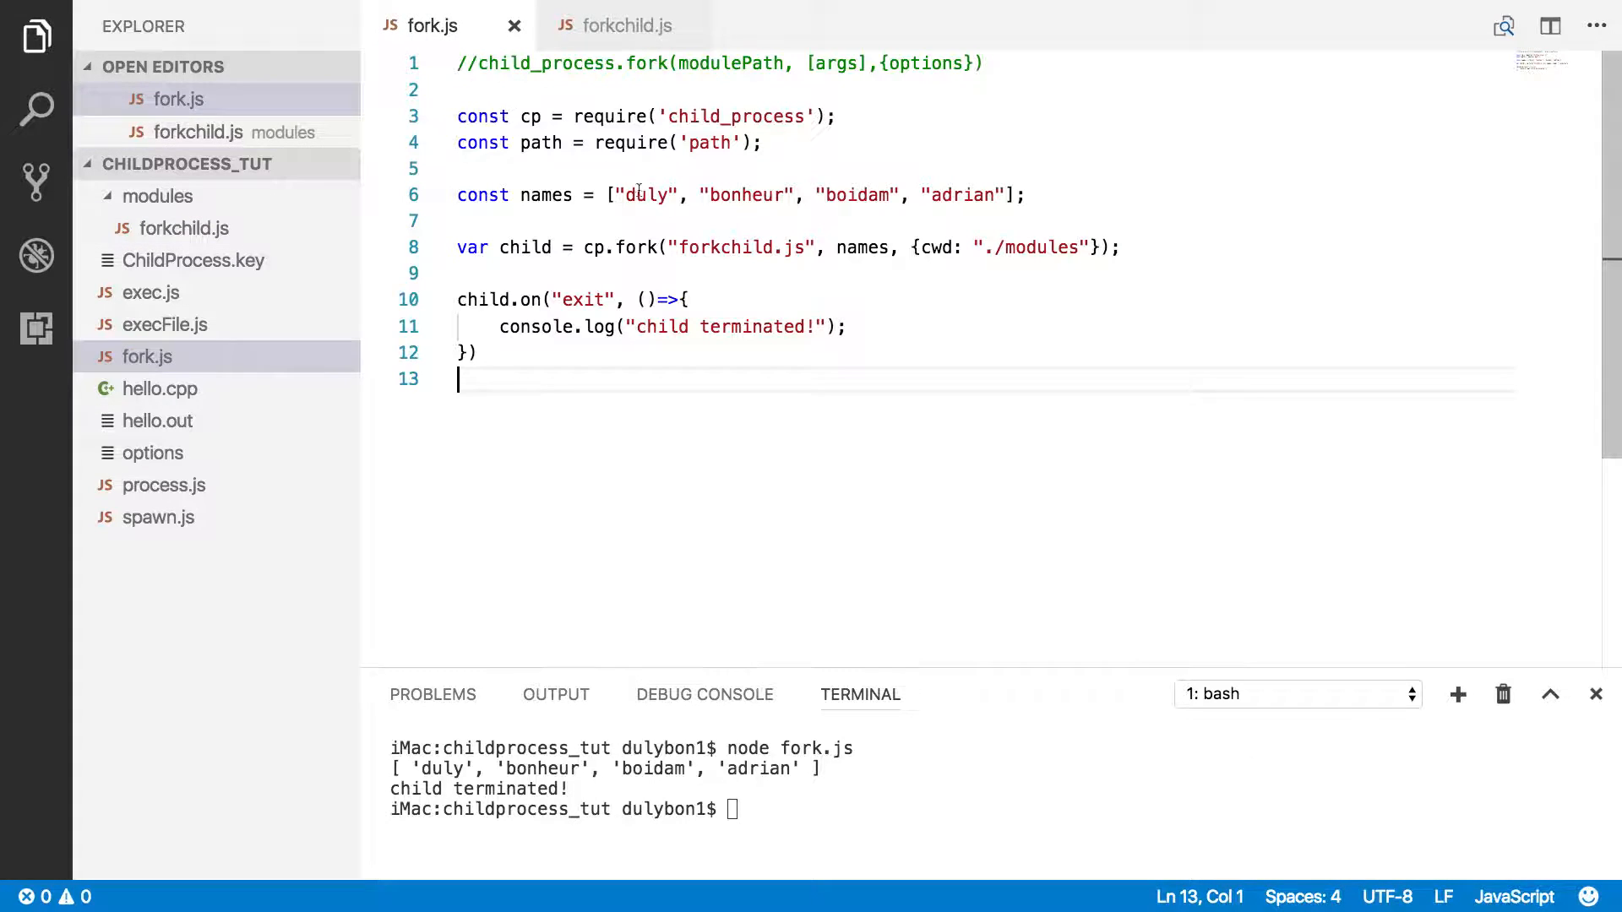
mouse_move(686, 211)
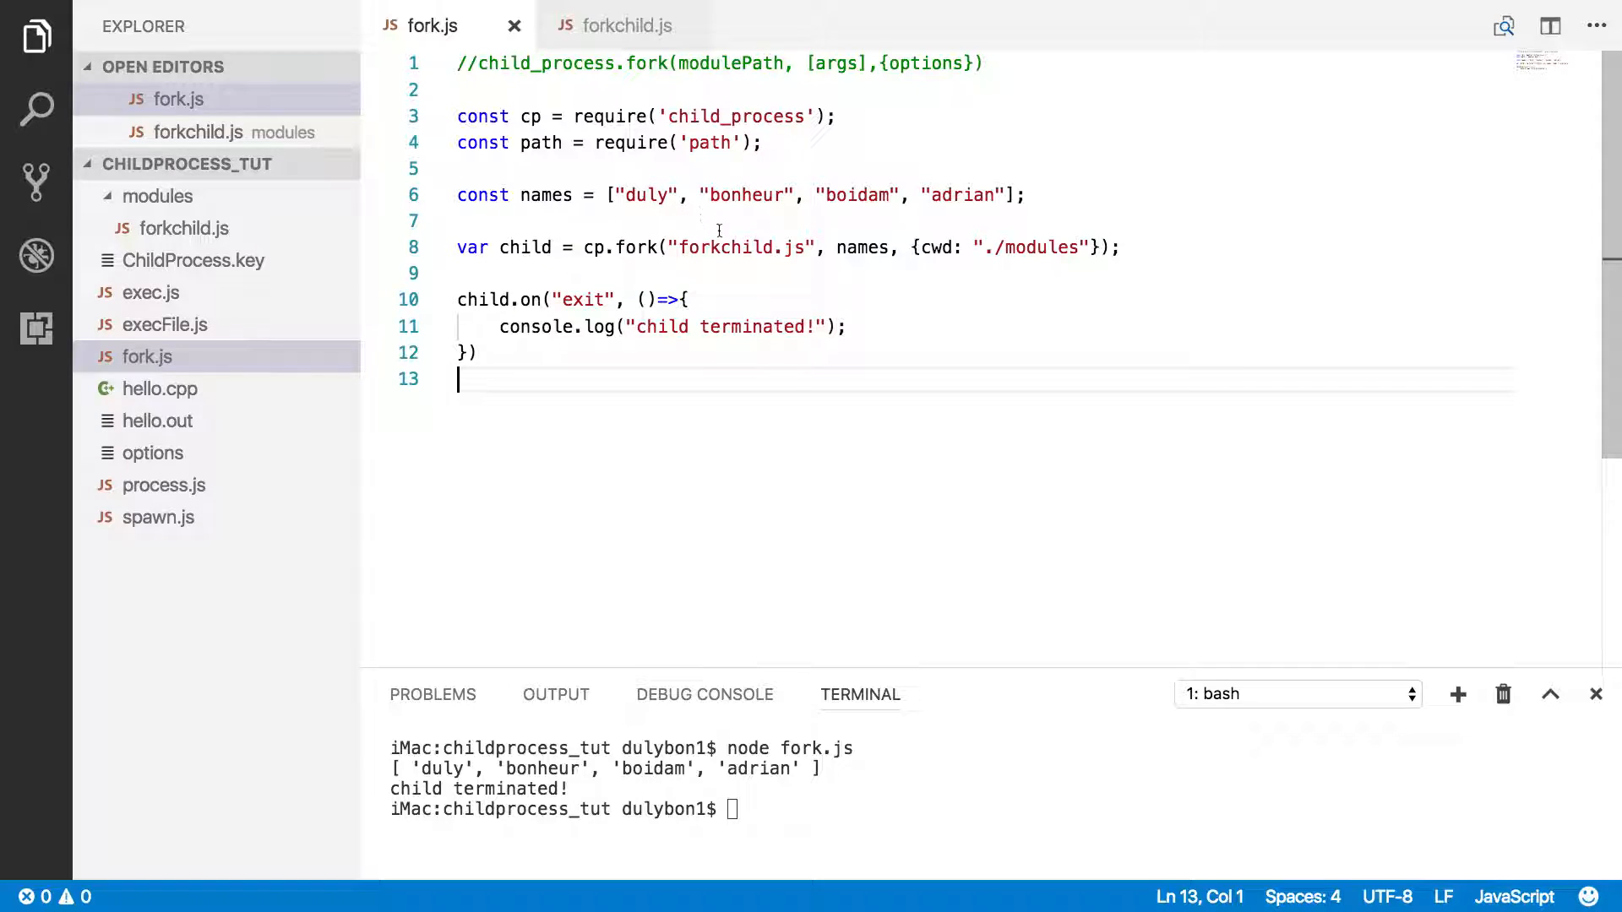
mouse_move(721, 383)
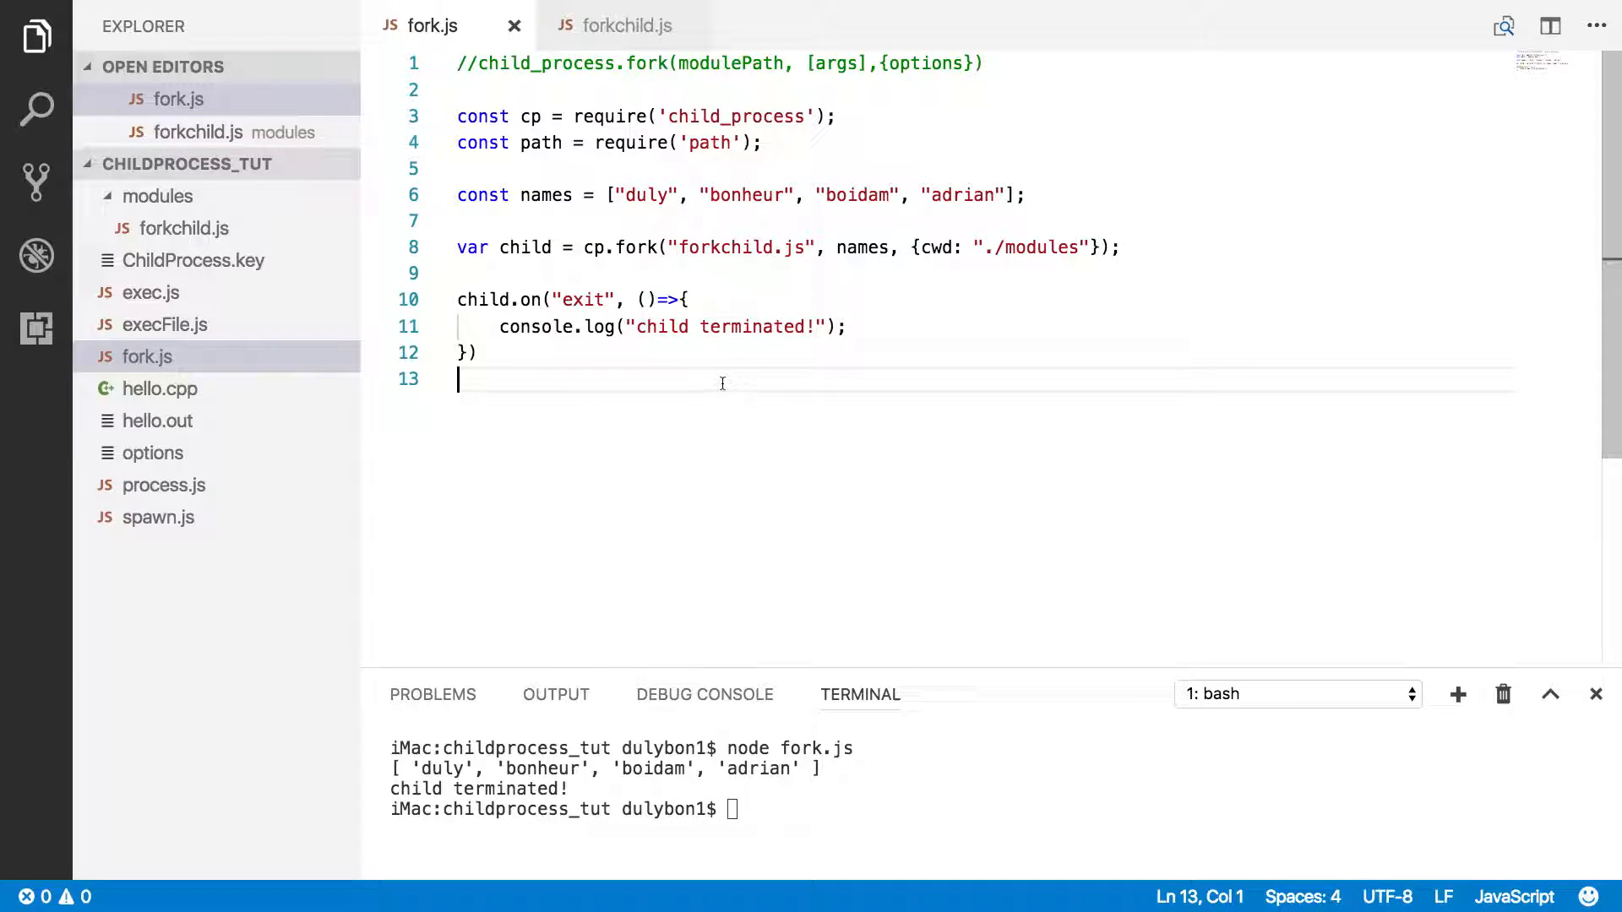
mouse_move(747, 363)
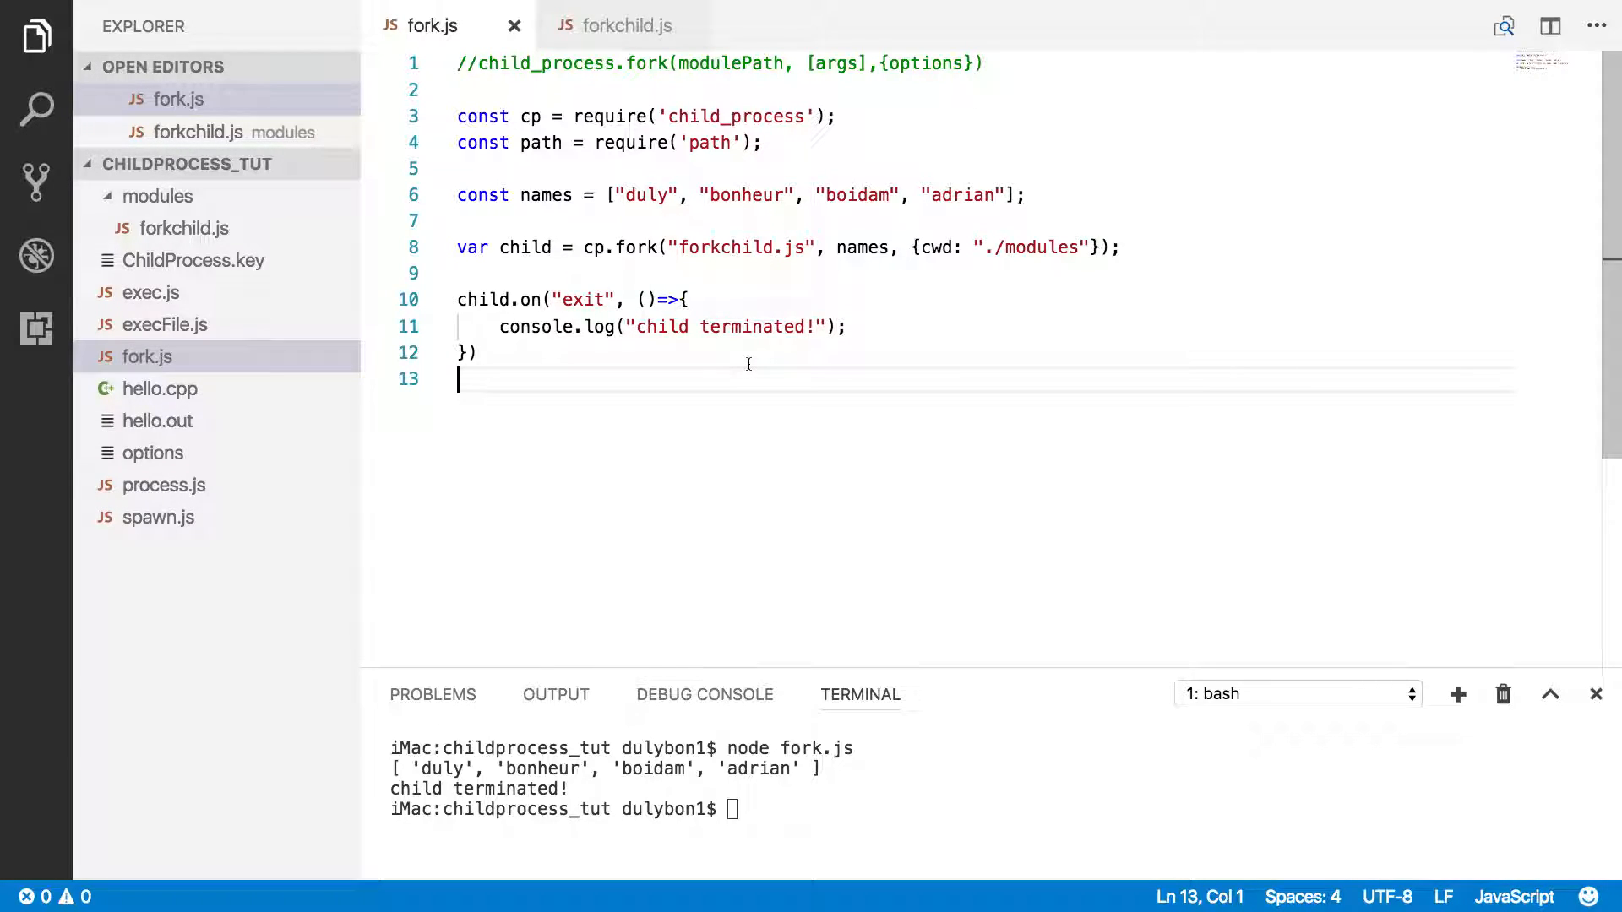
mouse_move(781, 368)
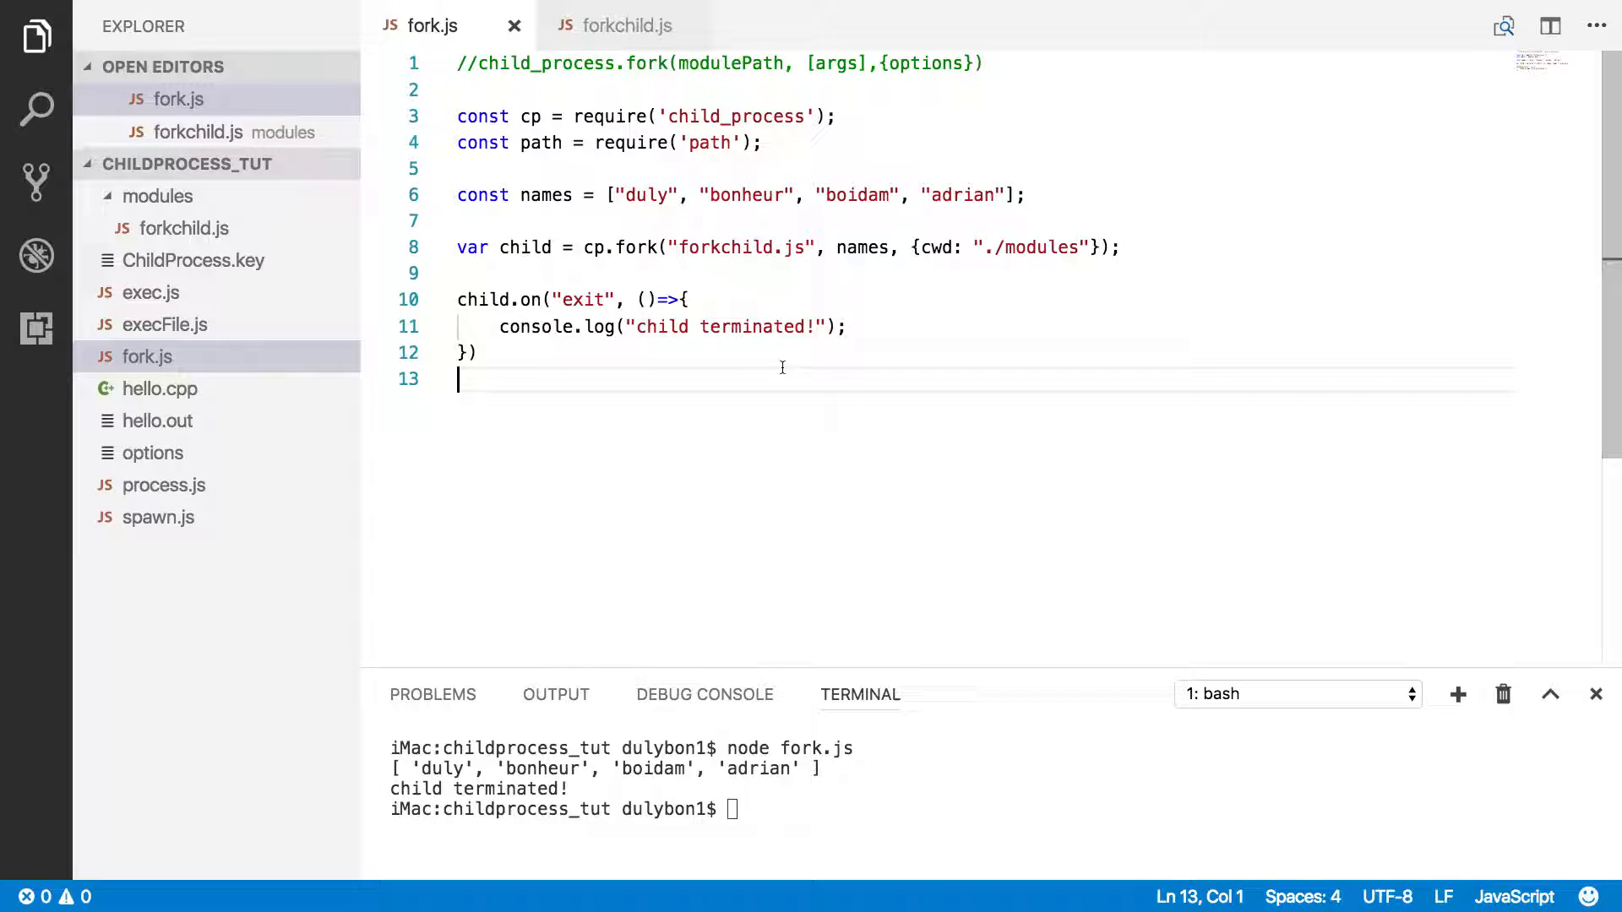
mouse_move(805, 396)
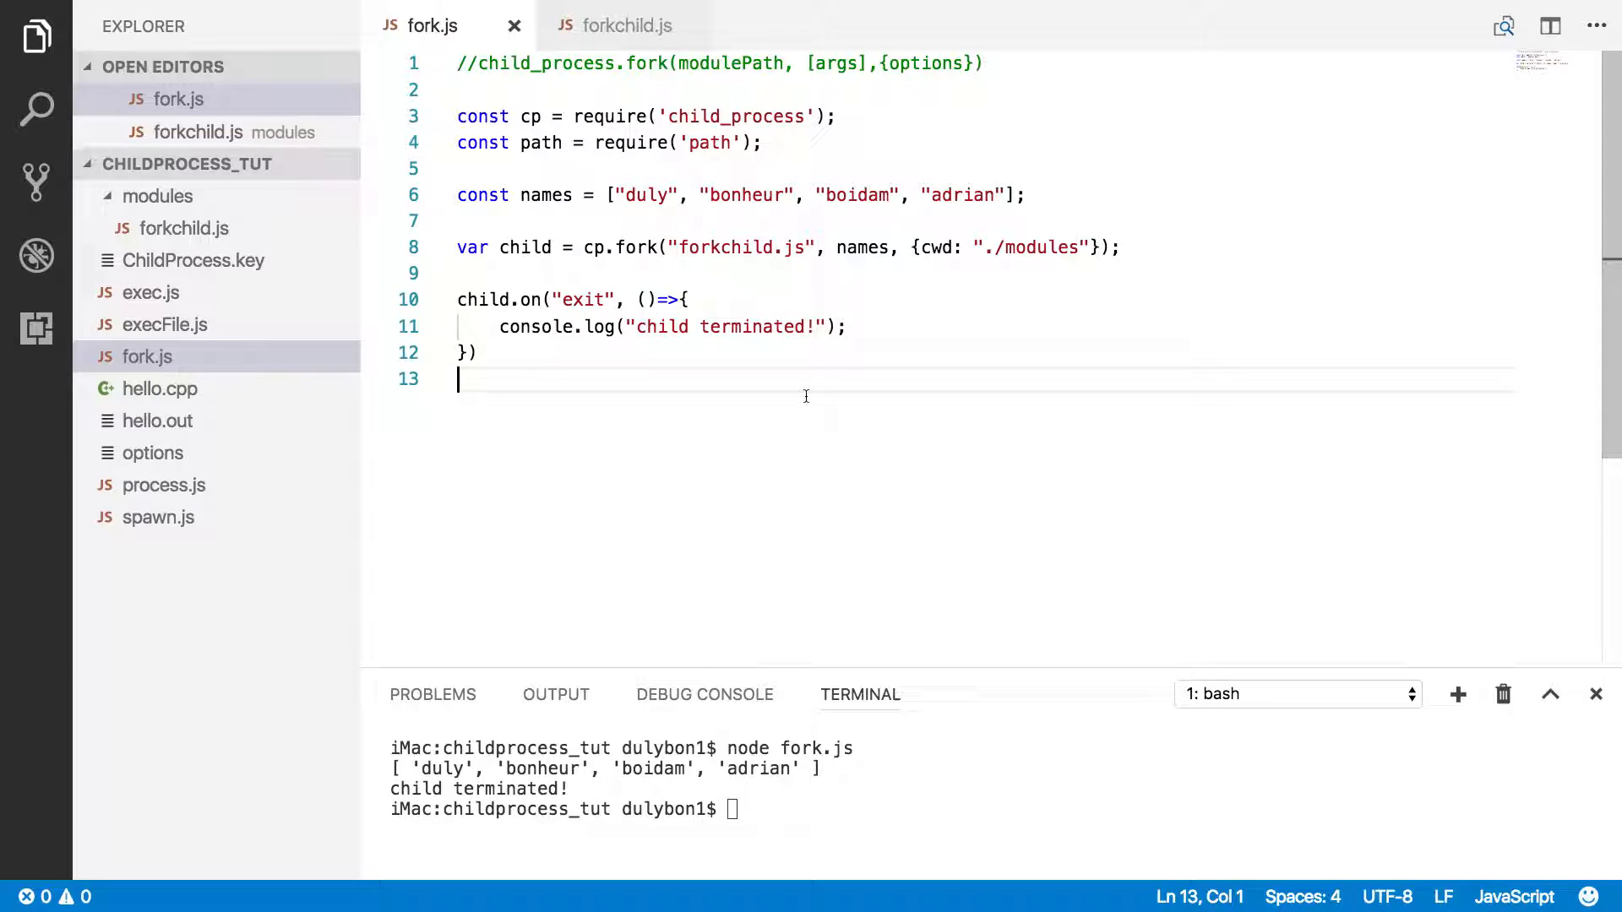
mouse_move(867, 333)
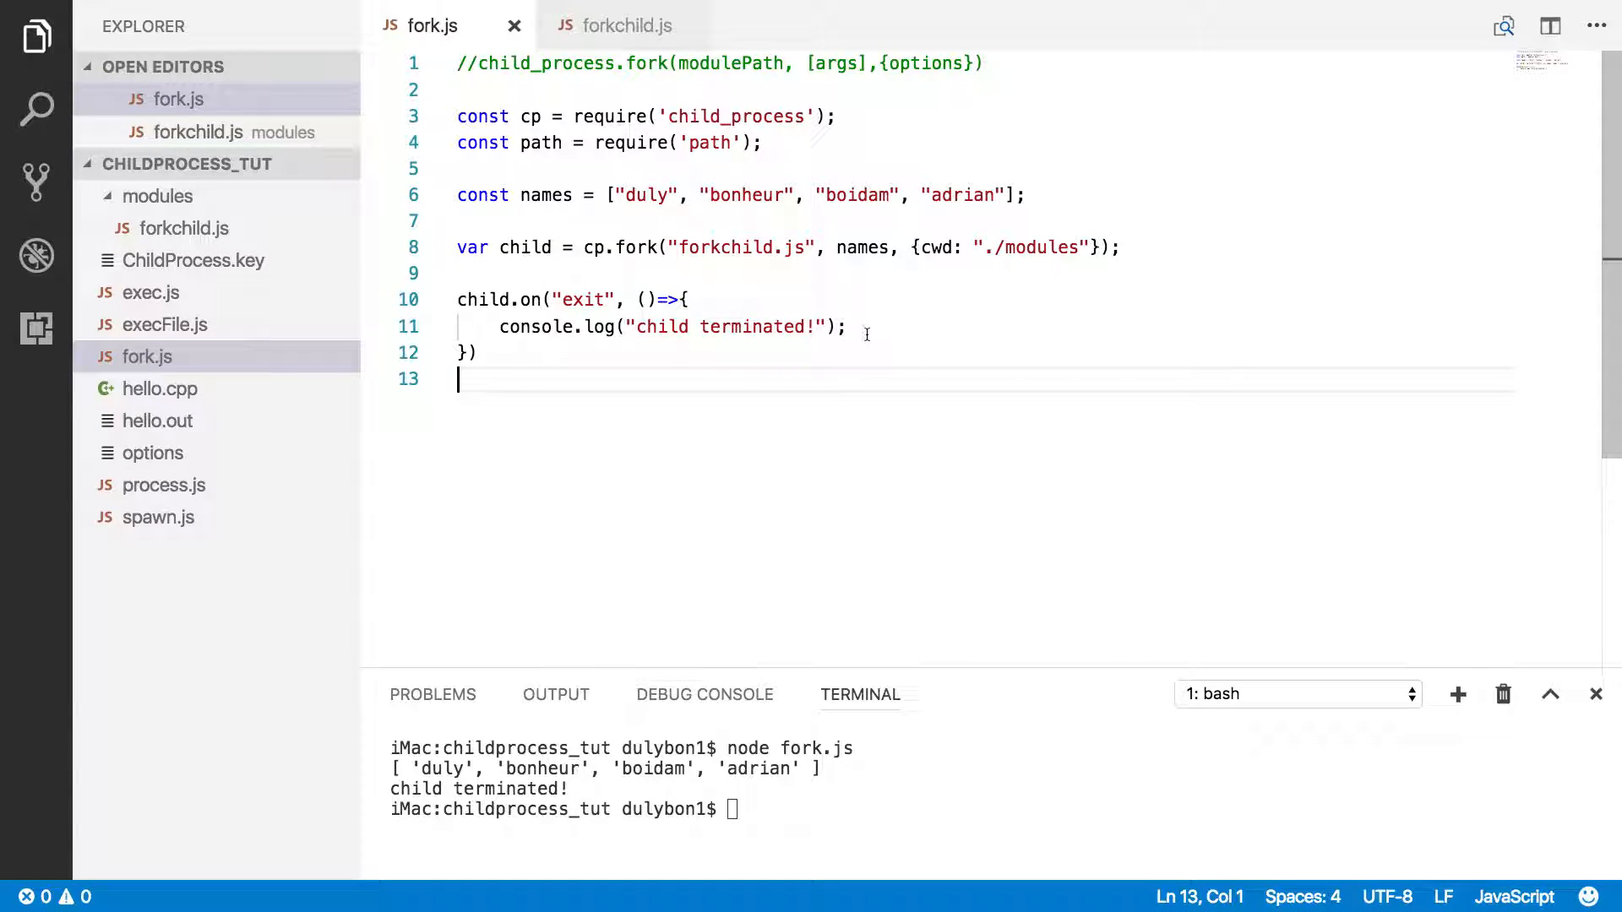
click(848, 327)
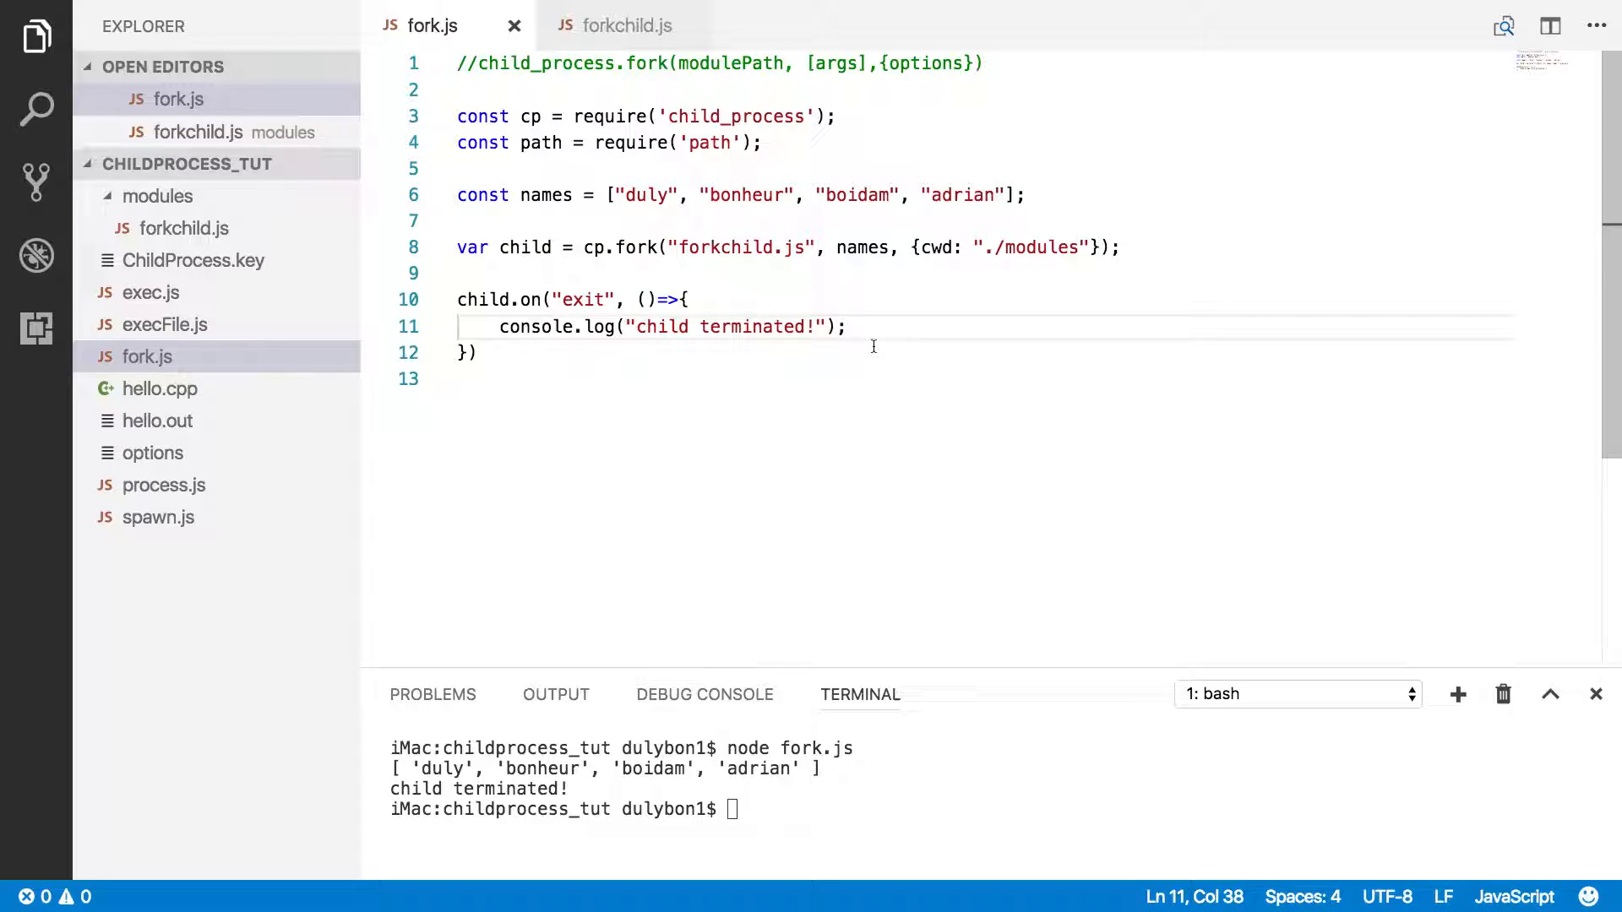
mouse_move(1138, 249)
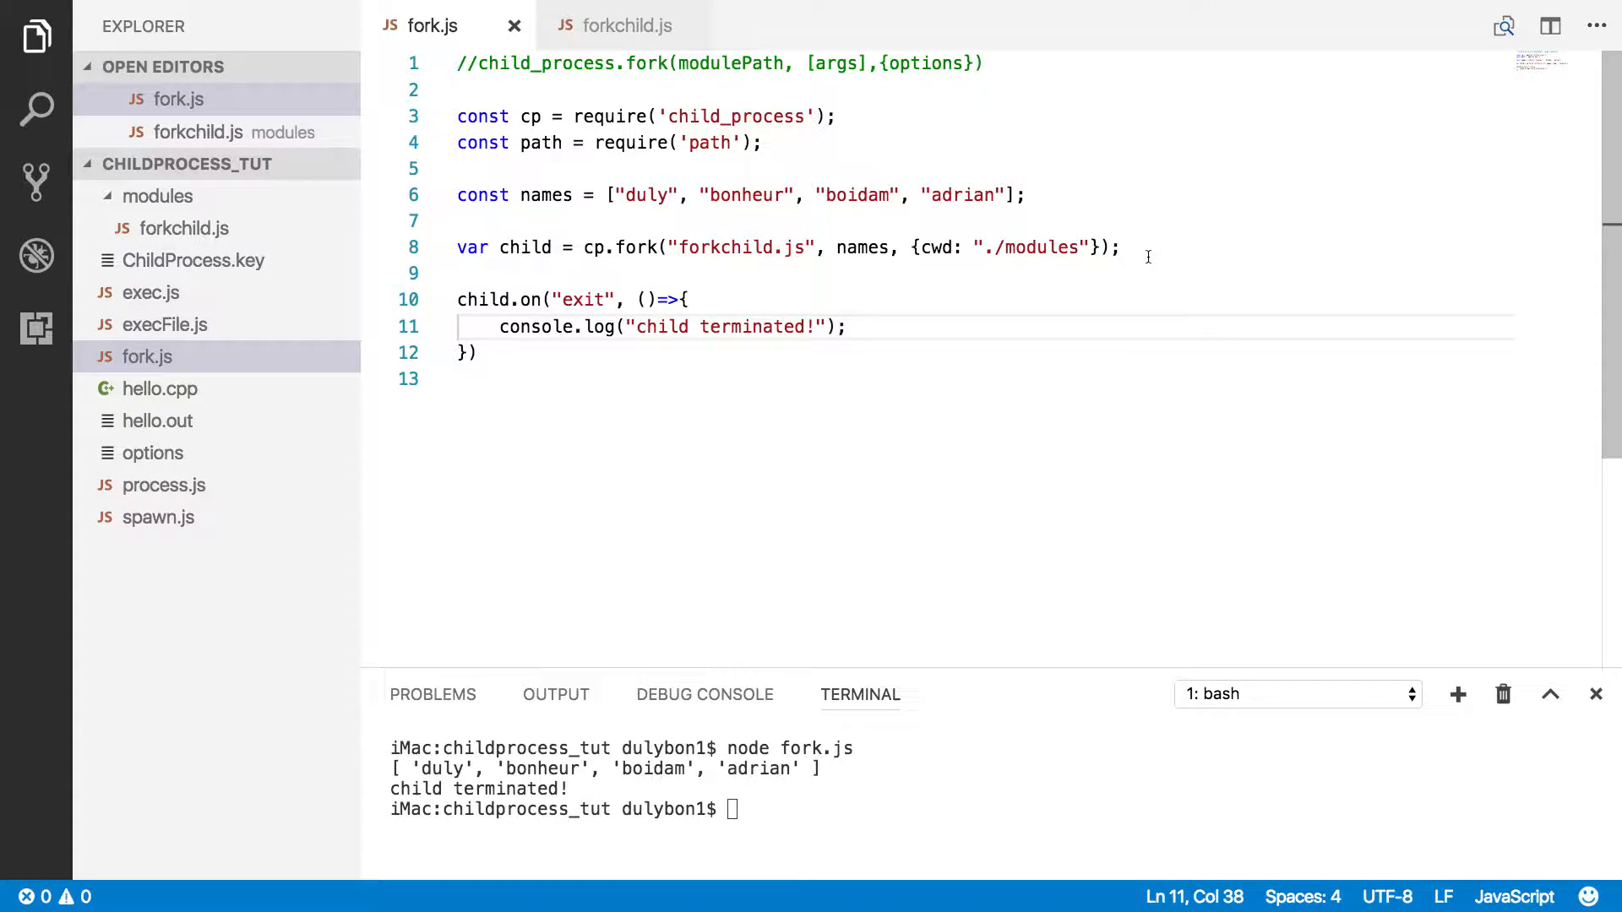
click(1120, 247)
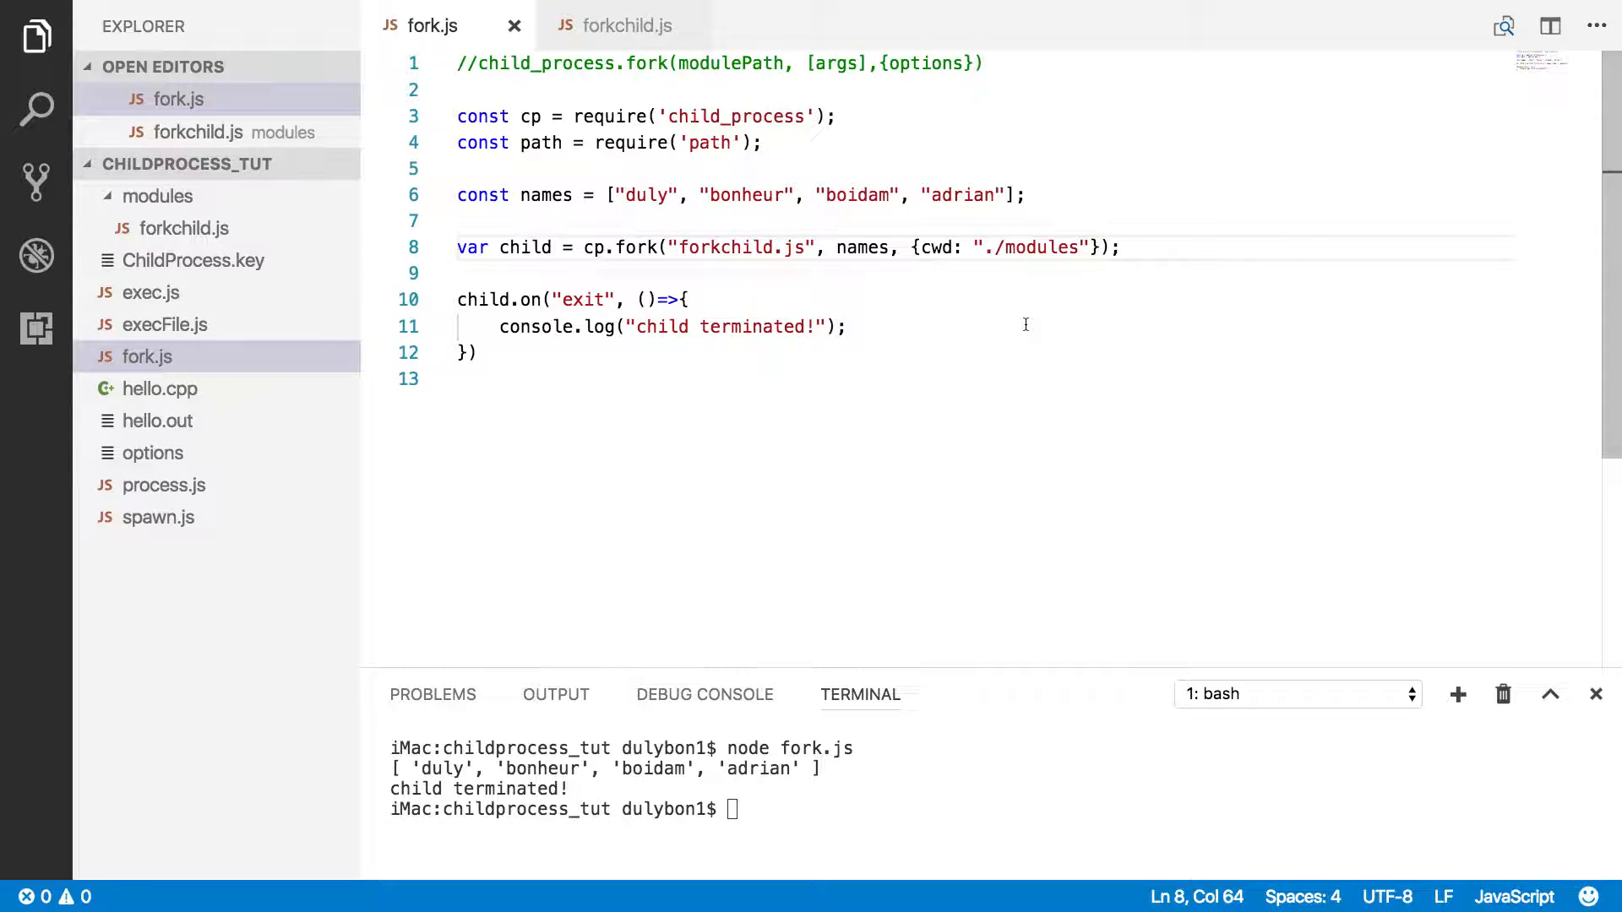
mouse_move(688, 277)
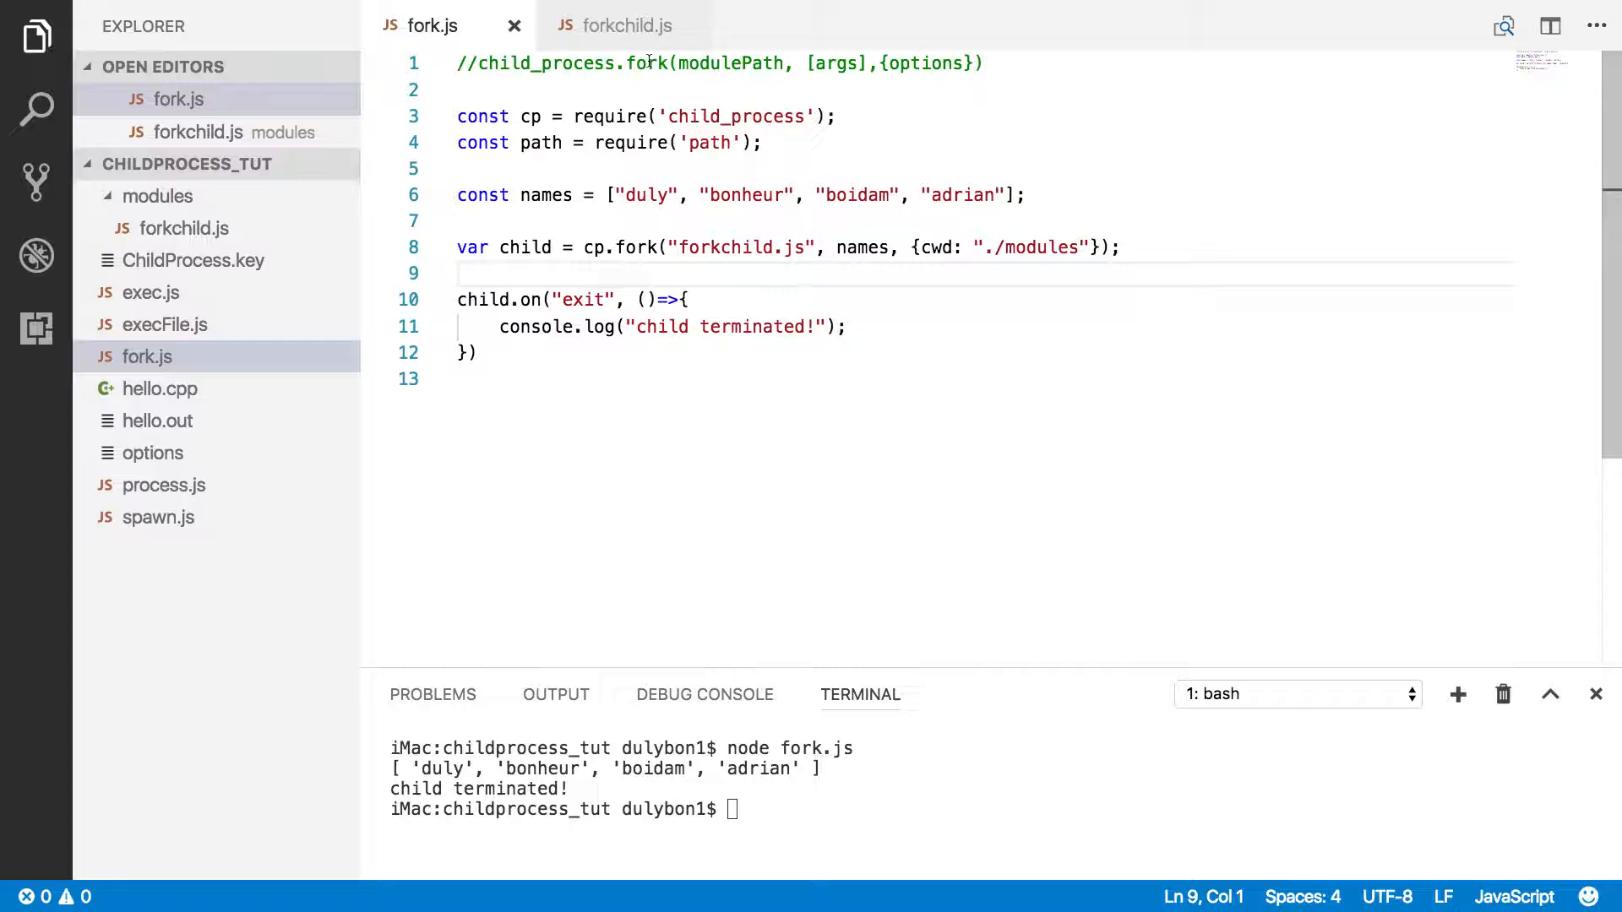
double_click(645, 63)
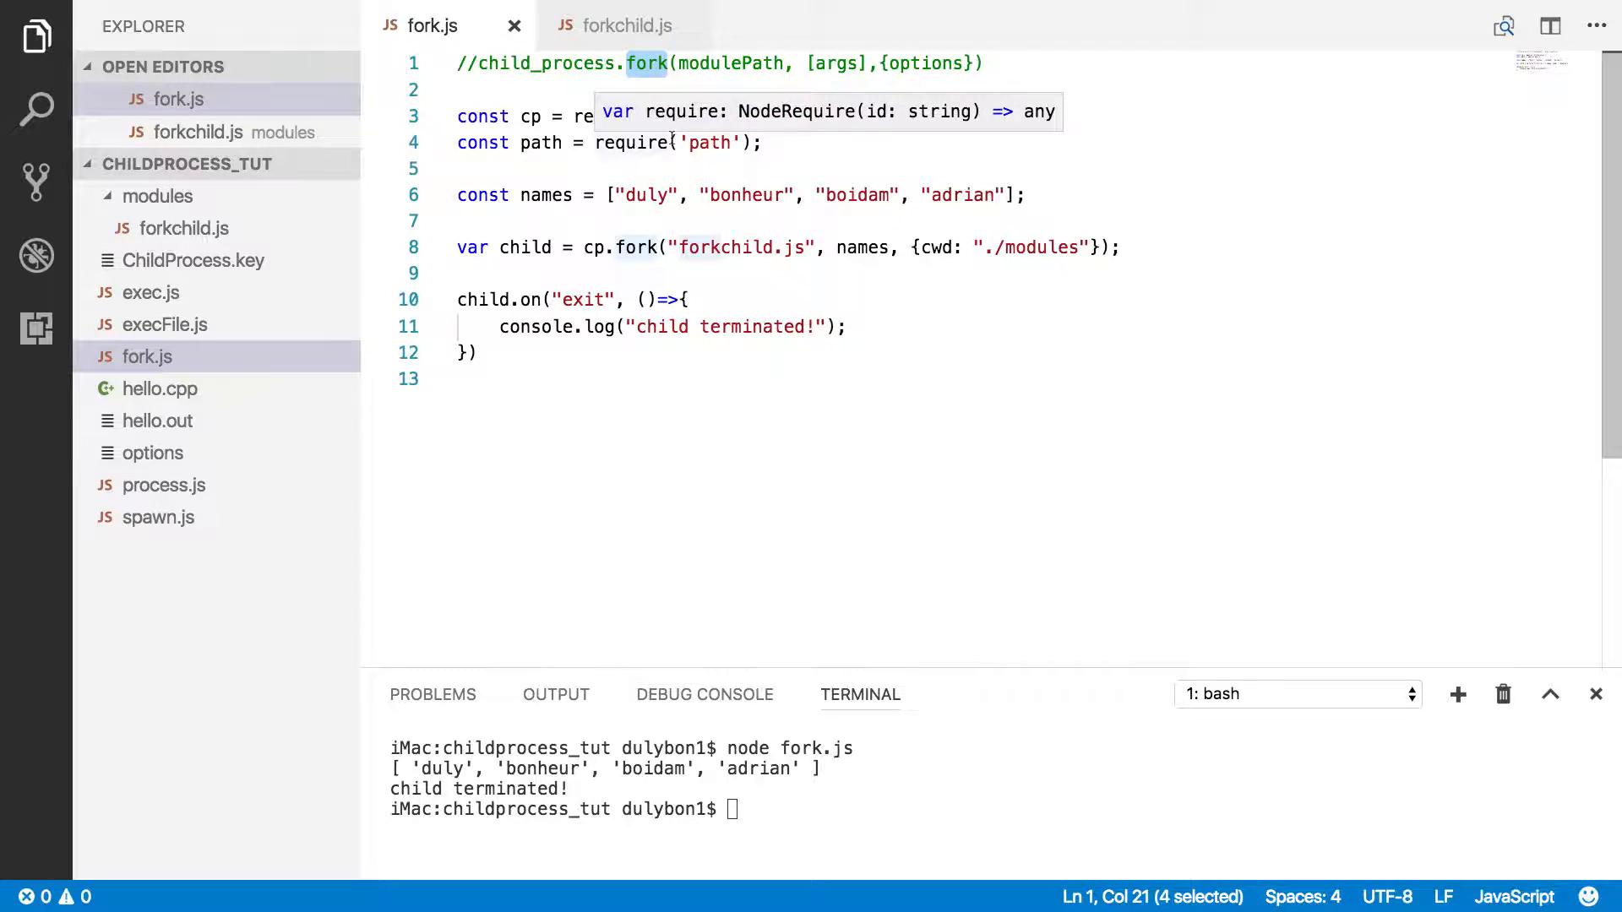
click(685, 247)
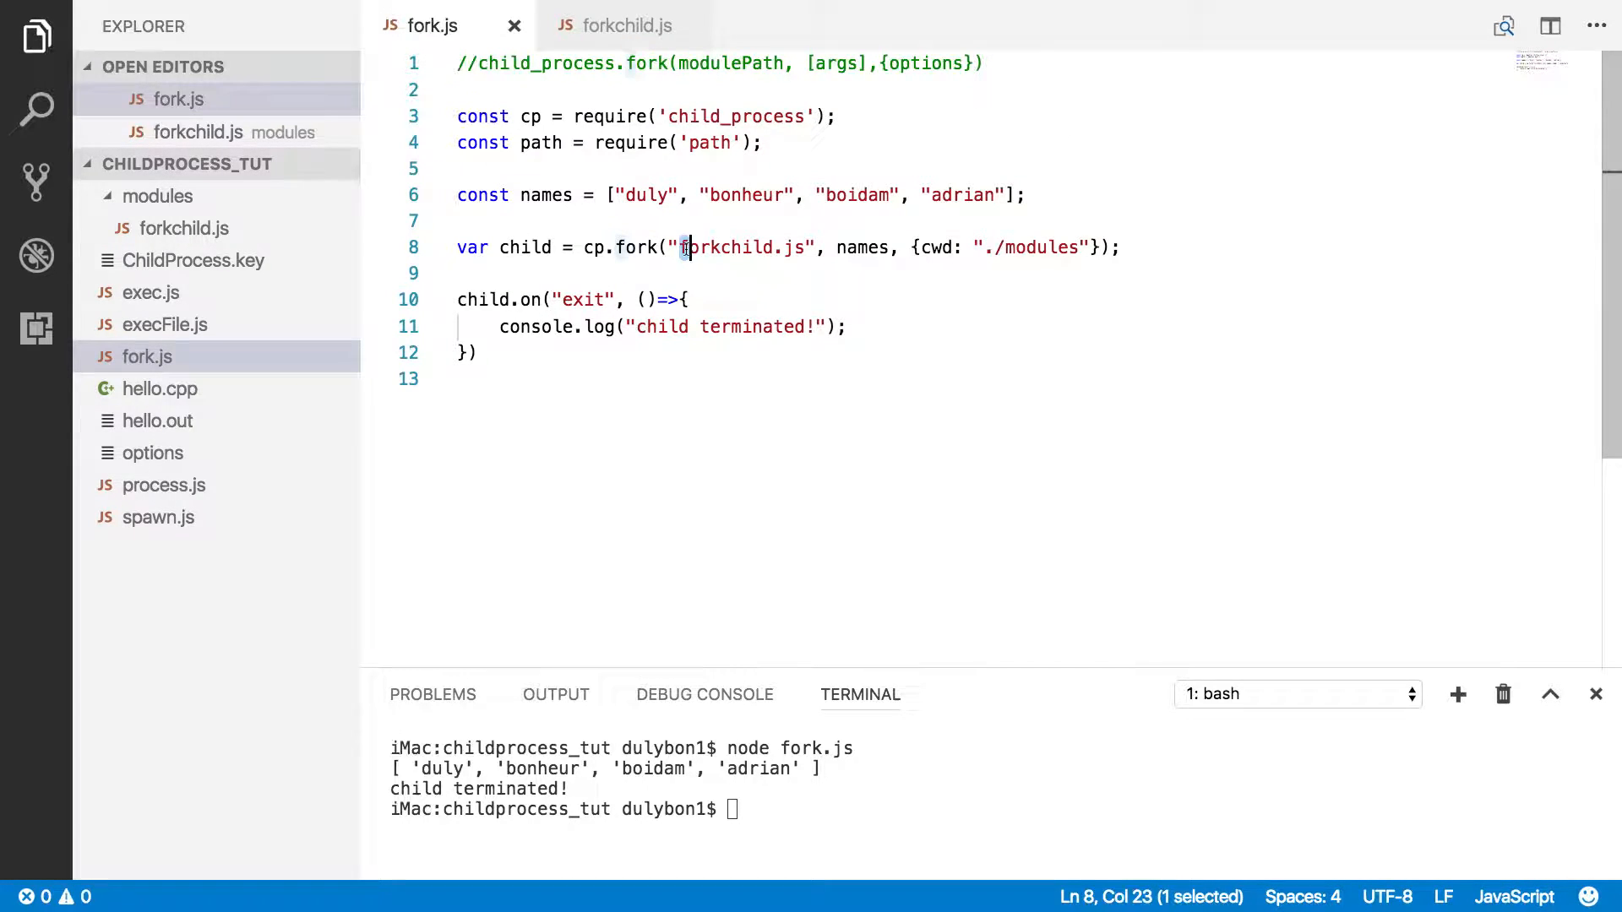
double_click(739, 248)
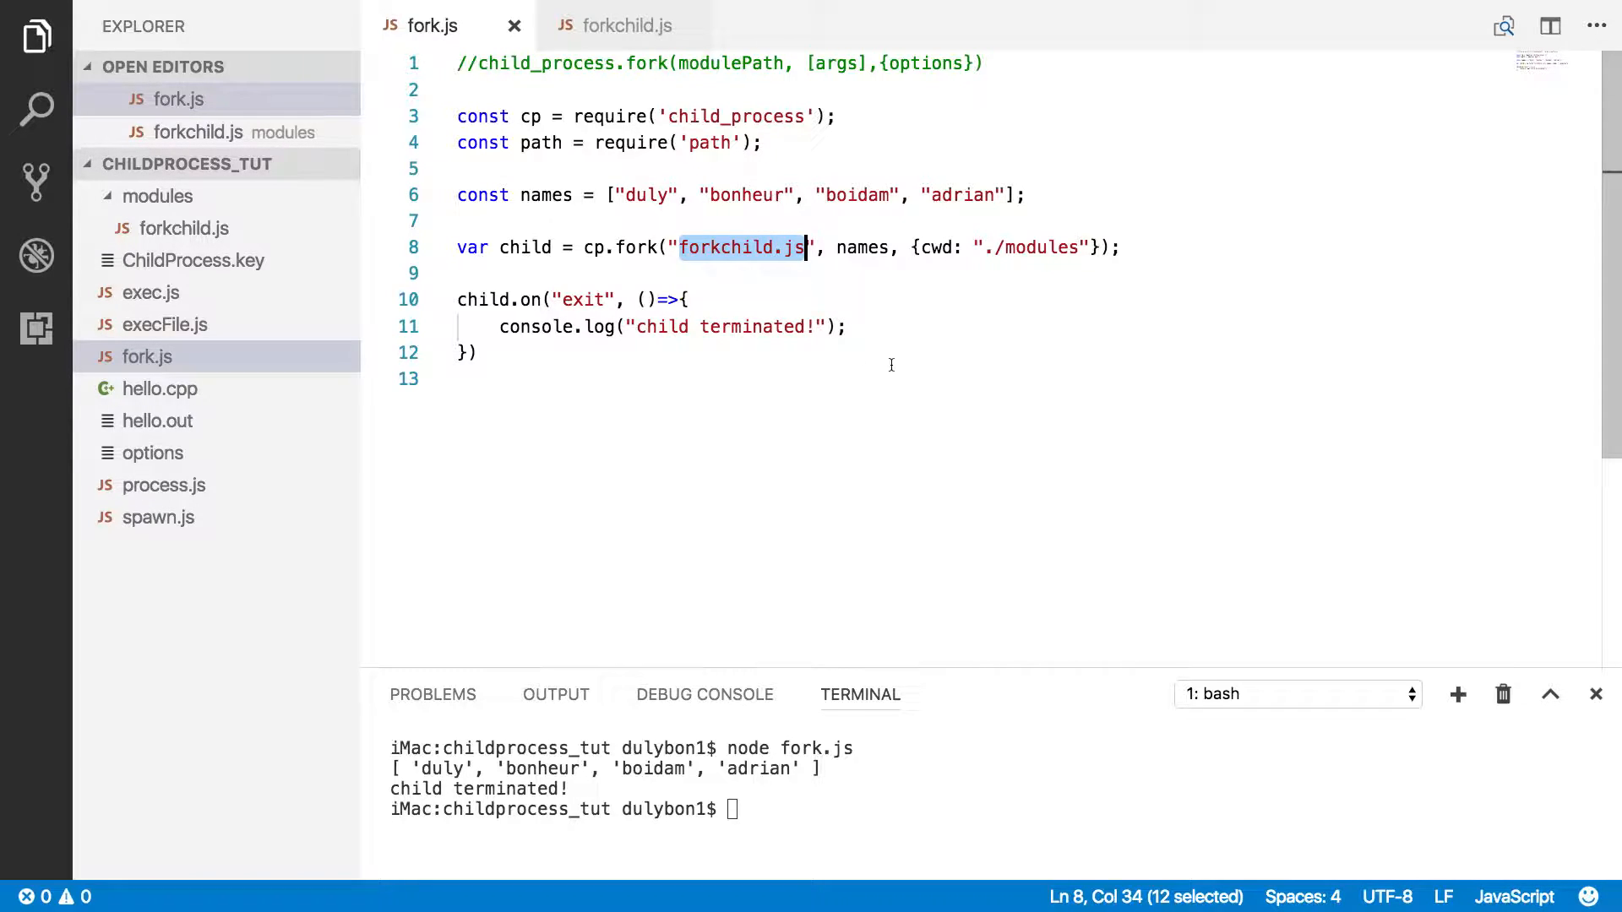
mouse_move(972, 230)
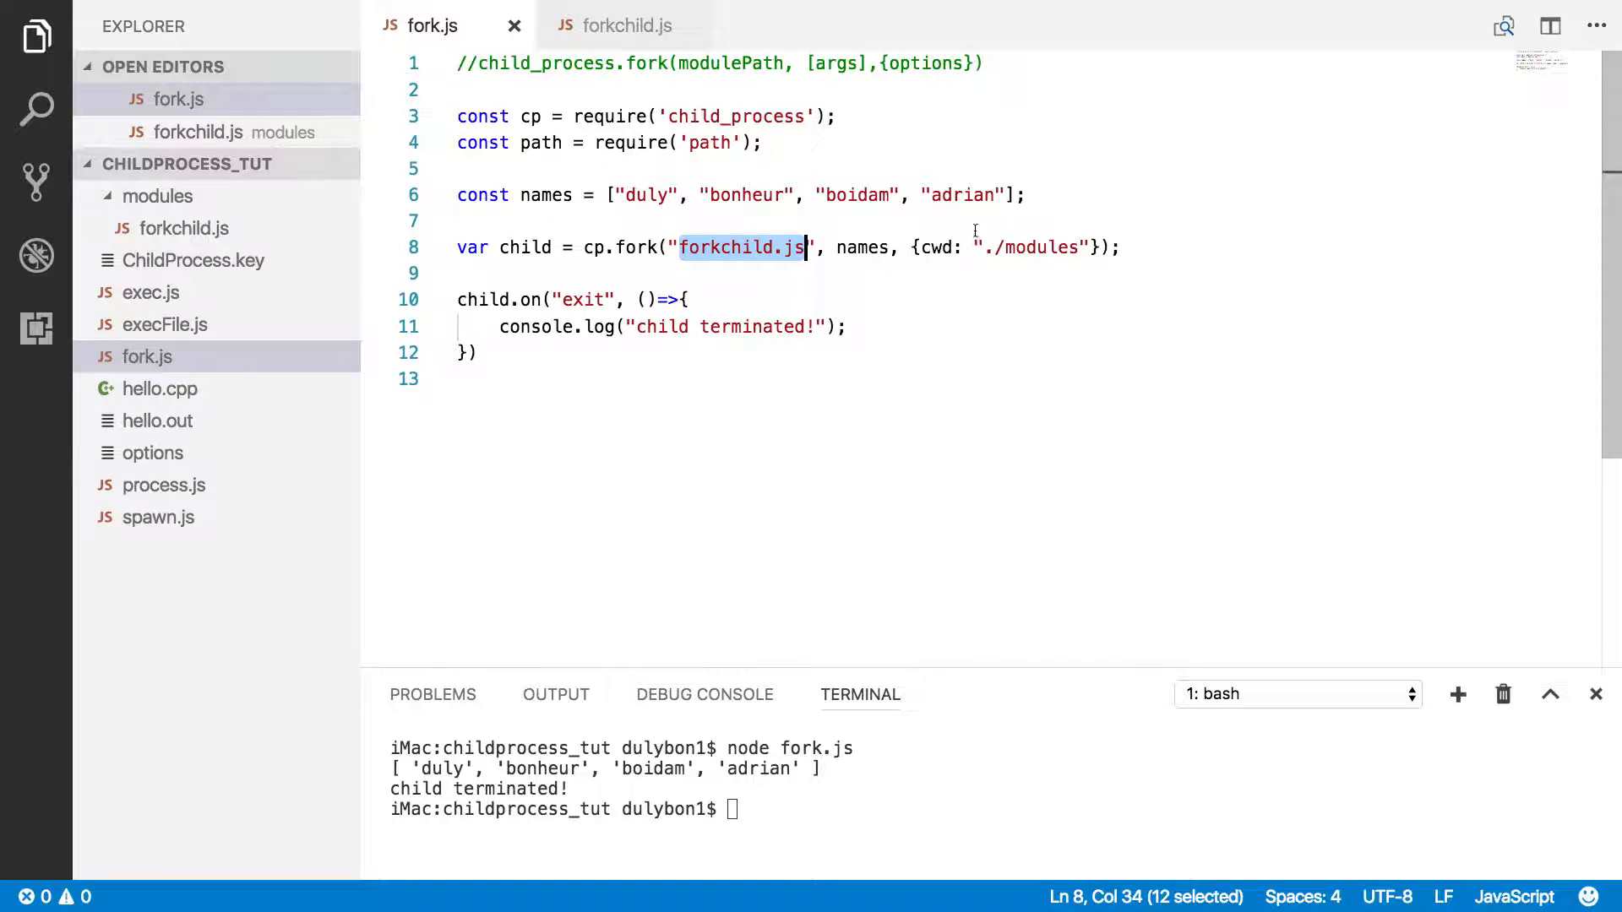
- In forkchild.js, add blank lines above console.log(data) and declare 'function sayHello(names){'
click(623, 24)
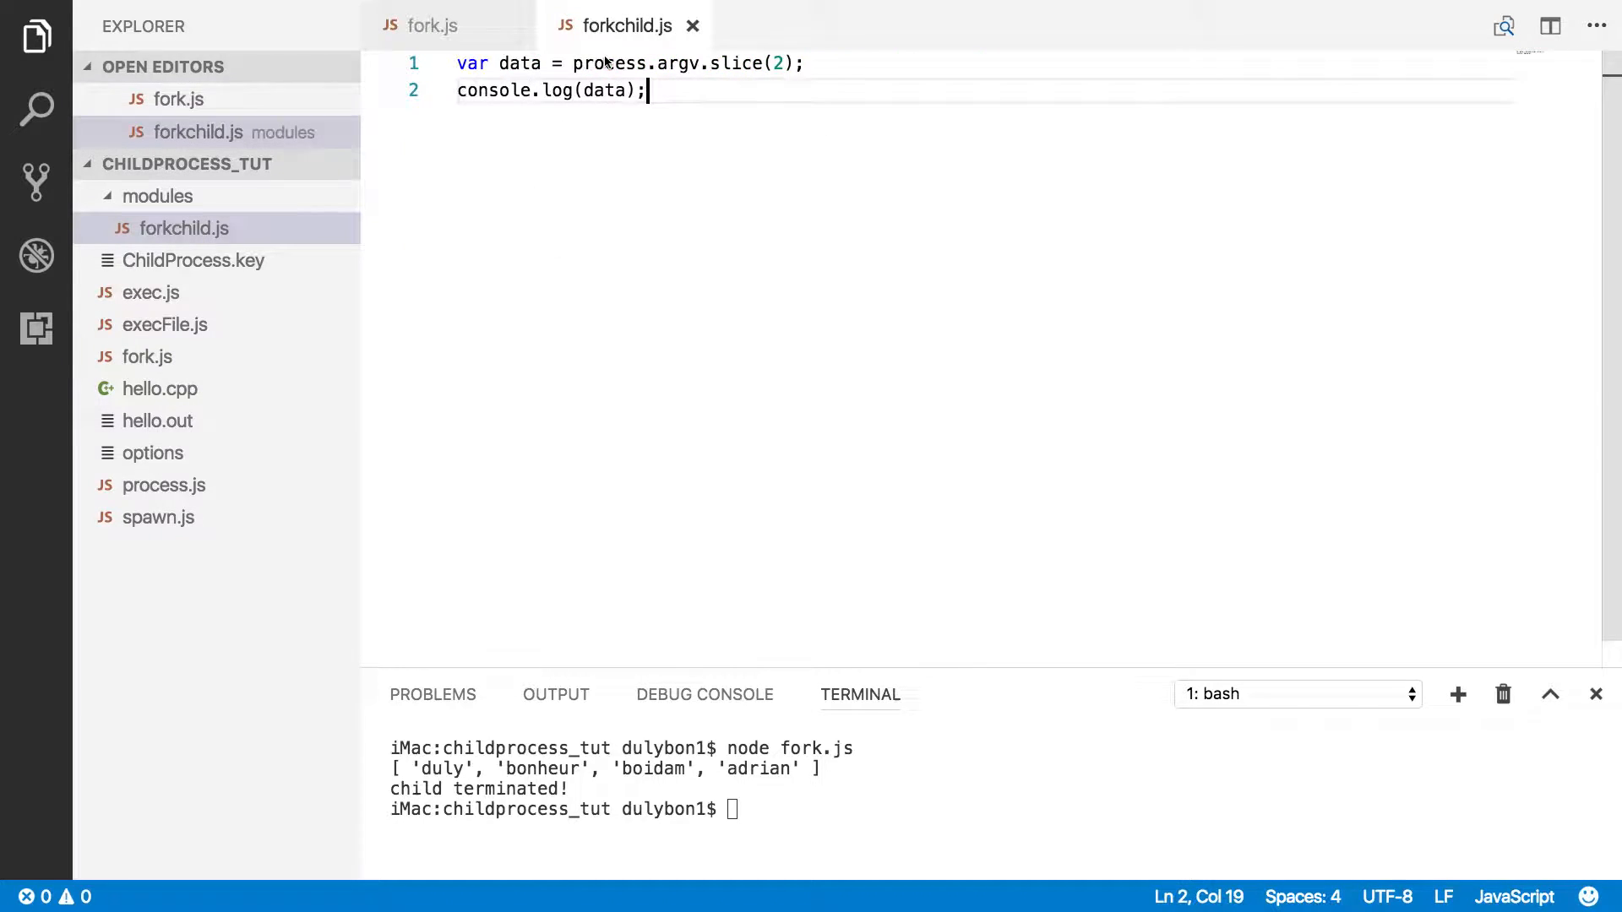
key(Enter)
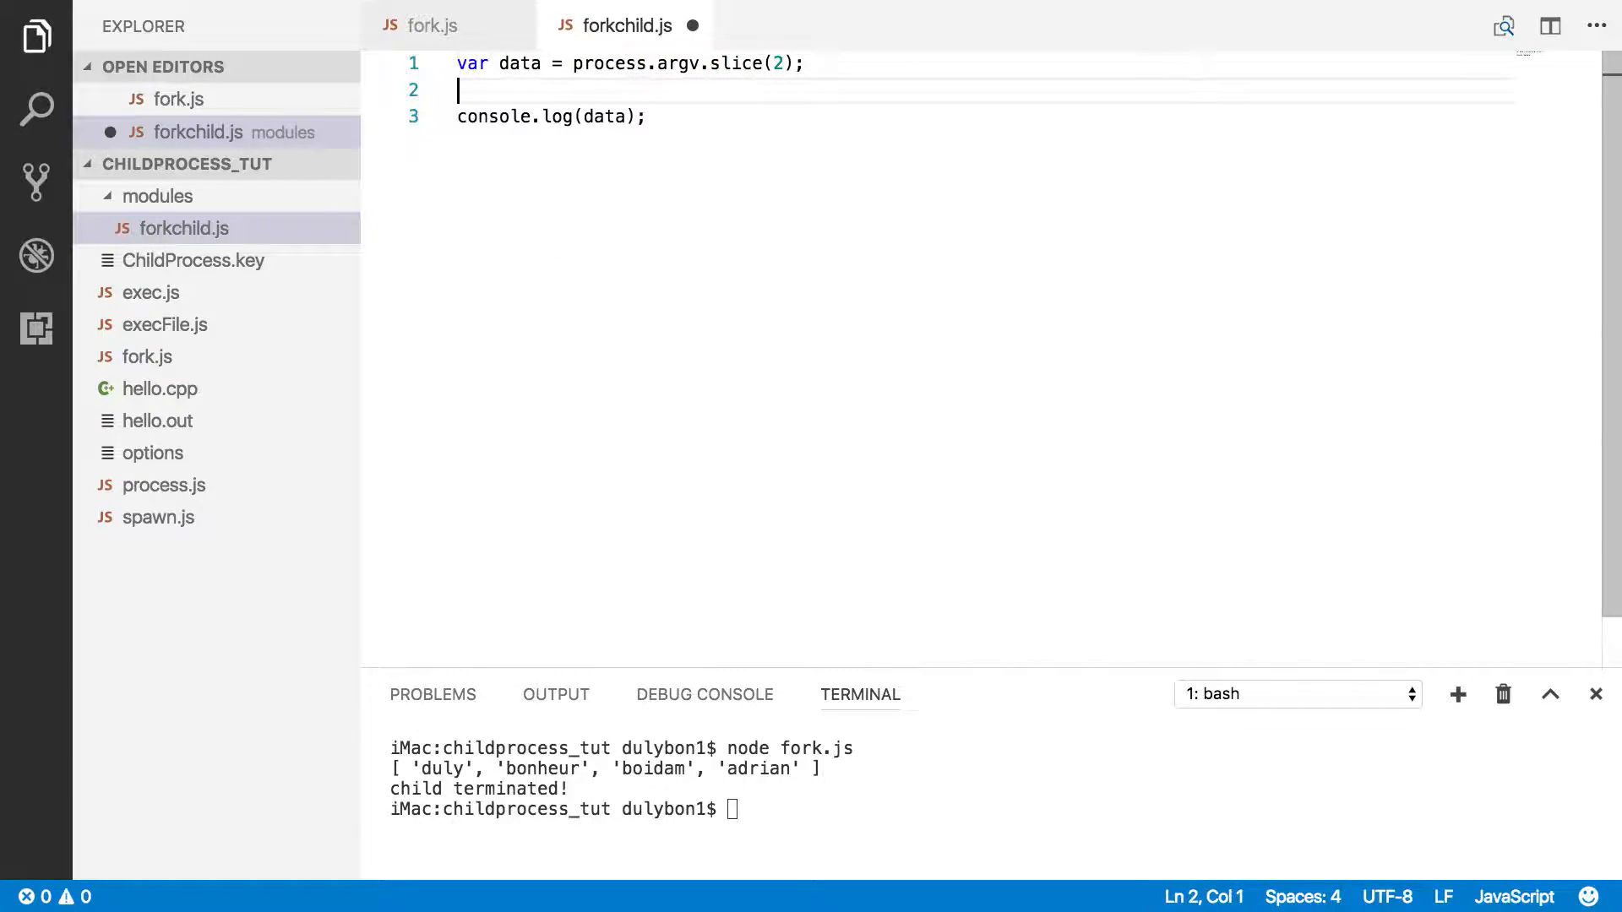
key(Enter)
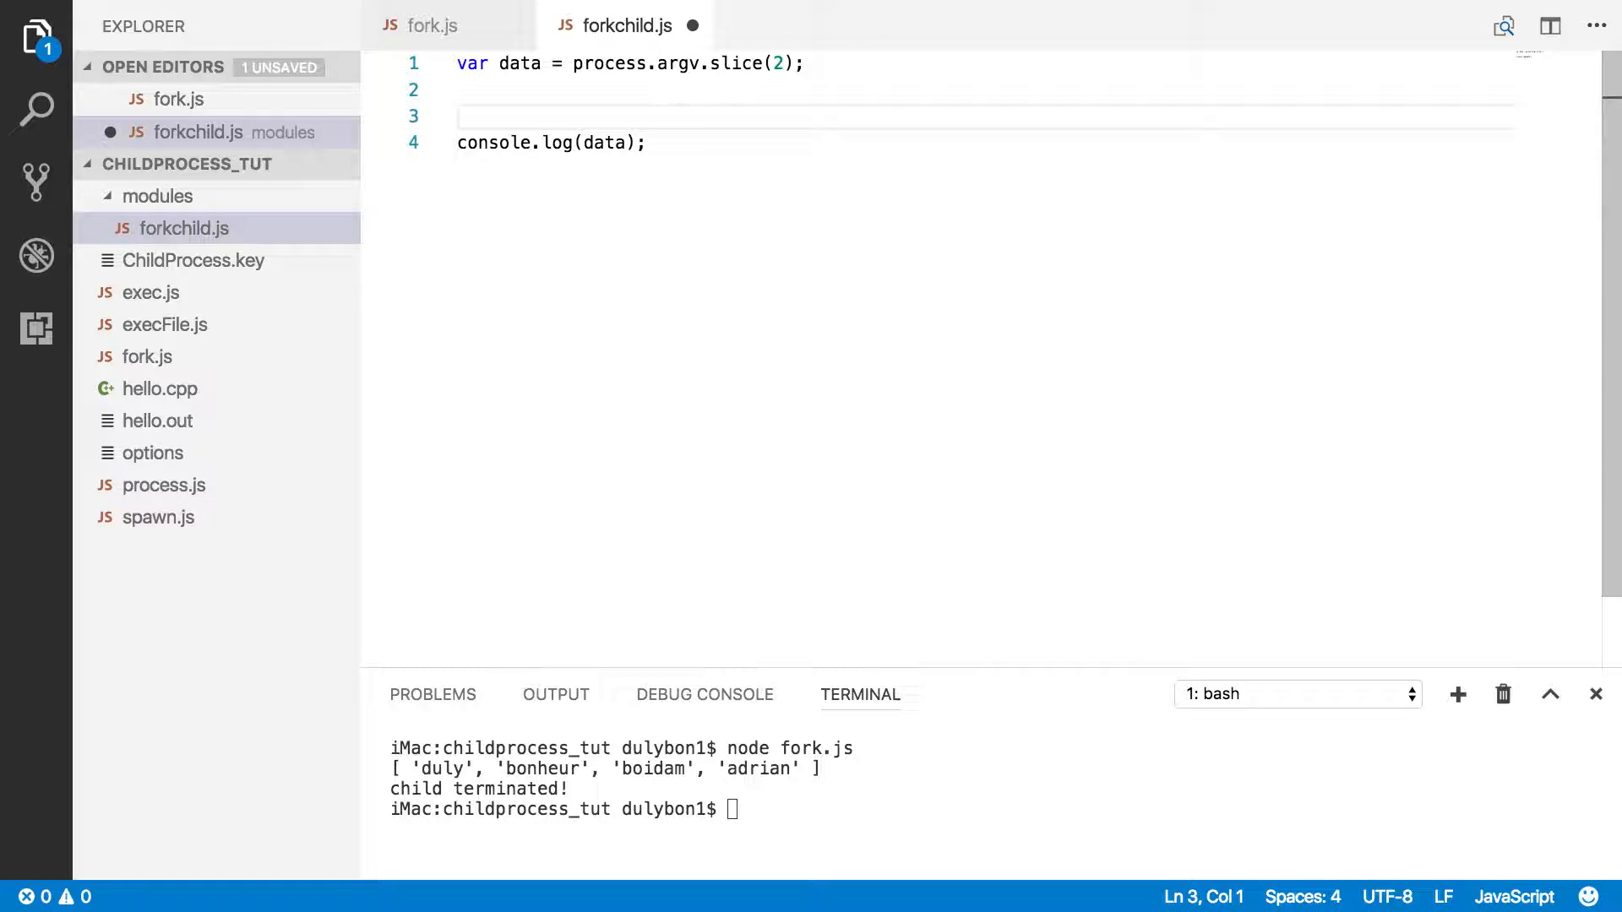
key(Enter)
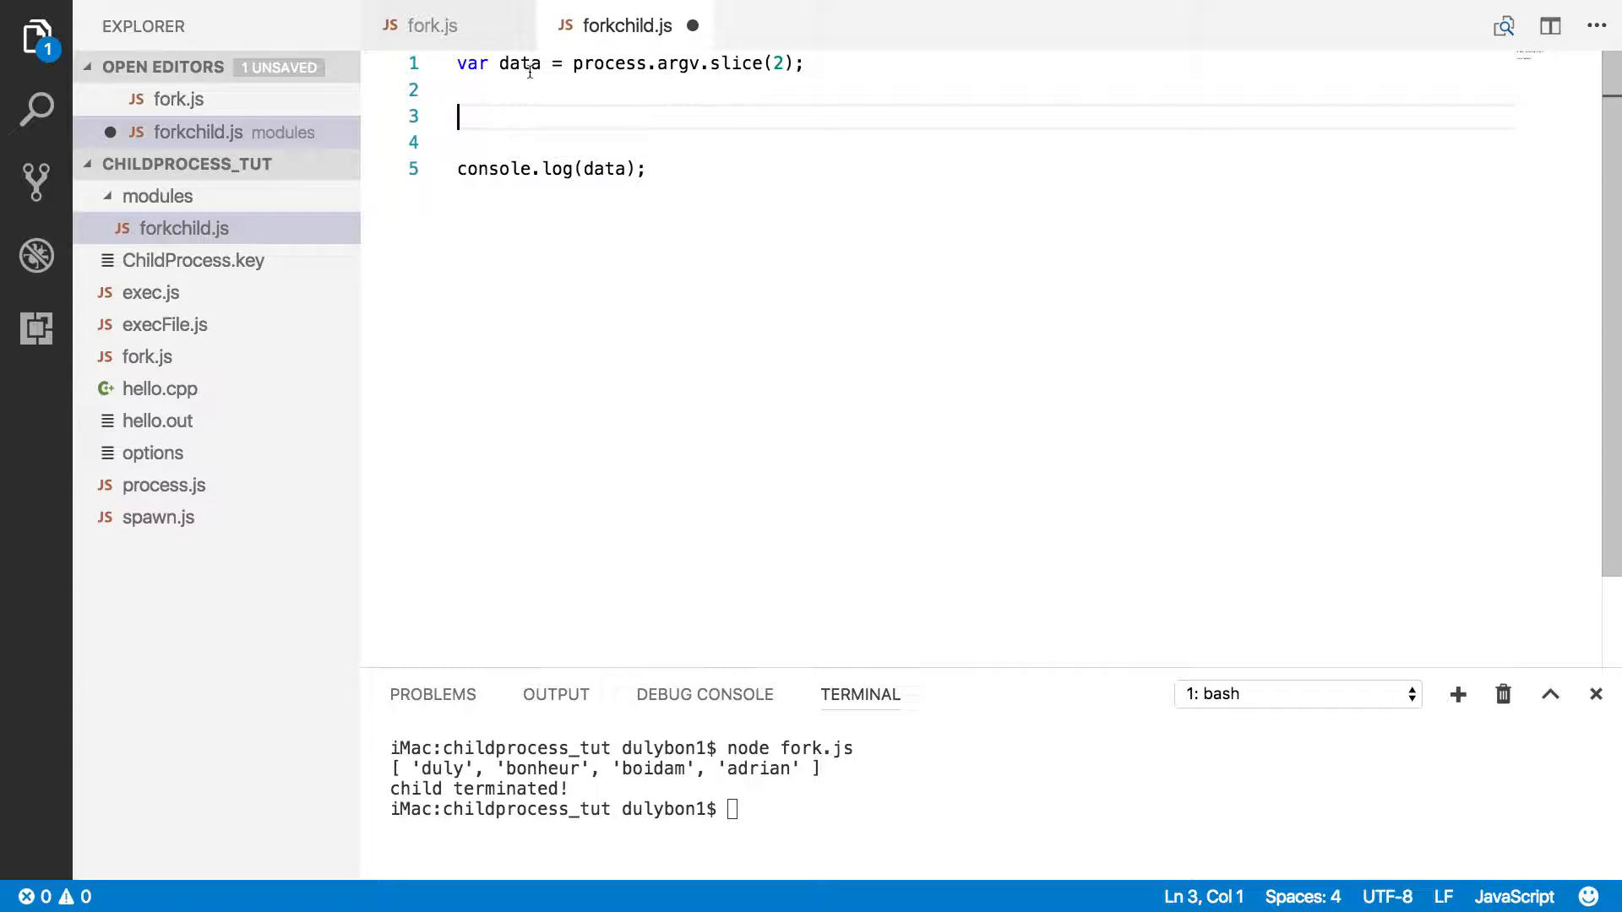
mouse_move(520, 63)
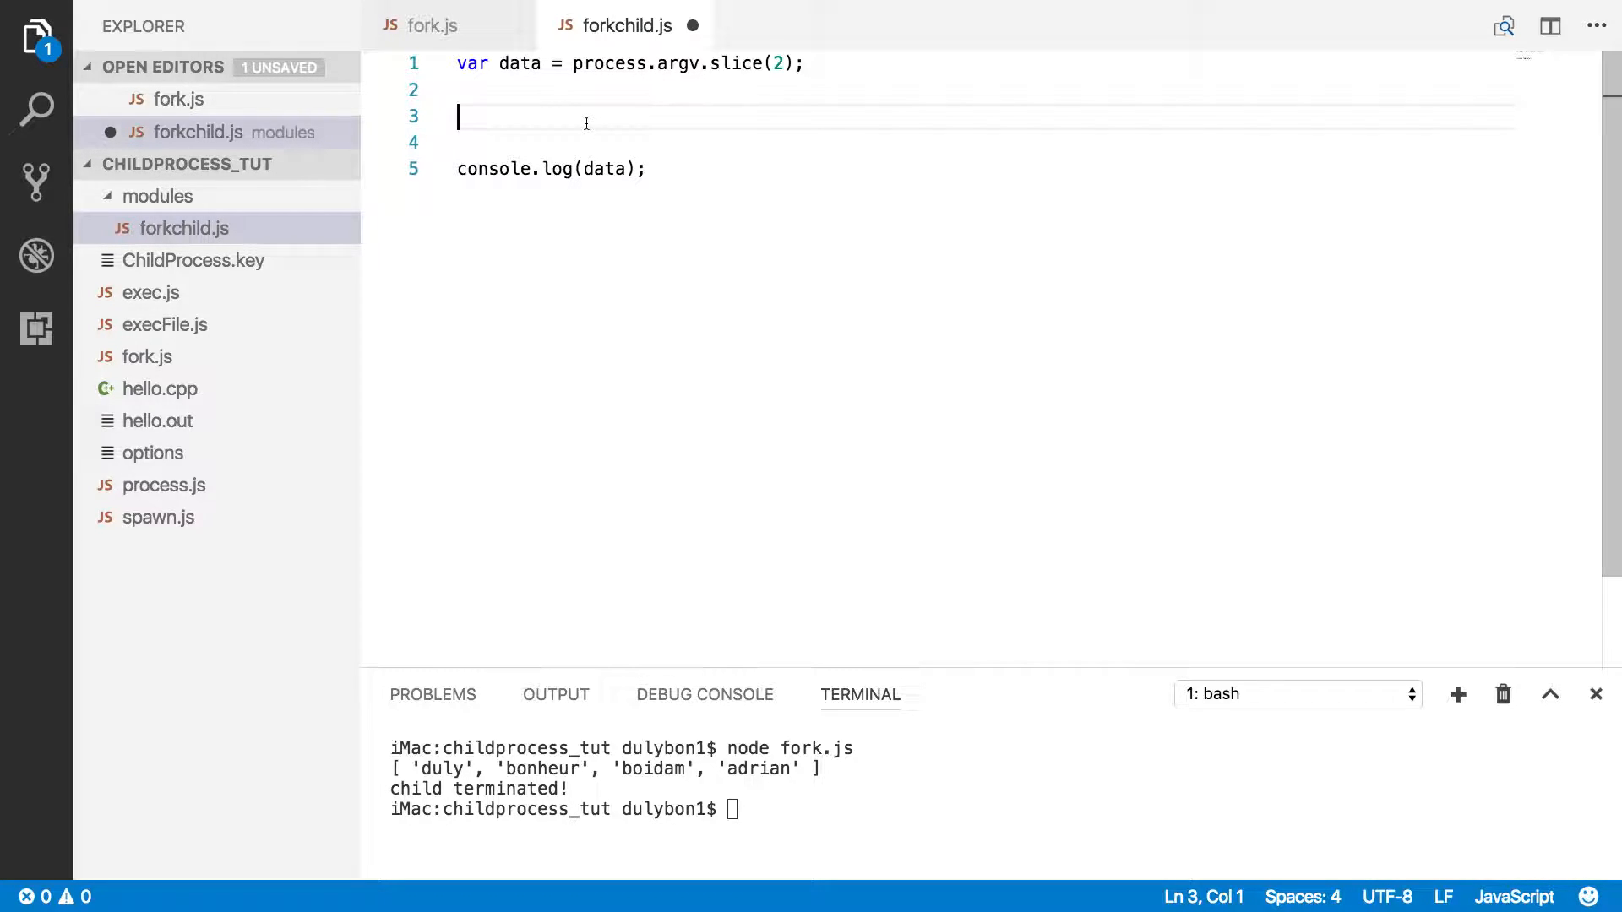
mouse_move(607, 127)
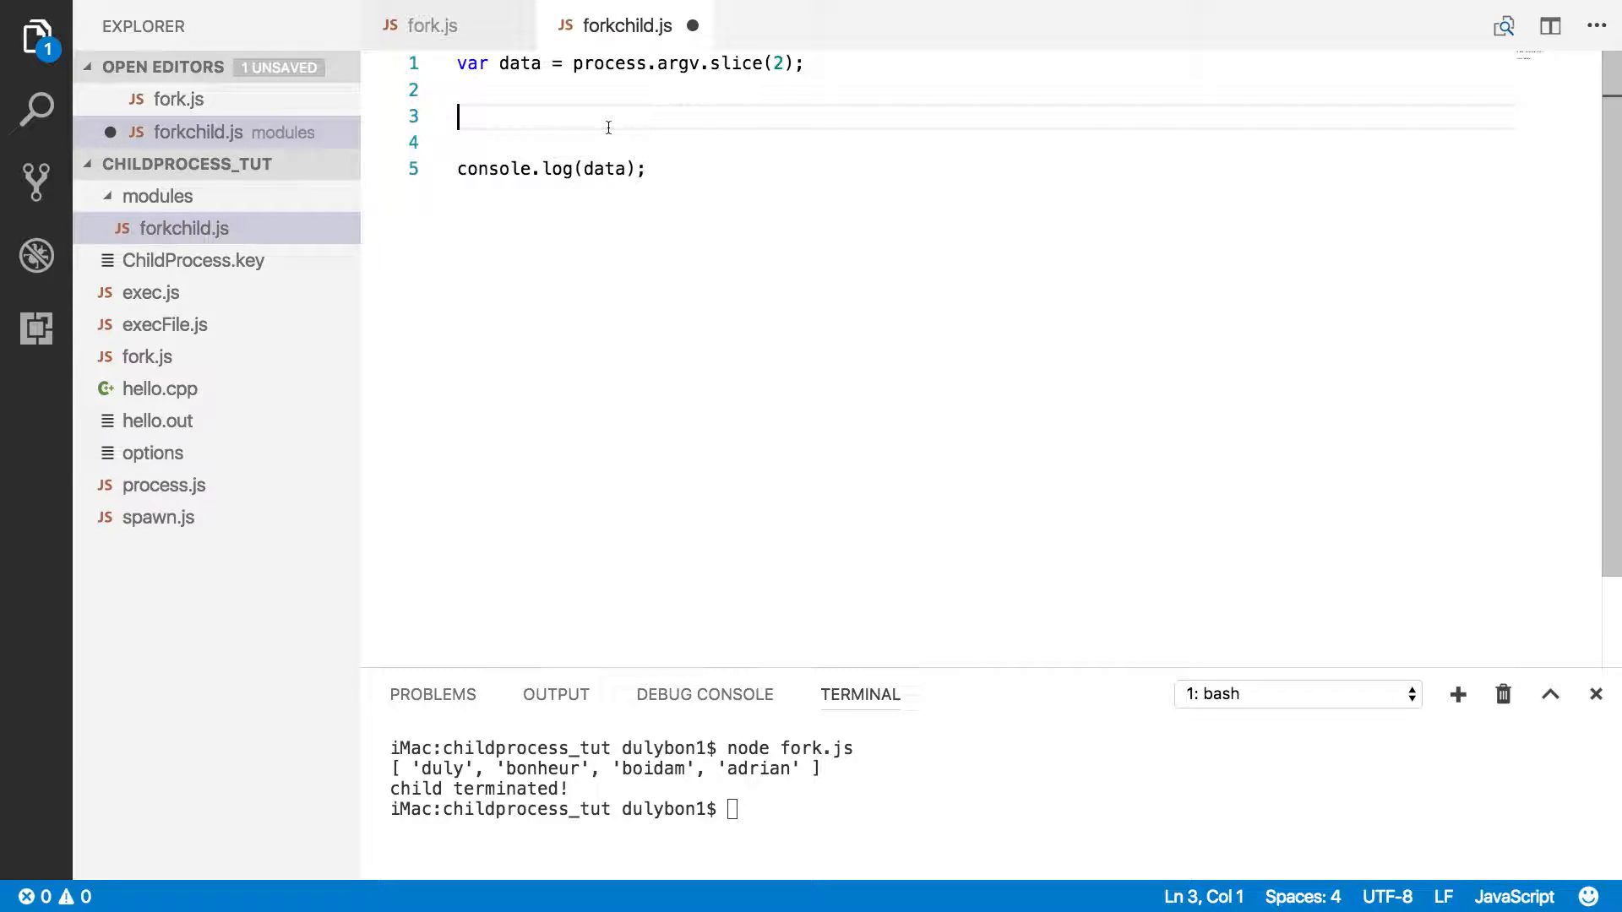
text(function sa)
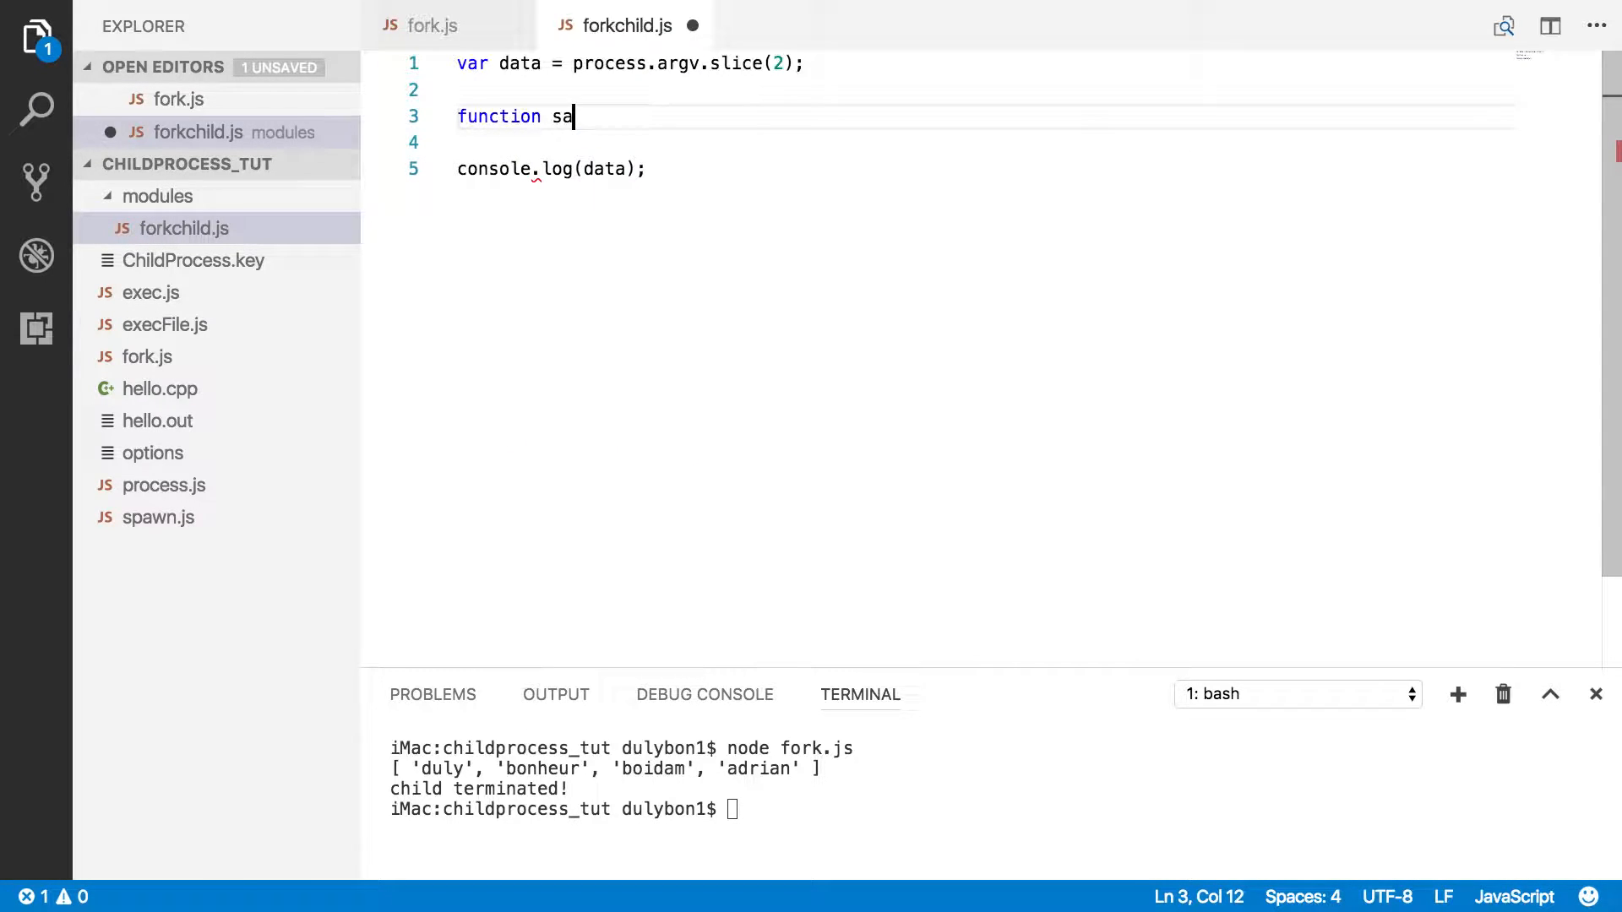
text(yH)
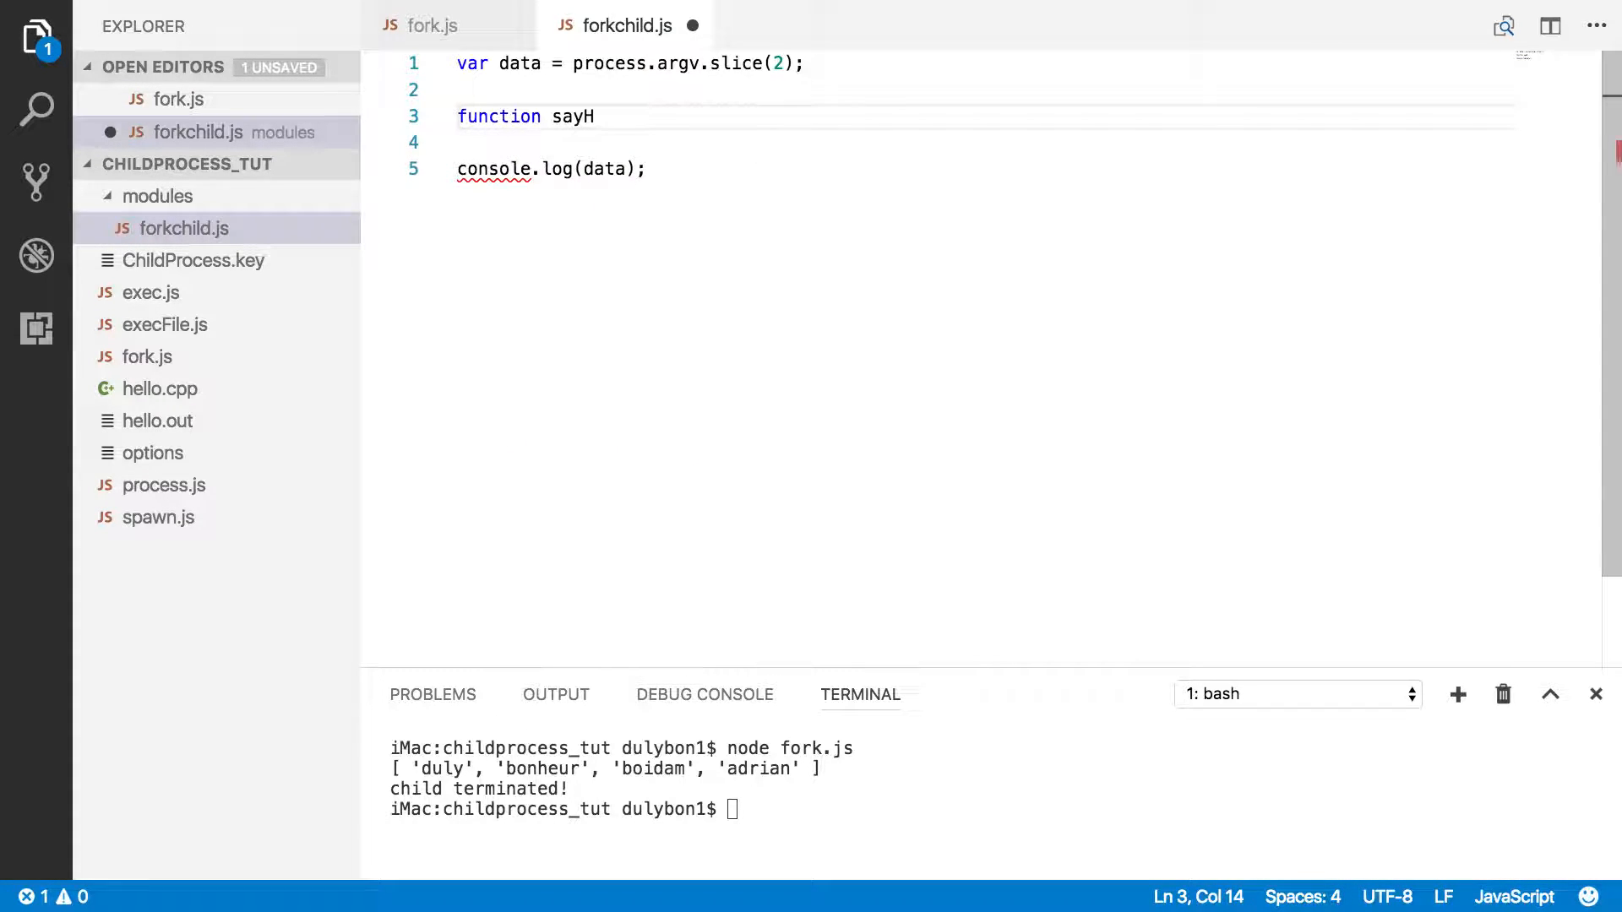
text(ello())
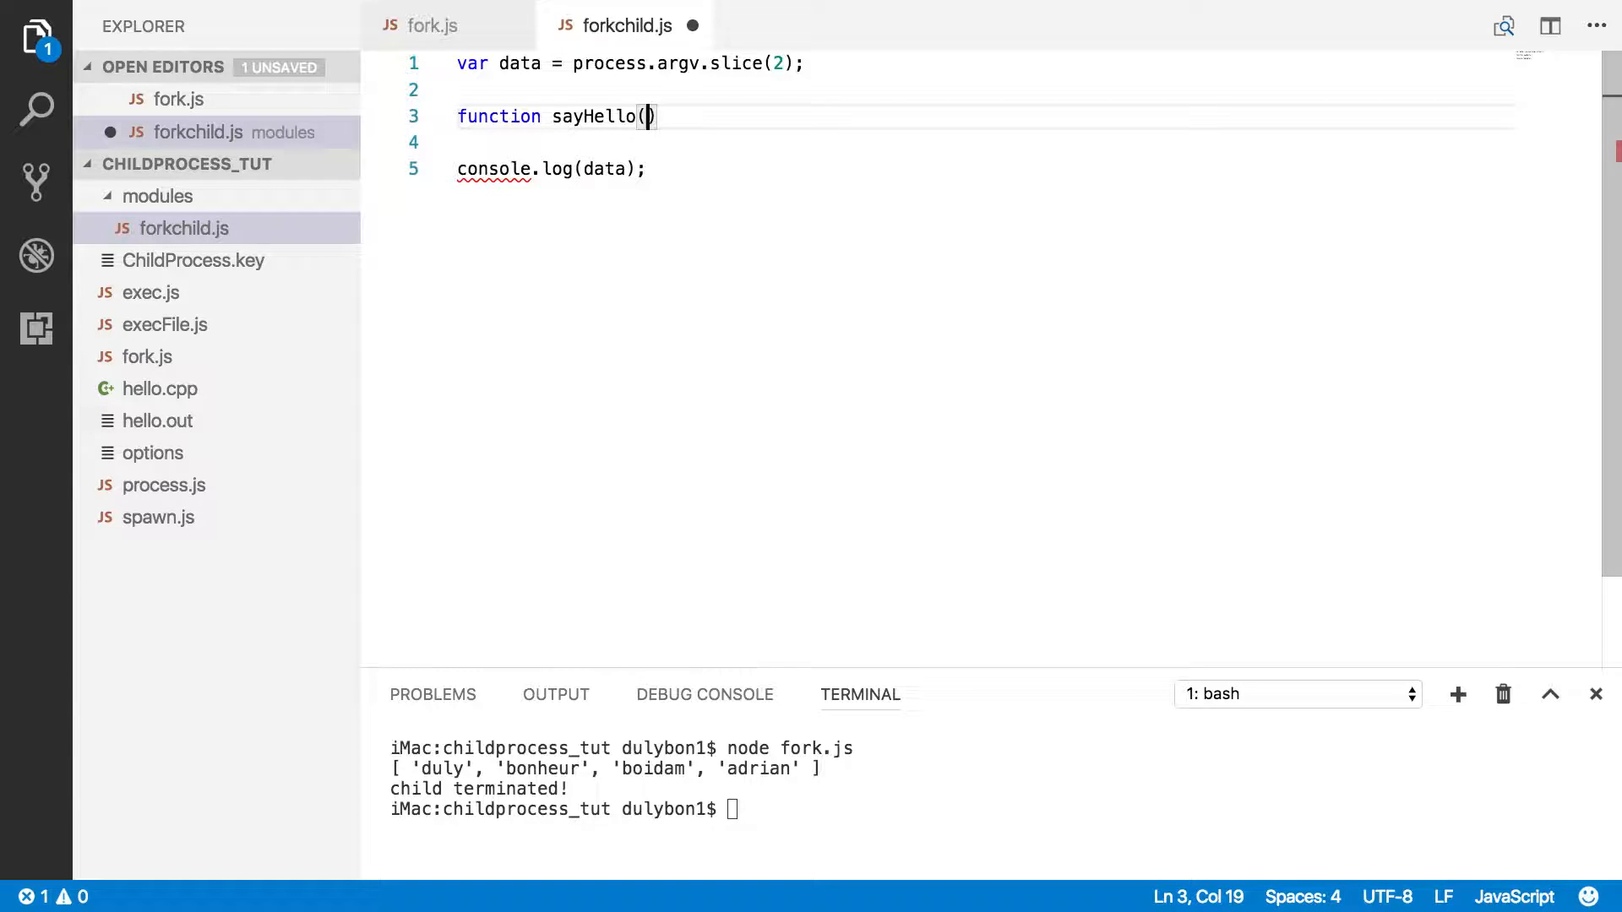
text(name)
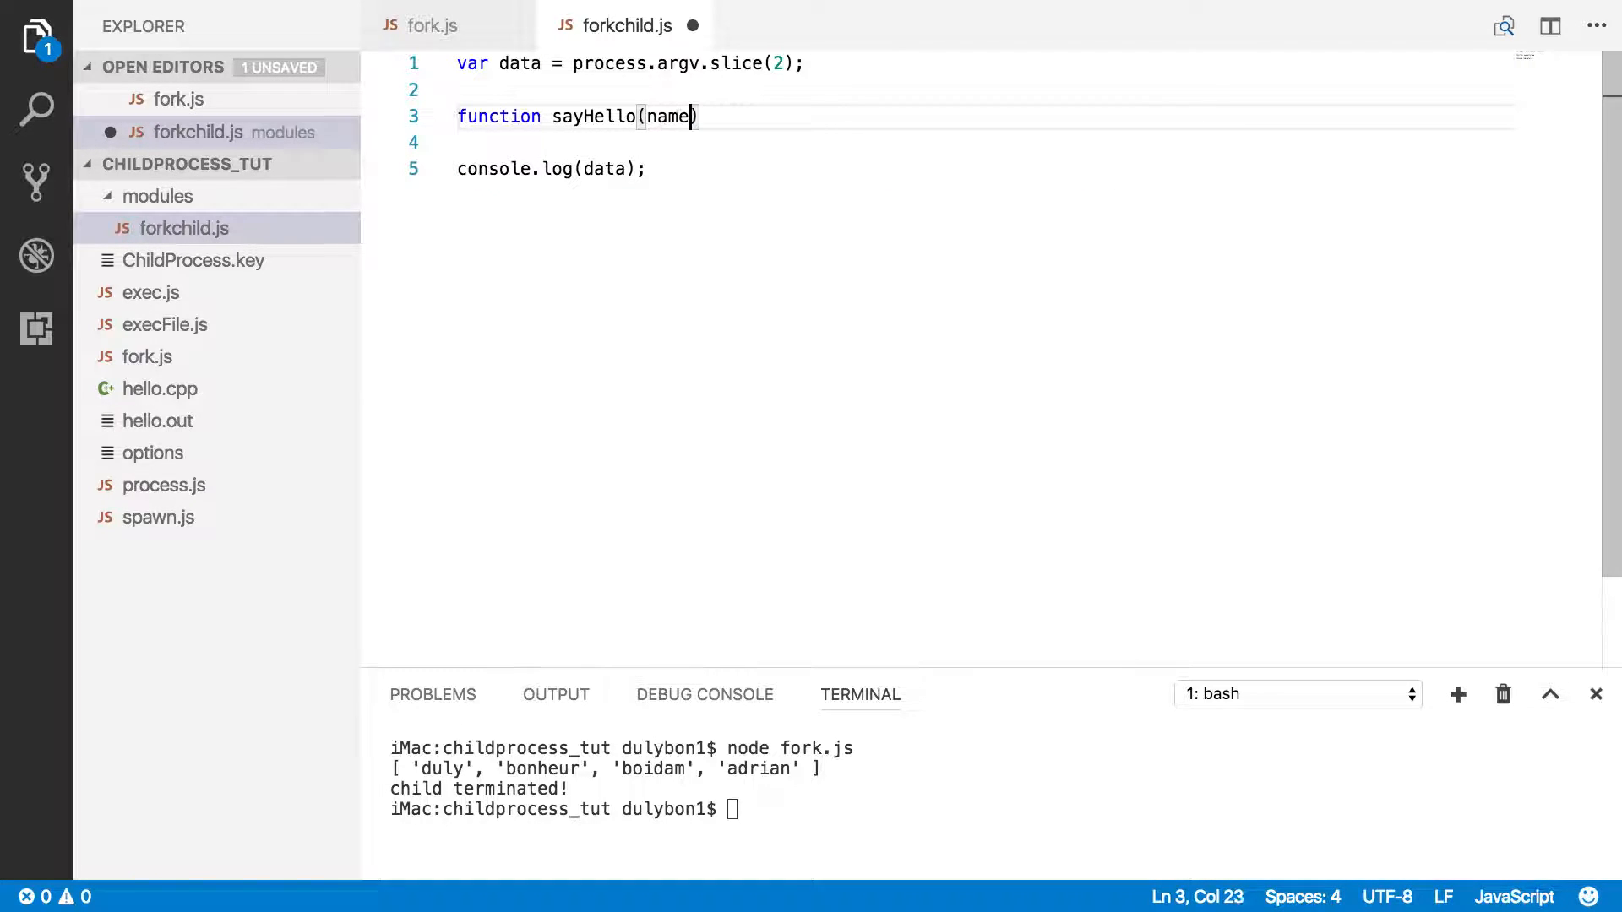
text(s){)
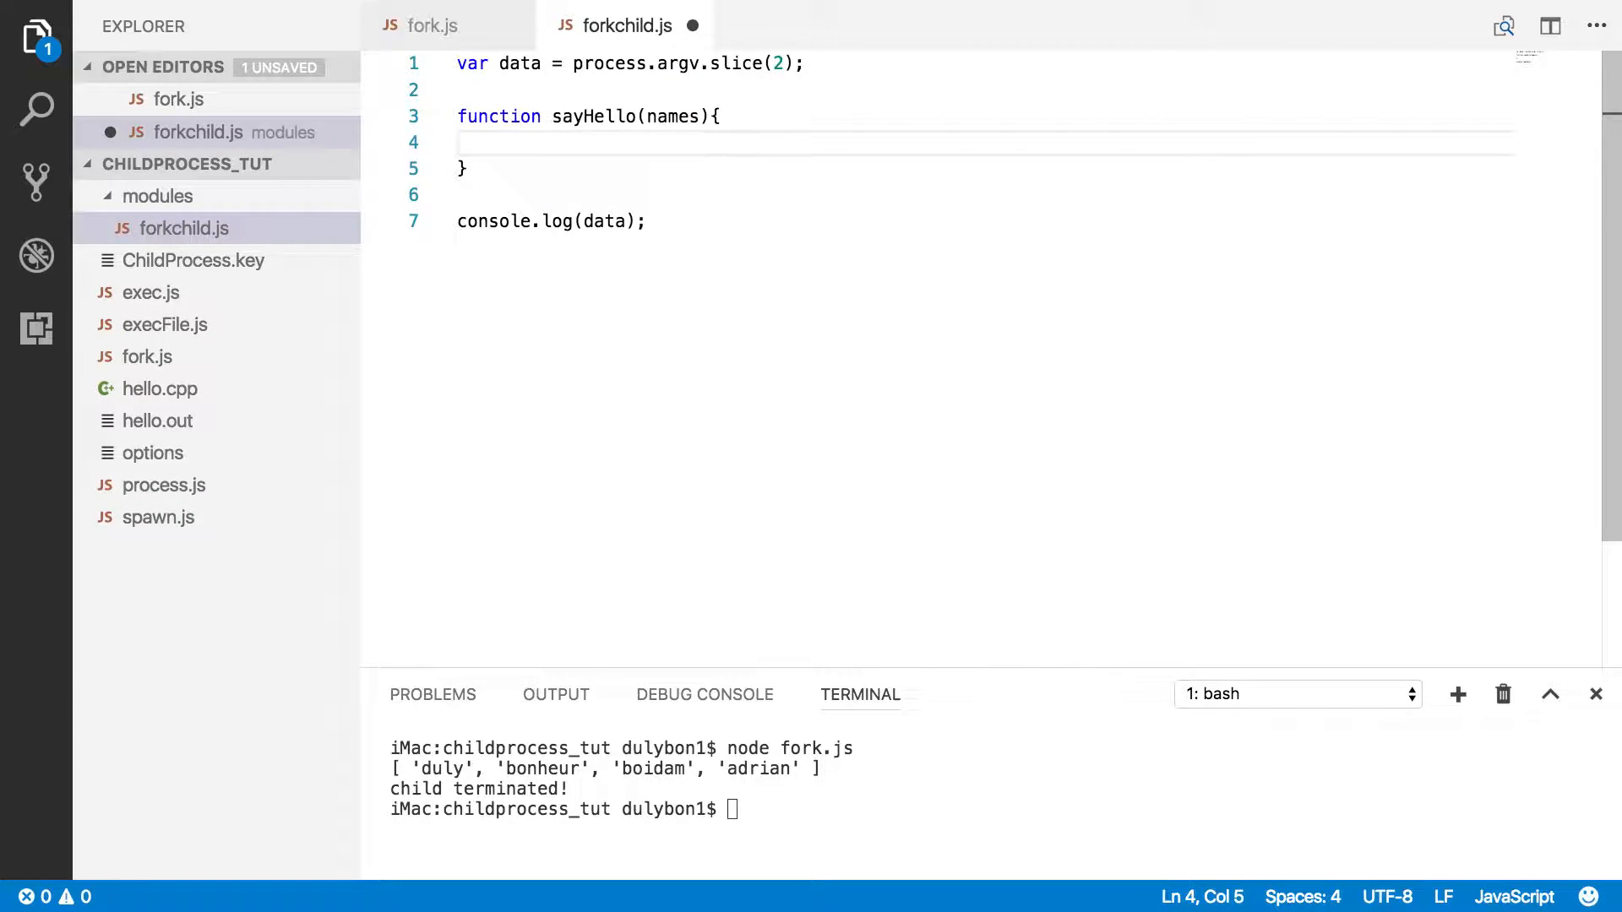
- Start a names.forEach loop over each name inside sayHello
text(n)
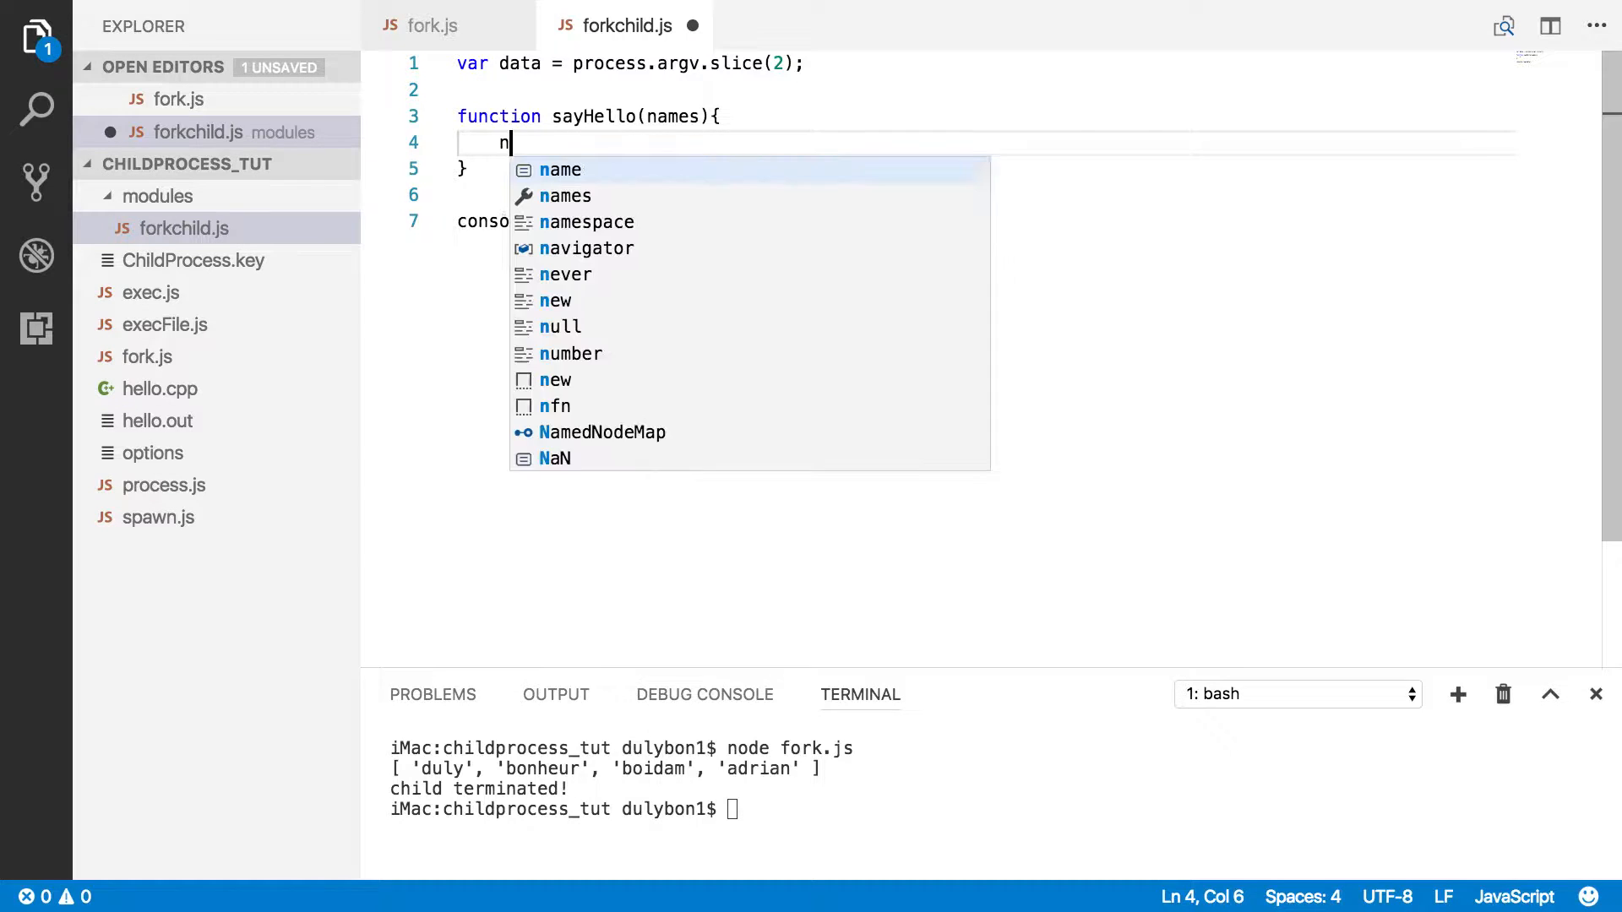
text(ames.)
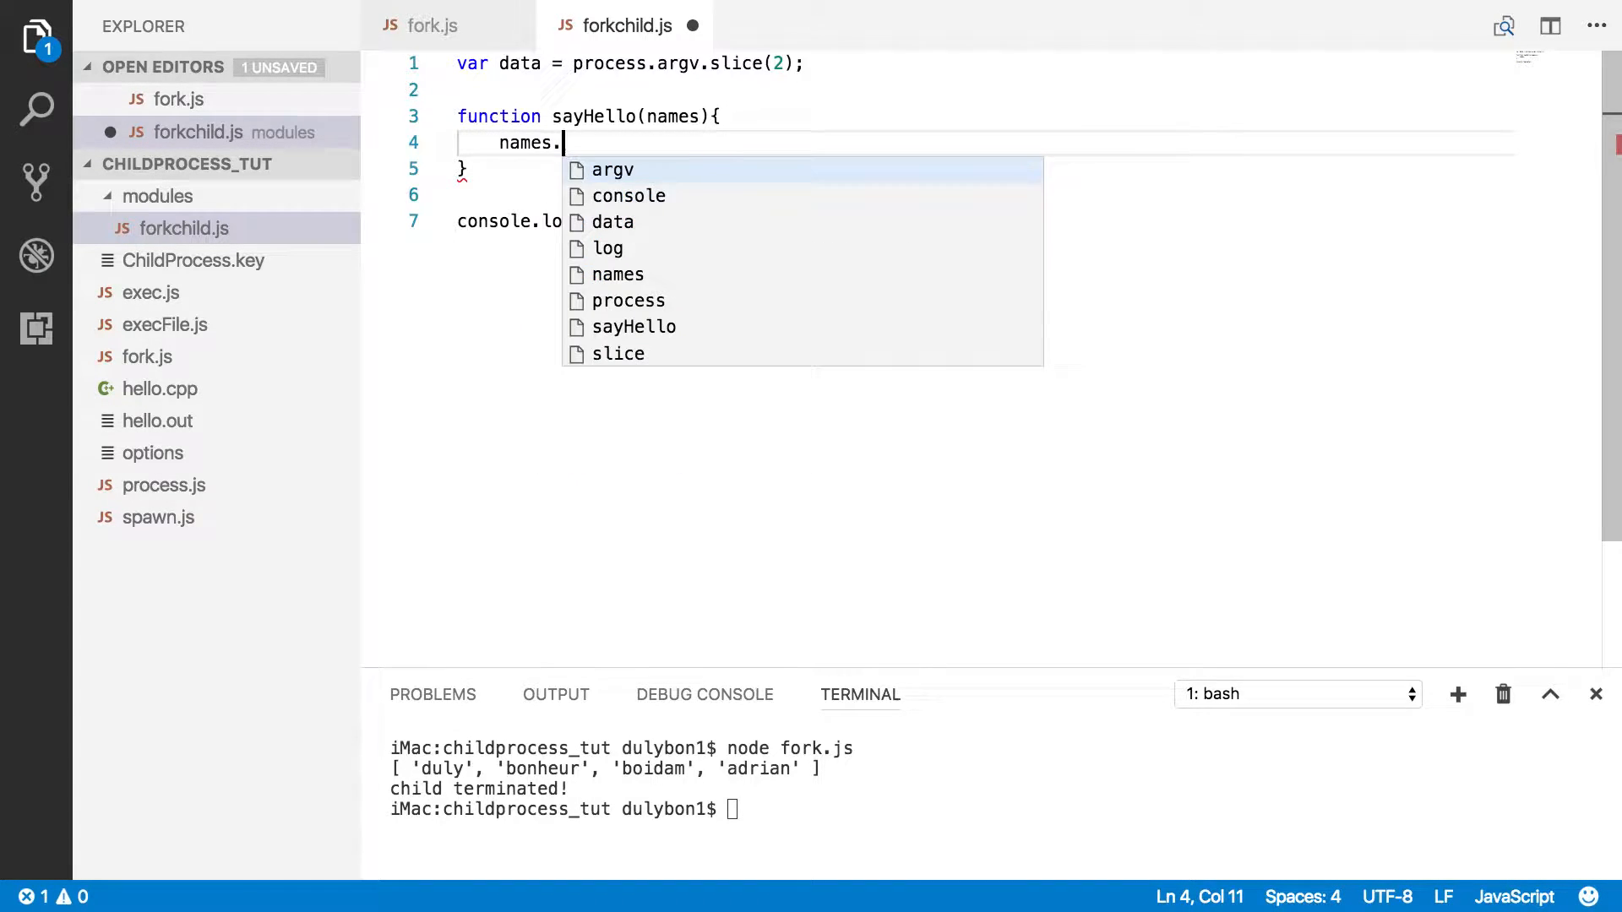
text(forEach(function(element) {)
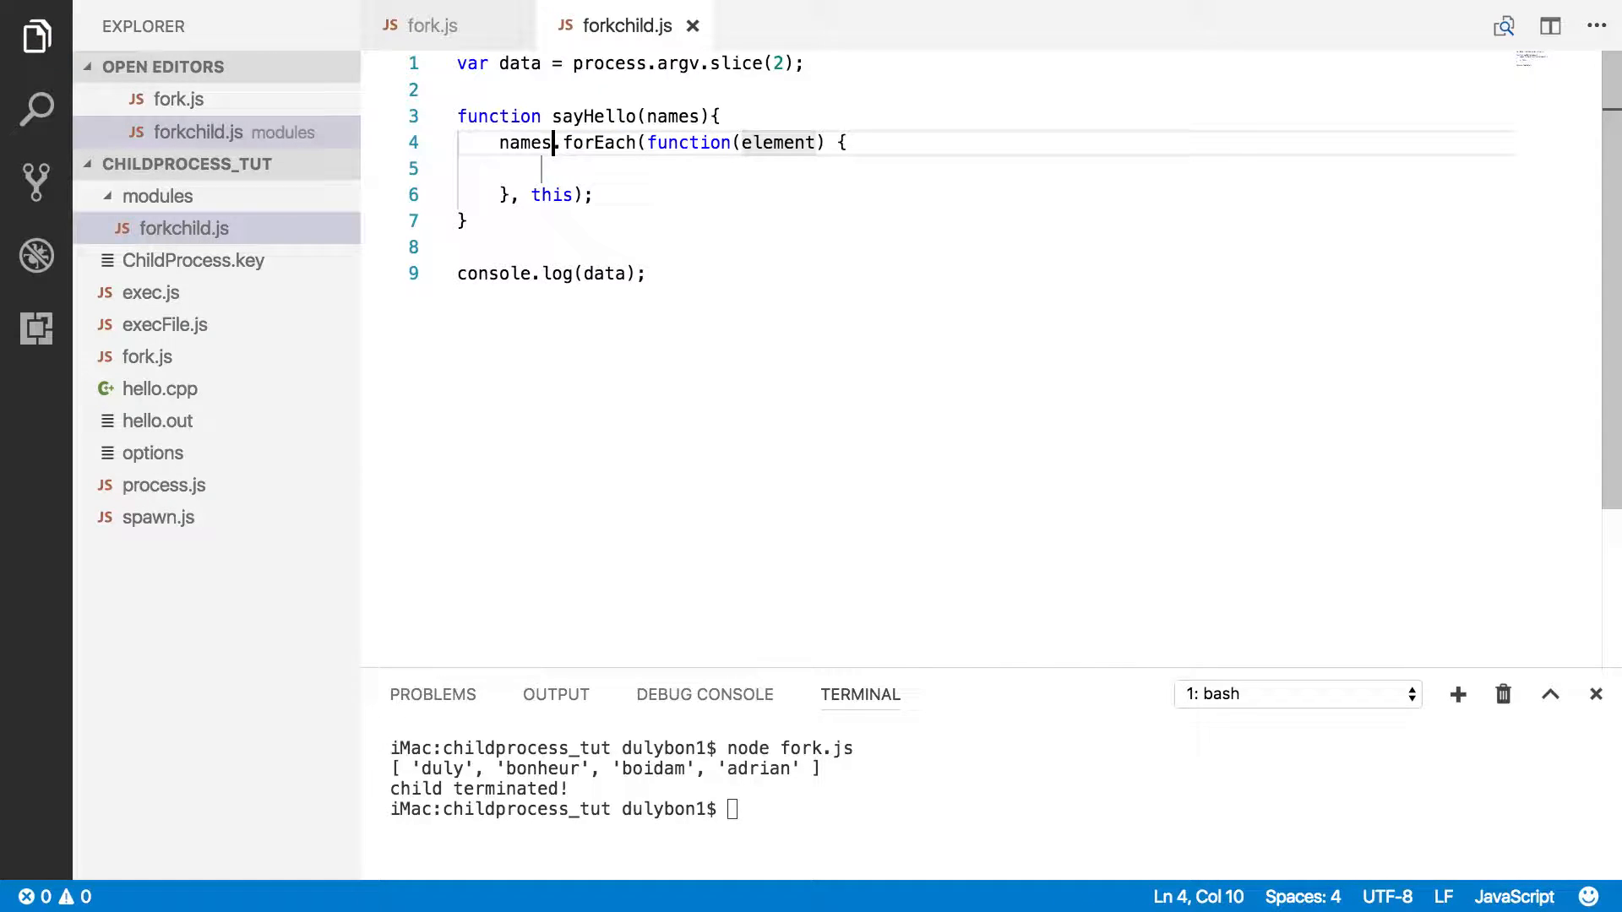
text(name)
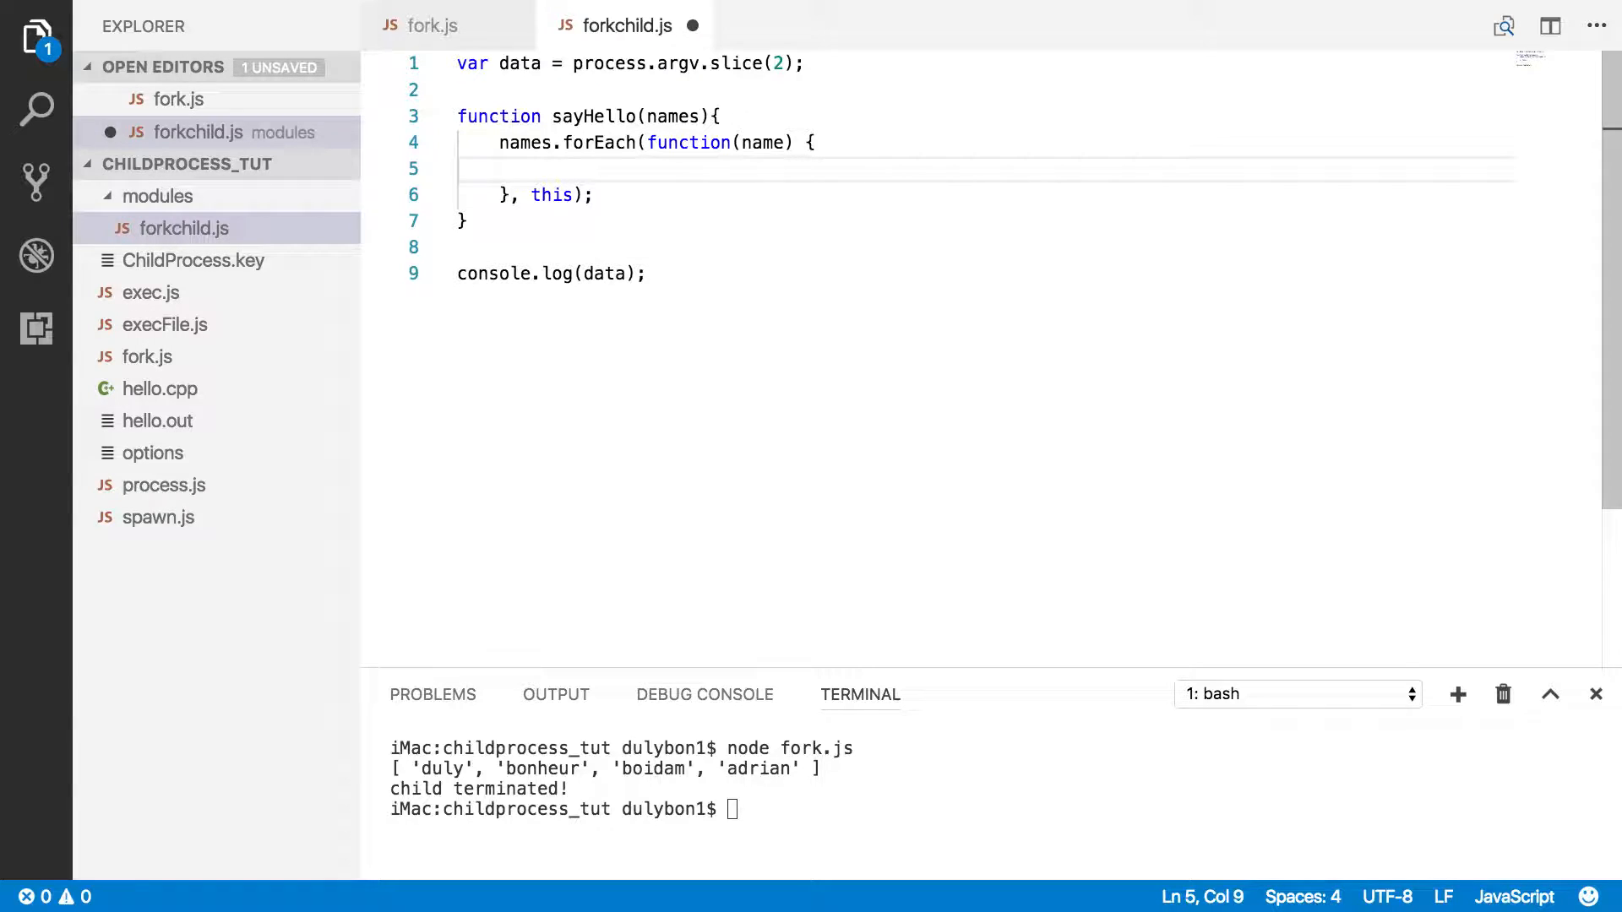
- Inside the loop, send `Greetings ${name}` to the parent with process.send
text(process.)
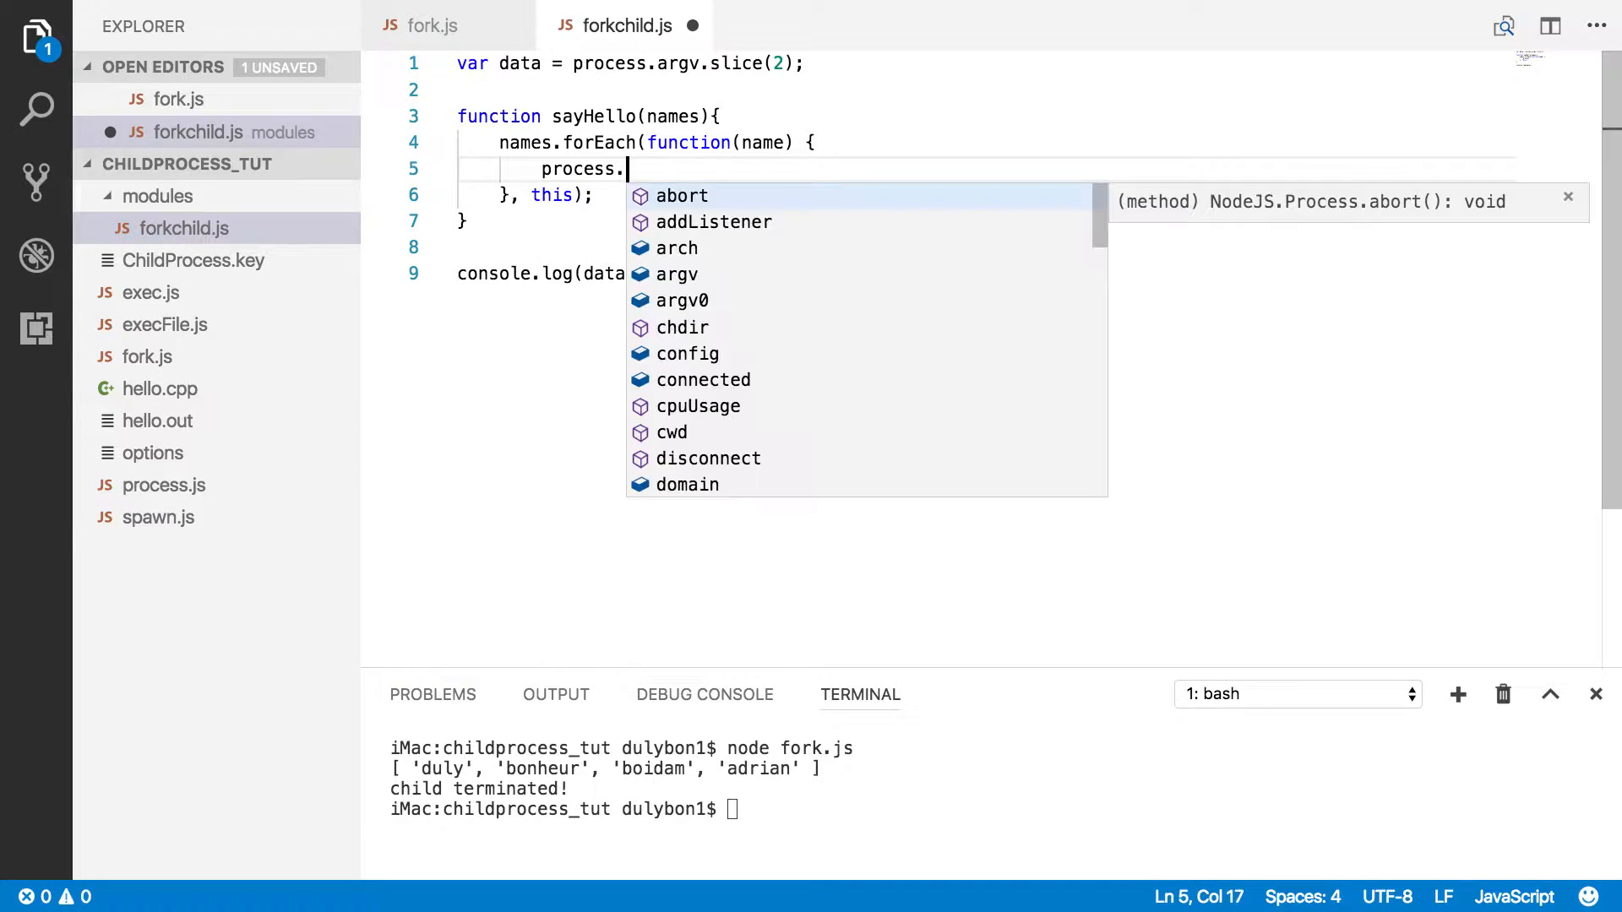
text(send()
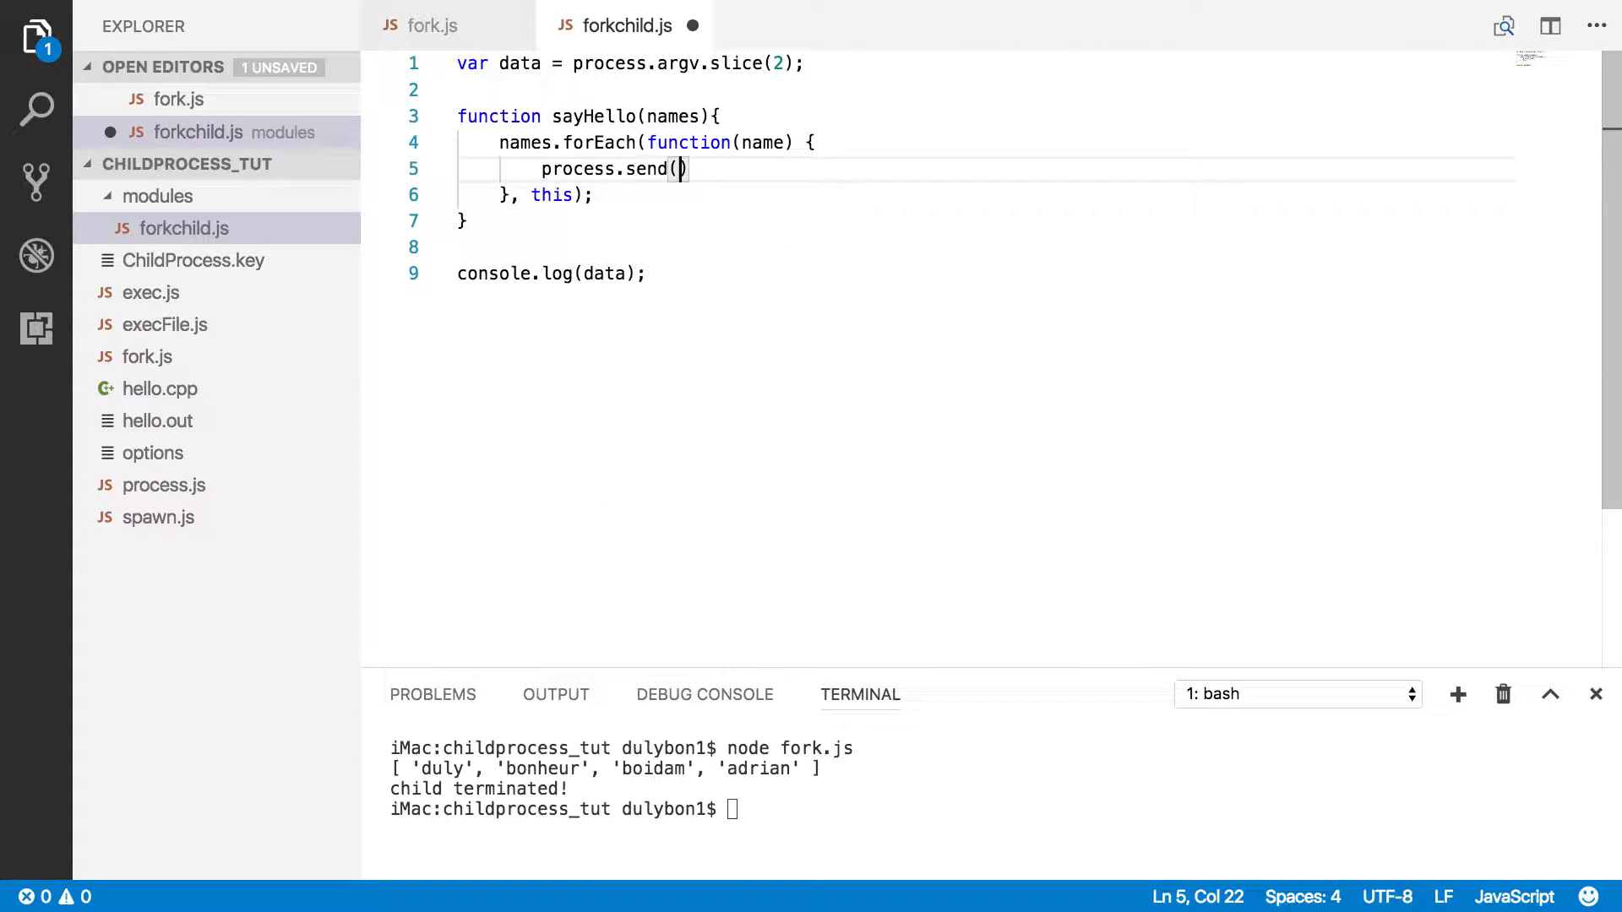
text())
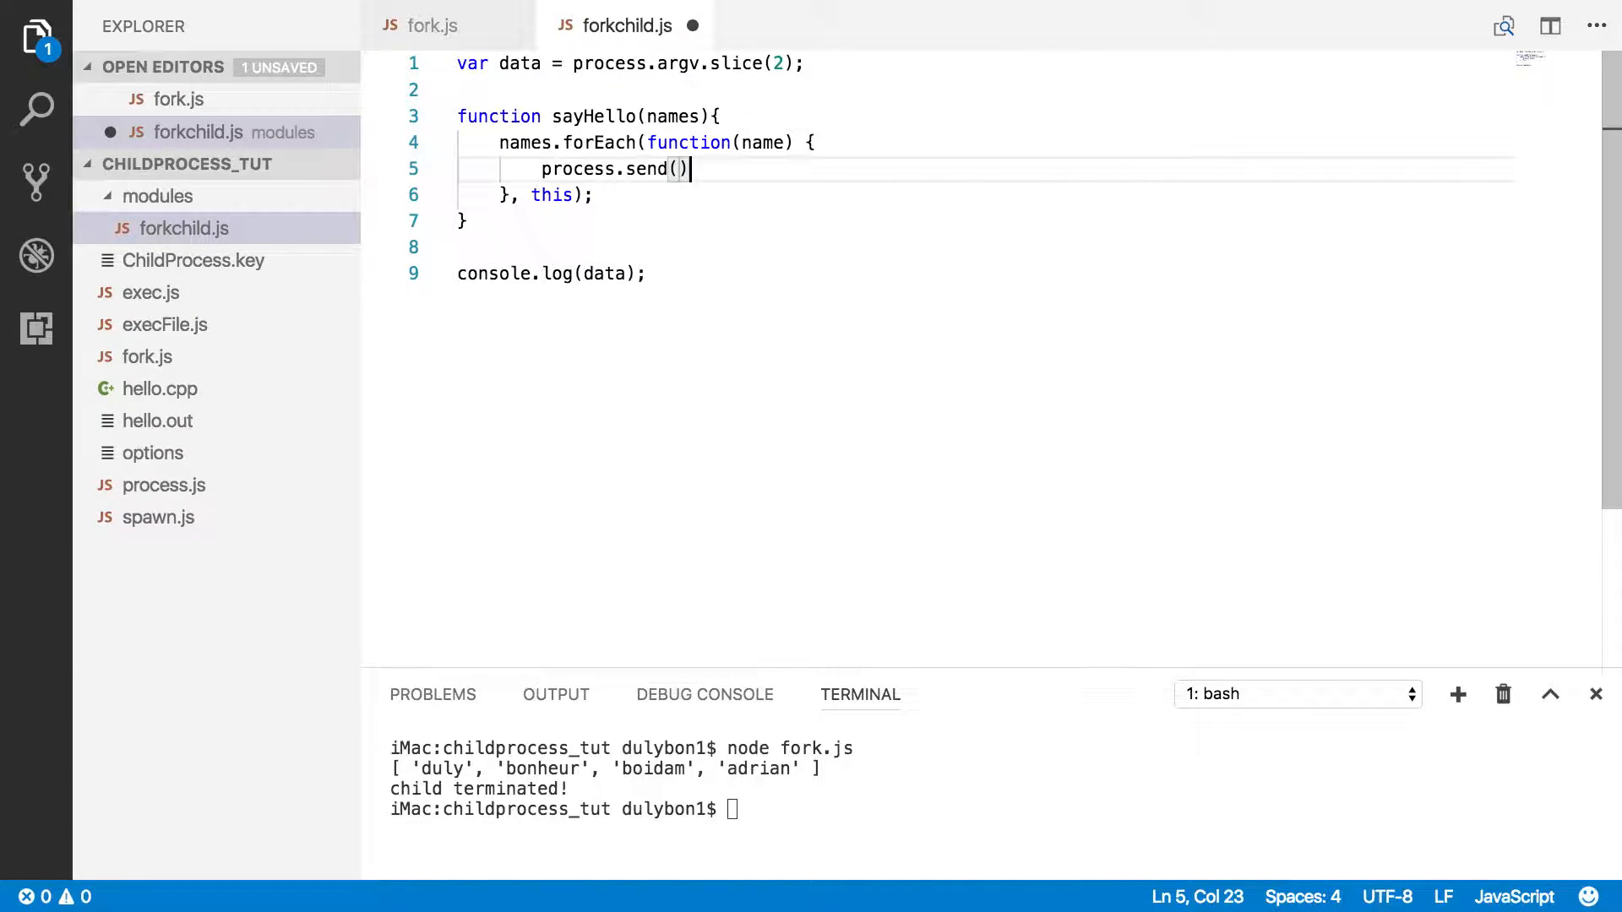
text(`)
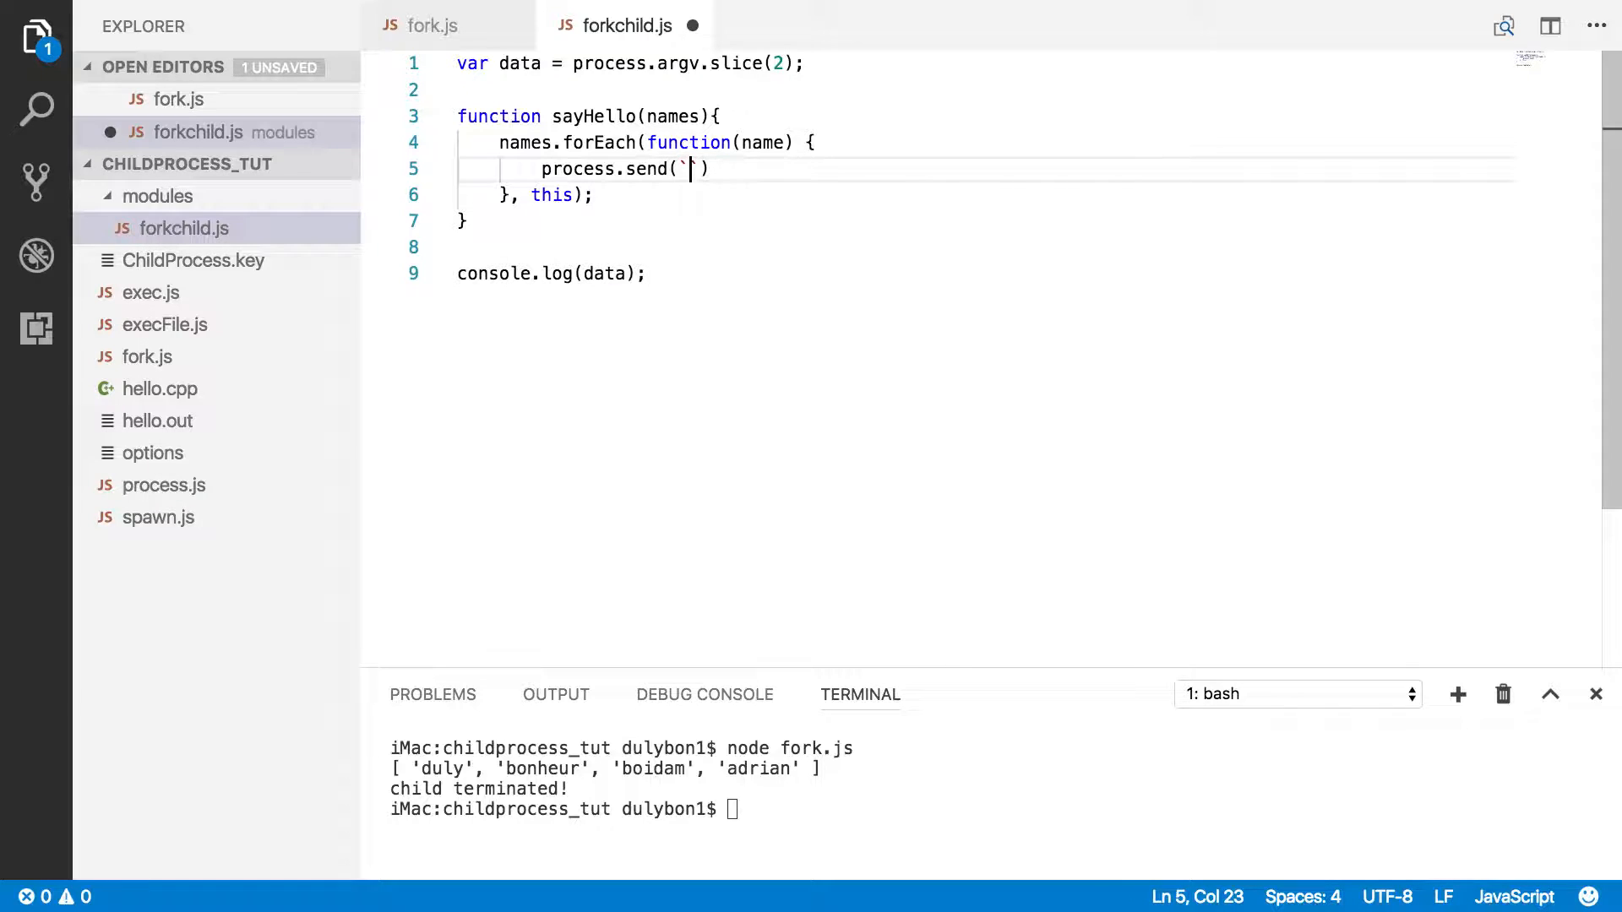
text(Gre)
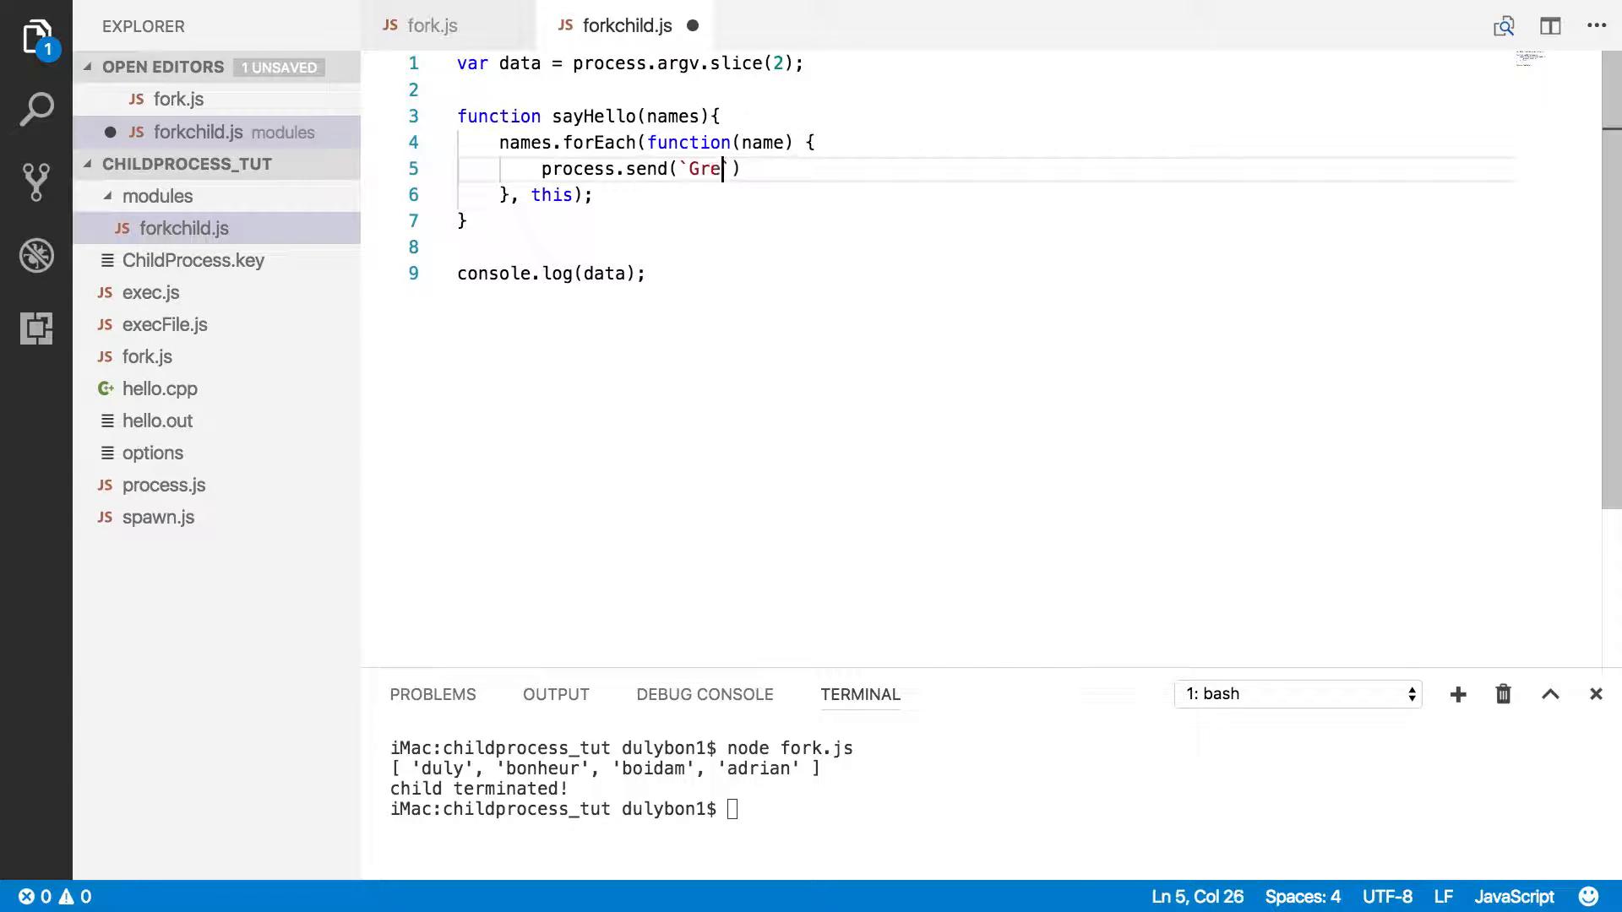
text(eting)
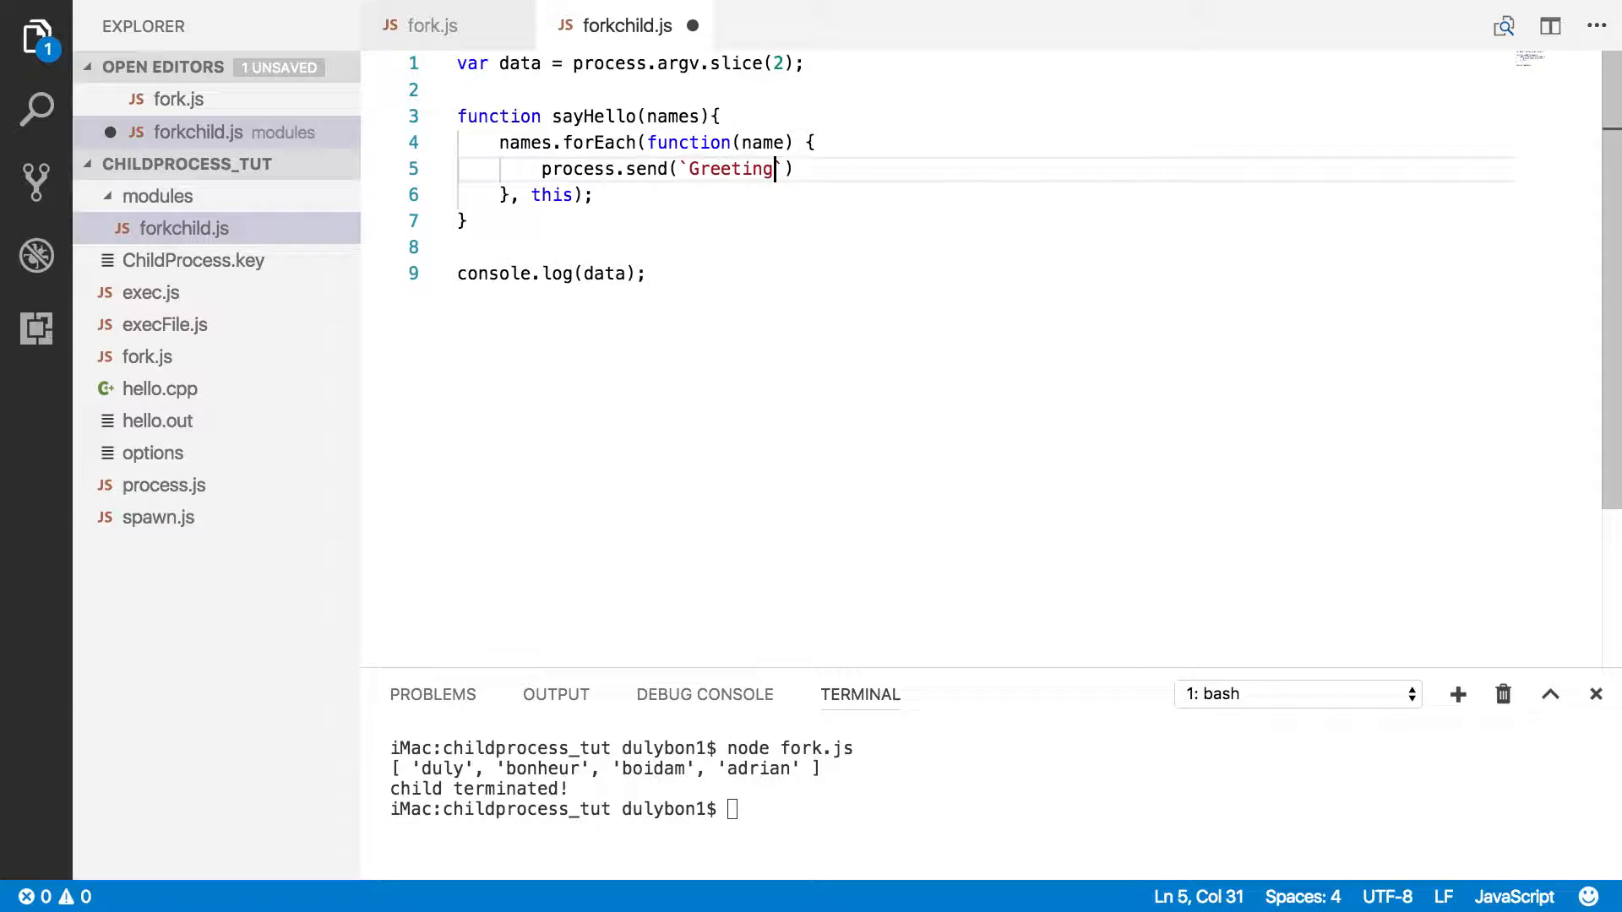
text(s)
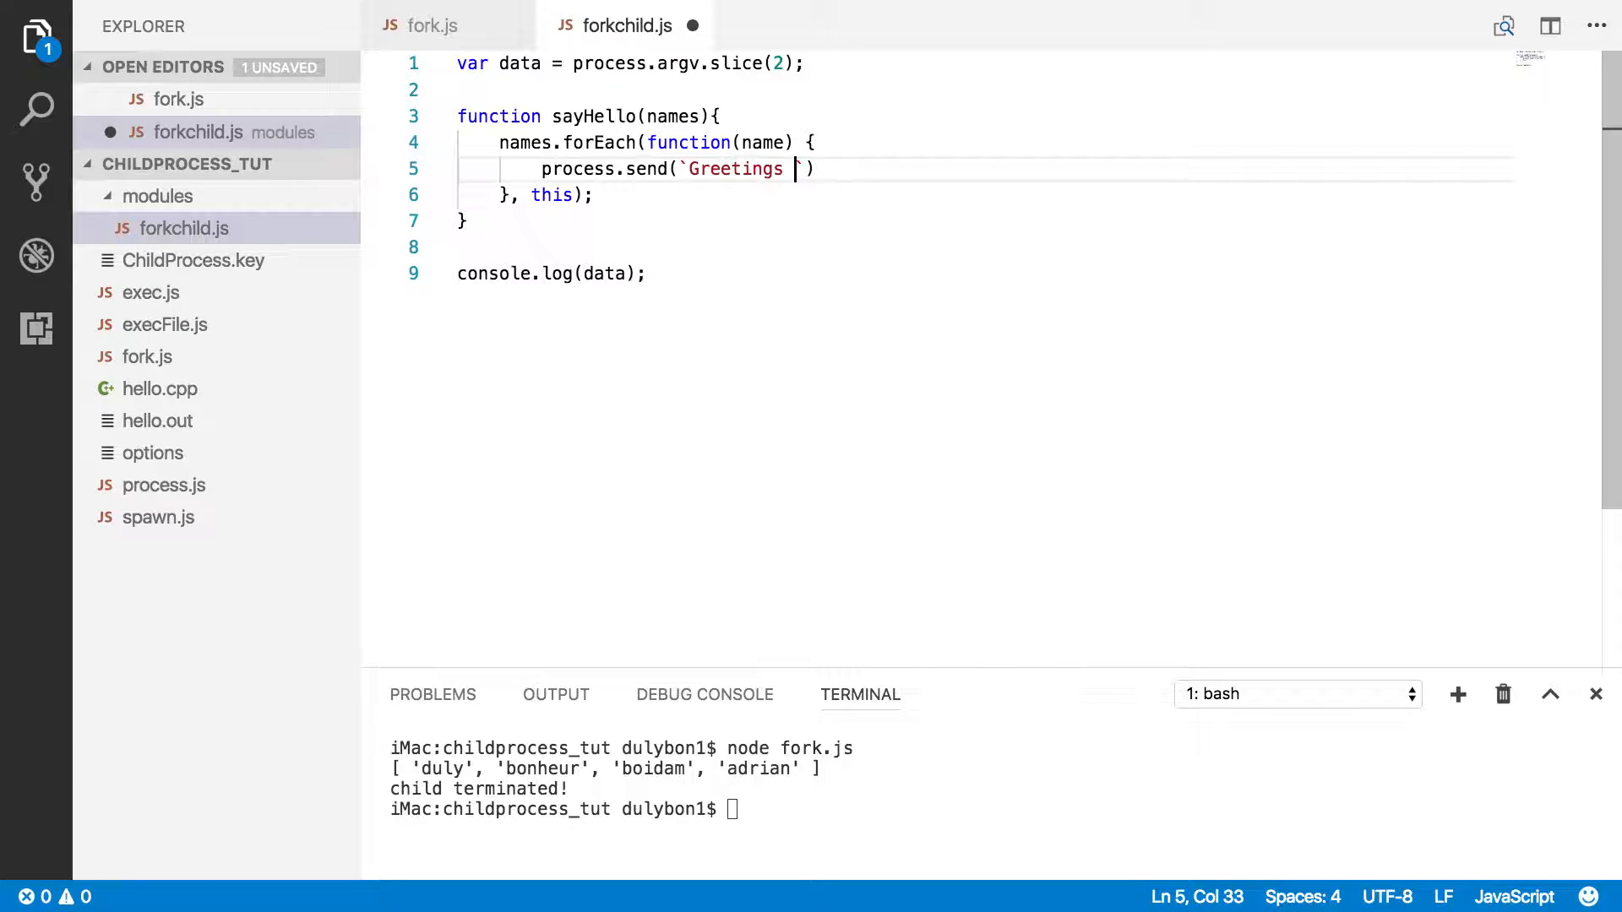
text(${})
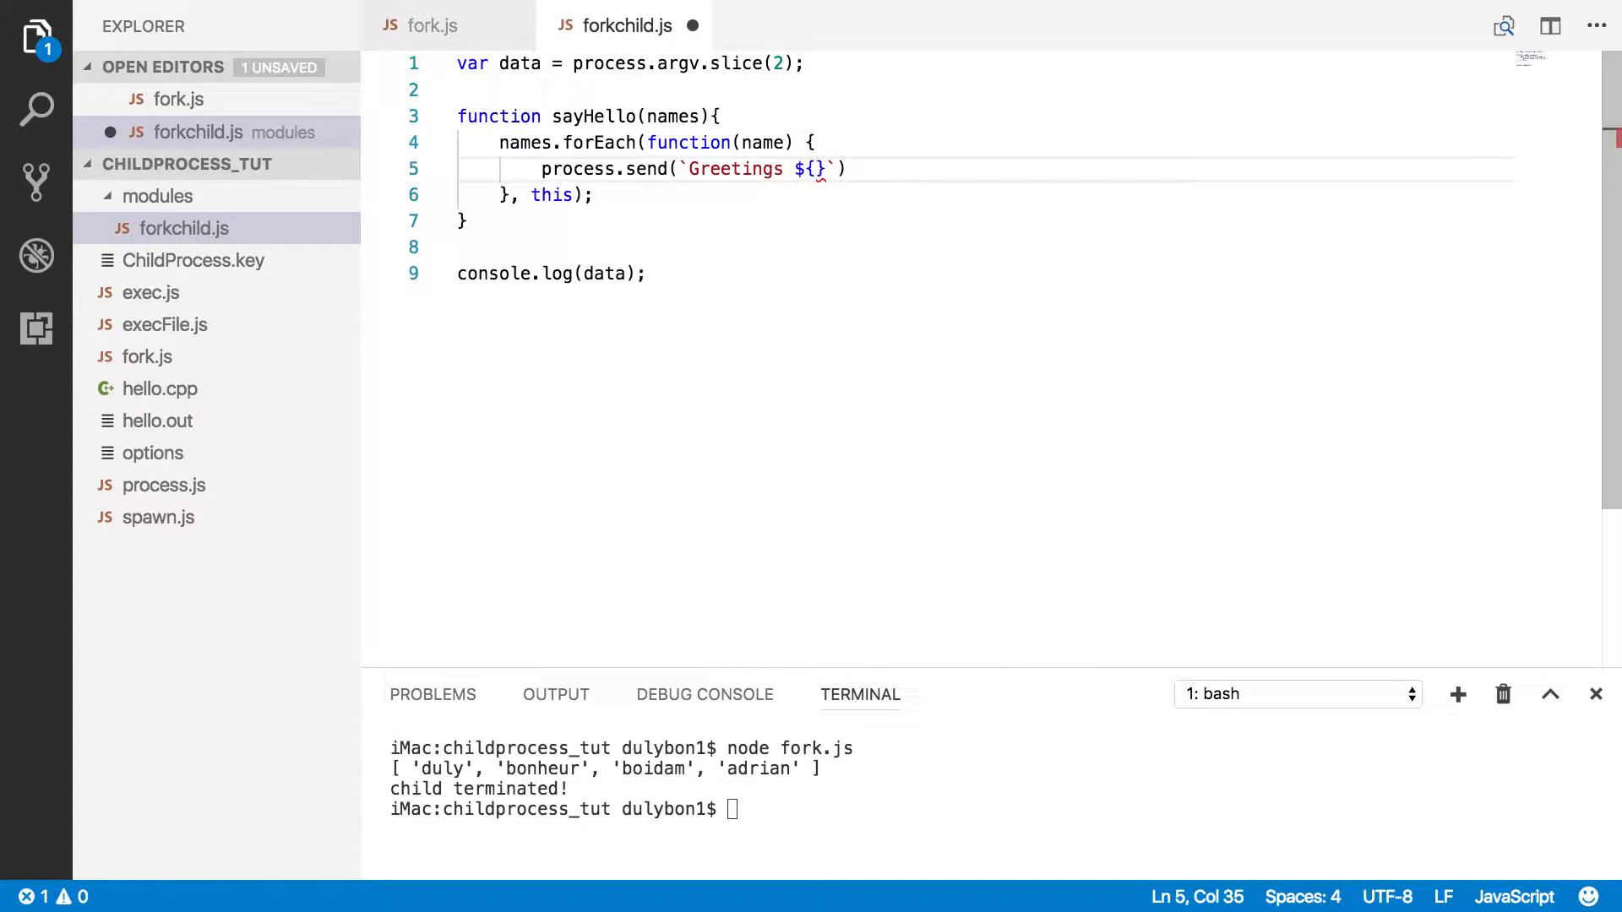
text(nam)
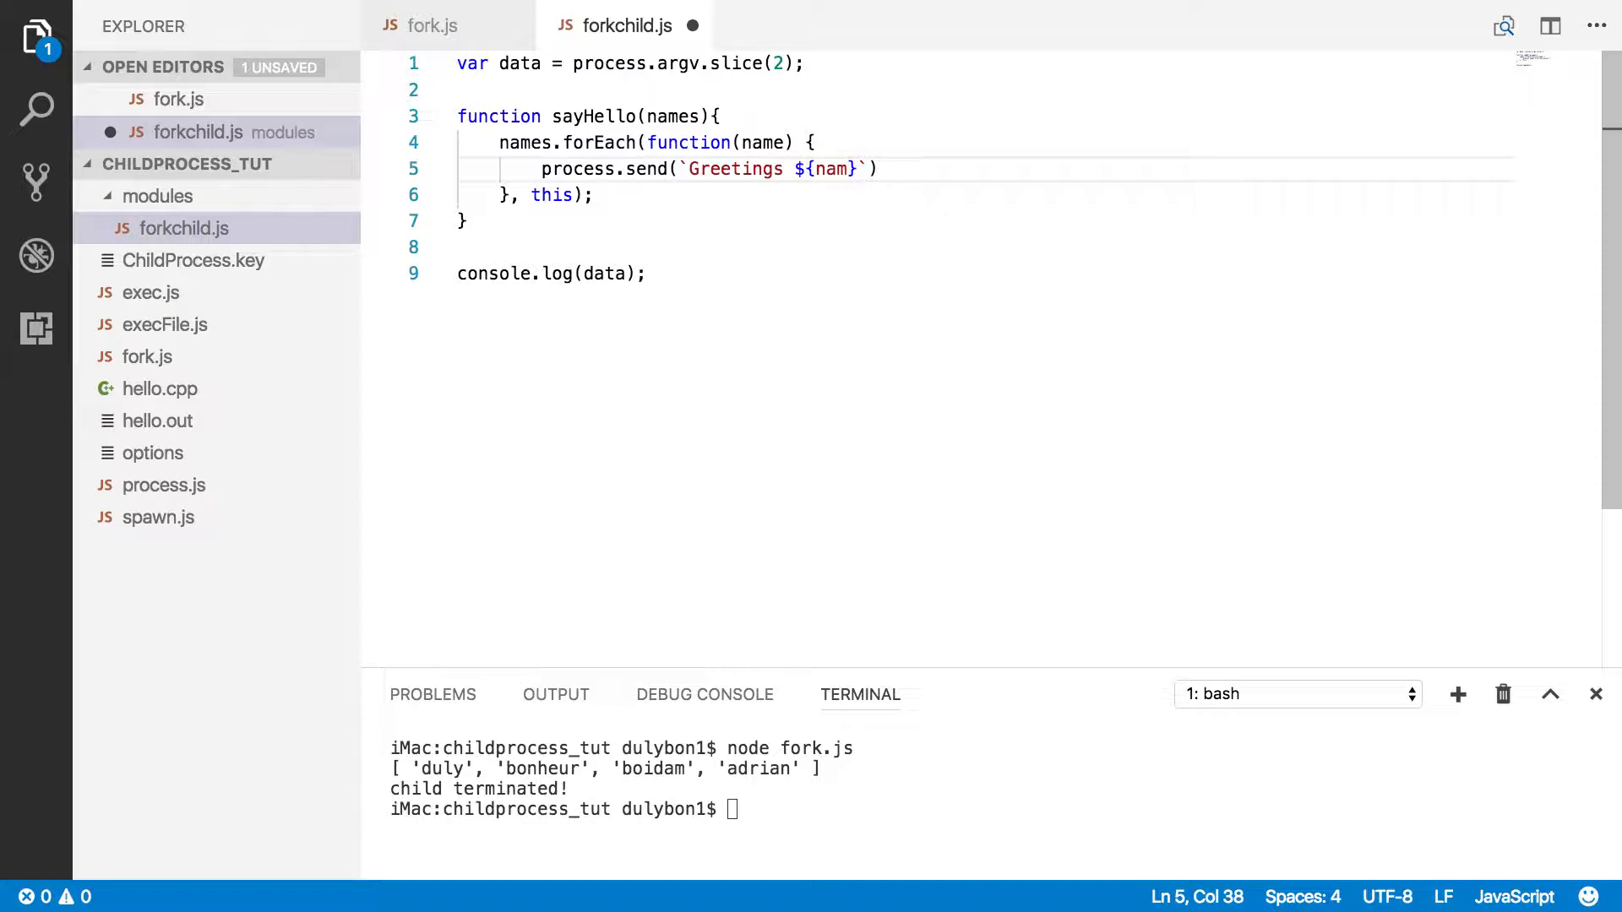
text(e);)
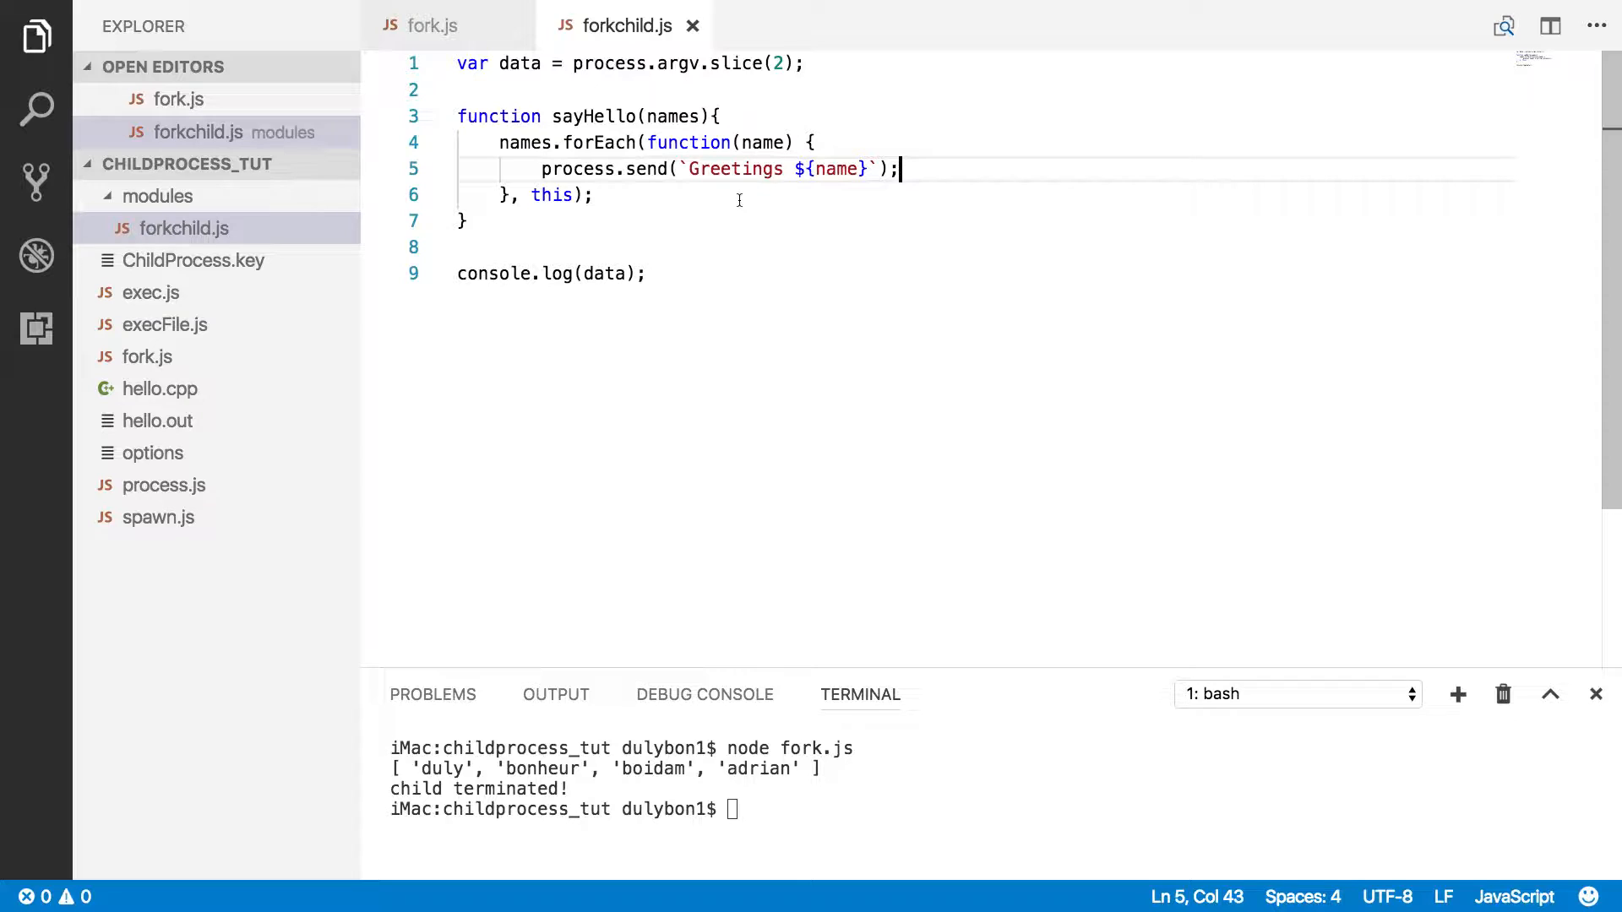
- Replace console.log(data) with sayHello(data) in forkchild.js
double_click(489, 273)
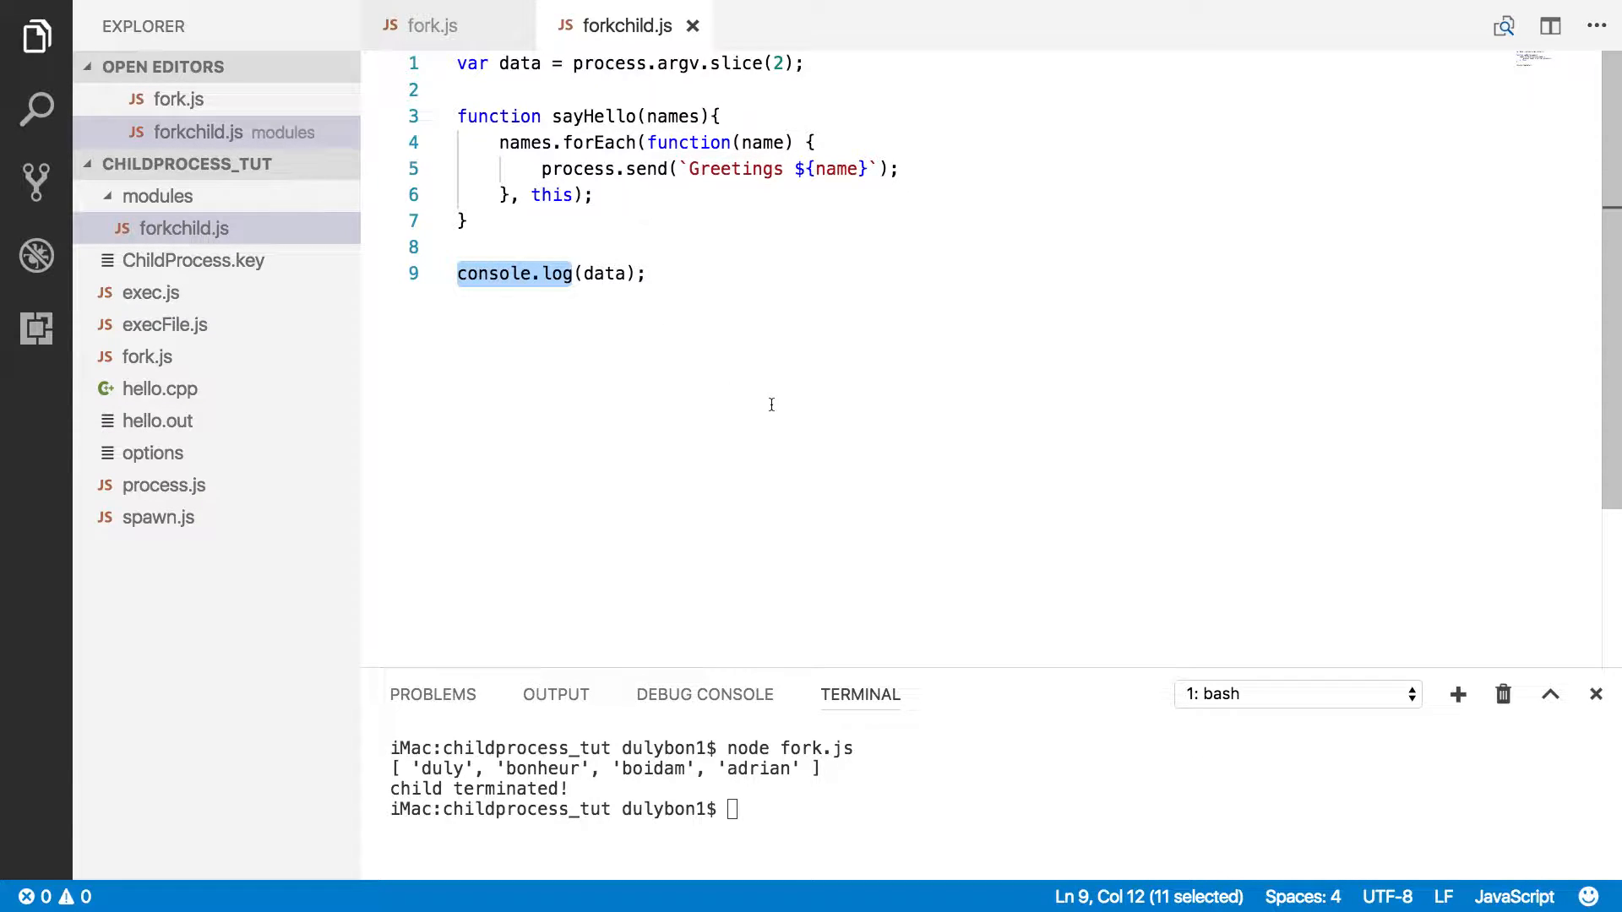
text(sayHello)
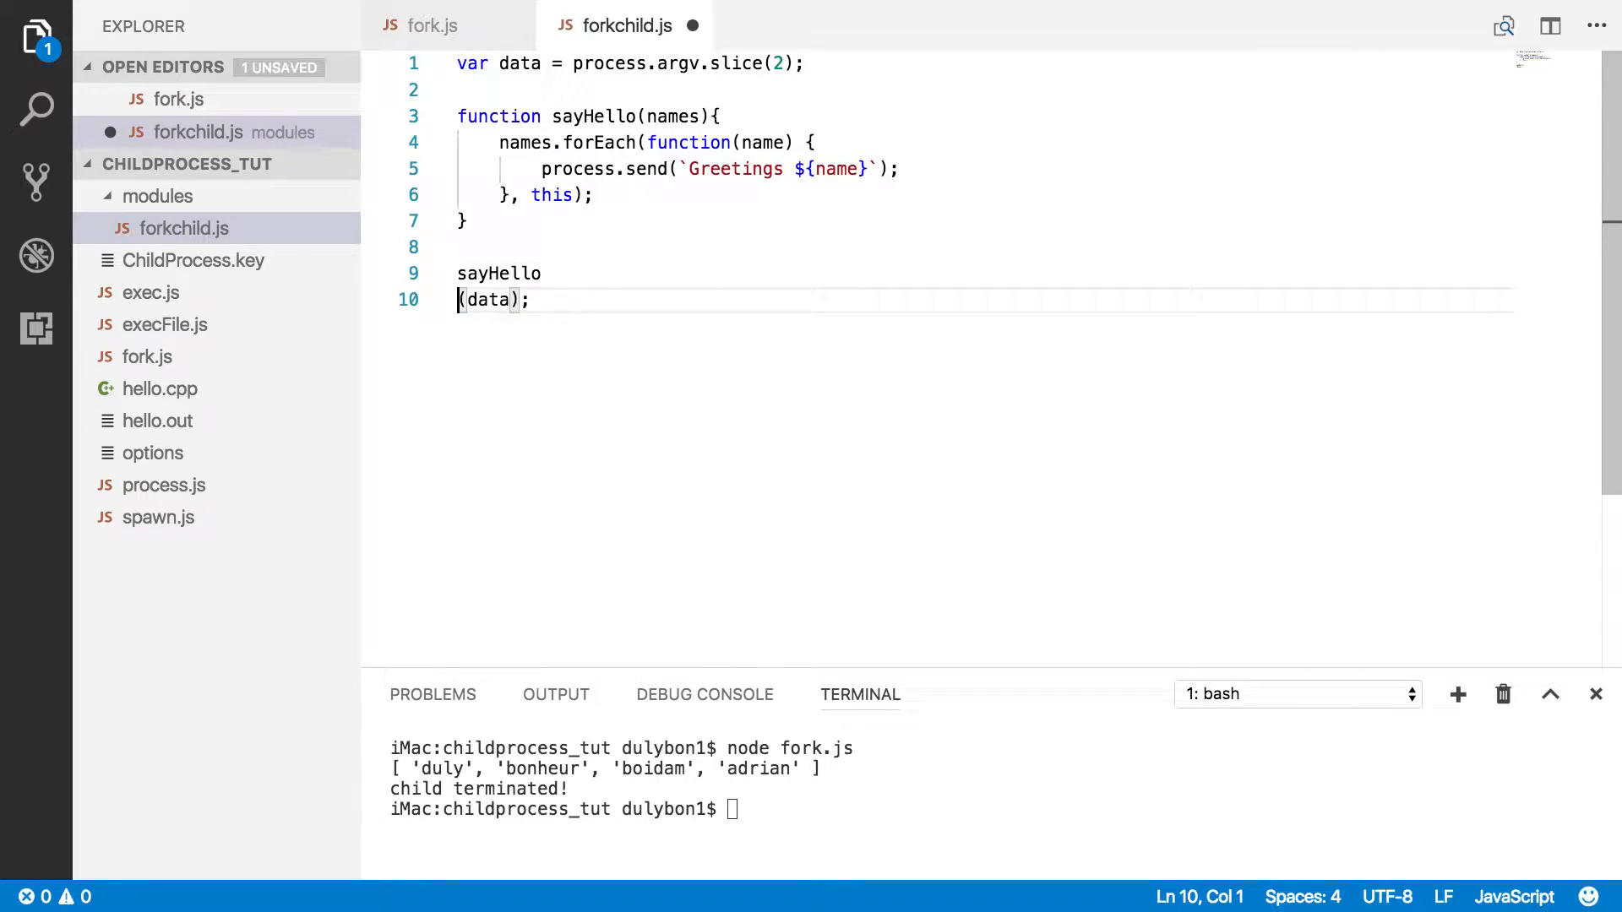
key(Backspace)
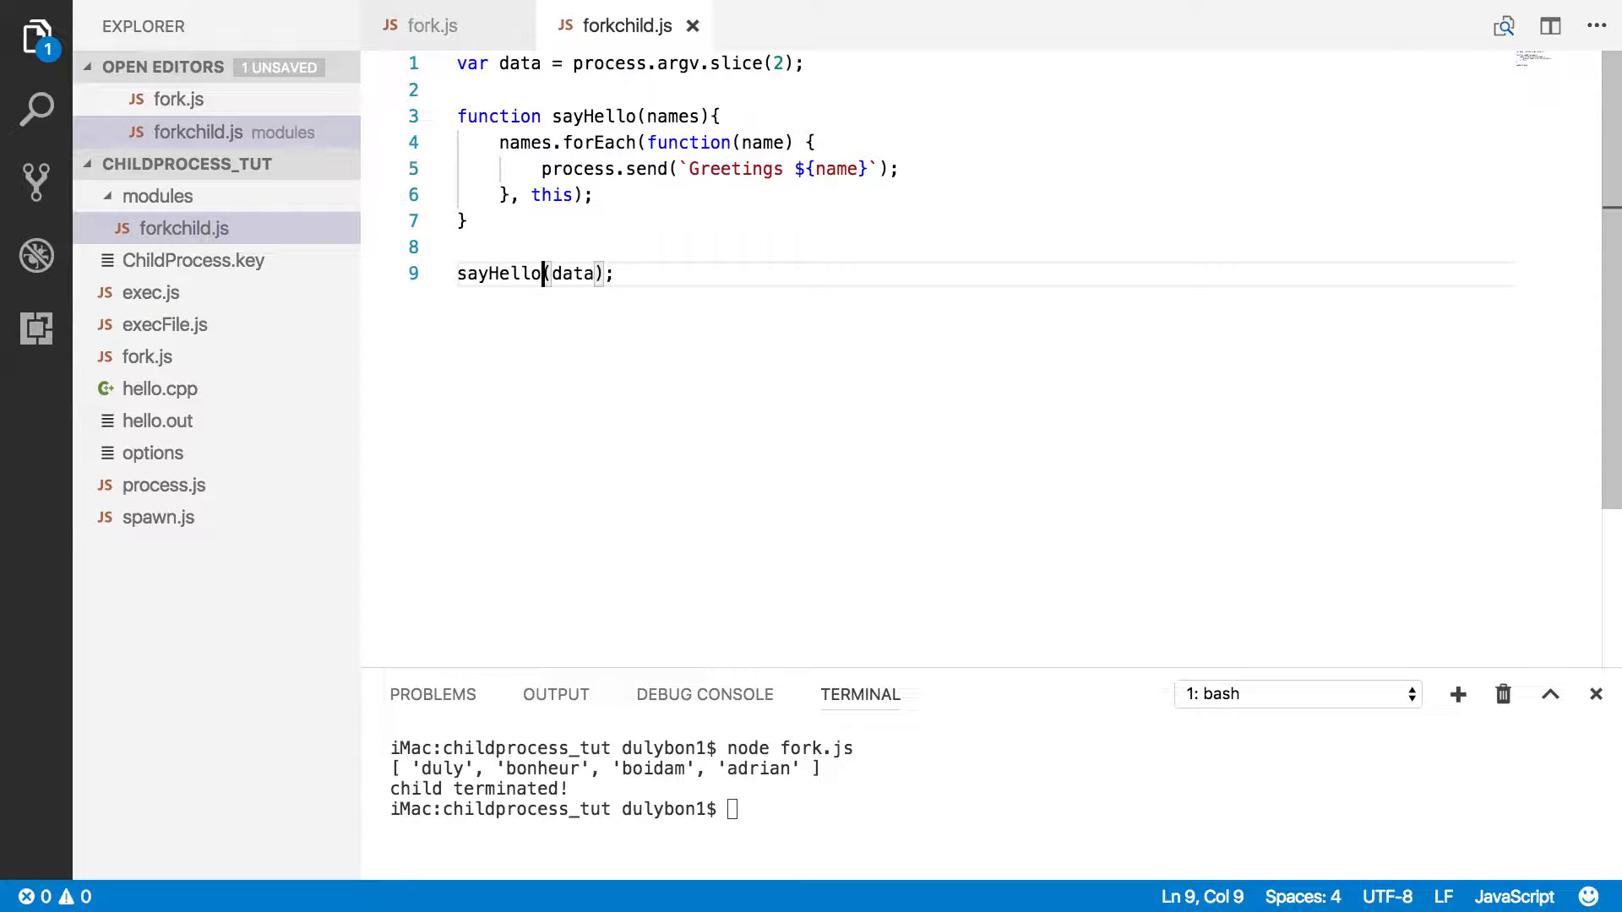
click(424, 24)
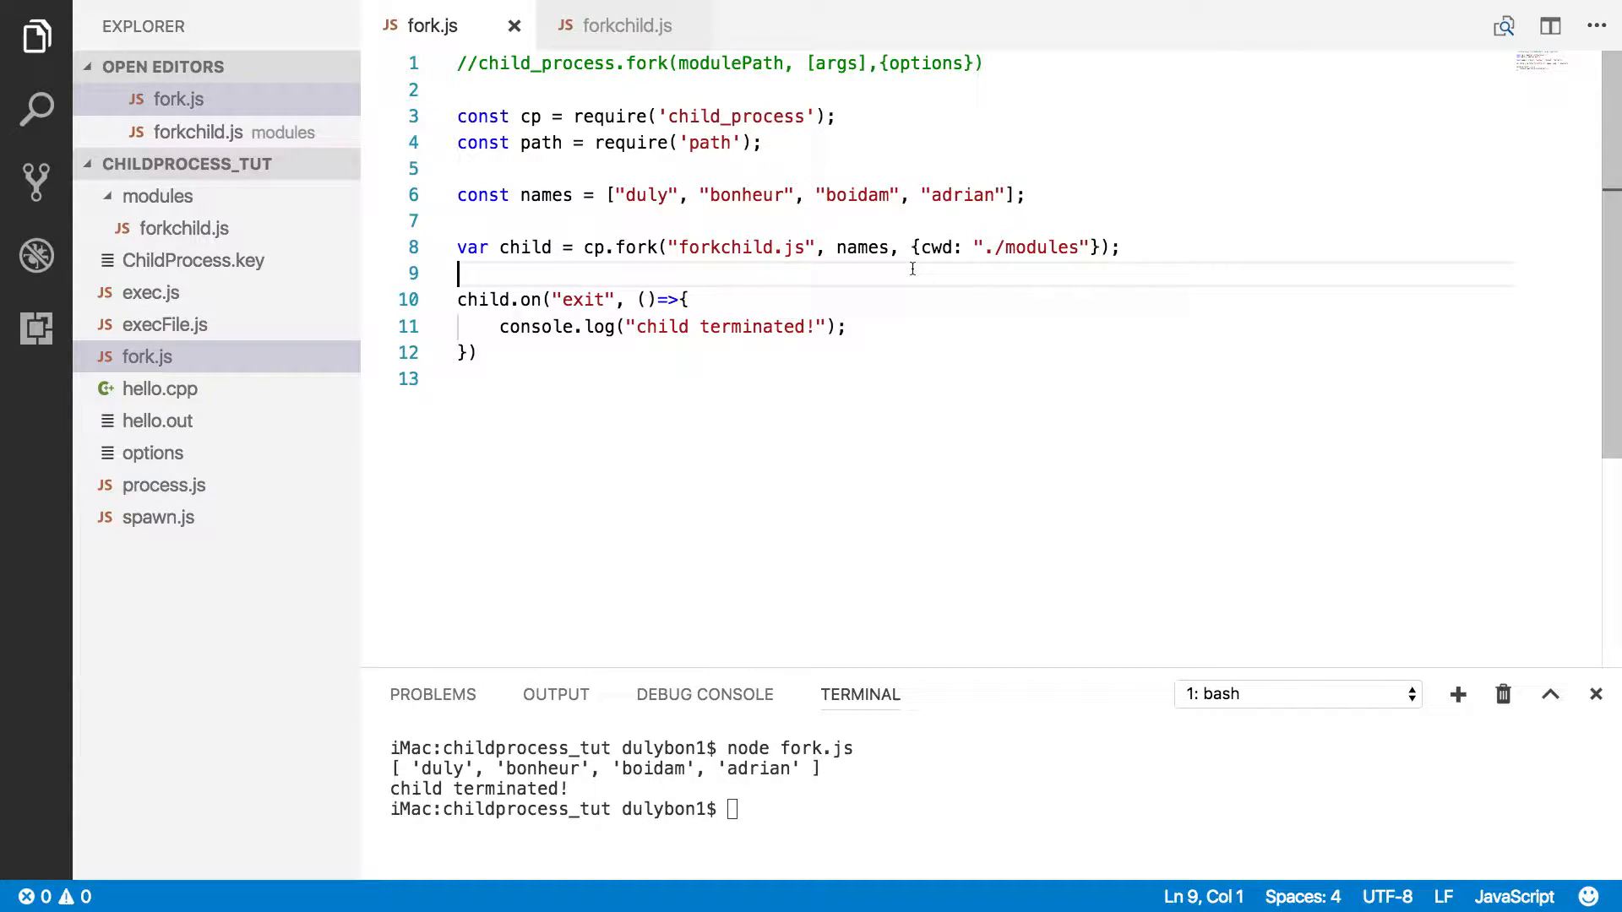
- Add a child.on message handler taking data, with a console.log call inside
key(Enter)
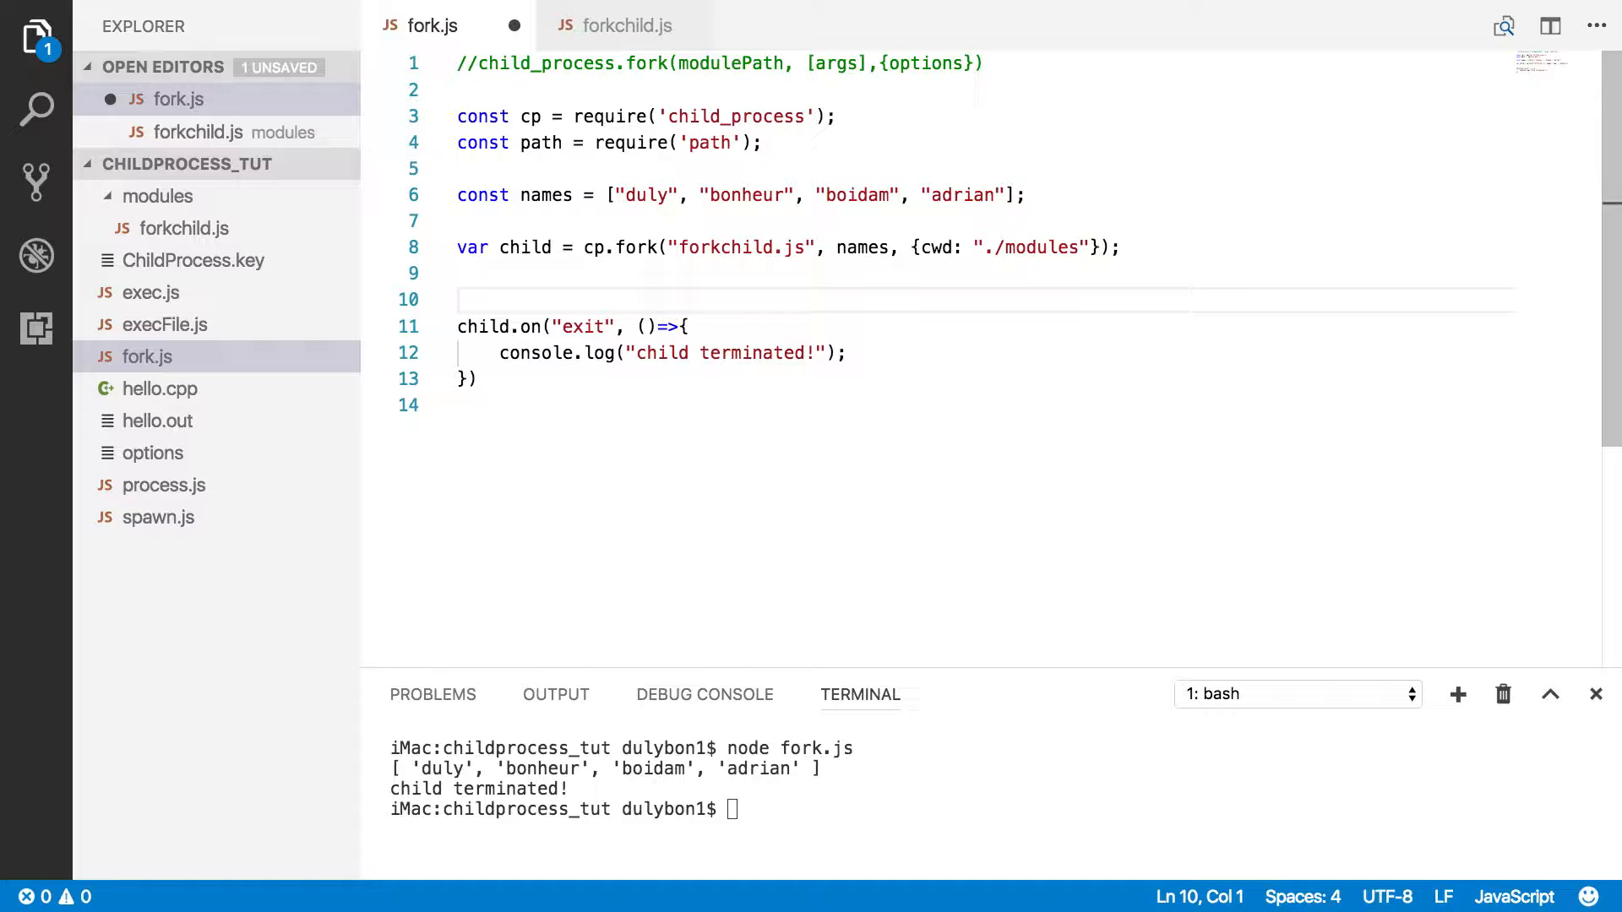
text(chil)
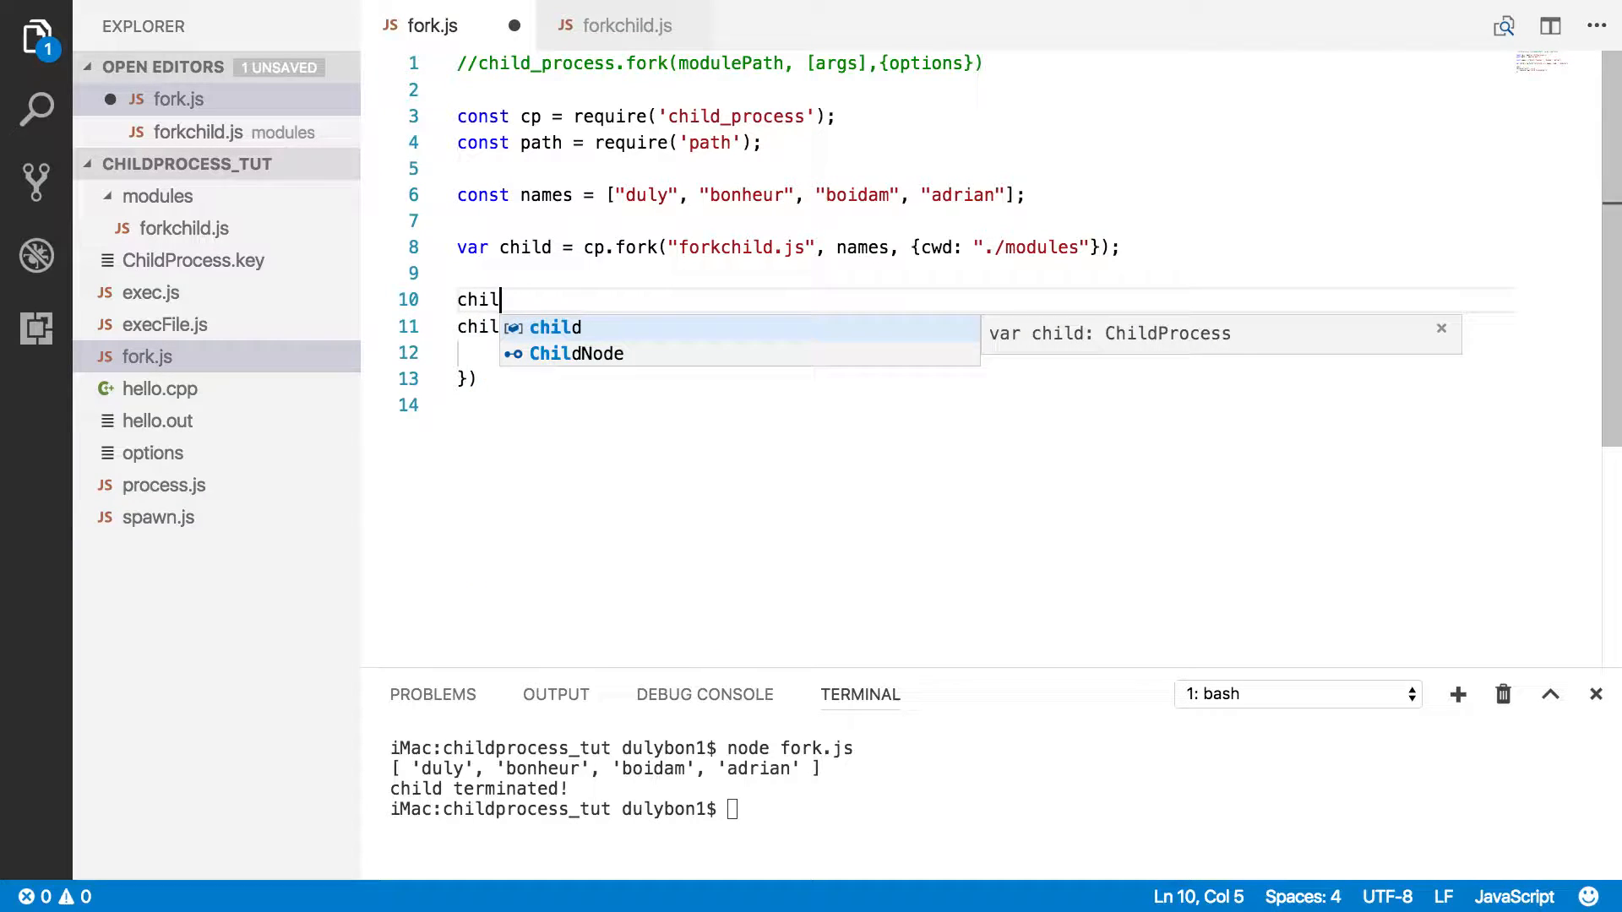
text(d.)
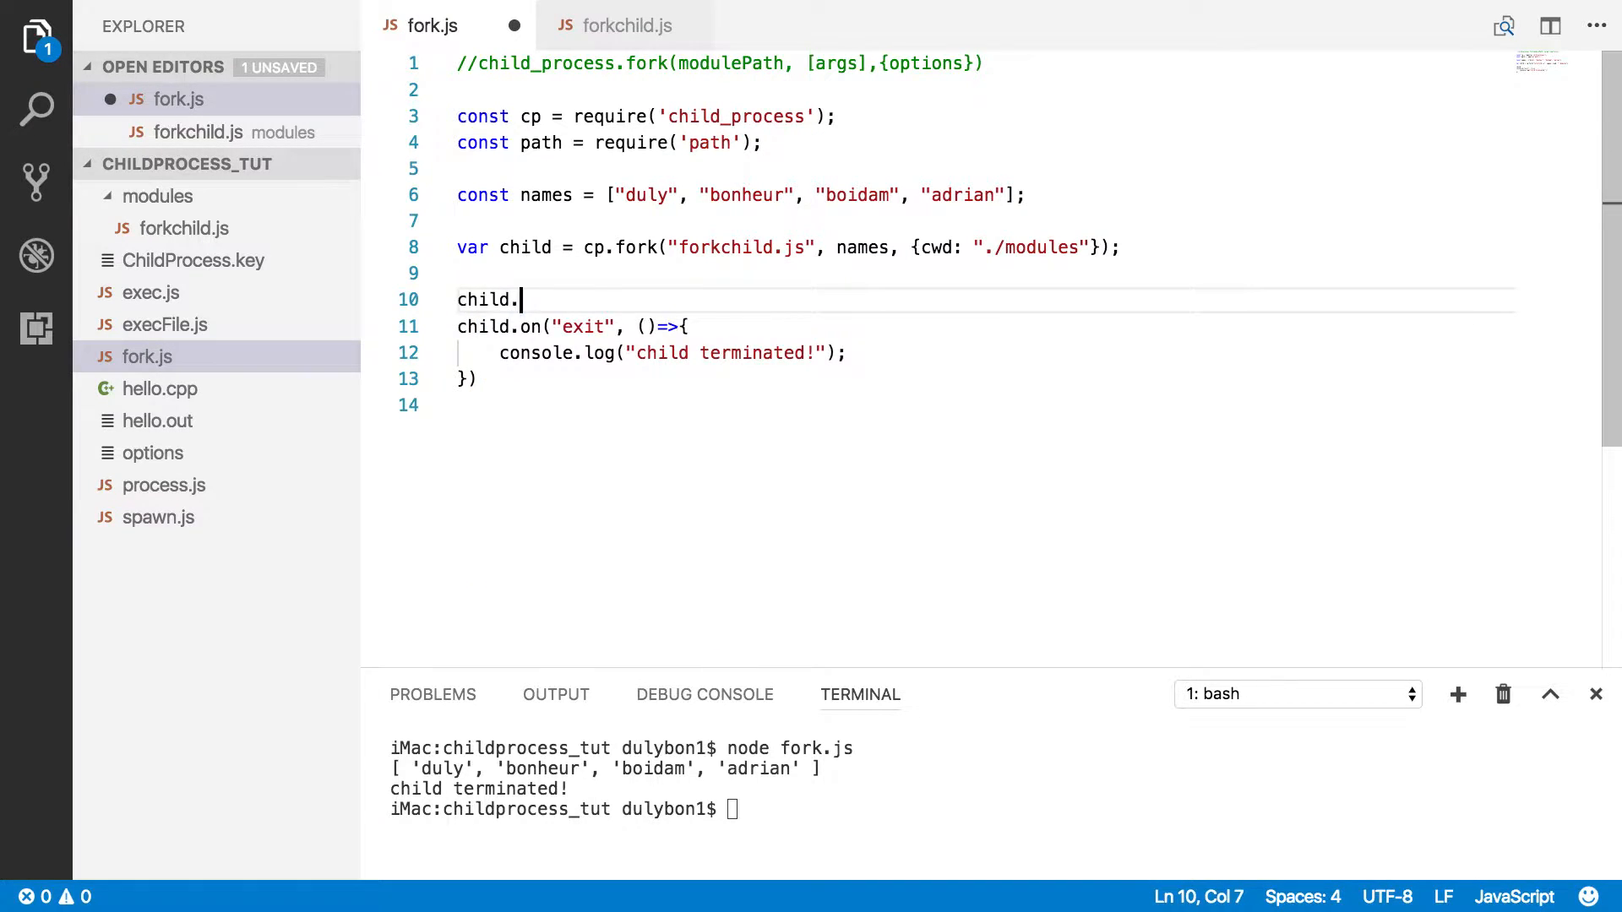
text(on("message",)
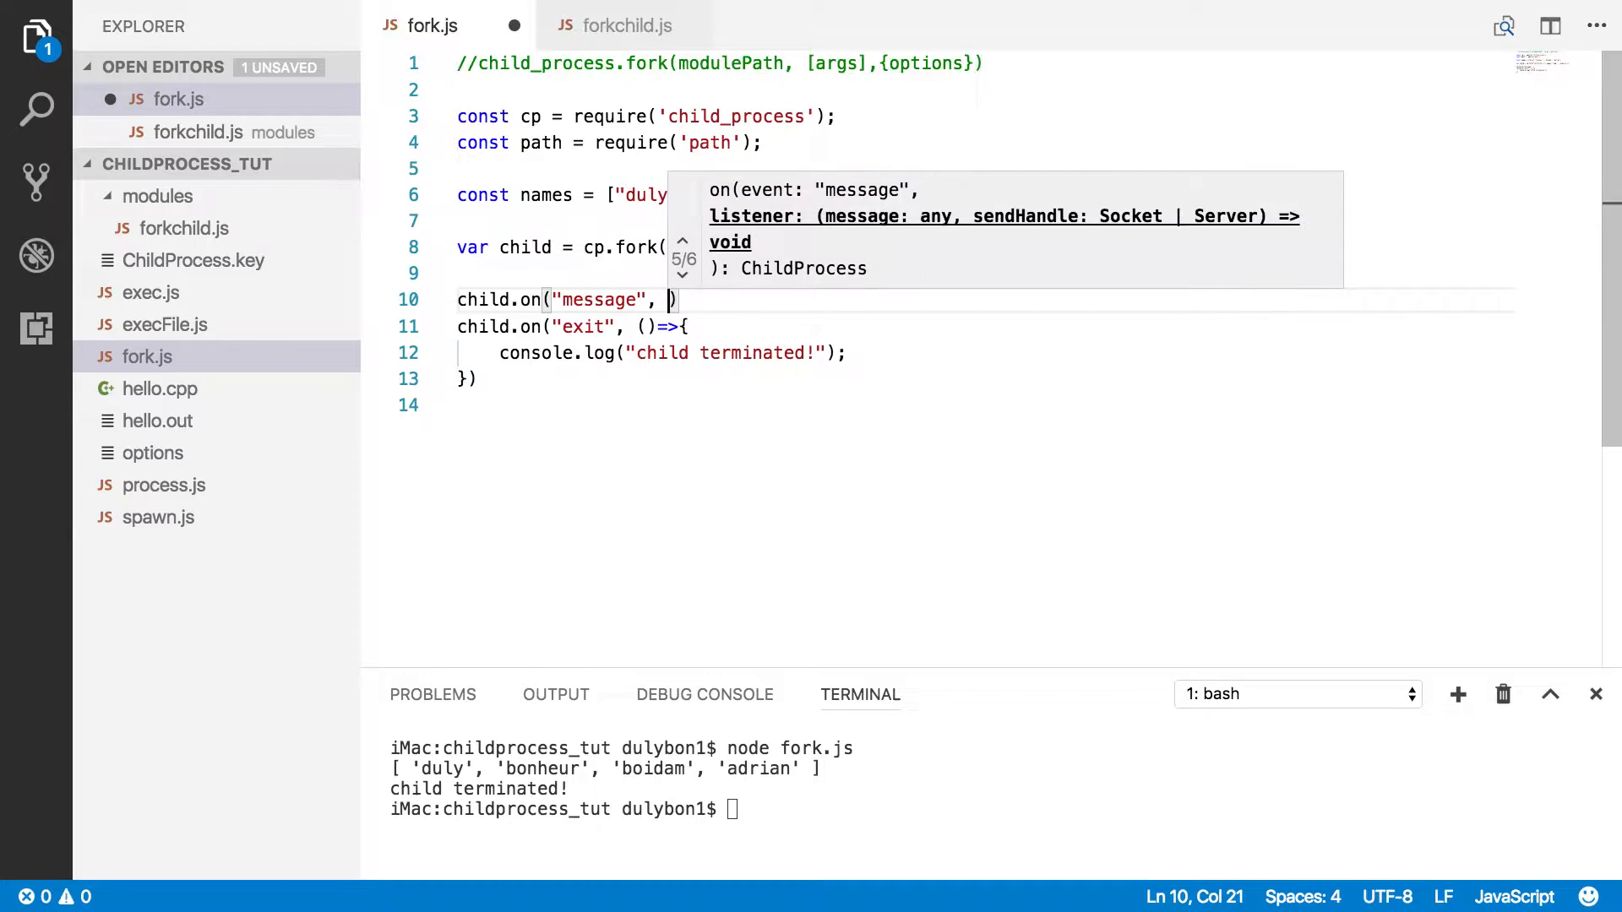
text(()
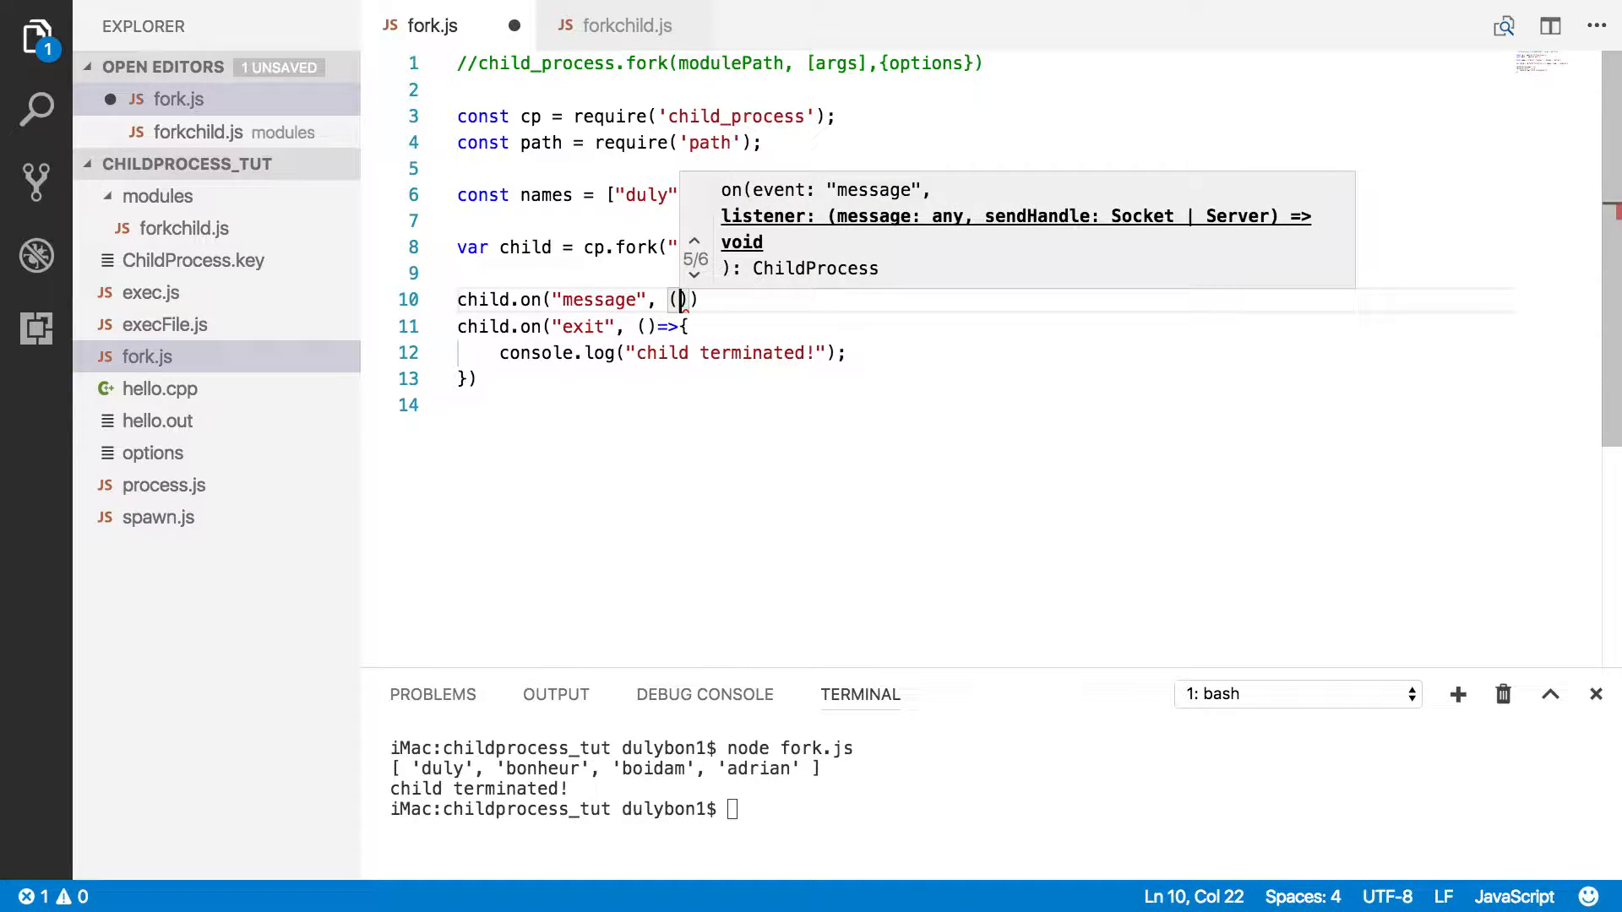
text(data)
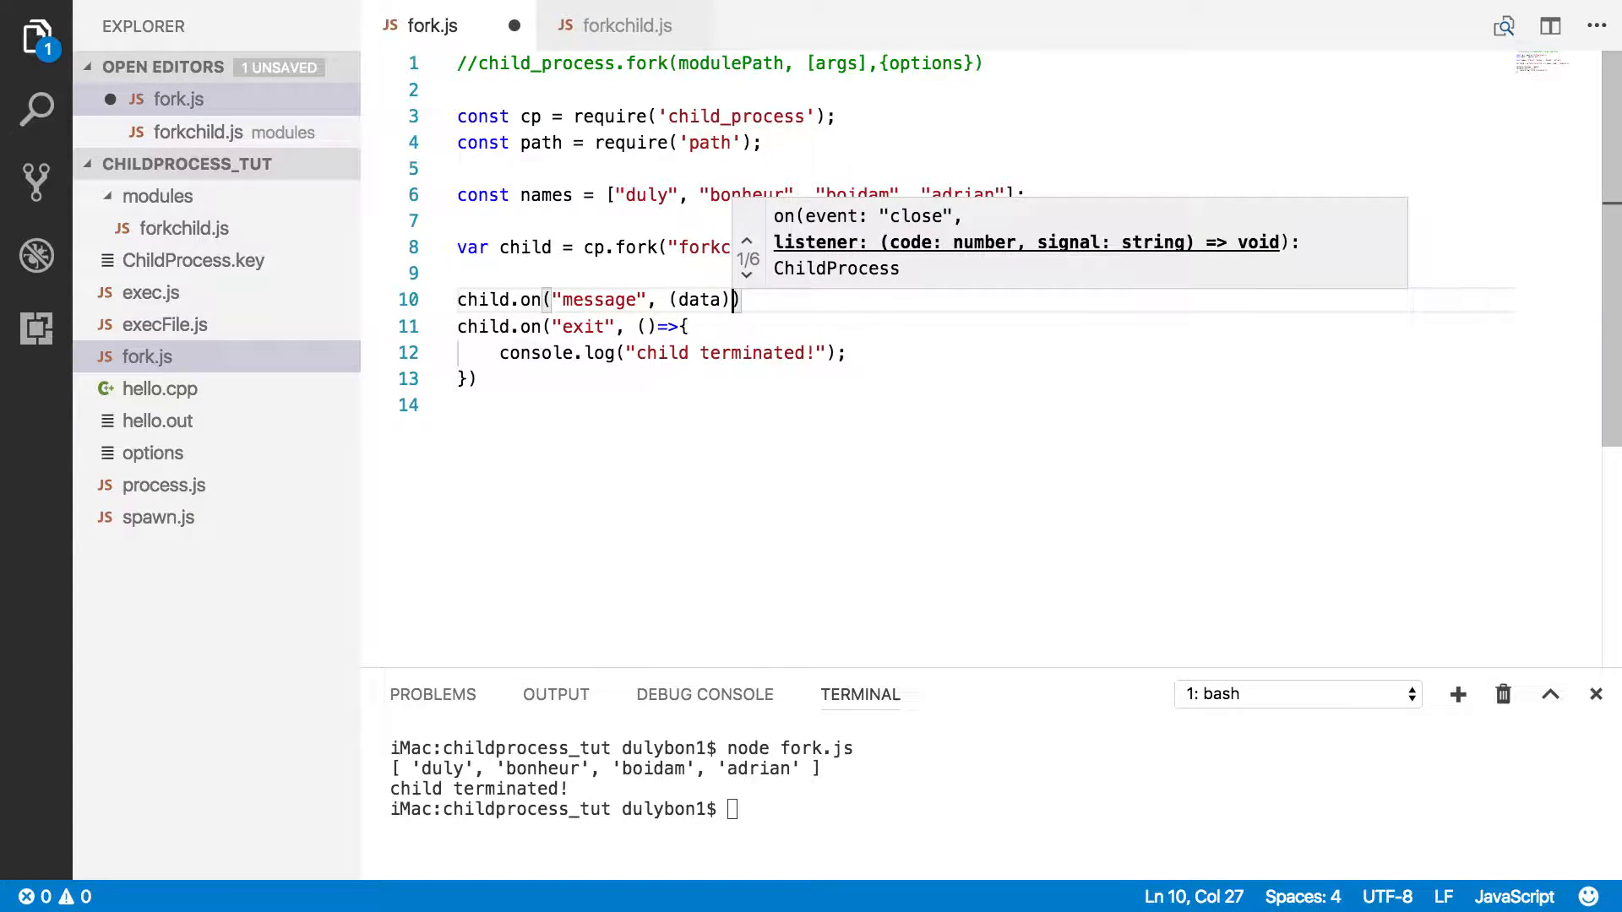
text(=>{)
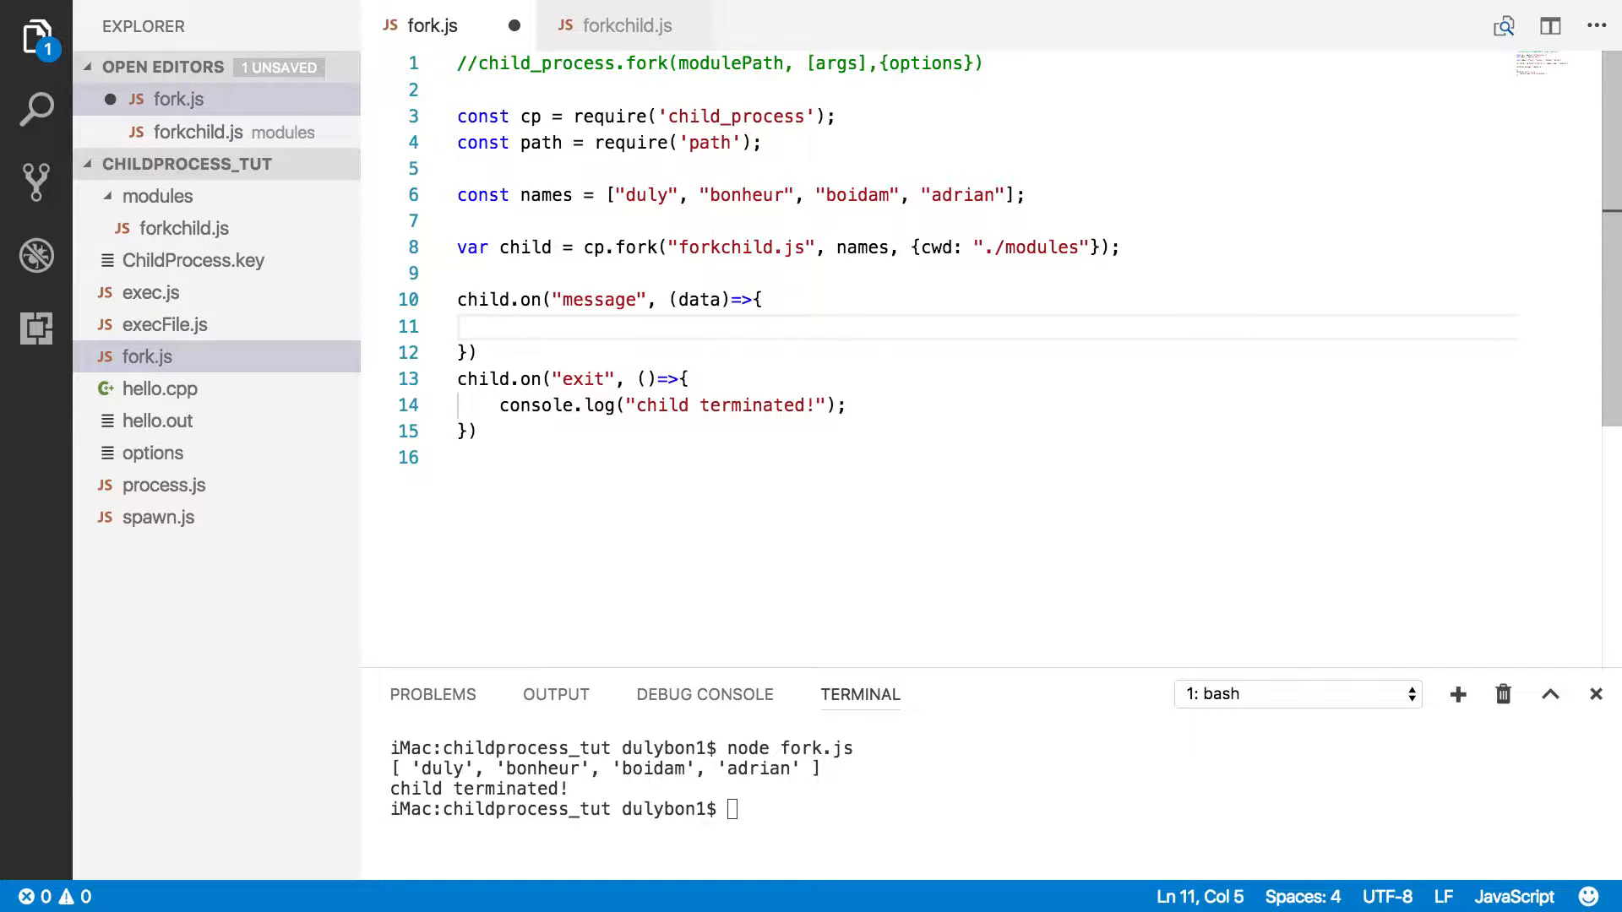
text(console.)
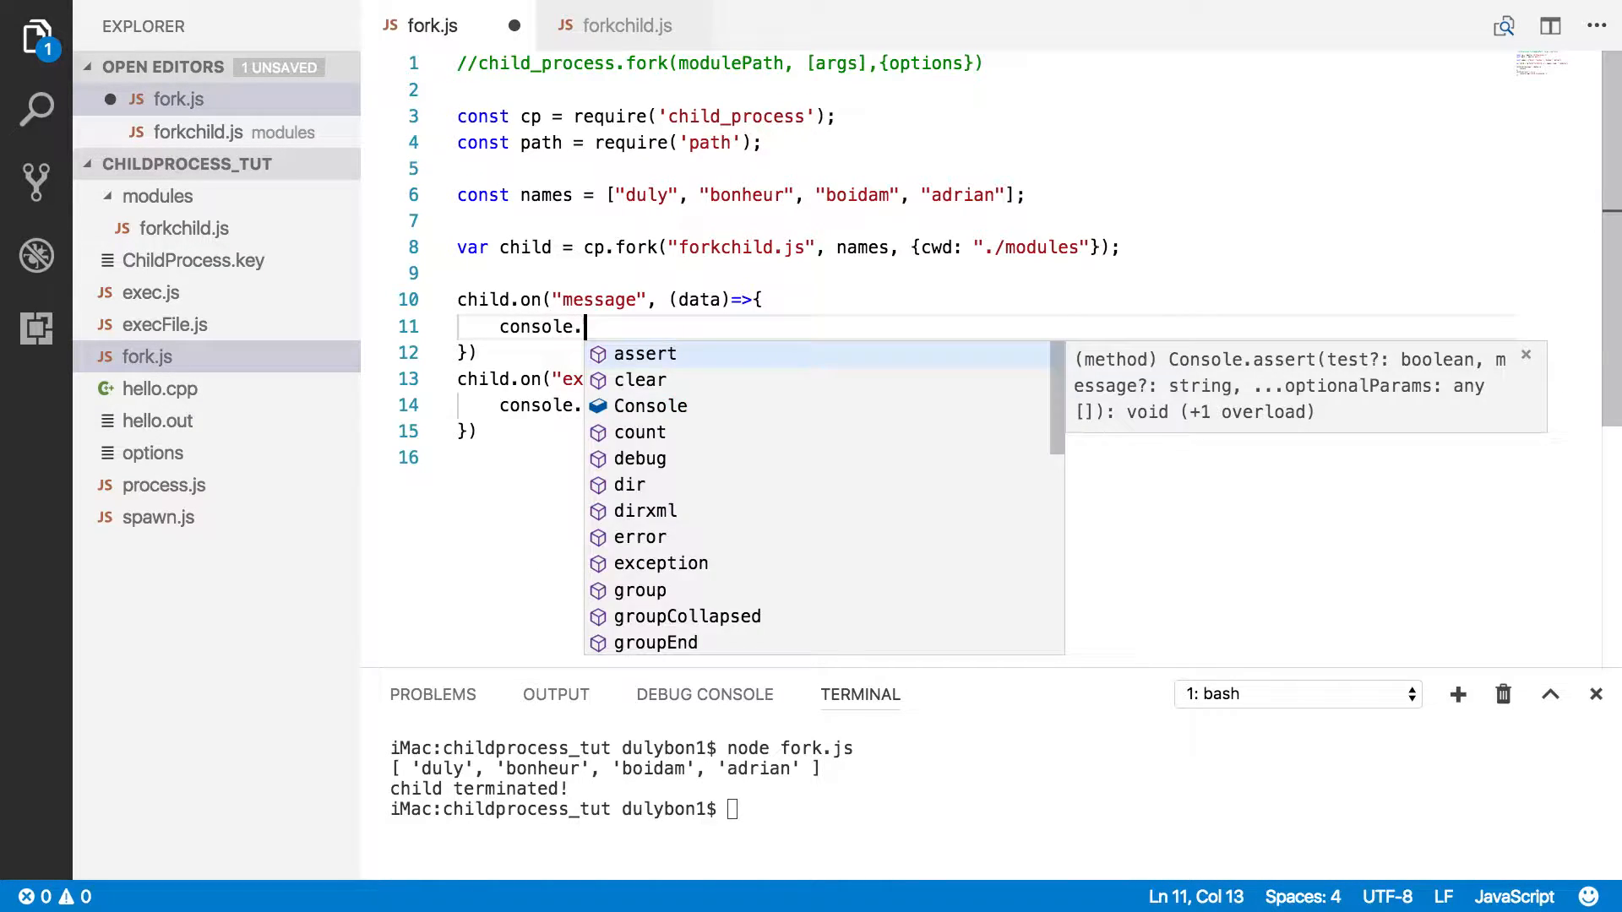
text(log())
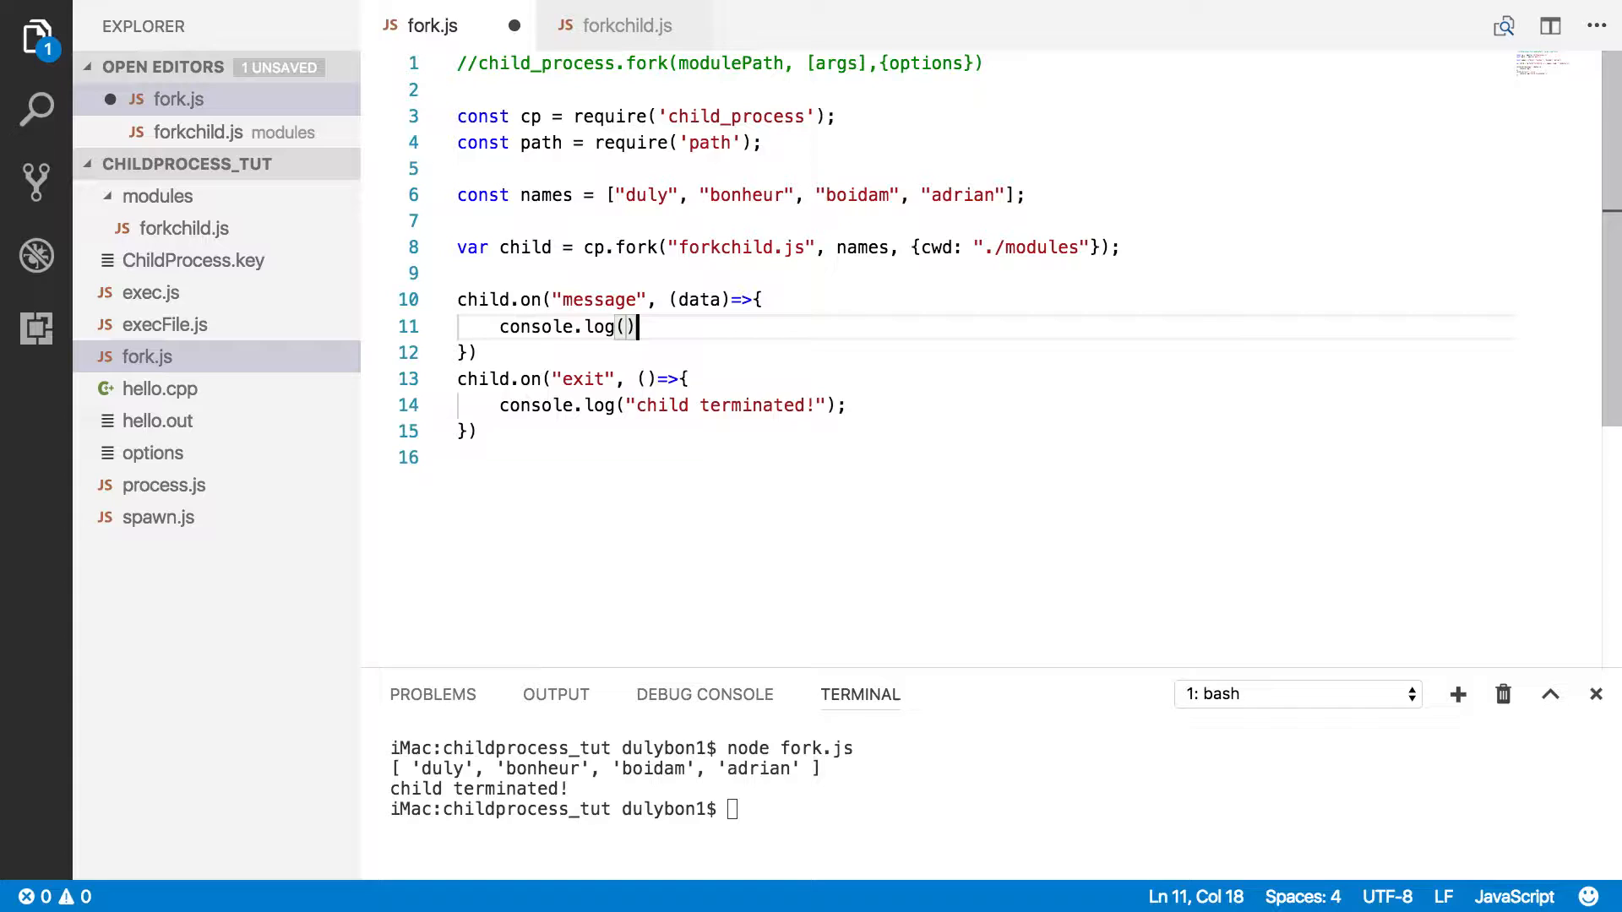
key(Backspace)
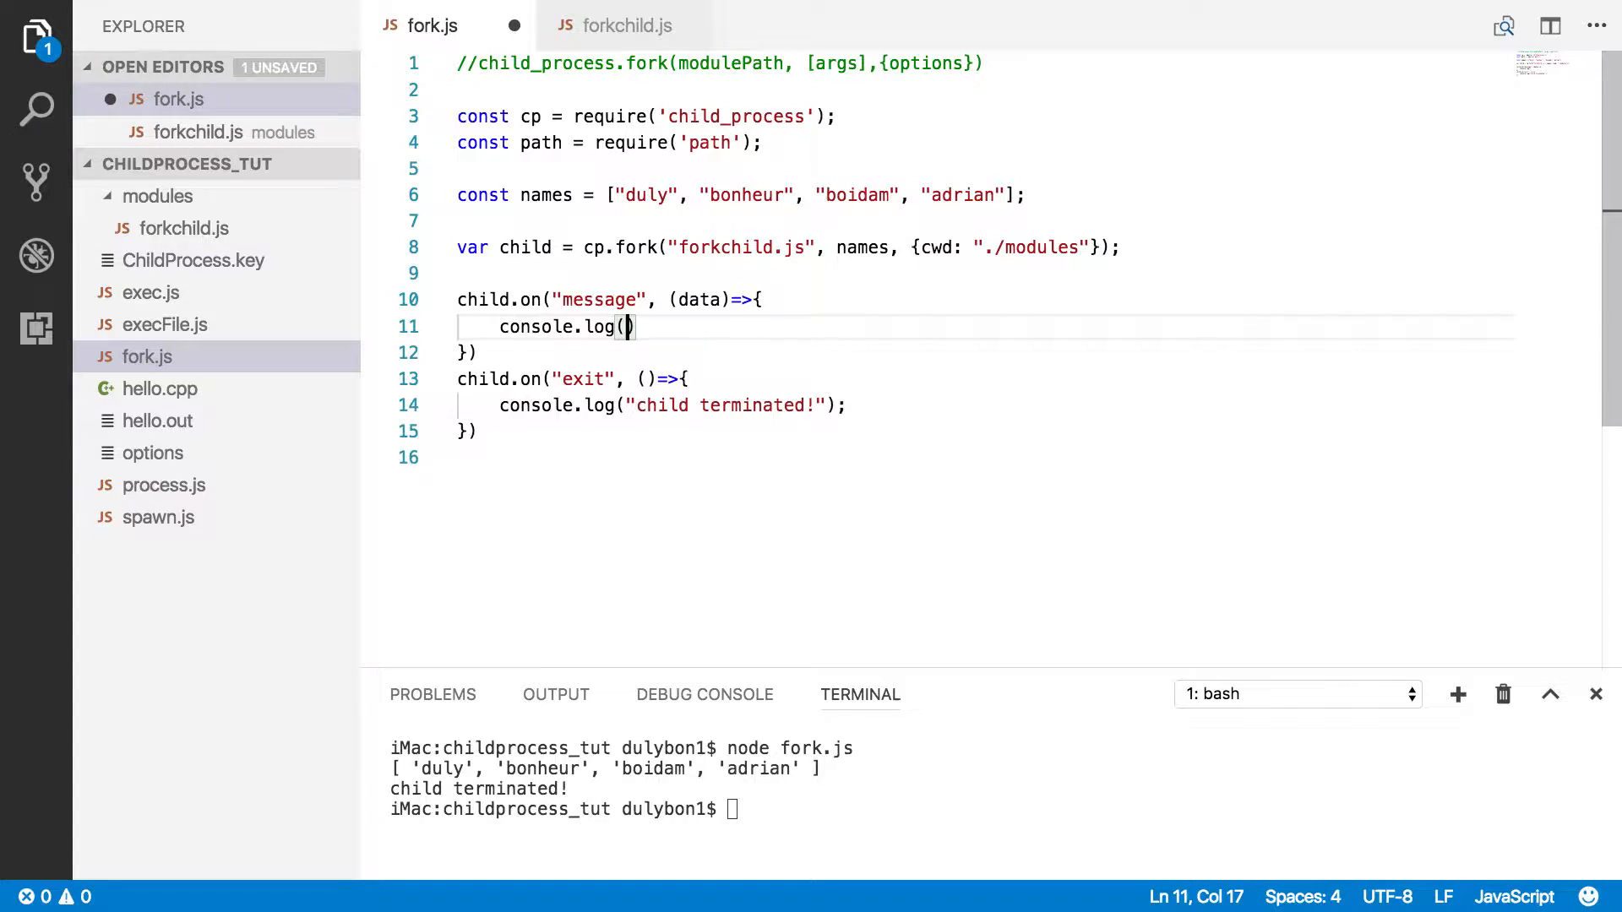
- Log `parent received ${data}` in the handler, correcting the 'received' typo
text(`)
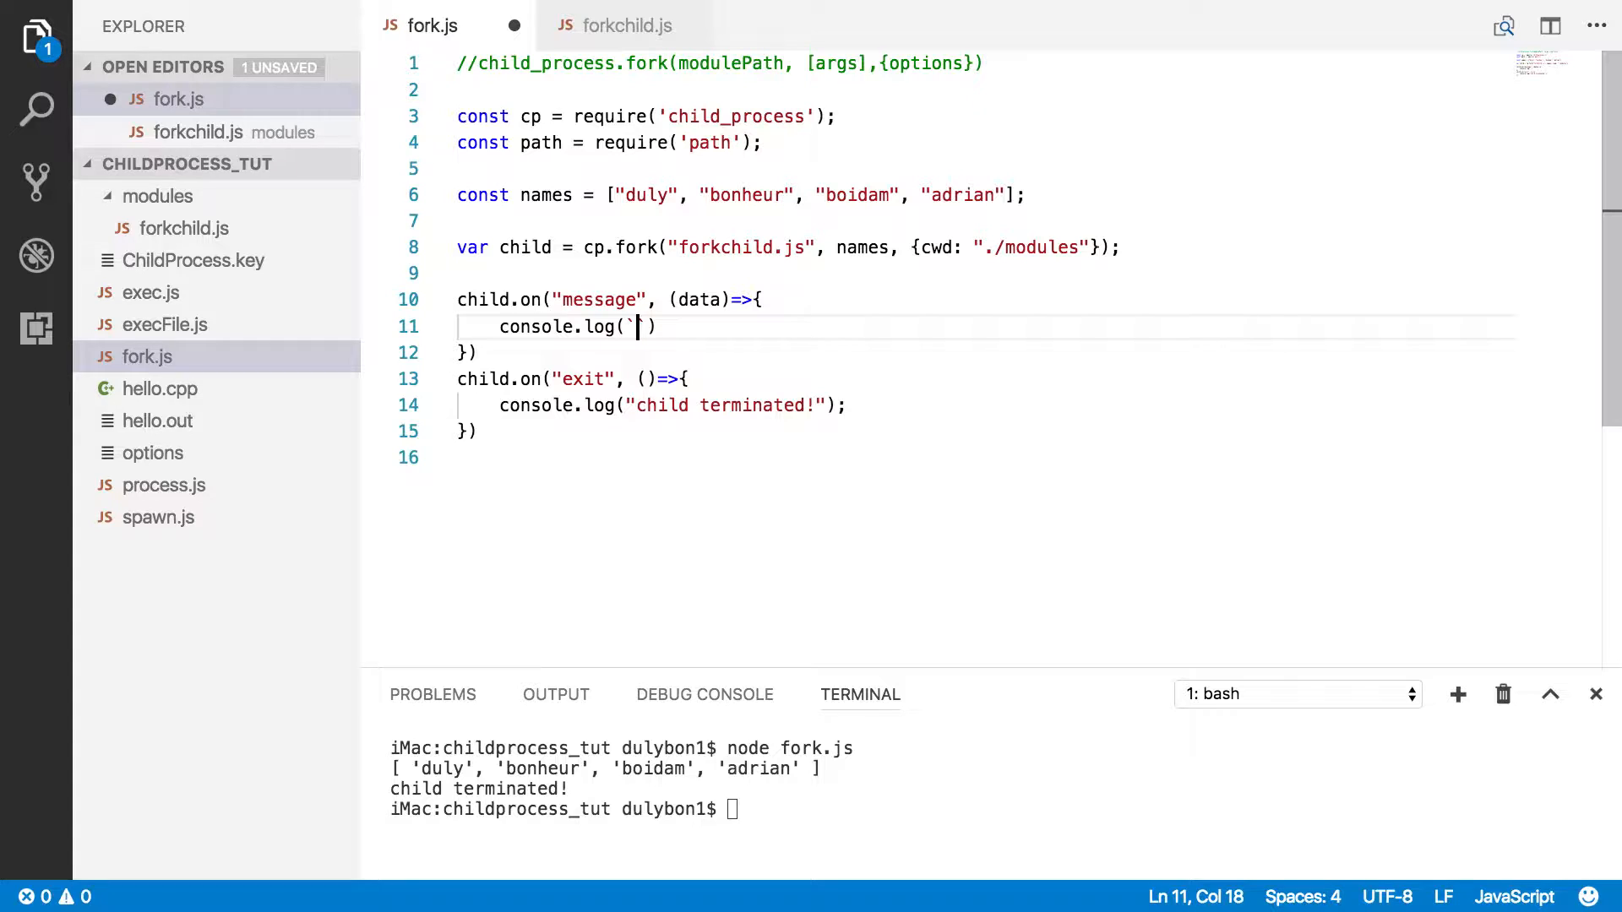
text(pa)
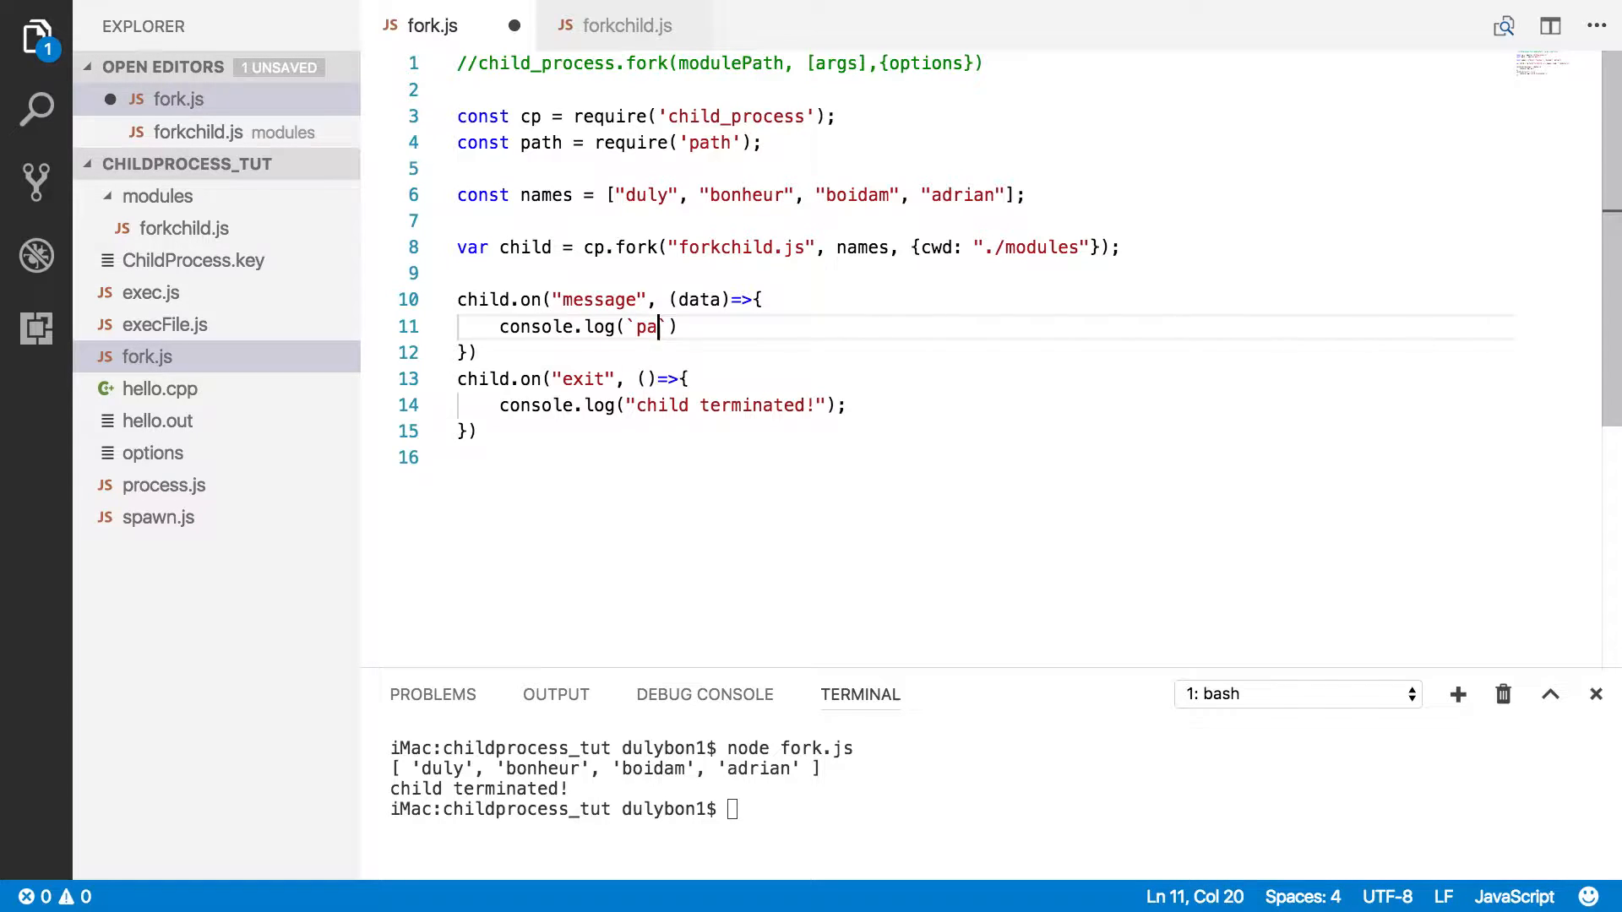
text(rent)
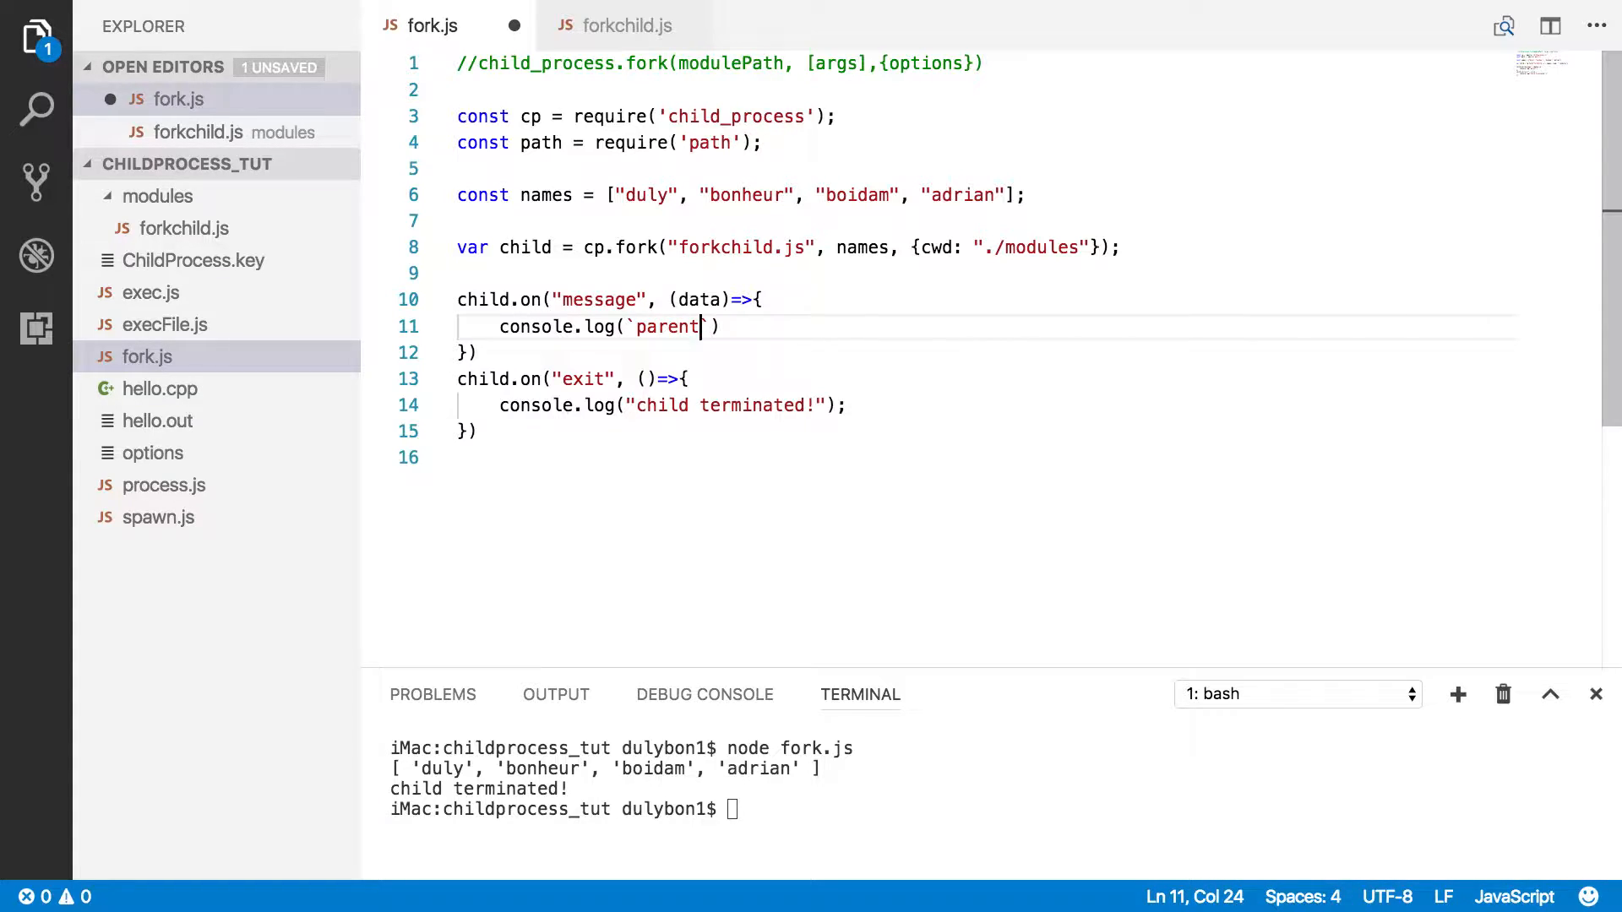
text(r)
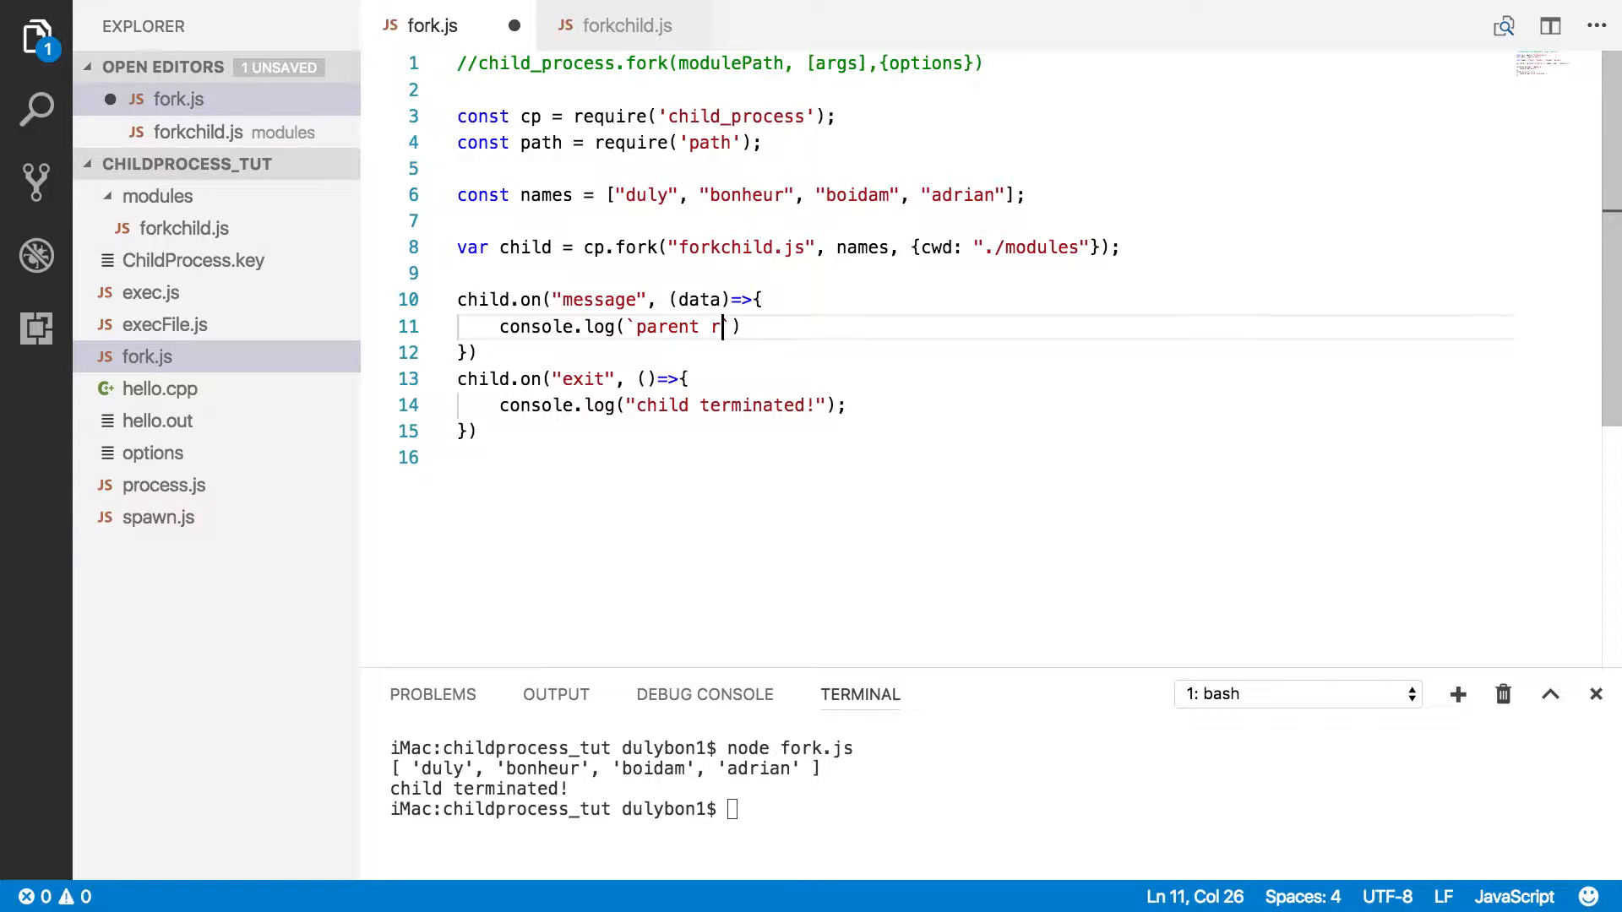
text(eived)
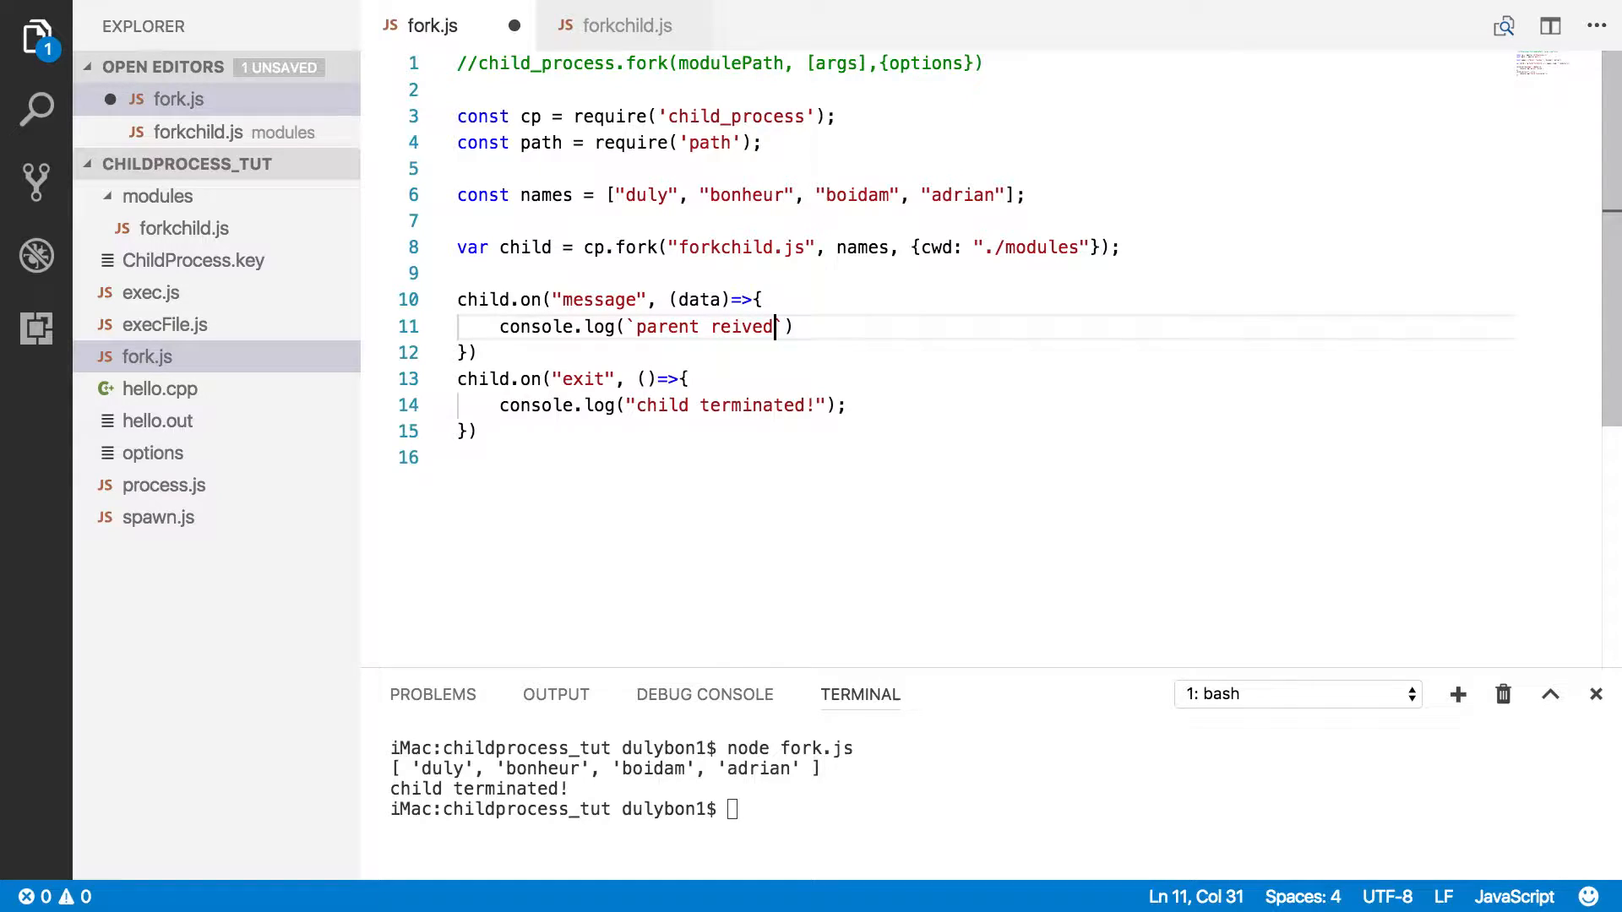
key(Backspace)
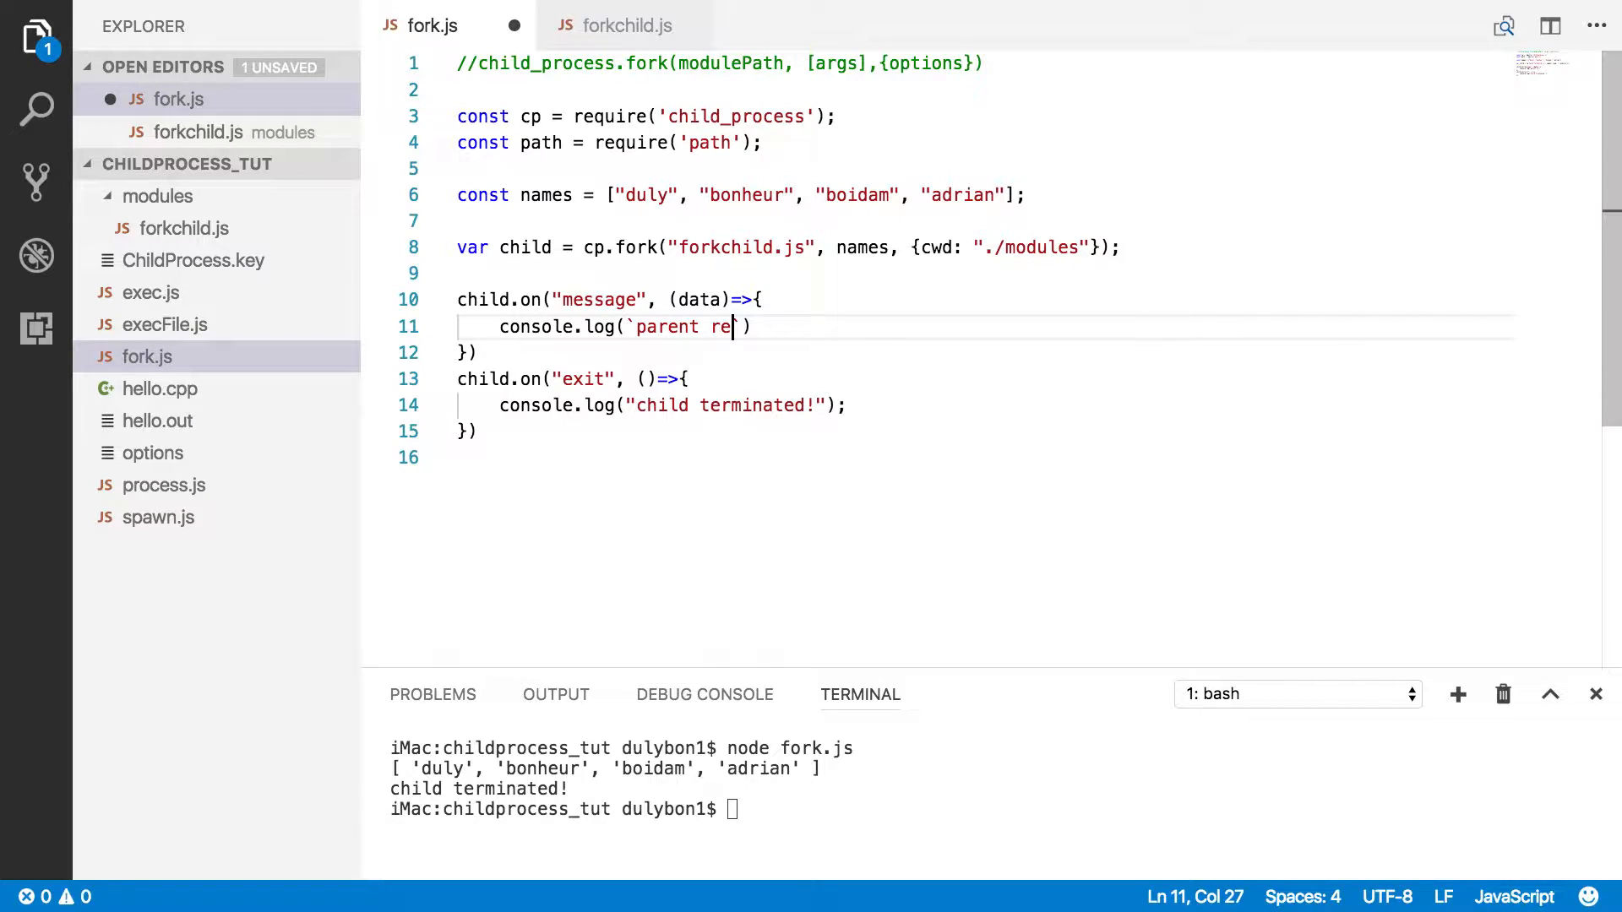
text(ce)
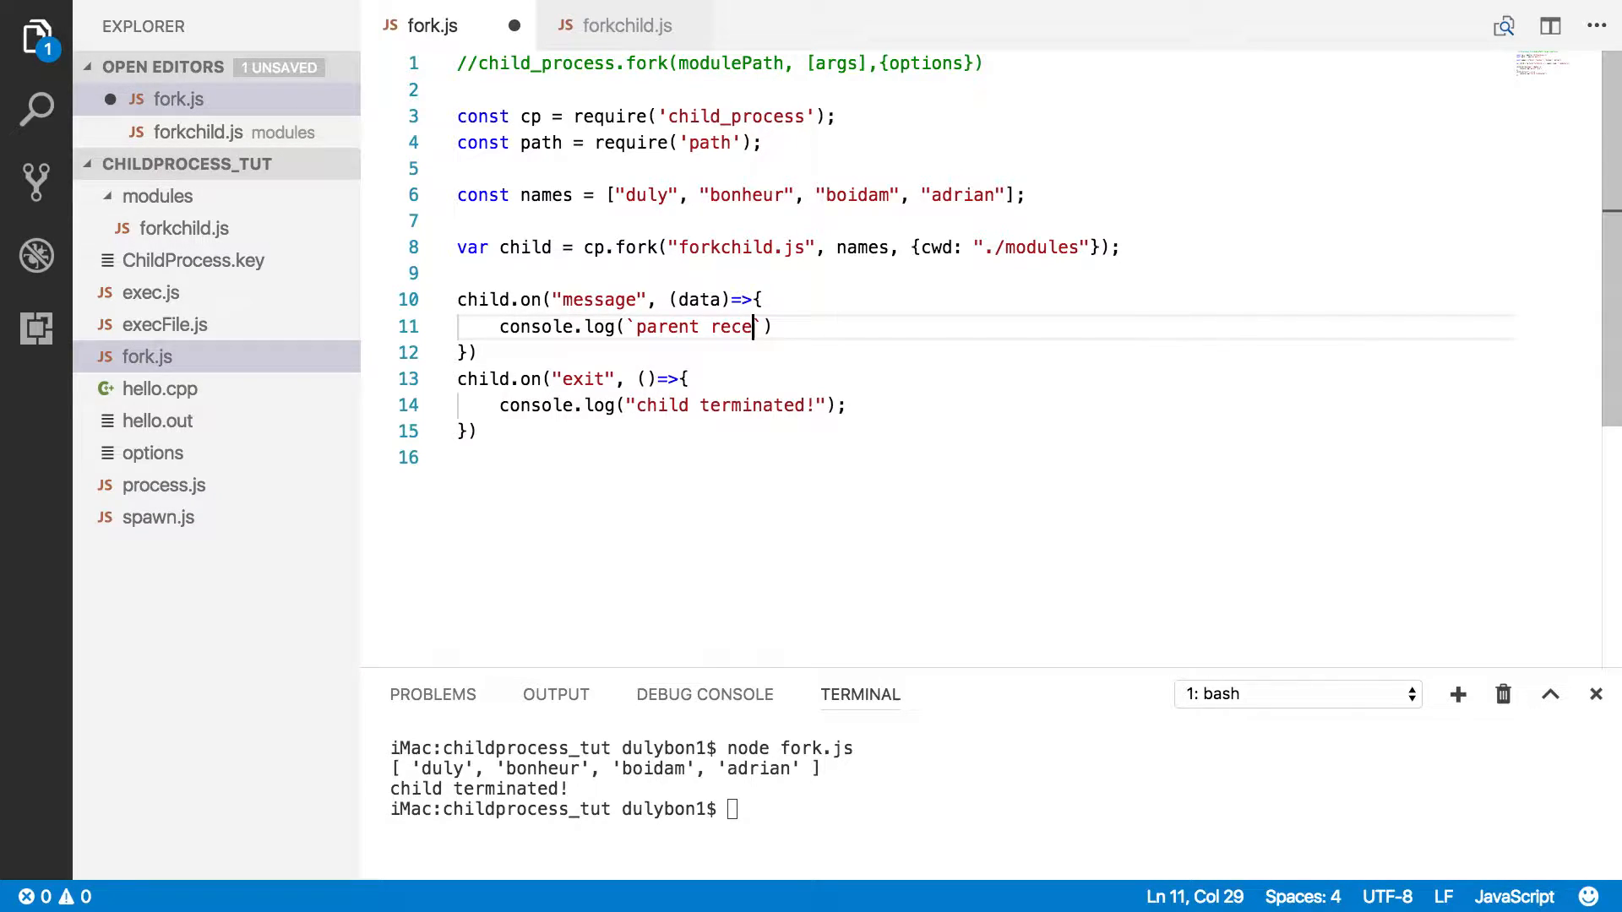
text(ived)
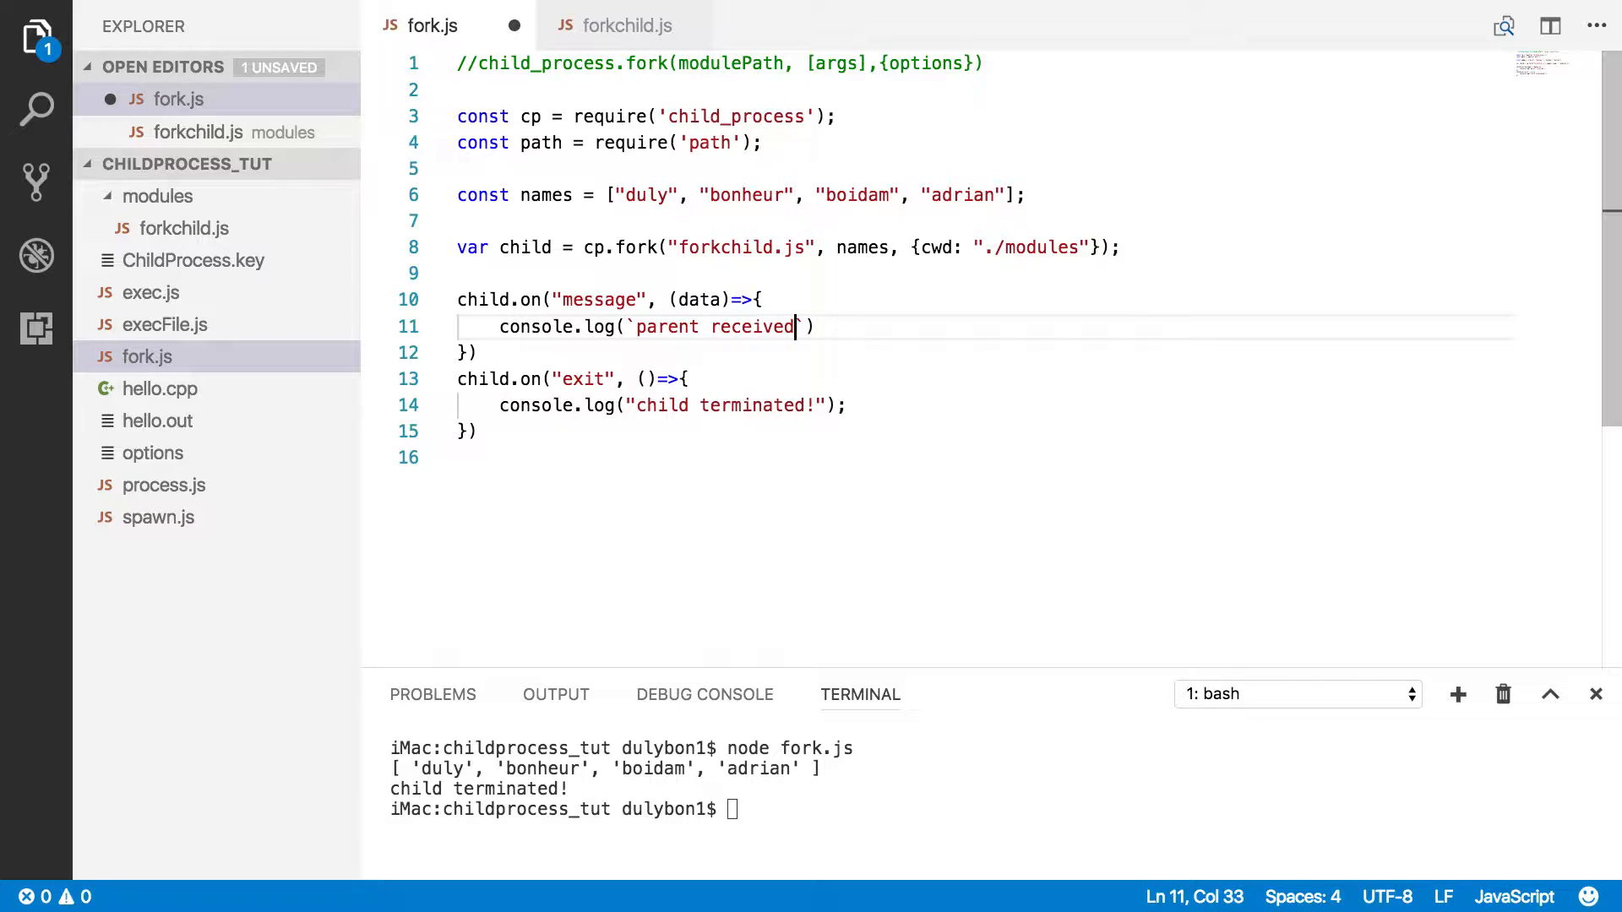
text(${)
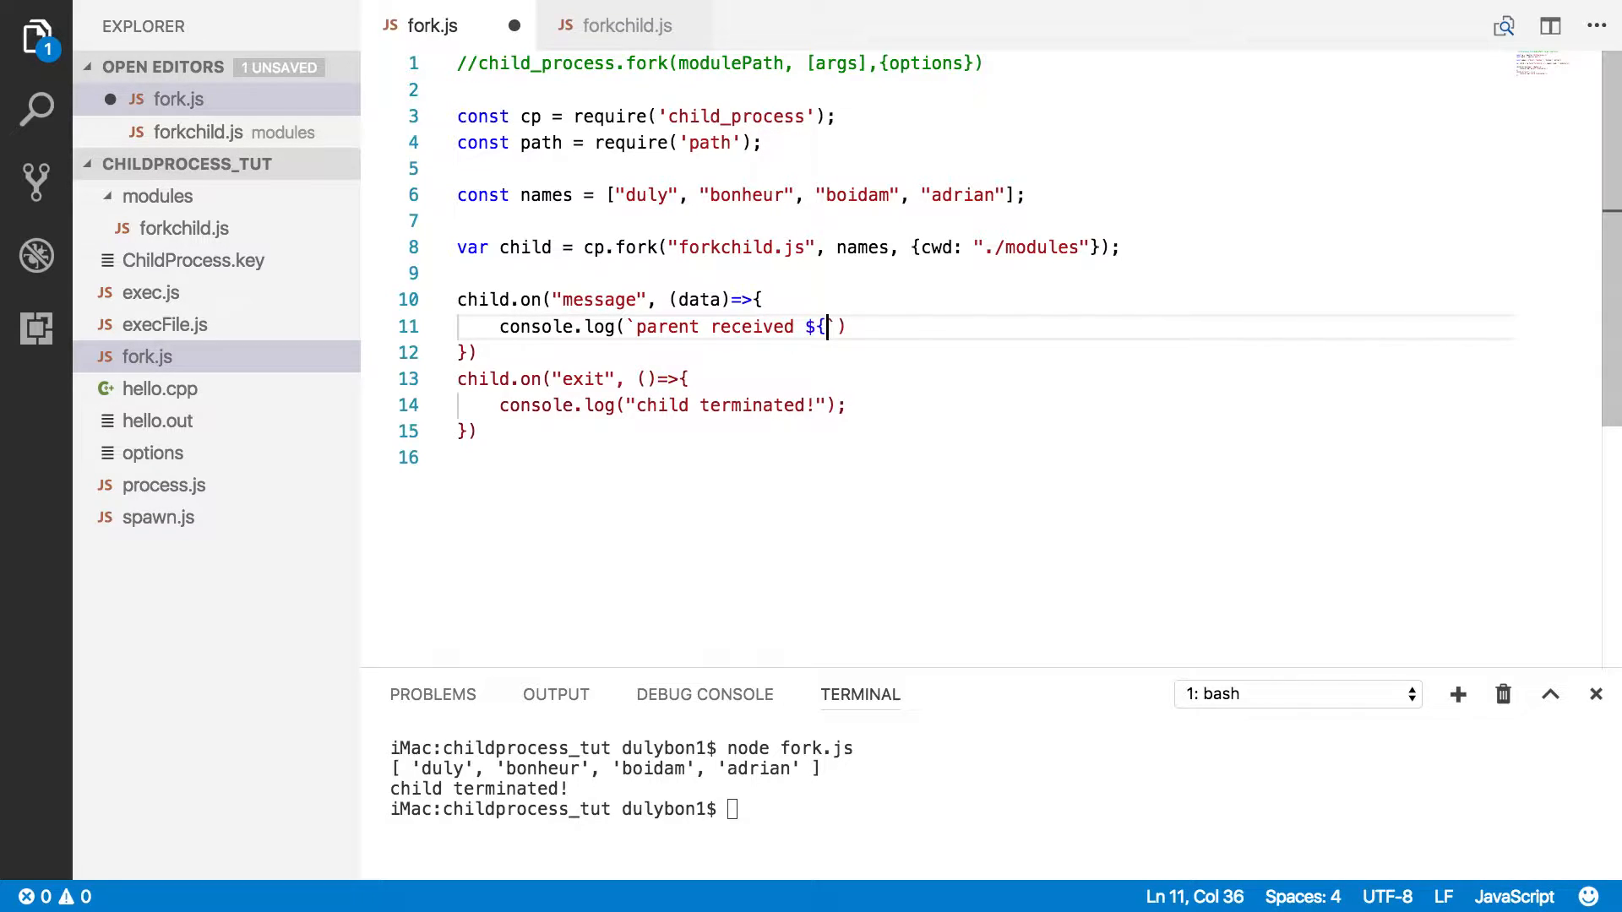
text(})
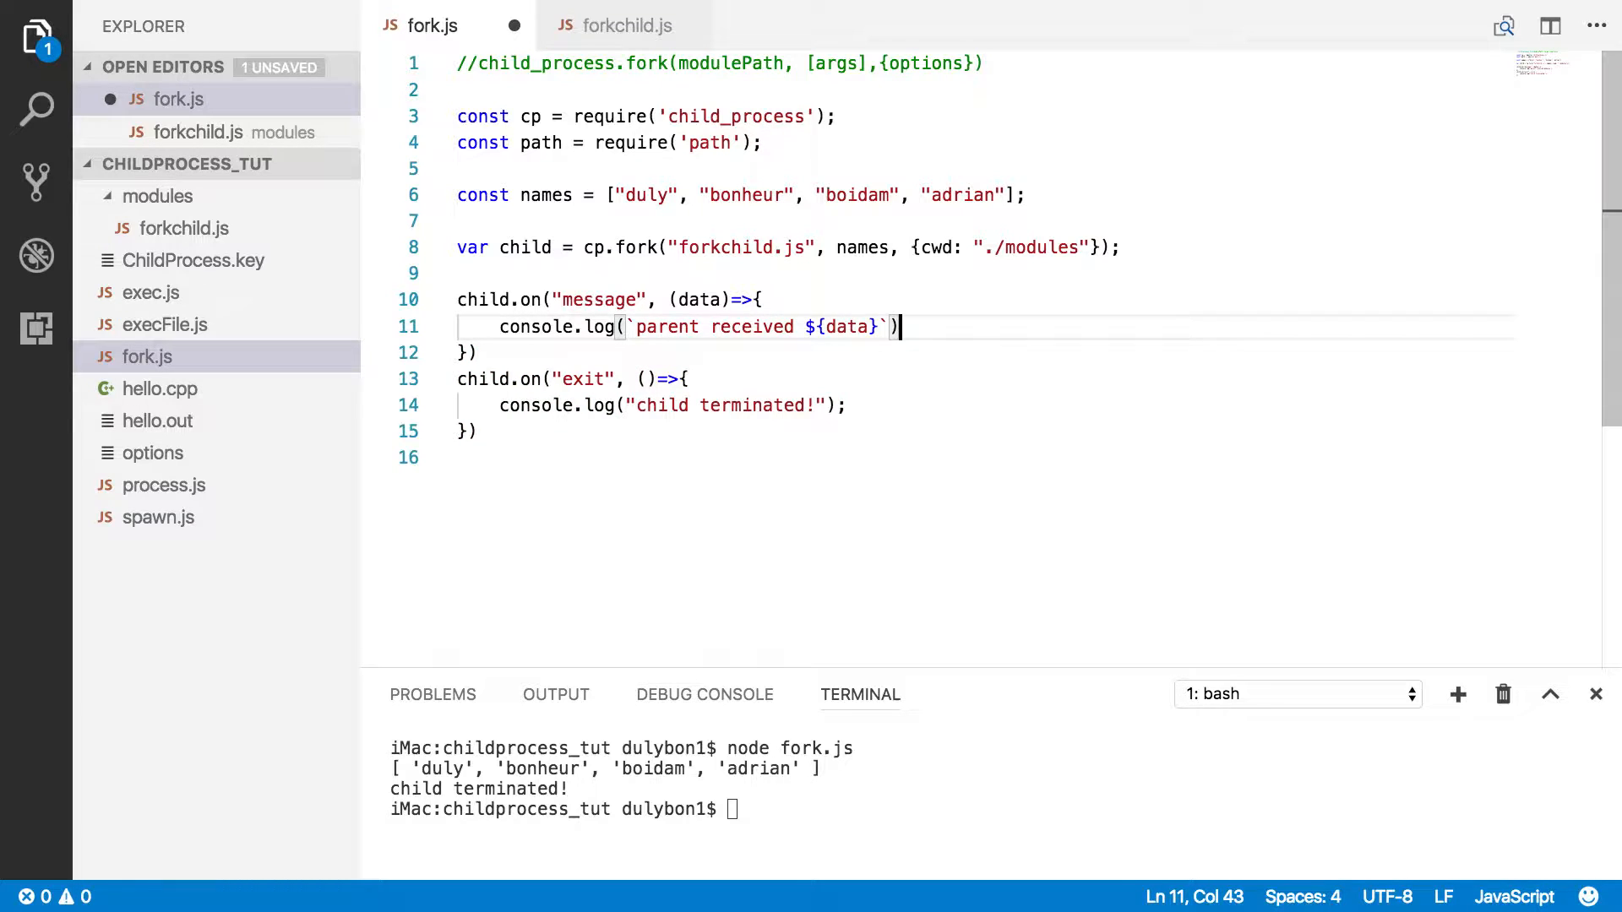
text(;)
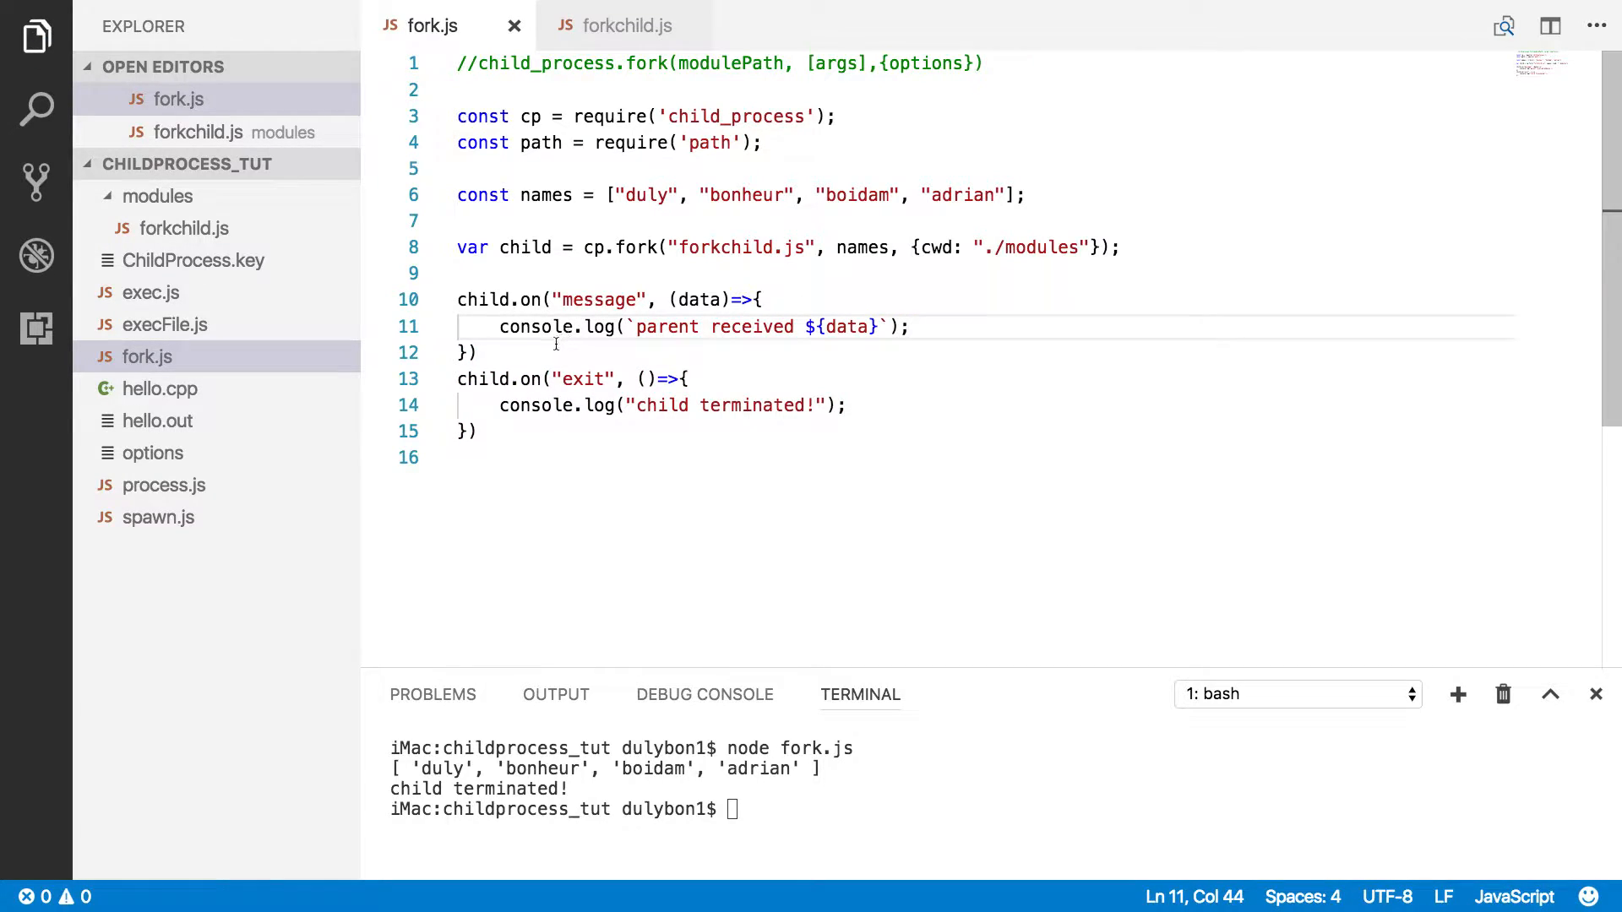
double_click(479, 378)
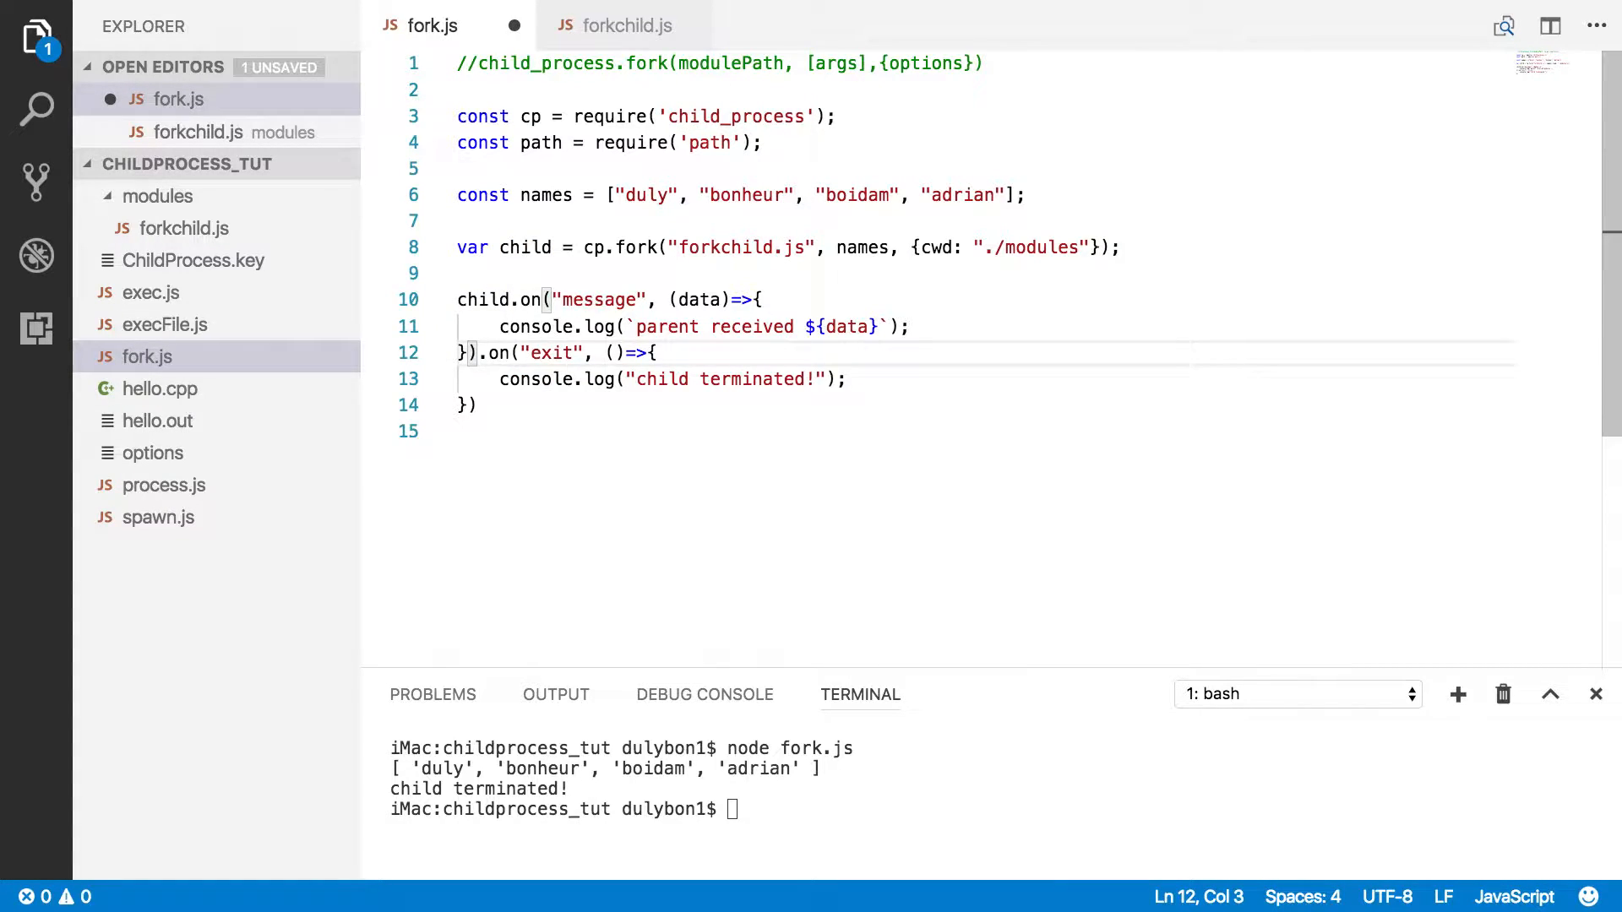
- Put the chained exit handler on its own line, then review forkchild.js and fork.js
key(Enter)
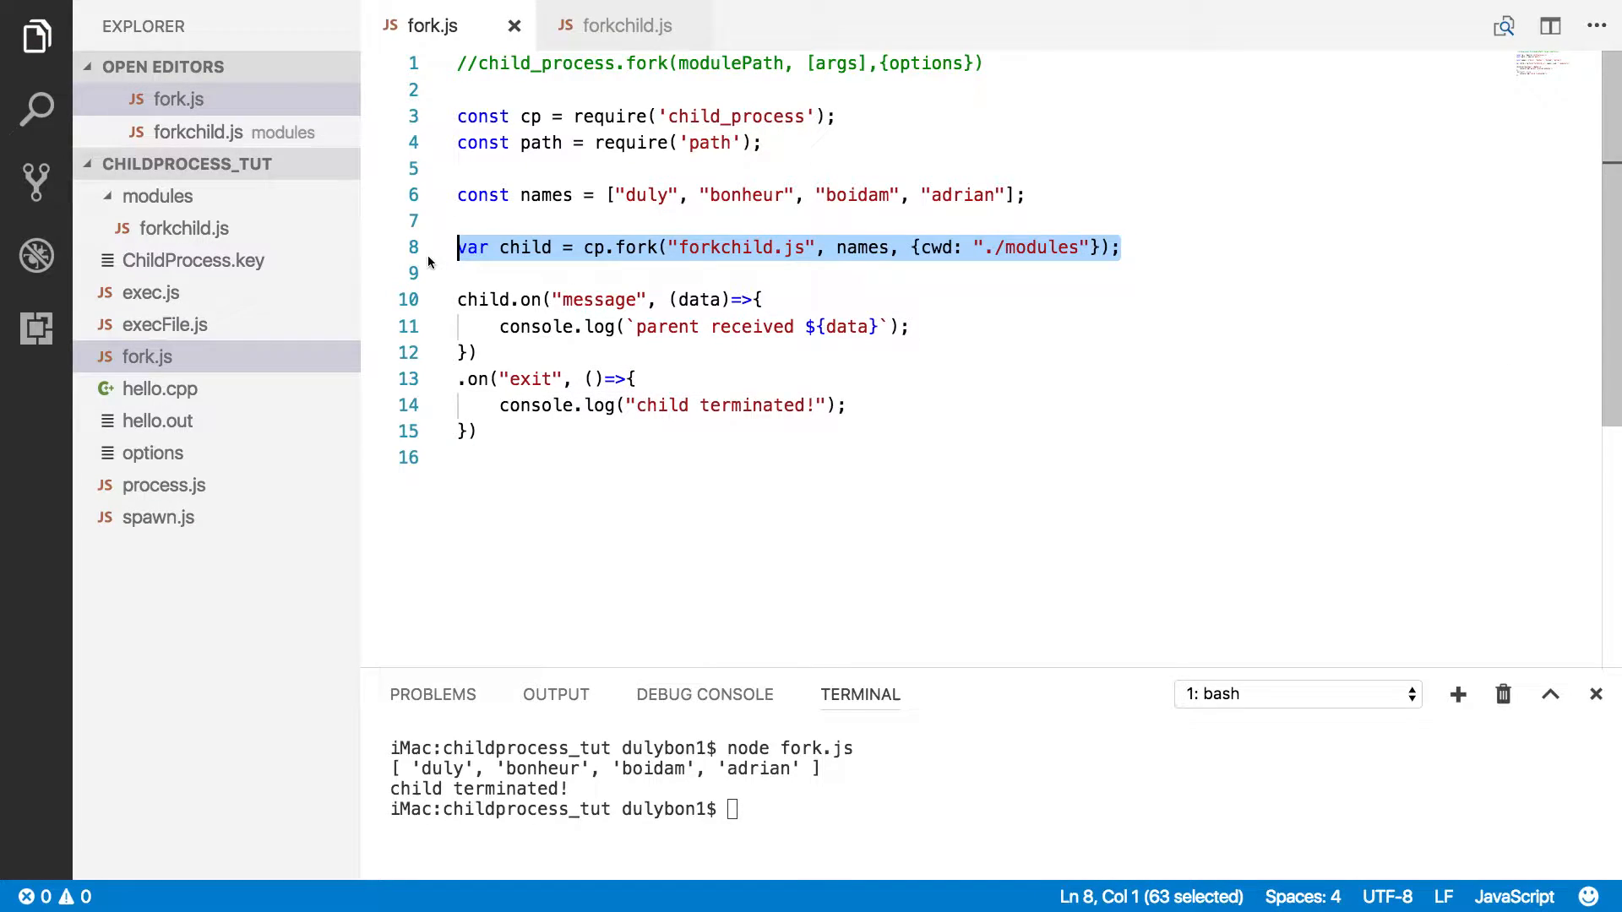
double_click(726, 247)
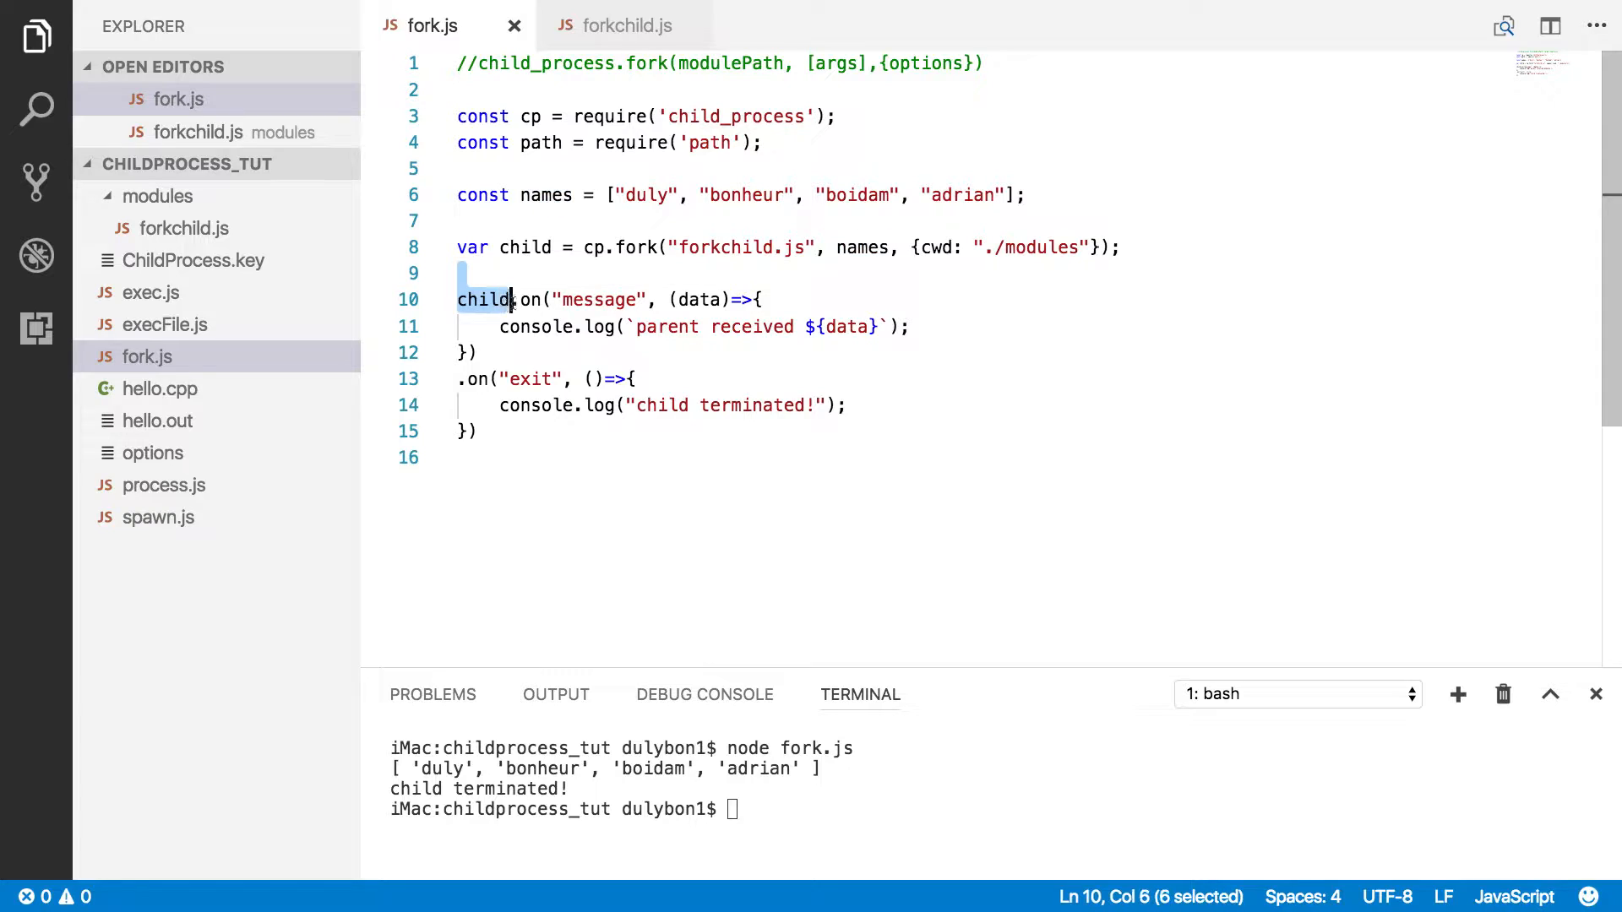
drag(511, 299, 476, 353)
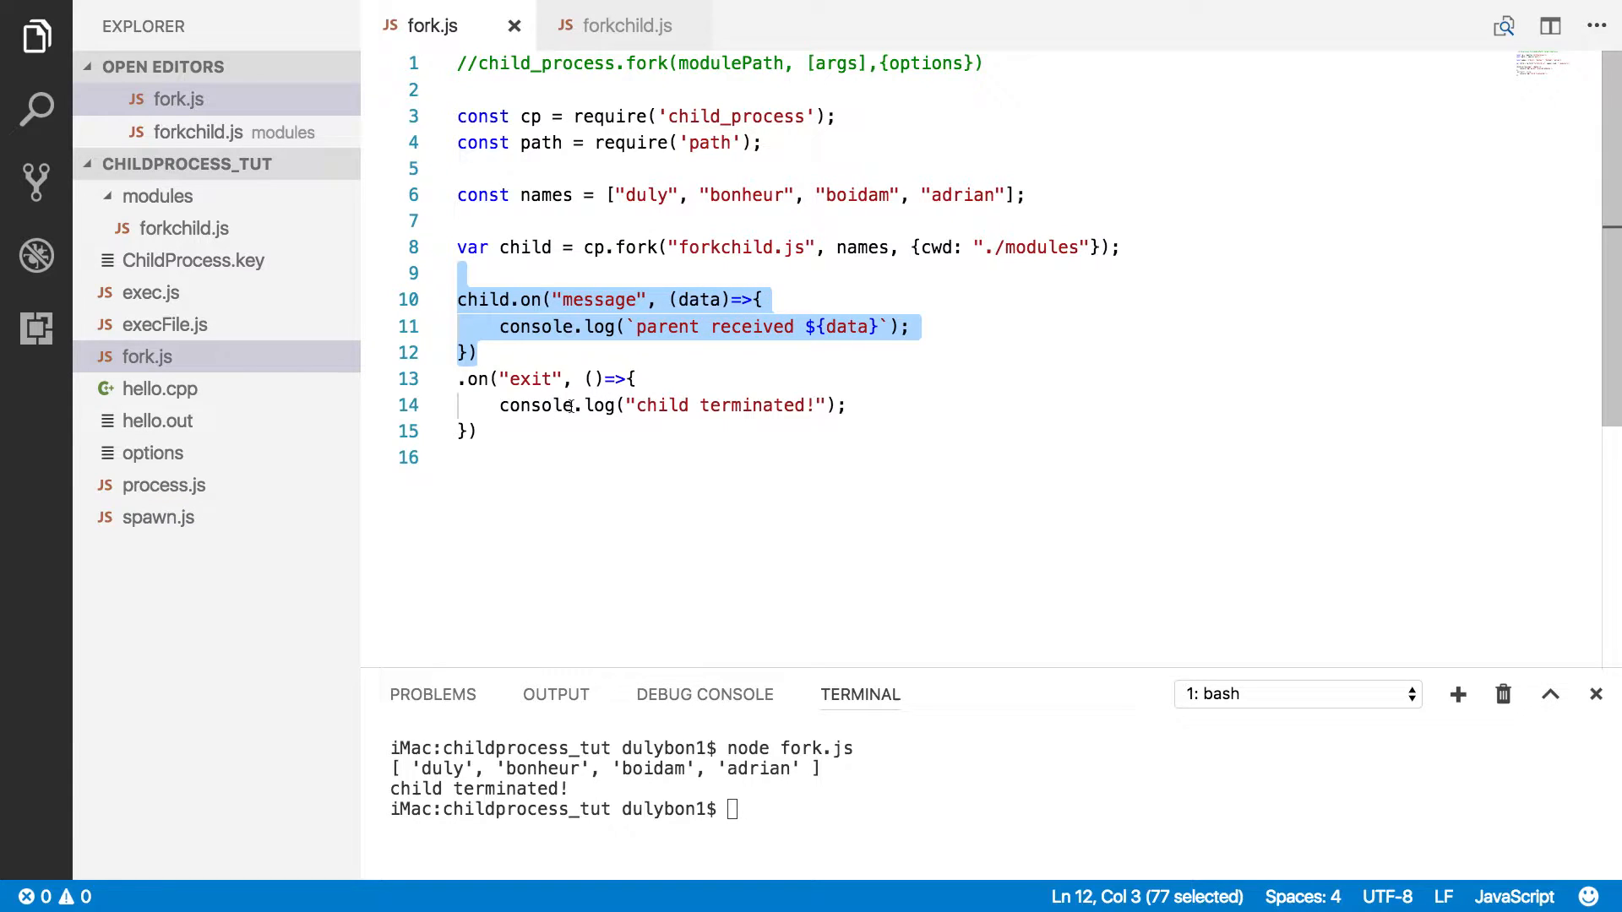
click(598, 404)
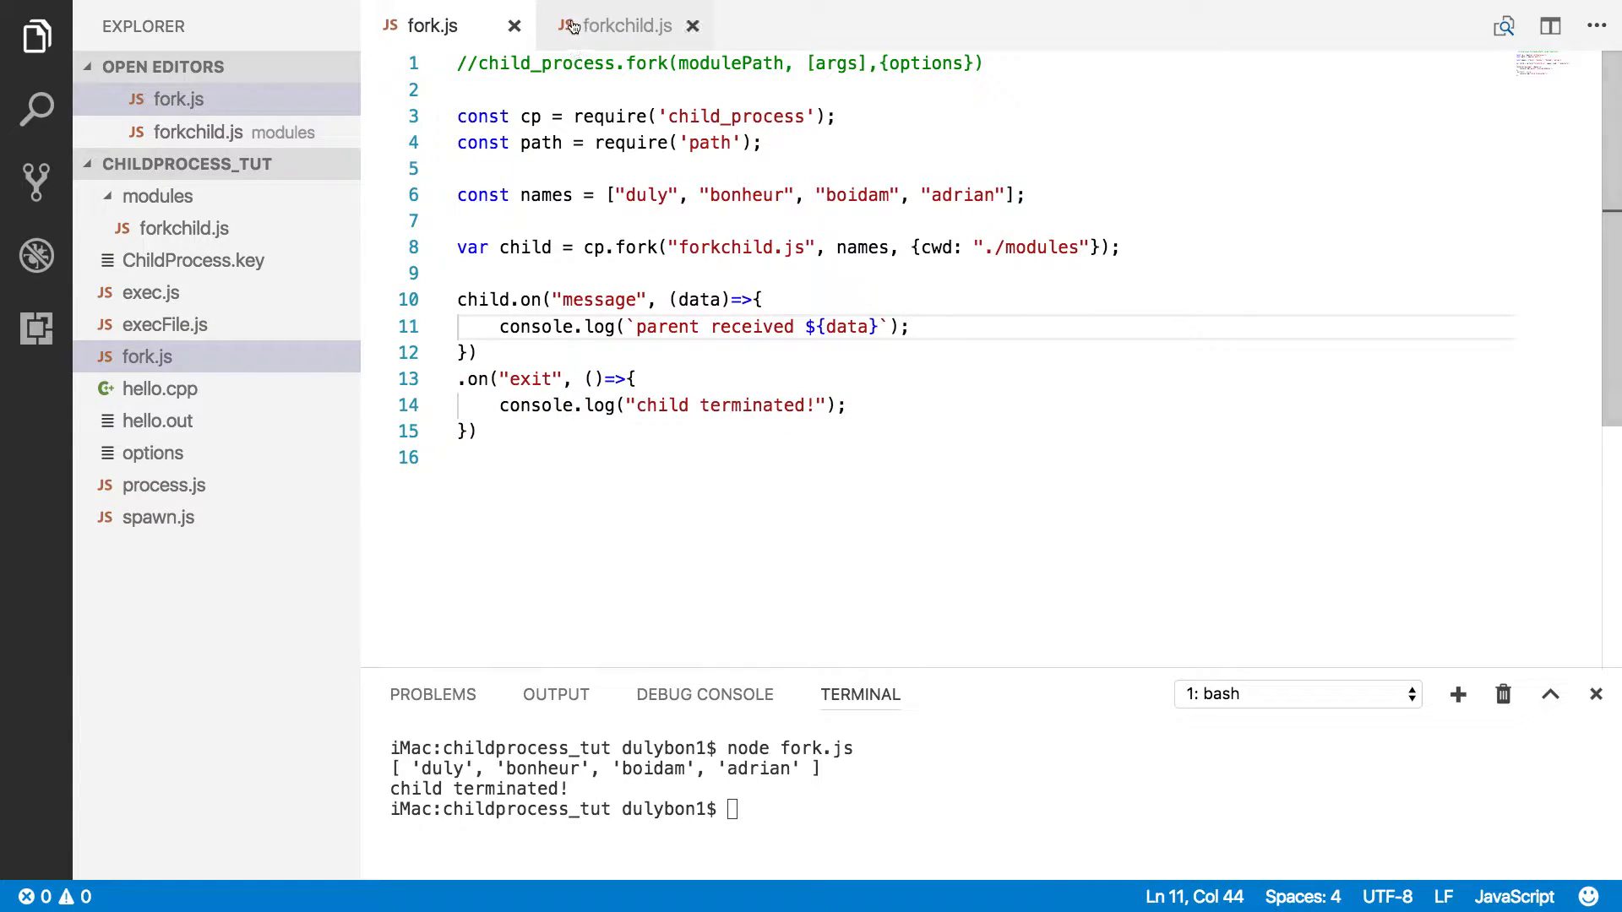
click(623, 26)
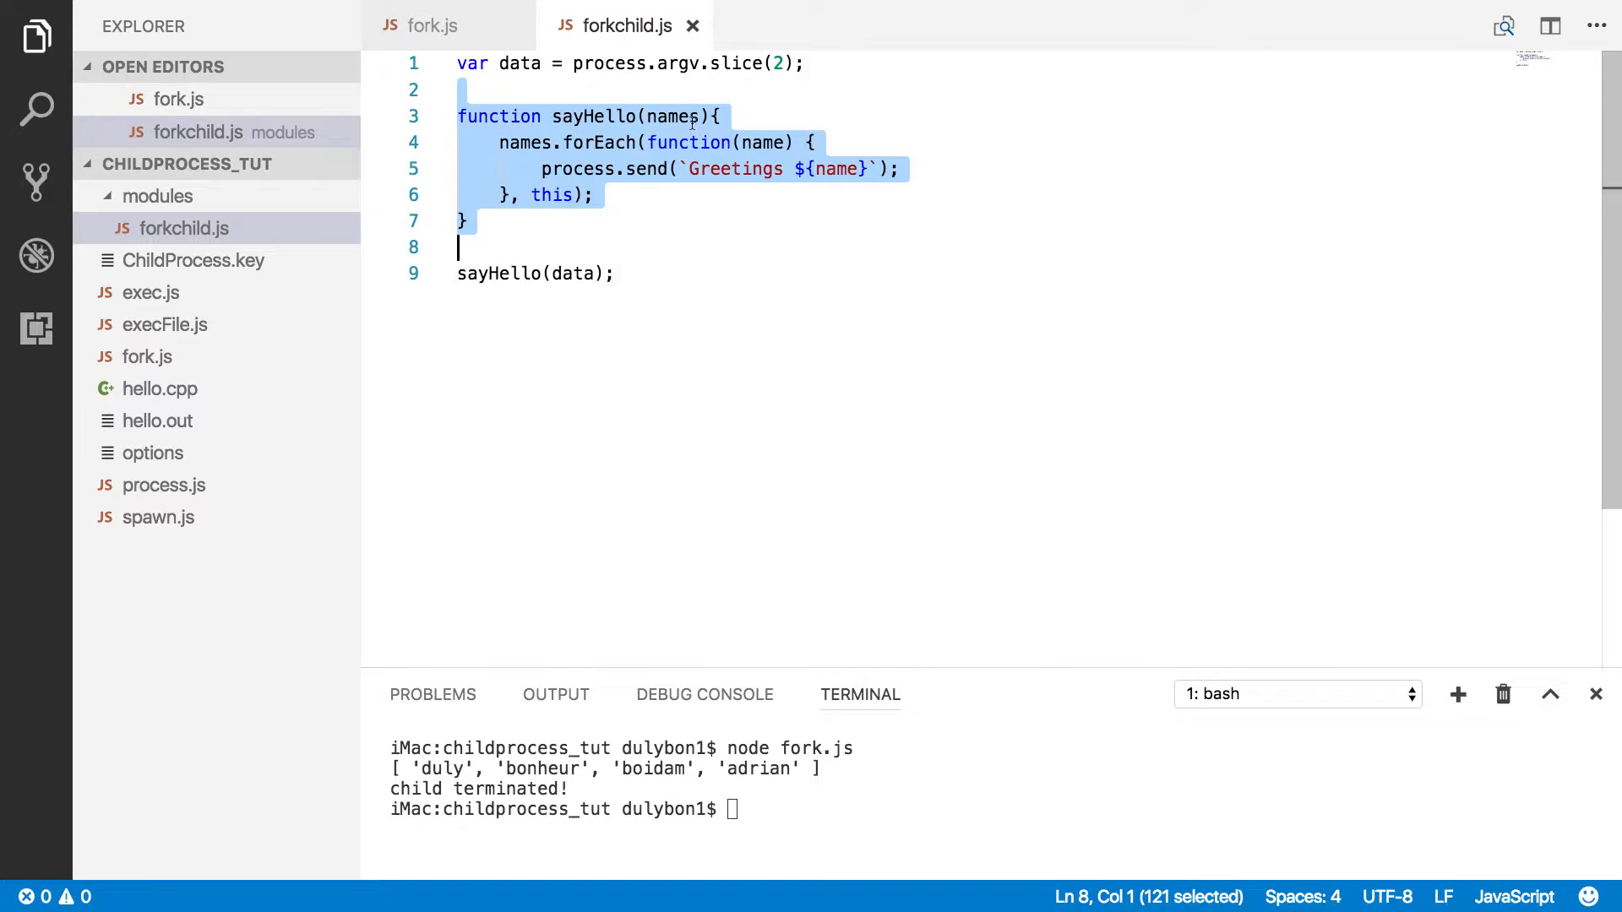
mouse_move(497, 185)
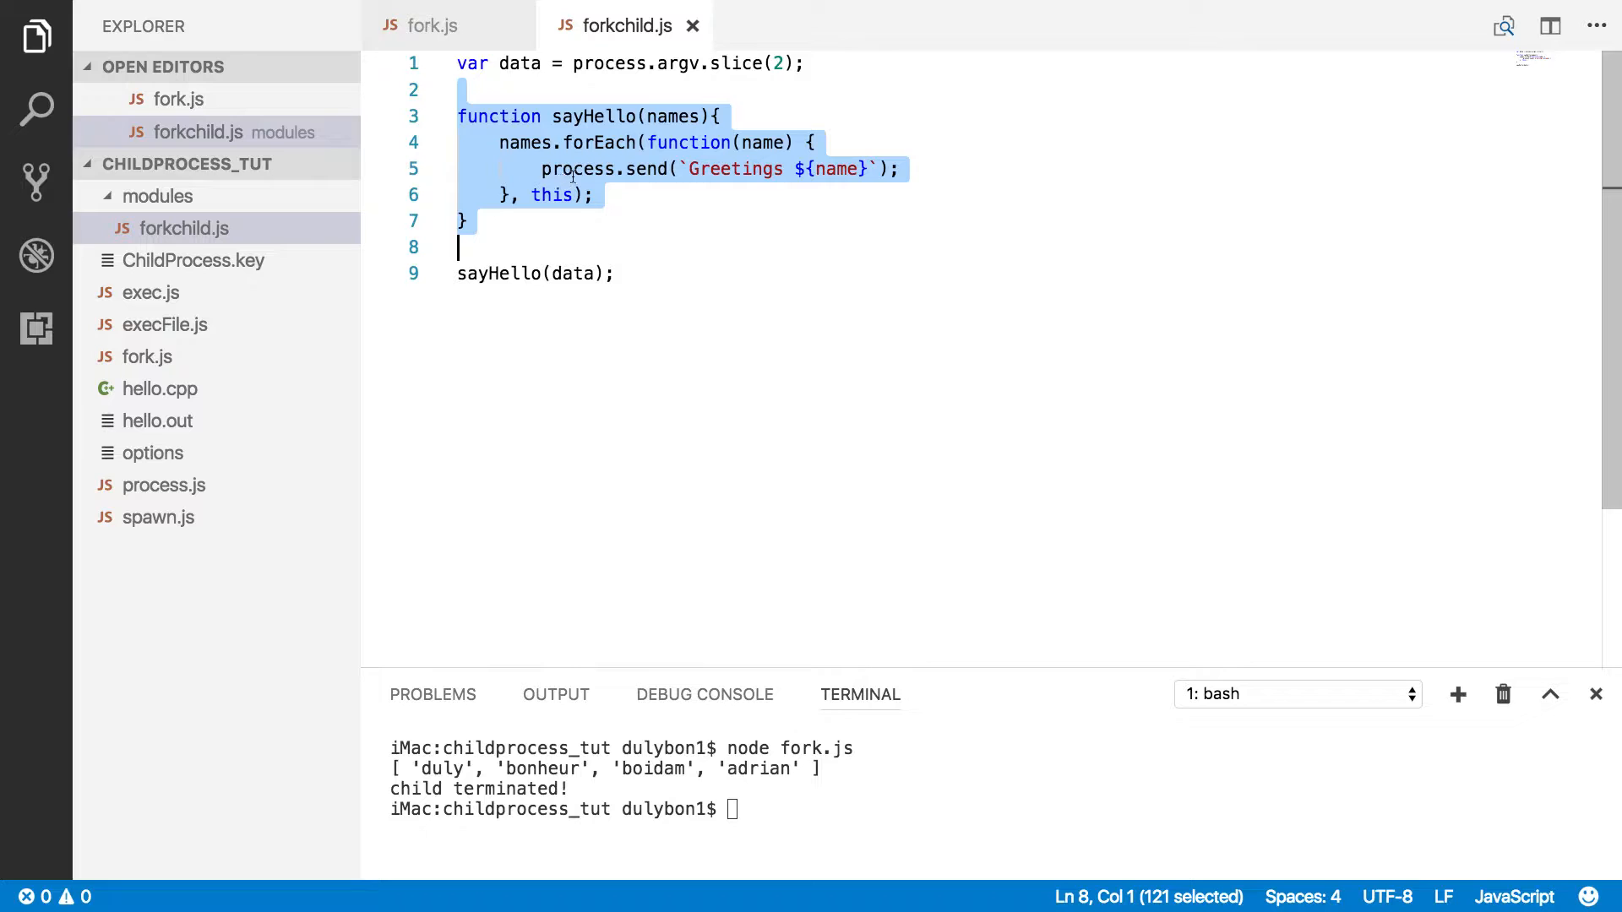
click(433, 25)
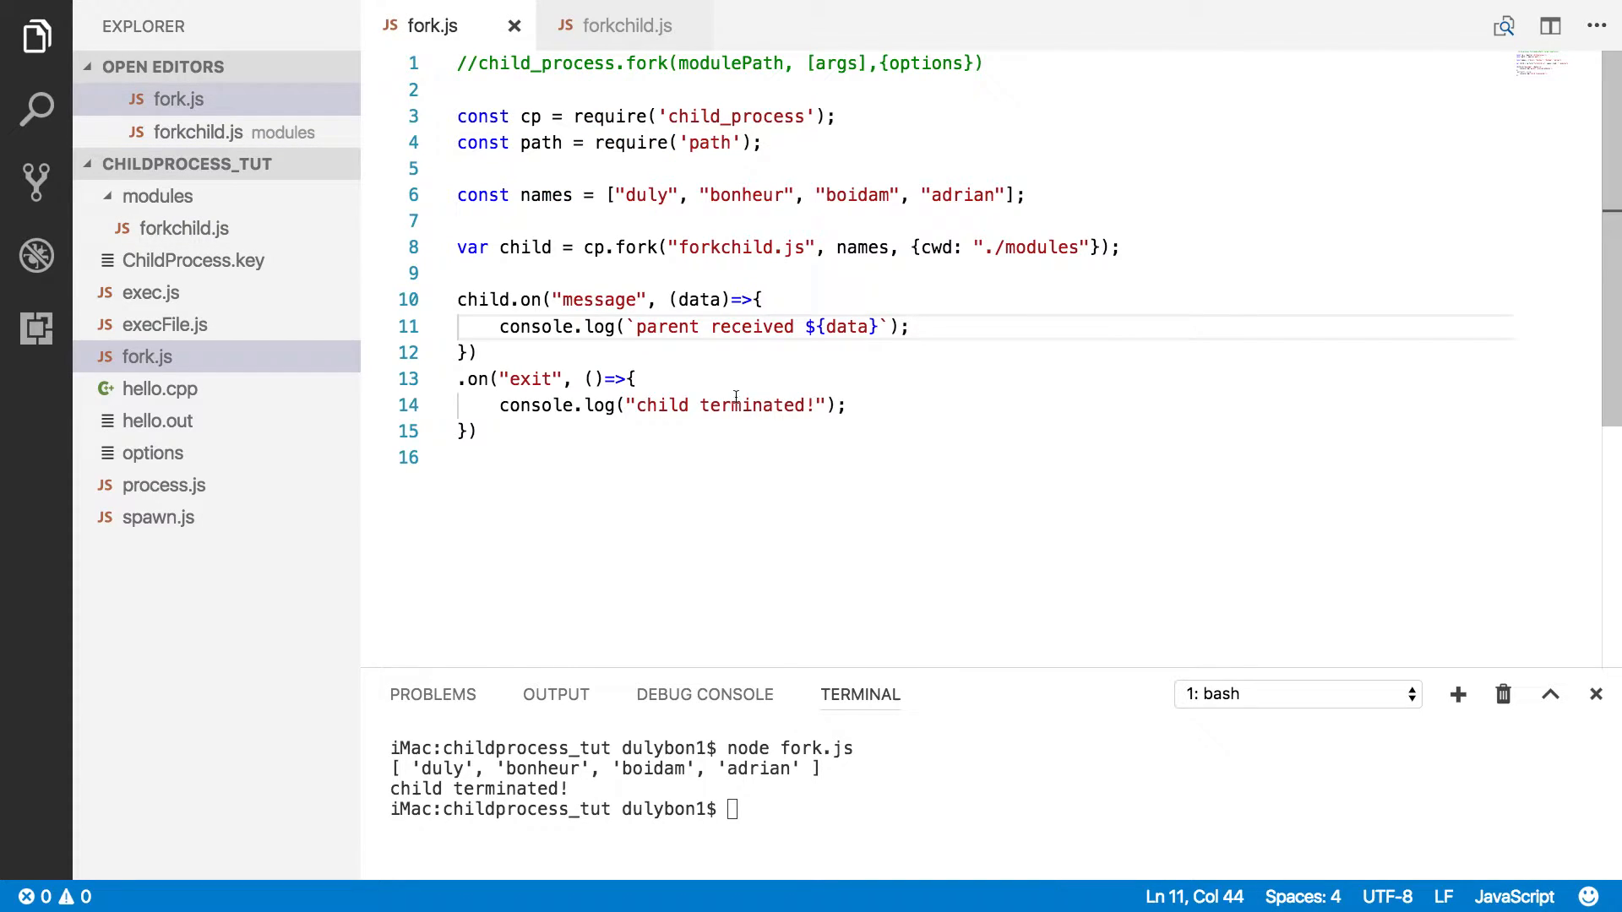
- Rerun node fork.js, printing 'parent received Greetings' per name, then 'child terminated!'
text(node fork.js)
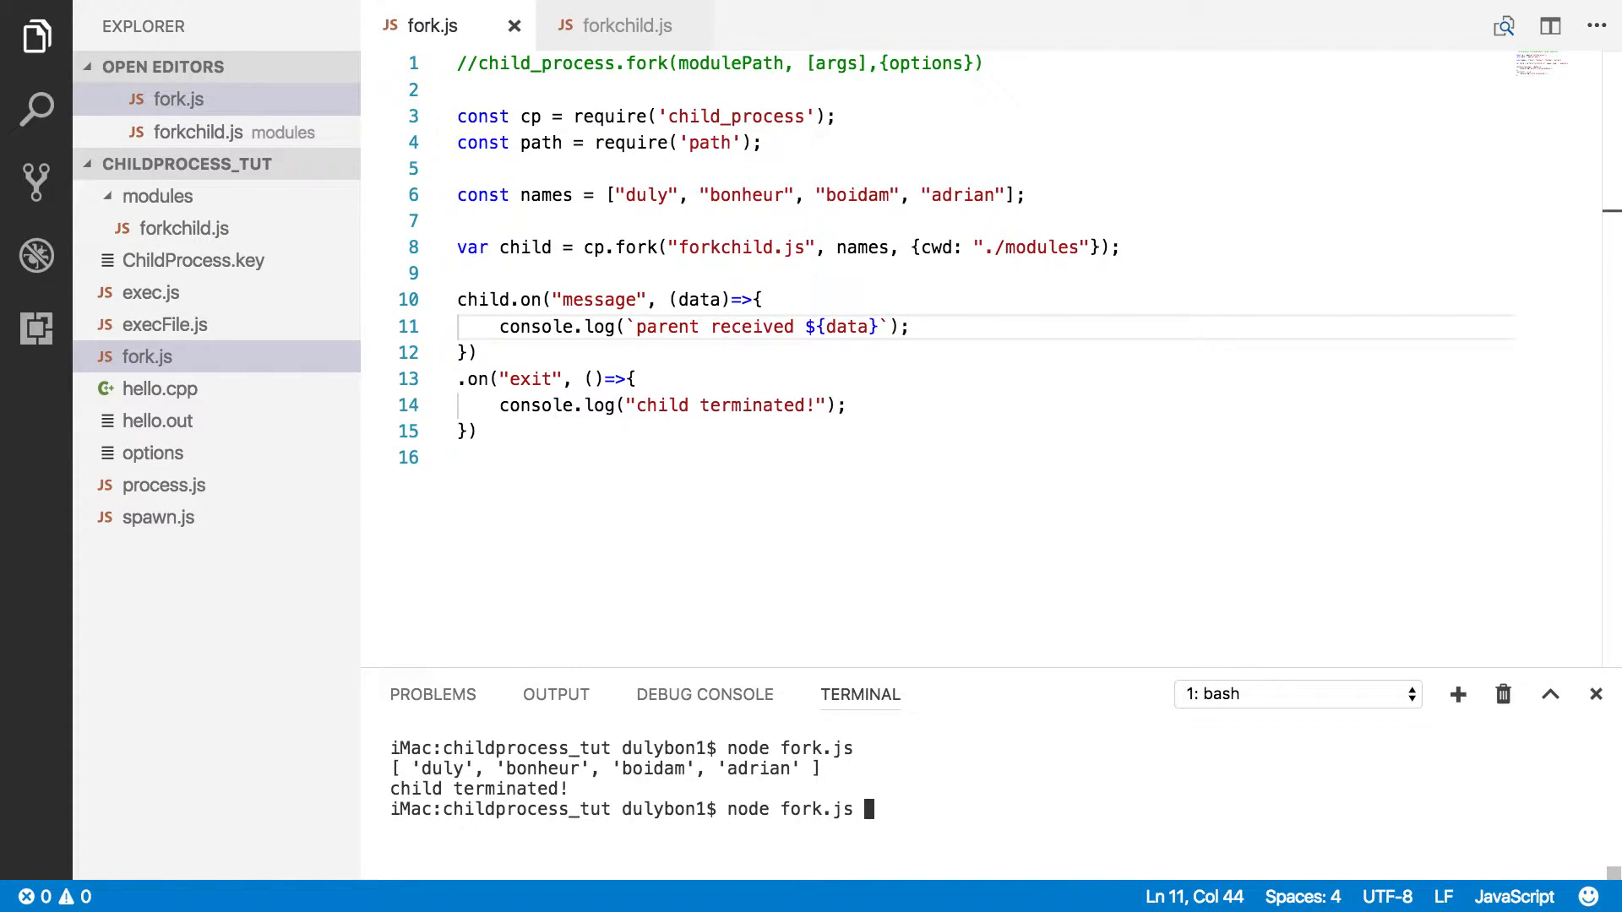
key(Return)
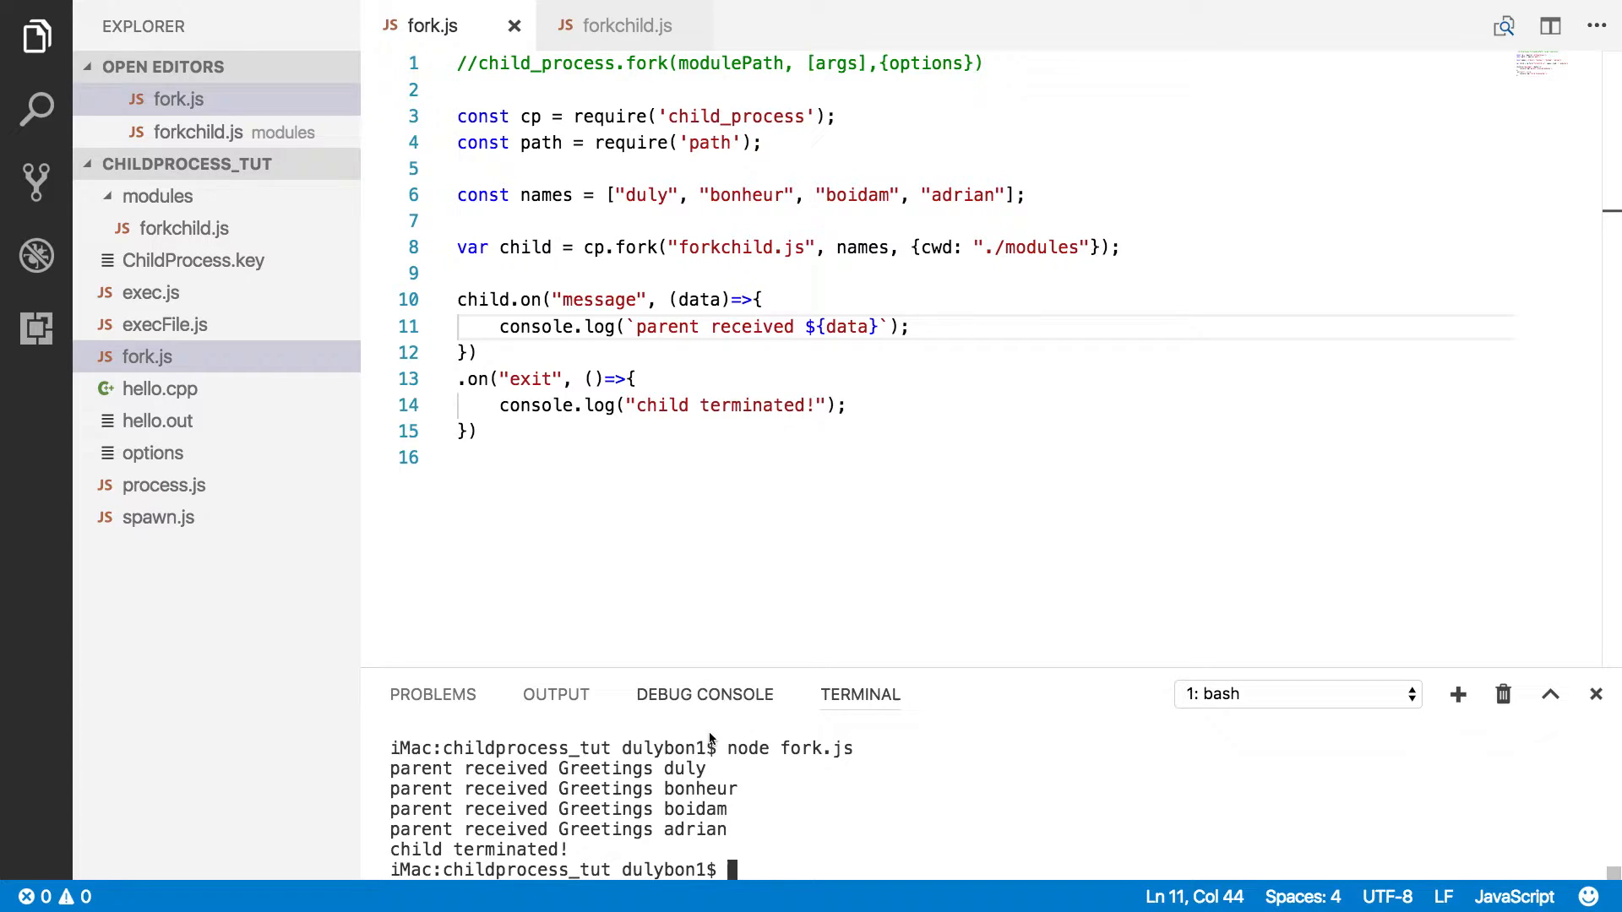
mouse_move(782, 619)
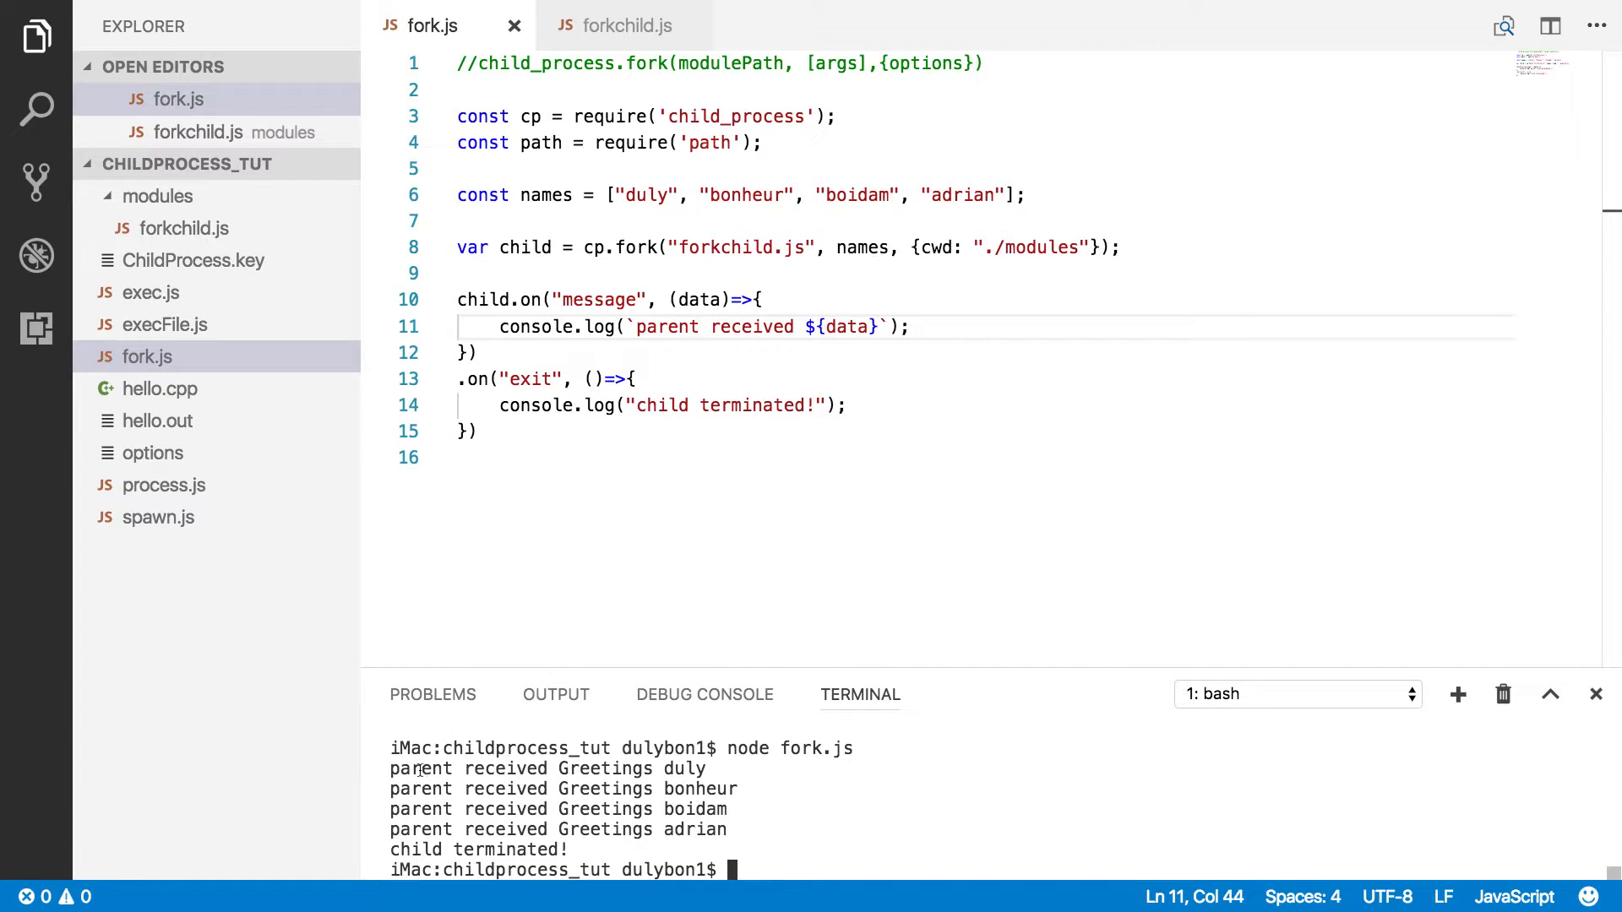
mouse_move(626, 327)
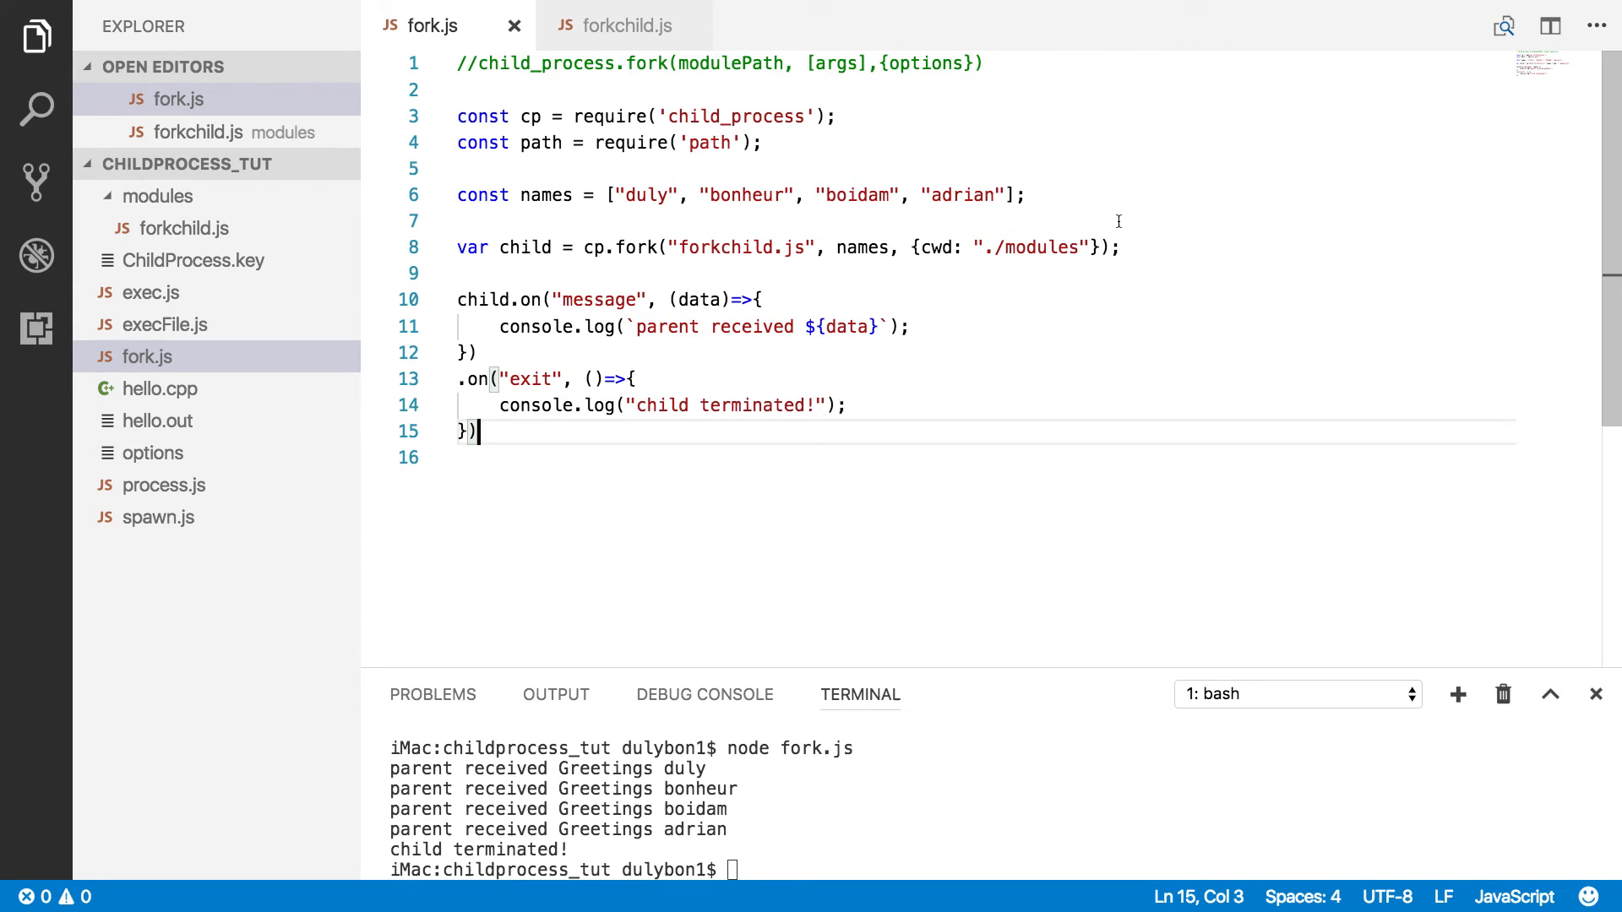
mouse_move(664, 484)
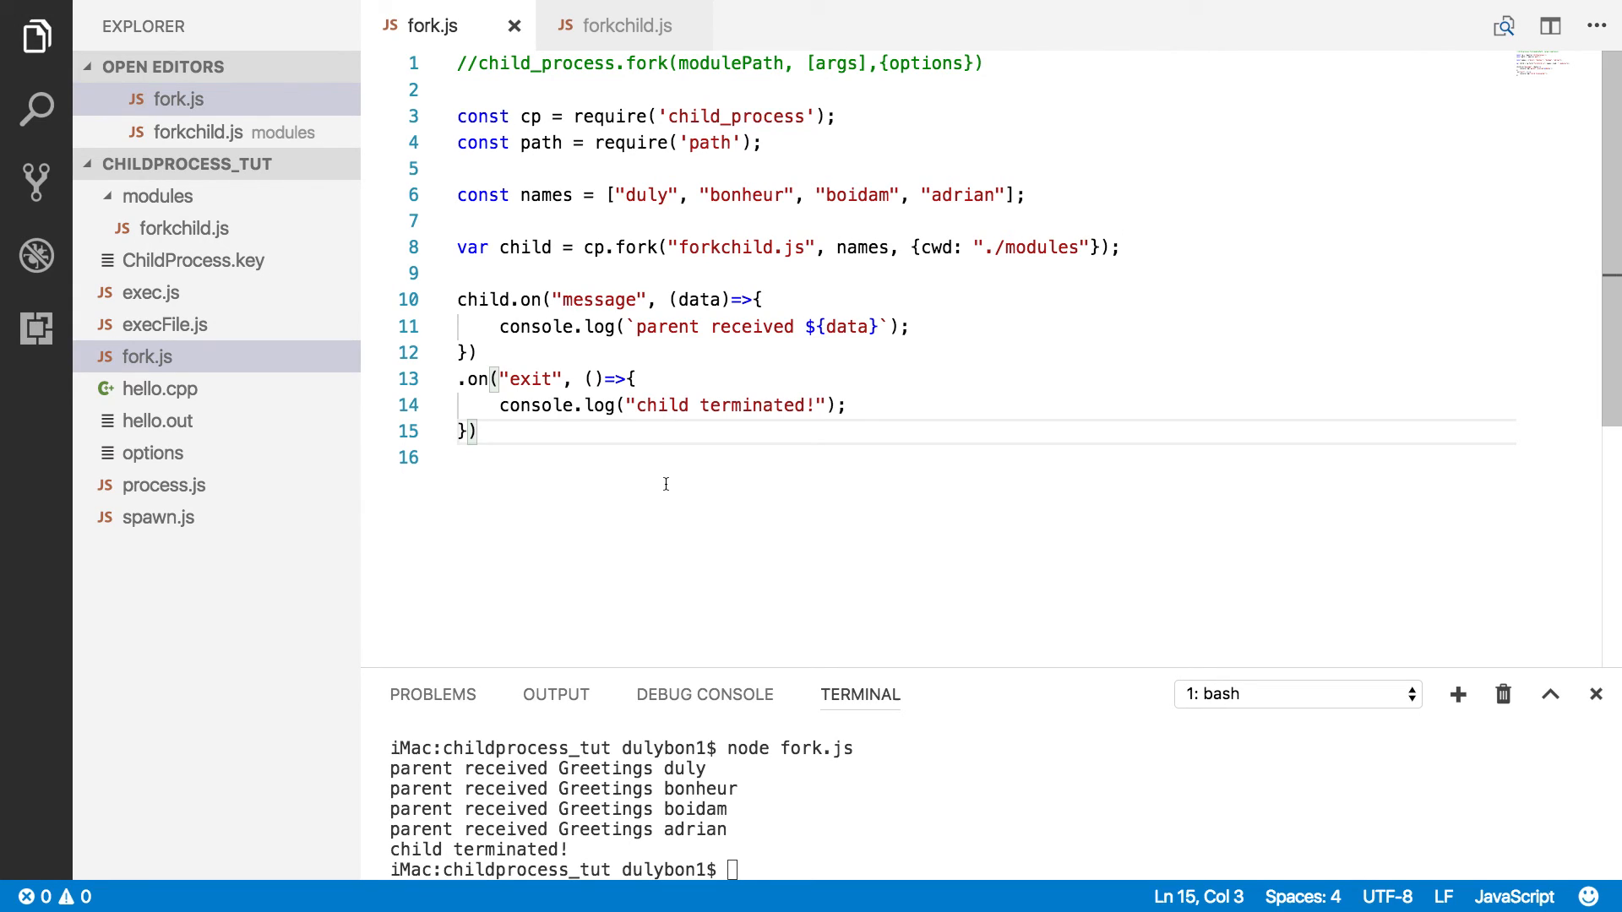